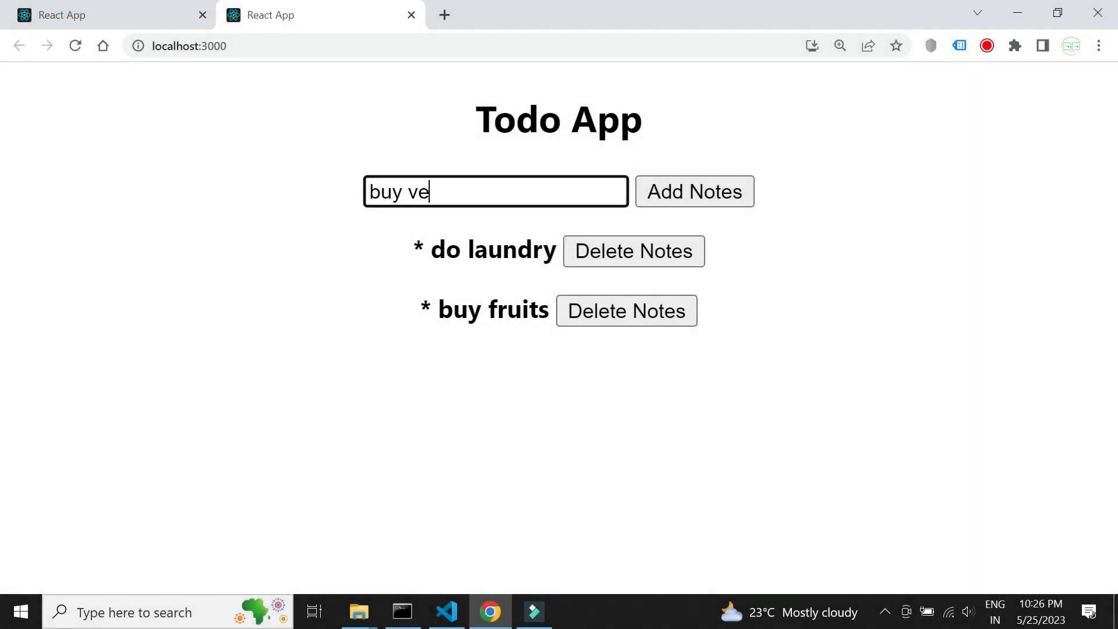
# Step: Finish the 'buy vegetables' note, add it to the list, then delete it again
pyautogui.write('getables')
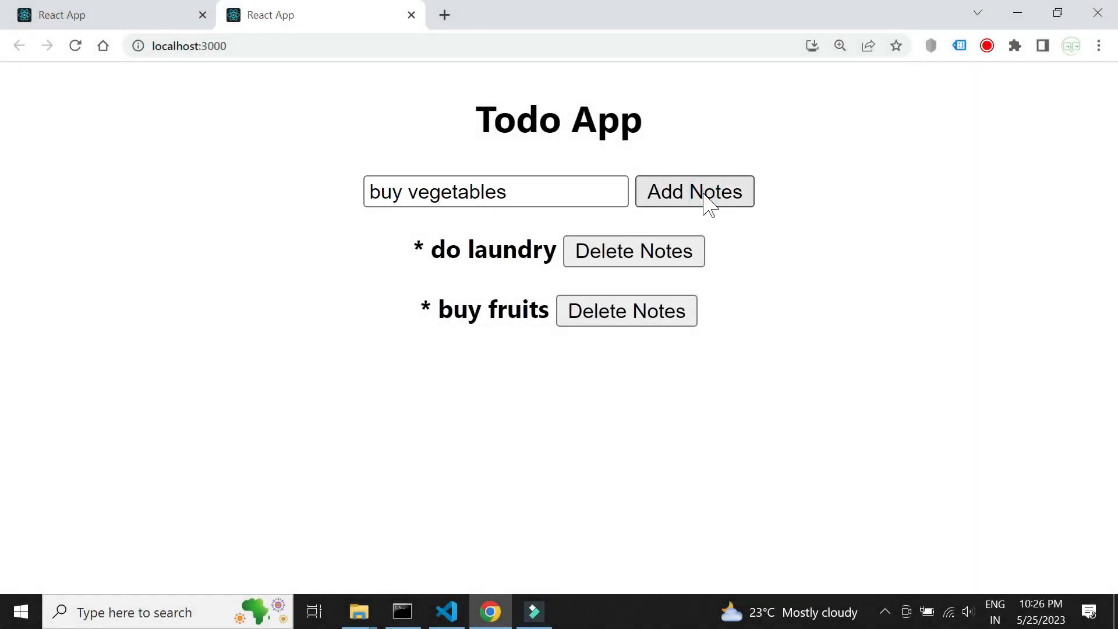
pyautogui.click(694, 191)
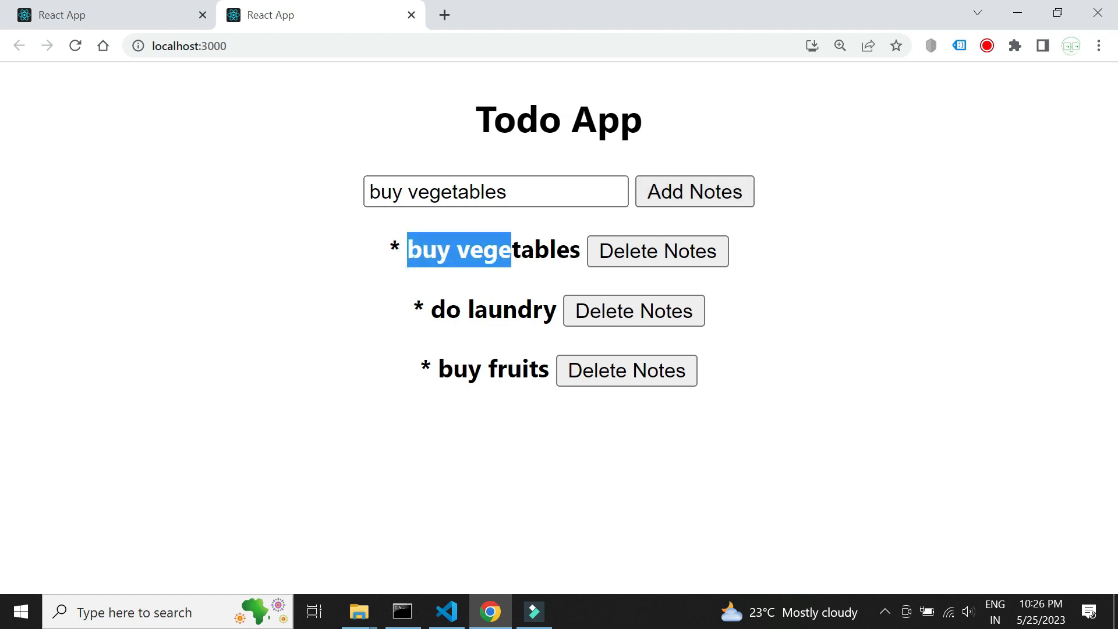
pyautogui.click(815, 289)
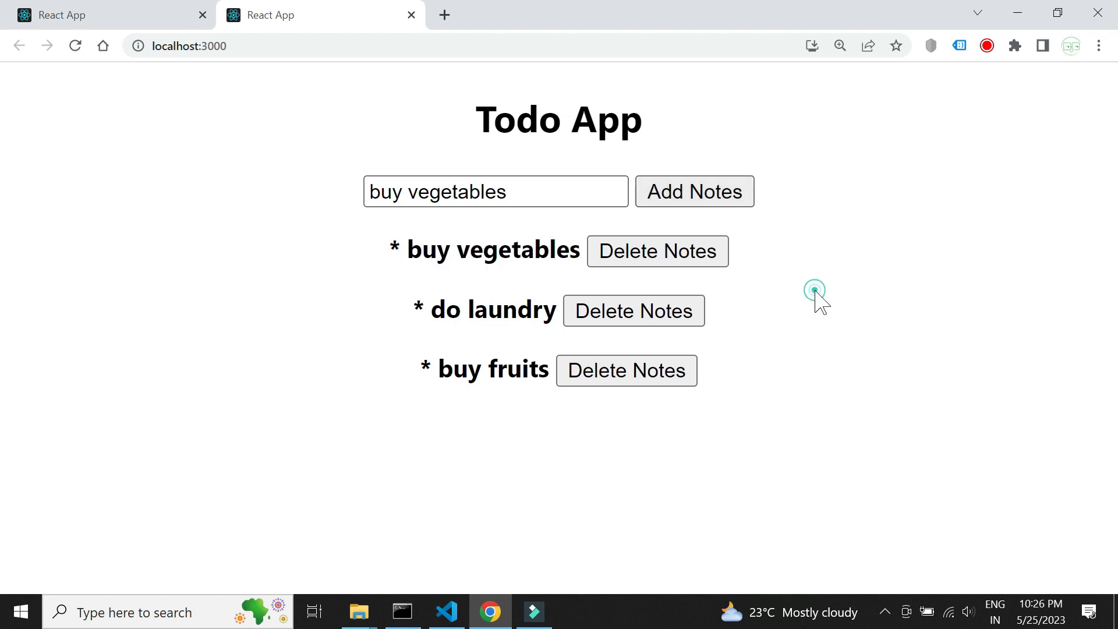
pyautogui.moveTo(682, 257)
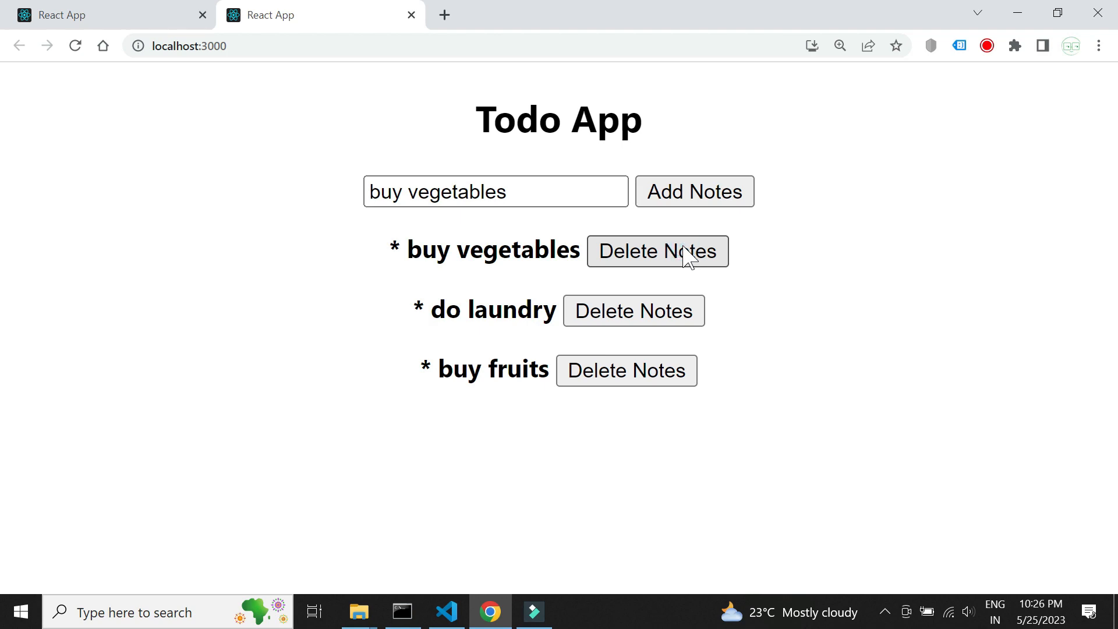
pyautogui.click(658, 251)
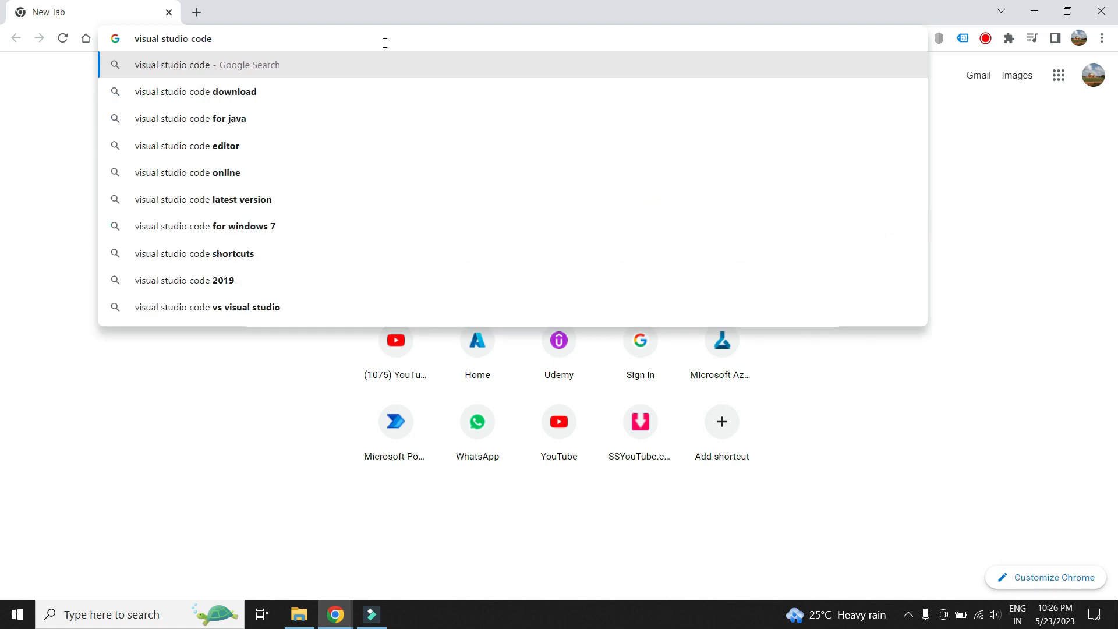
# Step: From code.visualstudio.com/download, get the User Installer x64 and reveal it in Downloads
pyautogui.click(196, 91)
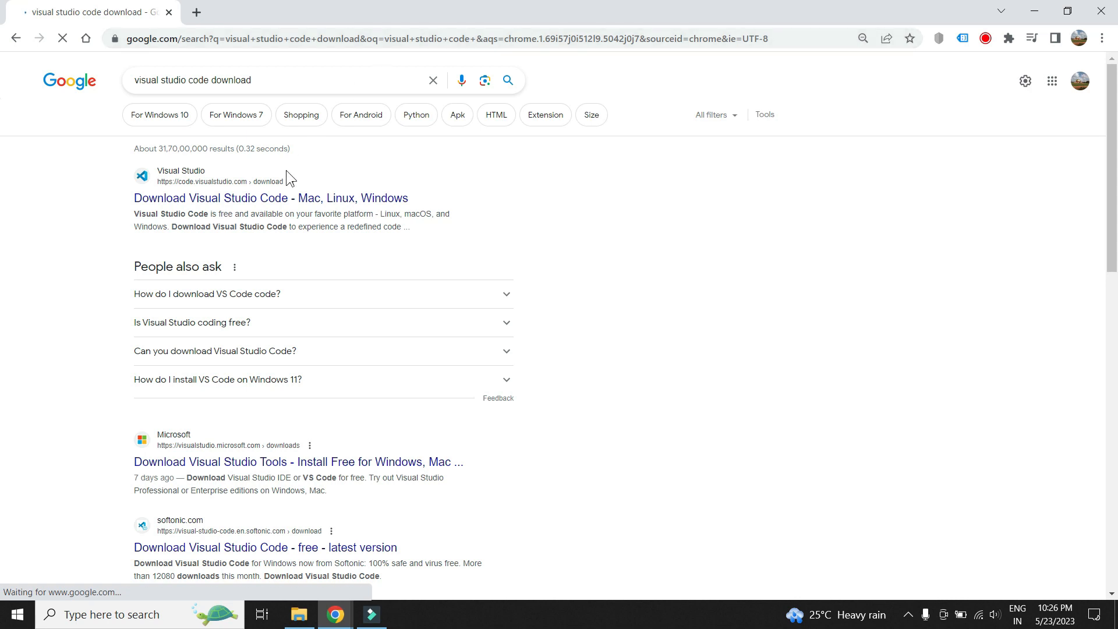
pyautogui.click(271, 197)
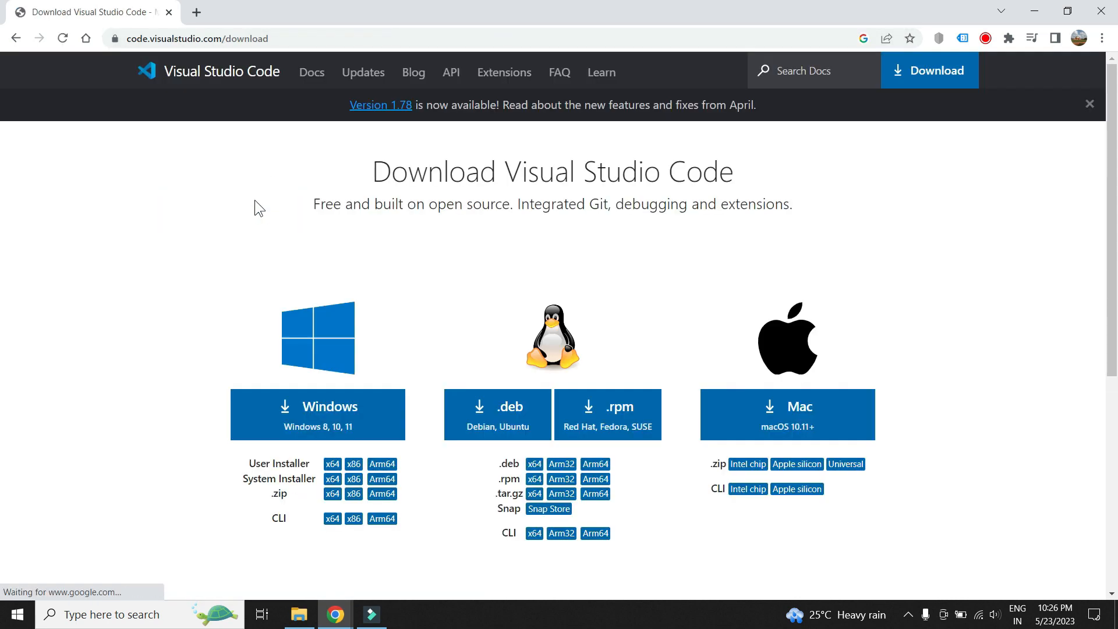
pyautogui.scroll(-3)
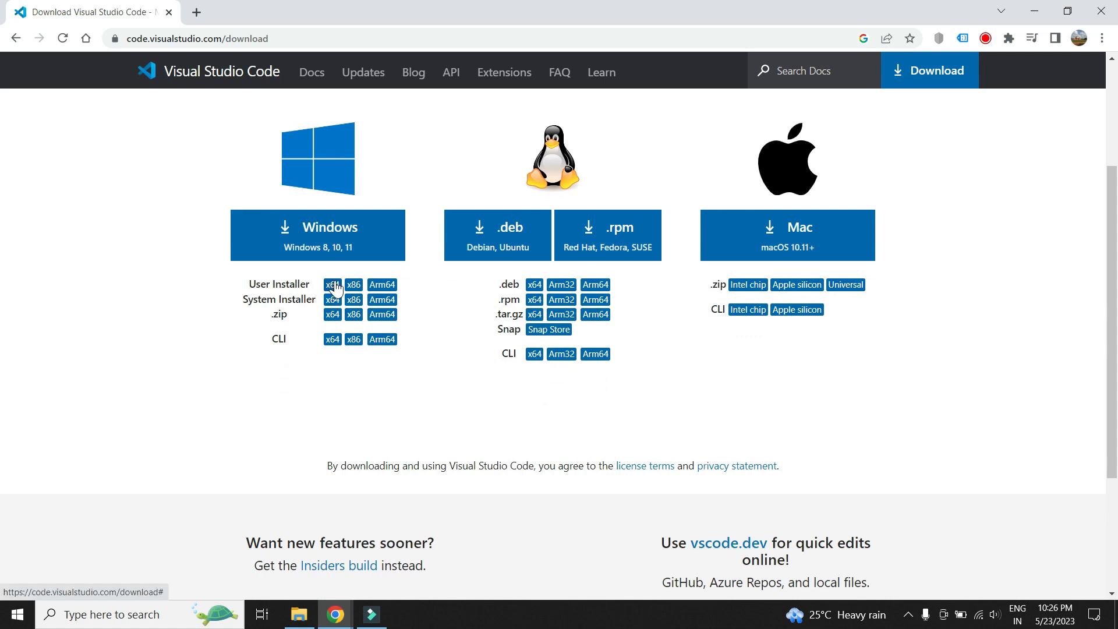
pyautogui.click(332, 284)
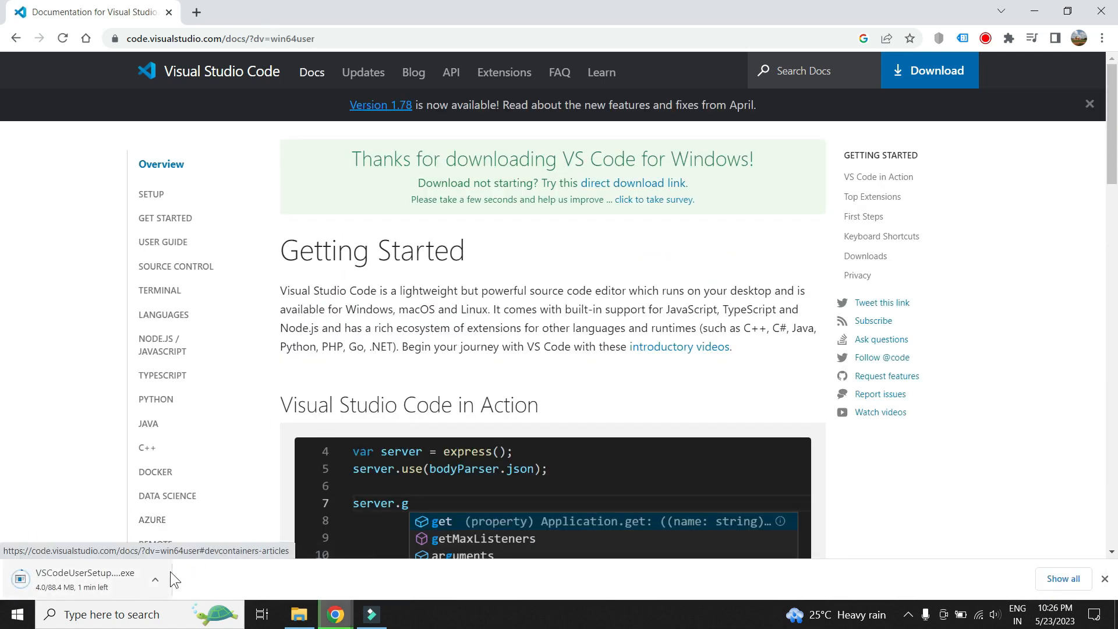
pyautogui.click(156, 580)
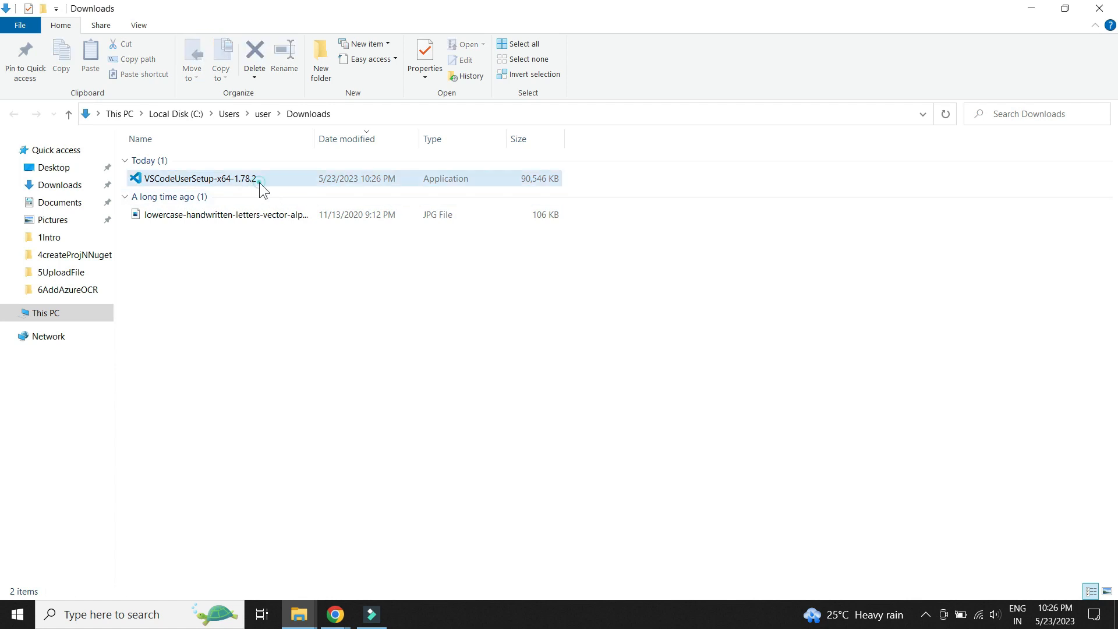
# Step: Run VSCodeUserSetup-x64, accept the license, keep all defaults, install and finish
pyautogui.click(196, 179)
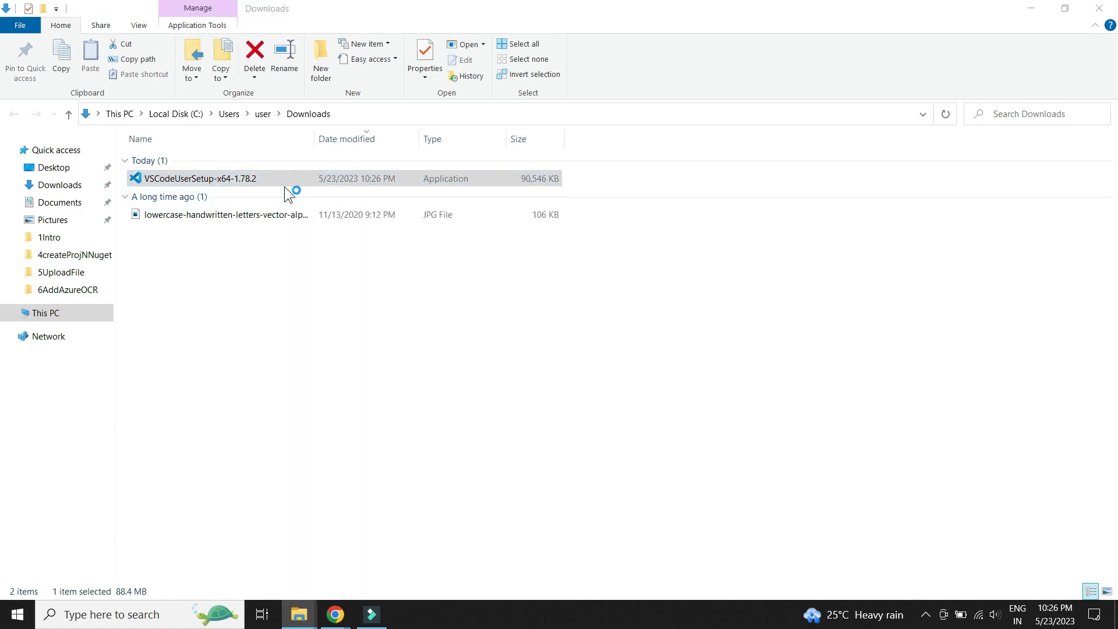
pyautogui.moveTo(519, 415)
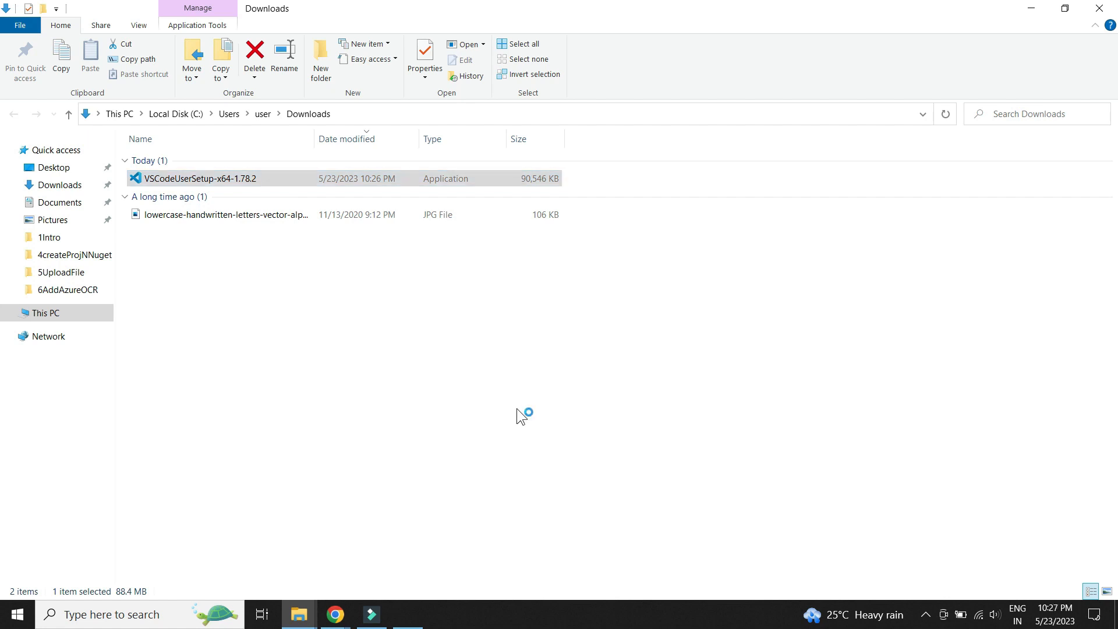
pyautogui.doubleClick(196, 178)
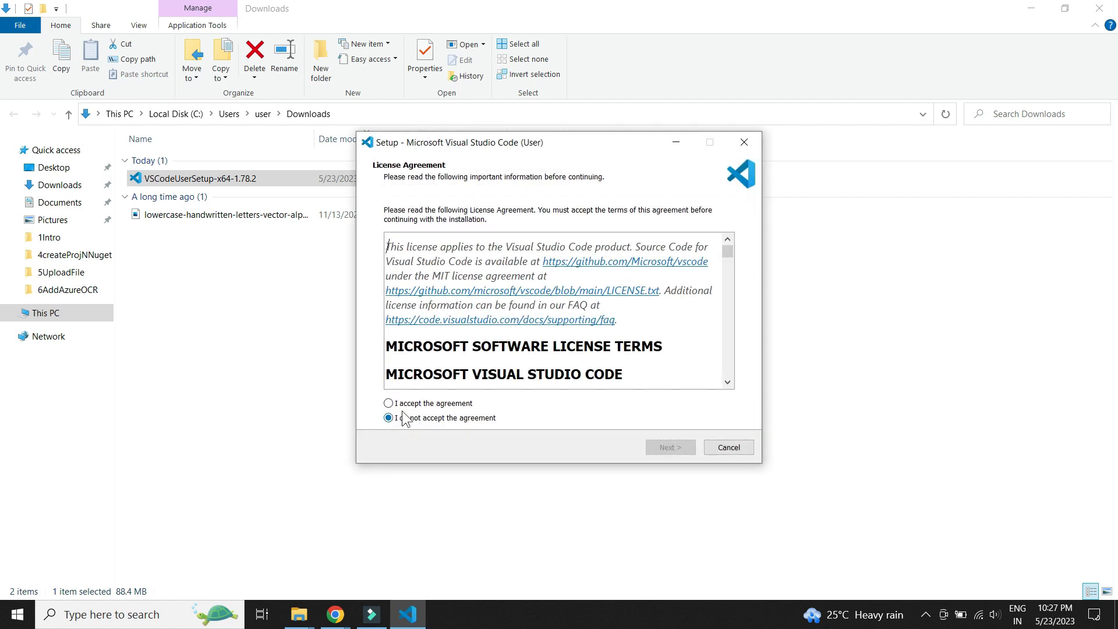
pyautogui.click(671, 447)
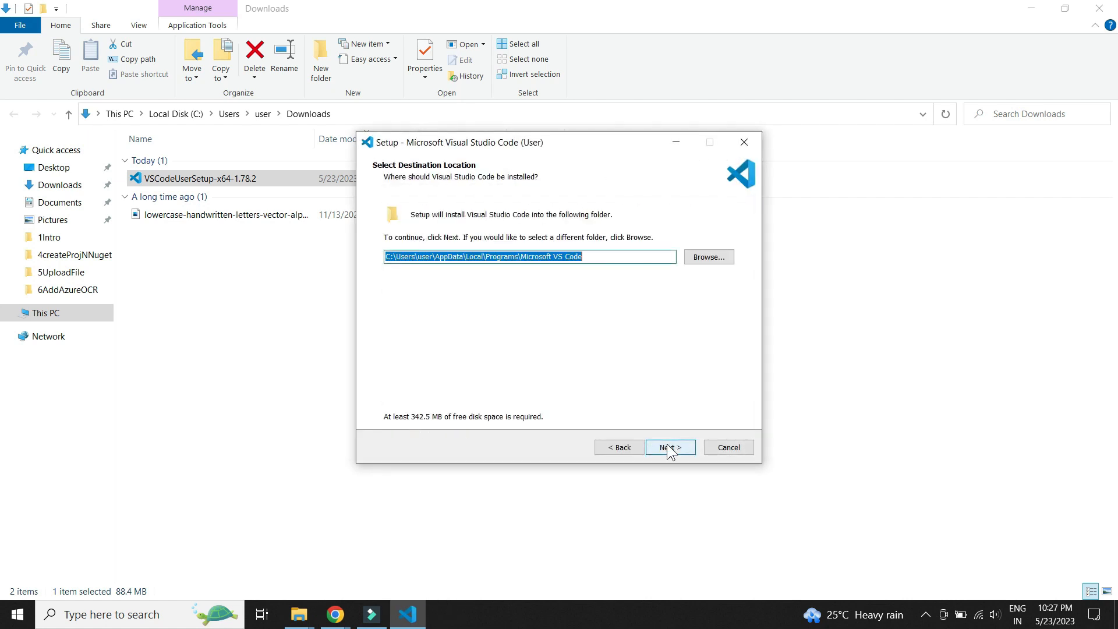
pyautogui.click(671, 447)
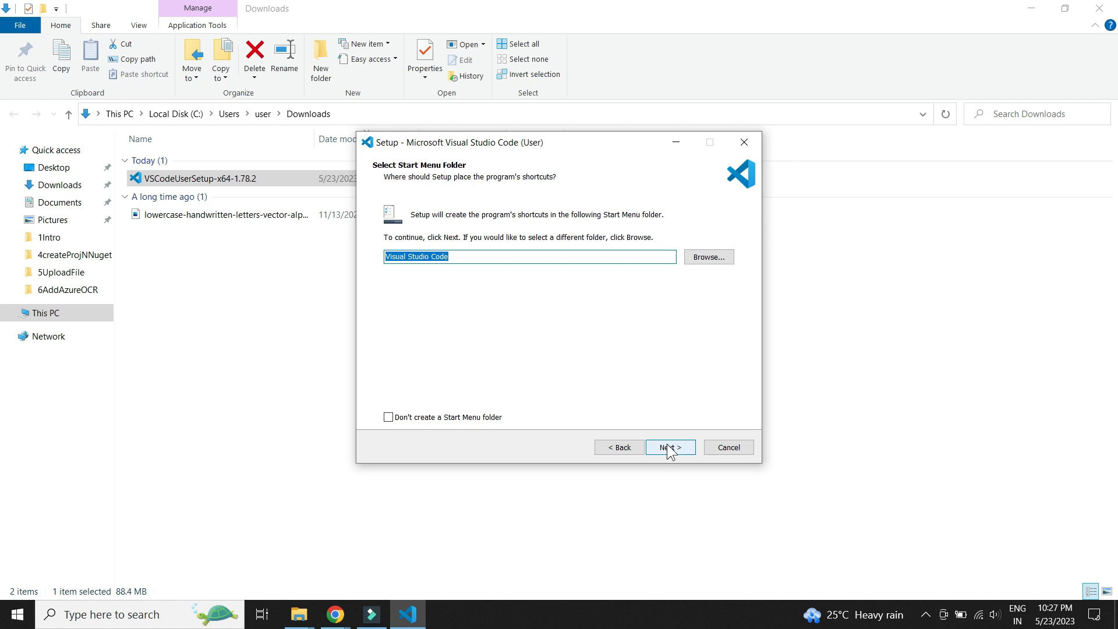
pyautogui.click(671, 447)
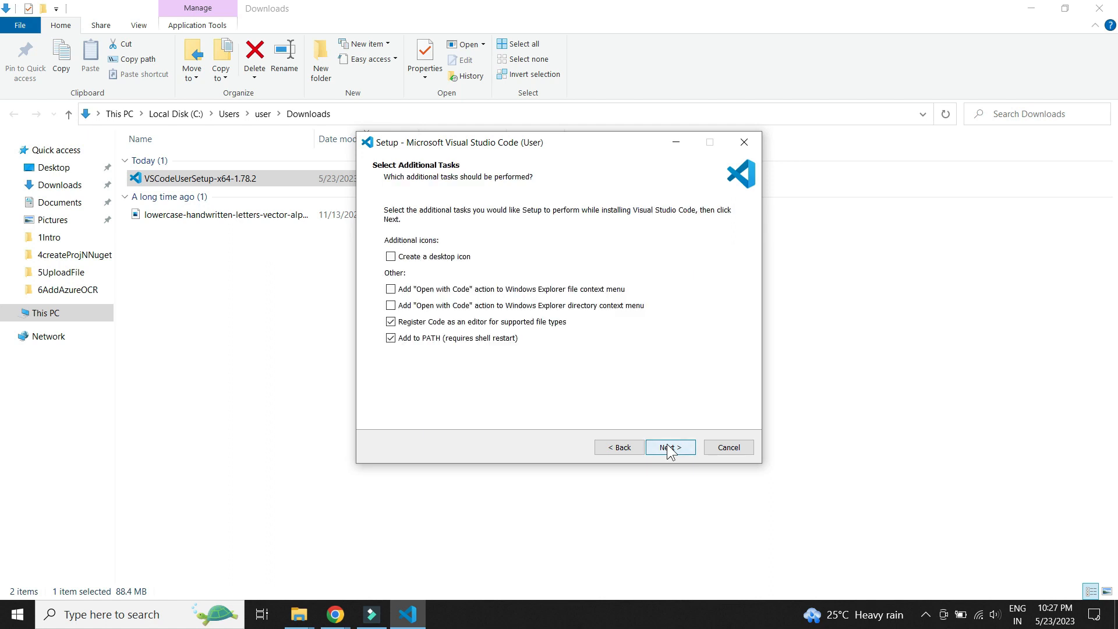
pyautogui.click(671, 447)
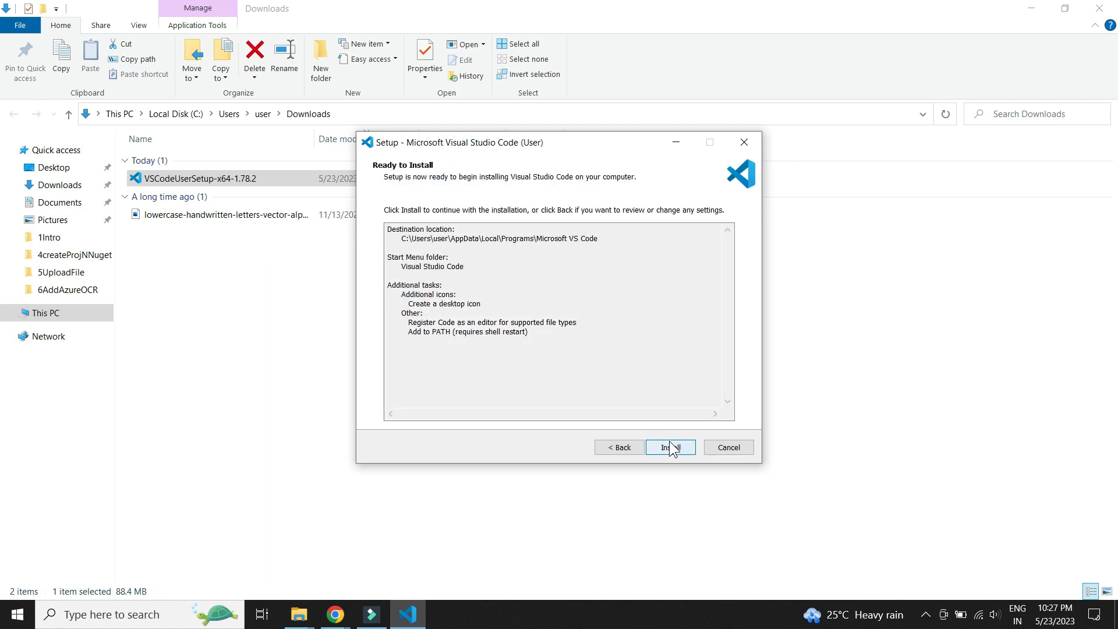
pyautogui.click(670, 448)
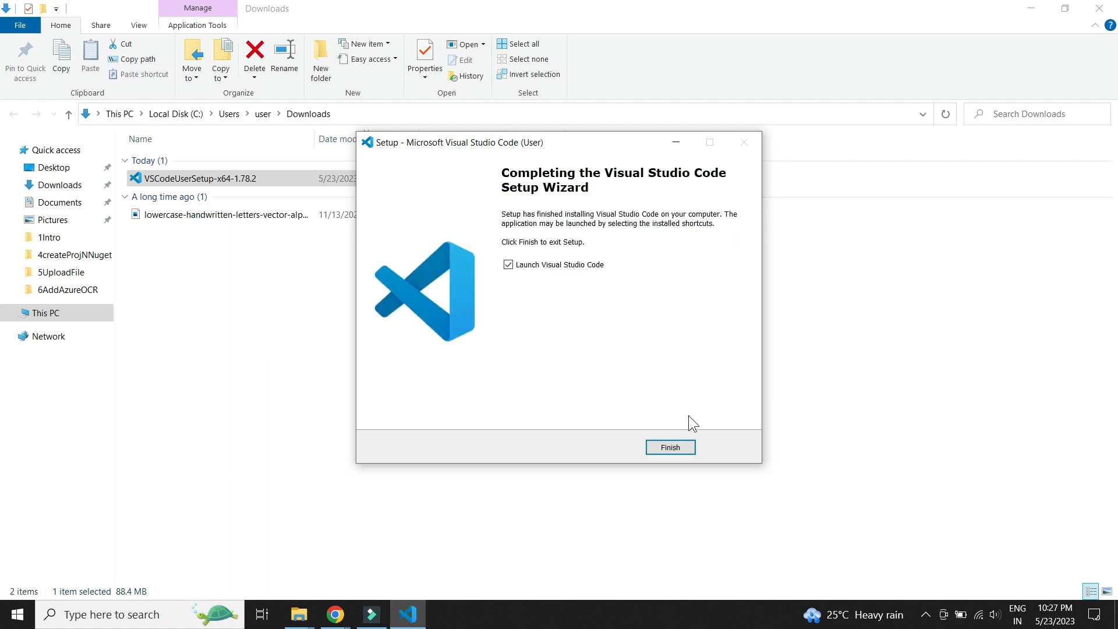
pyautogui.click(671, 447)
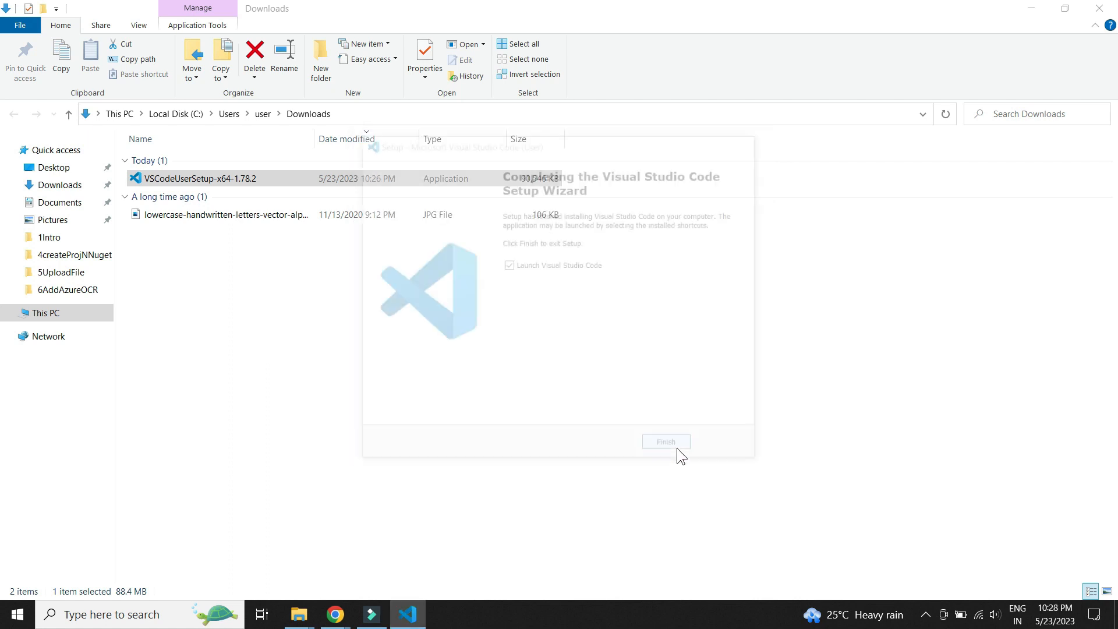
pyautogui.click(665, 441)
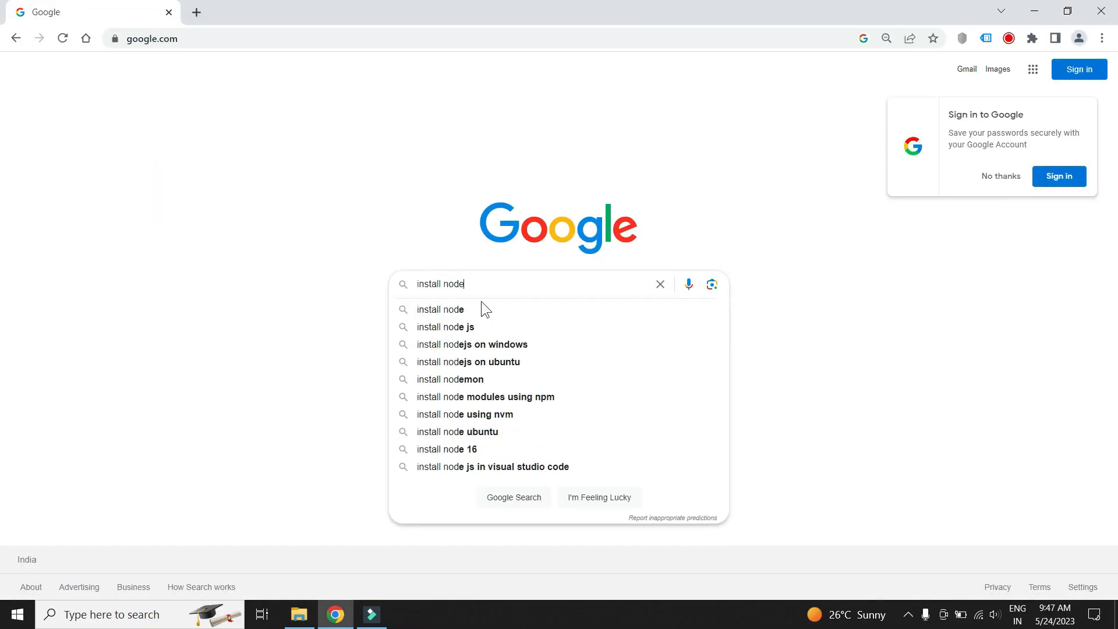
# Step: From nodejs.org, download the Node.js 18.16.0 Windows Installer (.msi) 64-bit
pyautogui.click(445, 326)
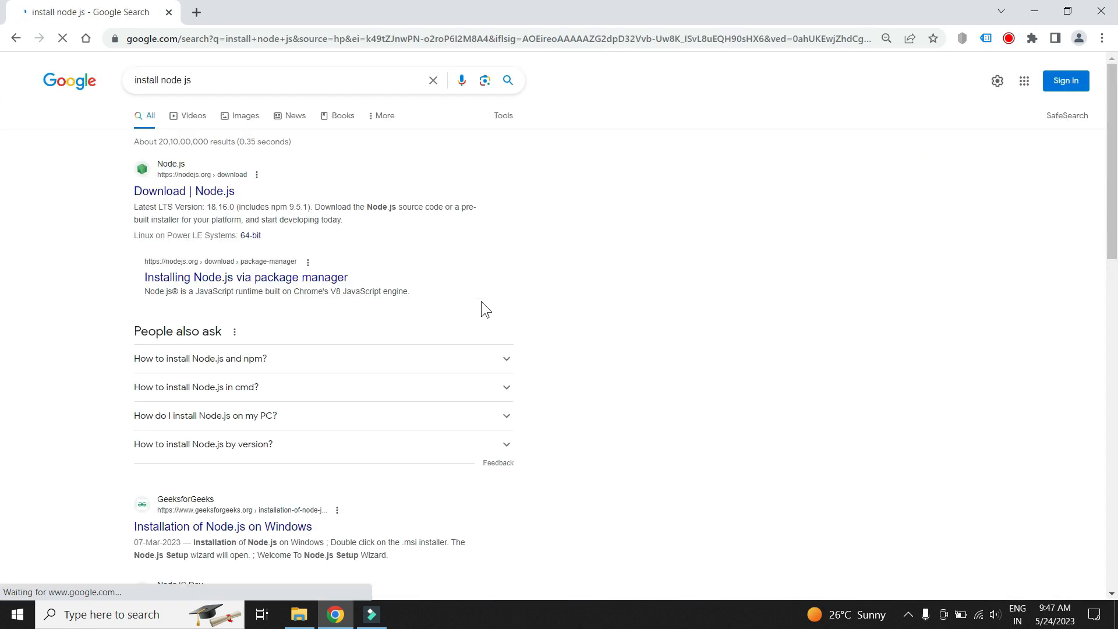
pyautogui.click(186, 191)
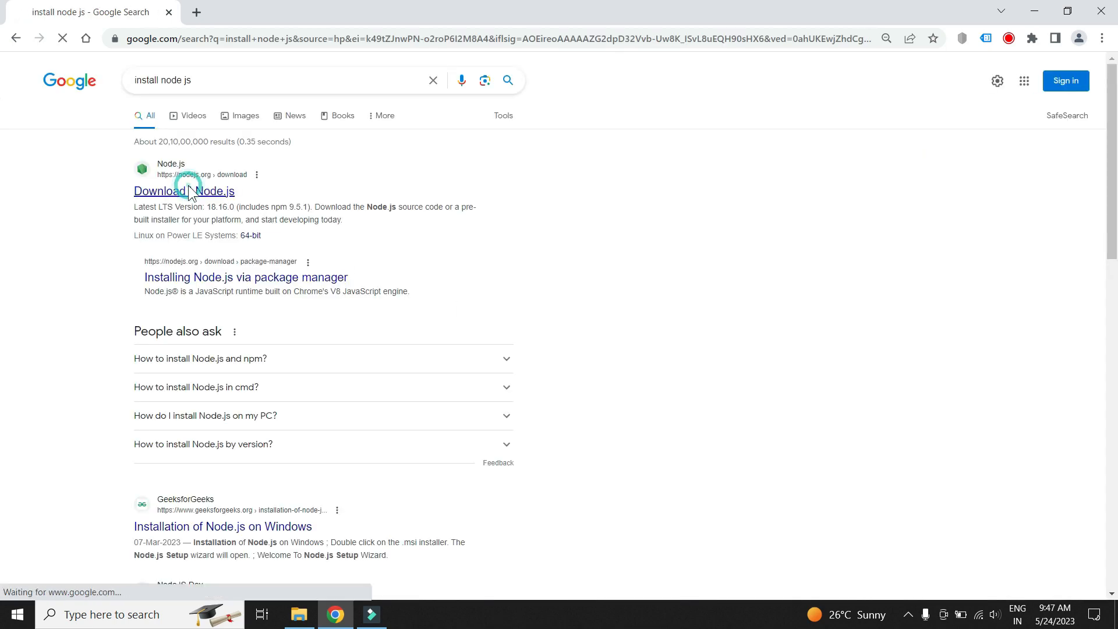
pyautogui.click(184, 191)
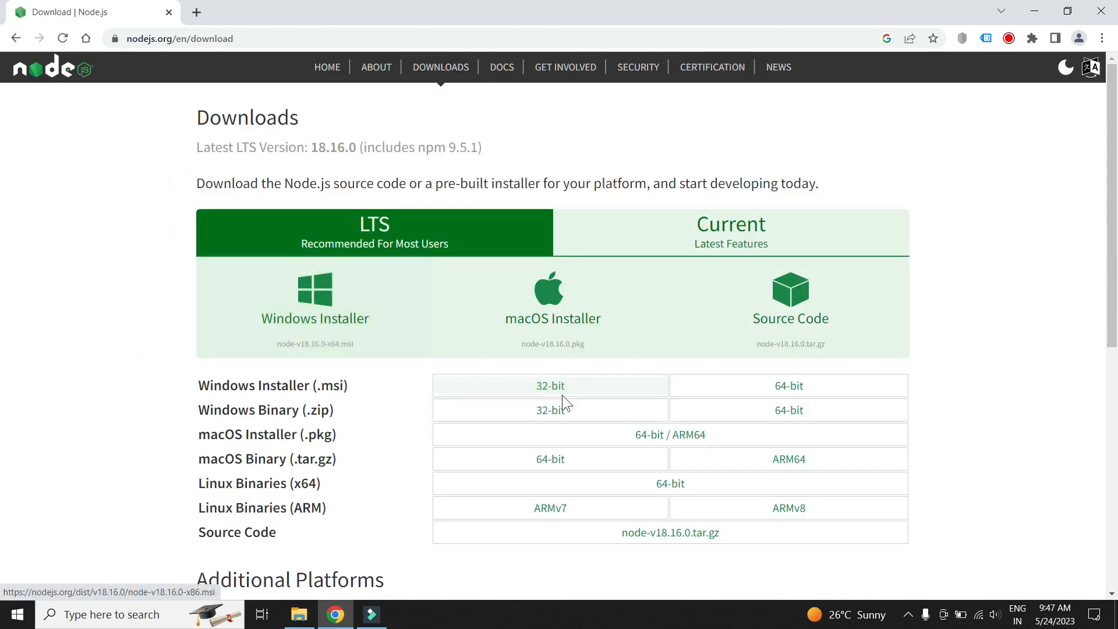
pyautogui.click(788, 385)
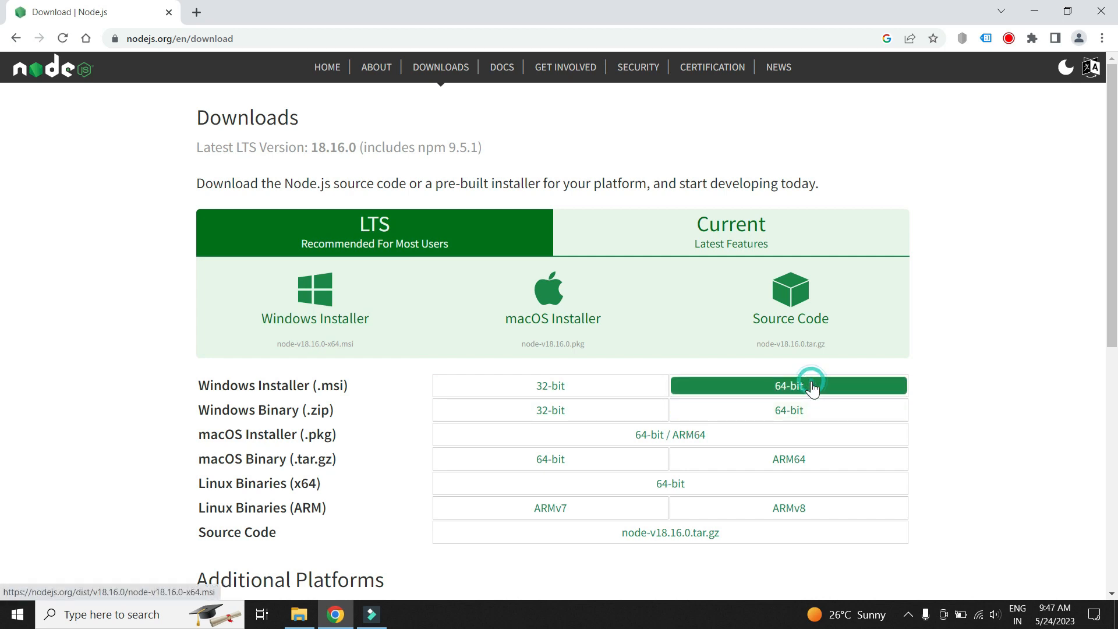
pyautogui.click(804, 386)
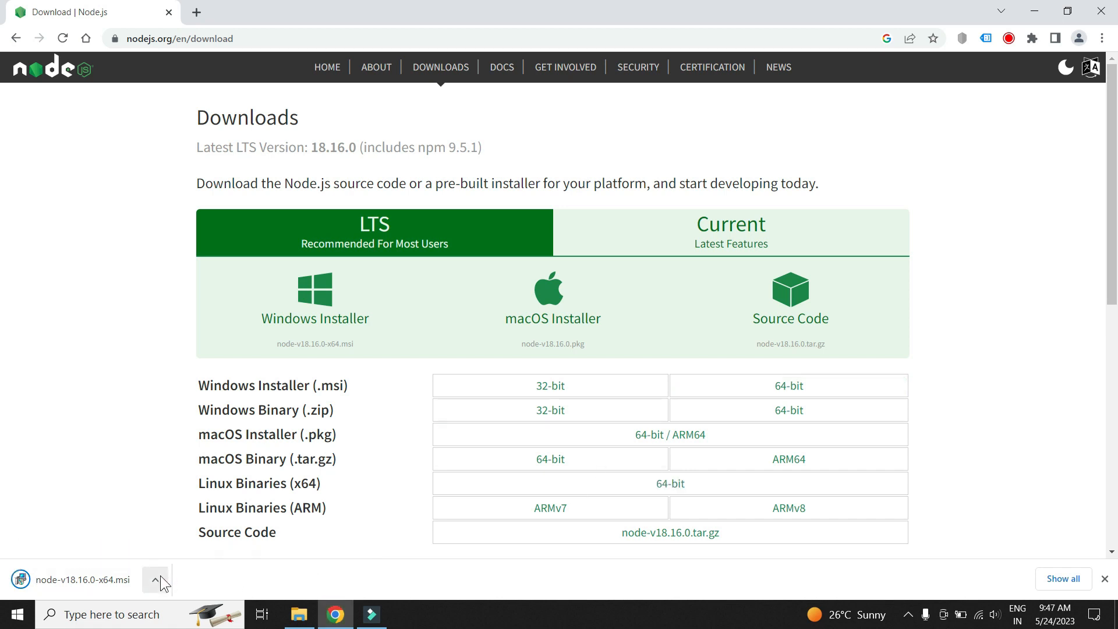
# Step: Show the downloaded Node.js installer in its Downloads folder
pyautogui.click(154, 580)
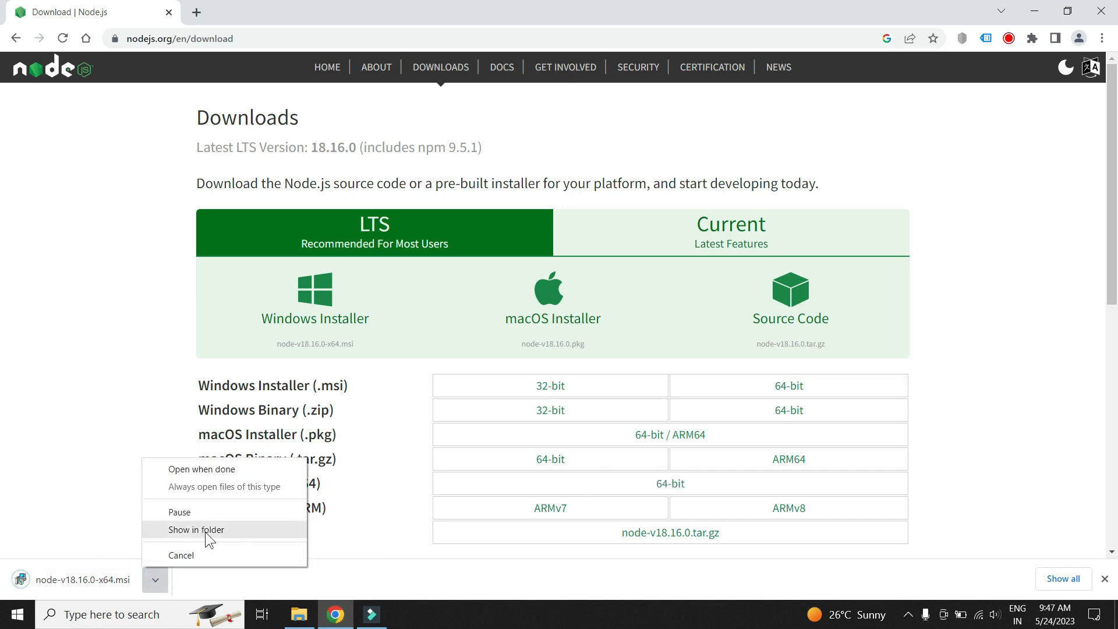
pyautogui.click(196, 529)
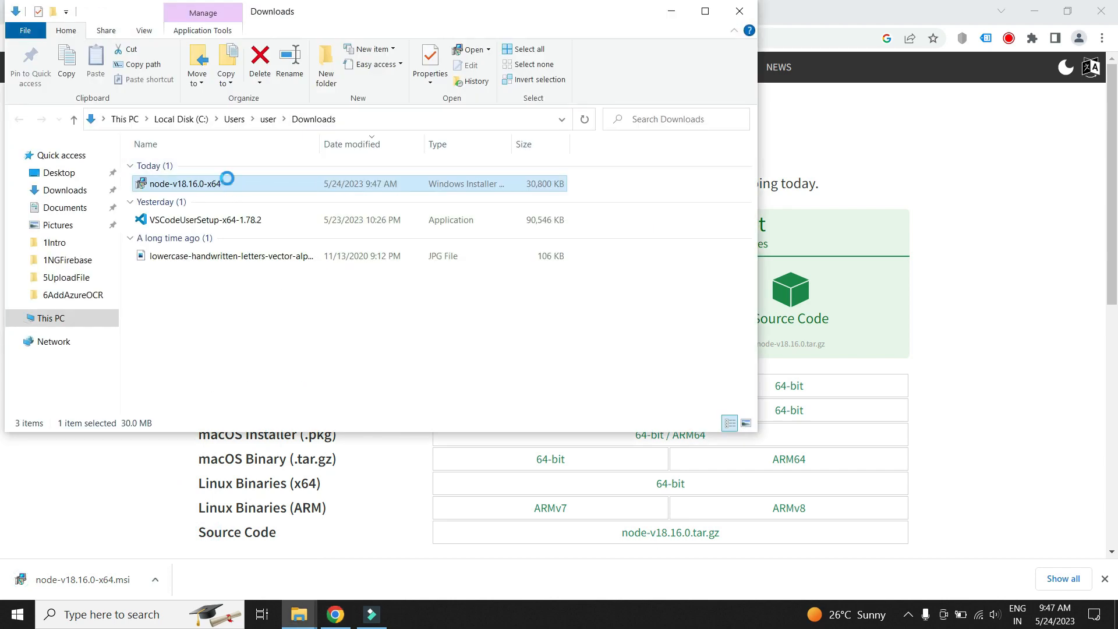
# Step: Run the Node.js msi with default location and features, install and finish
pyautogui.rightClick(178, 181)
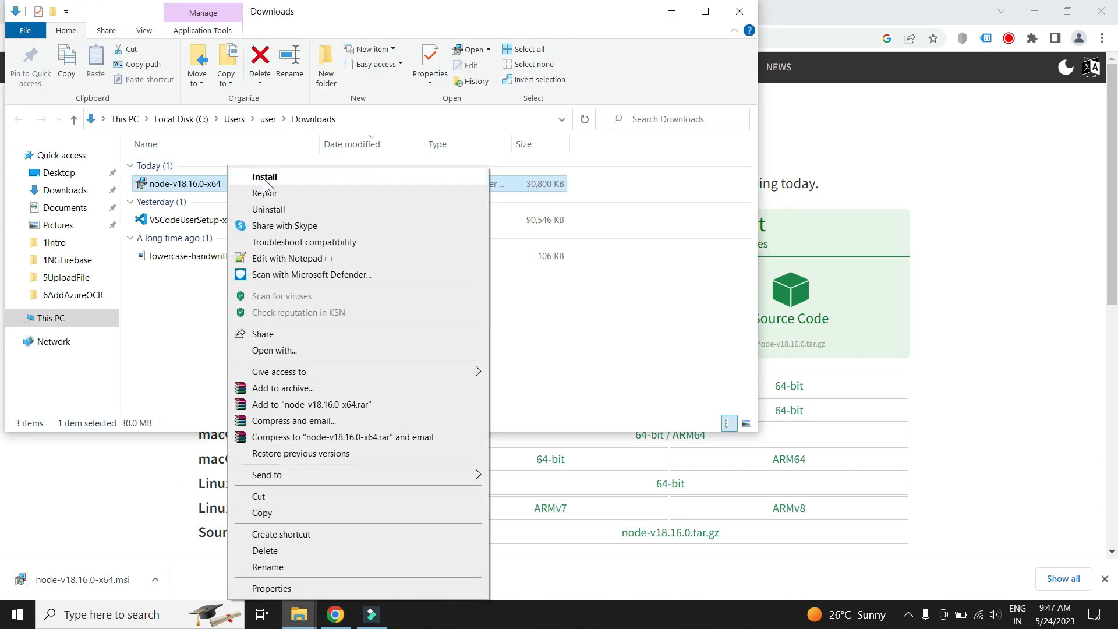
pyautogui.click(264, 177)
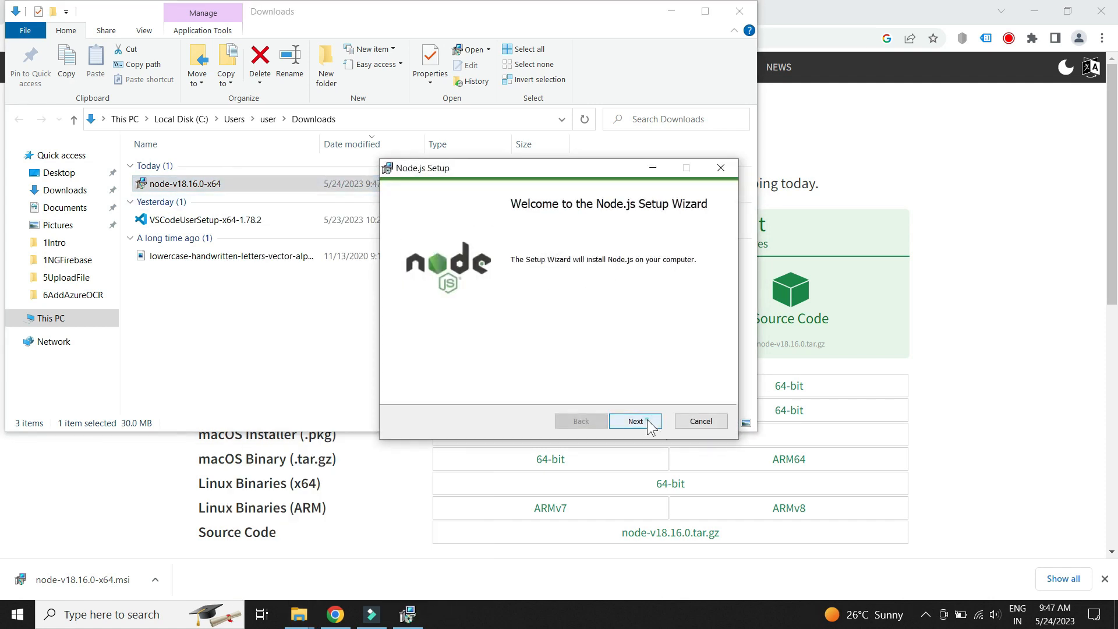
pyautogui.click(636, 422)
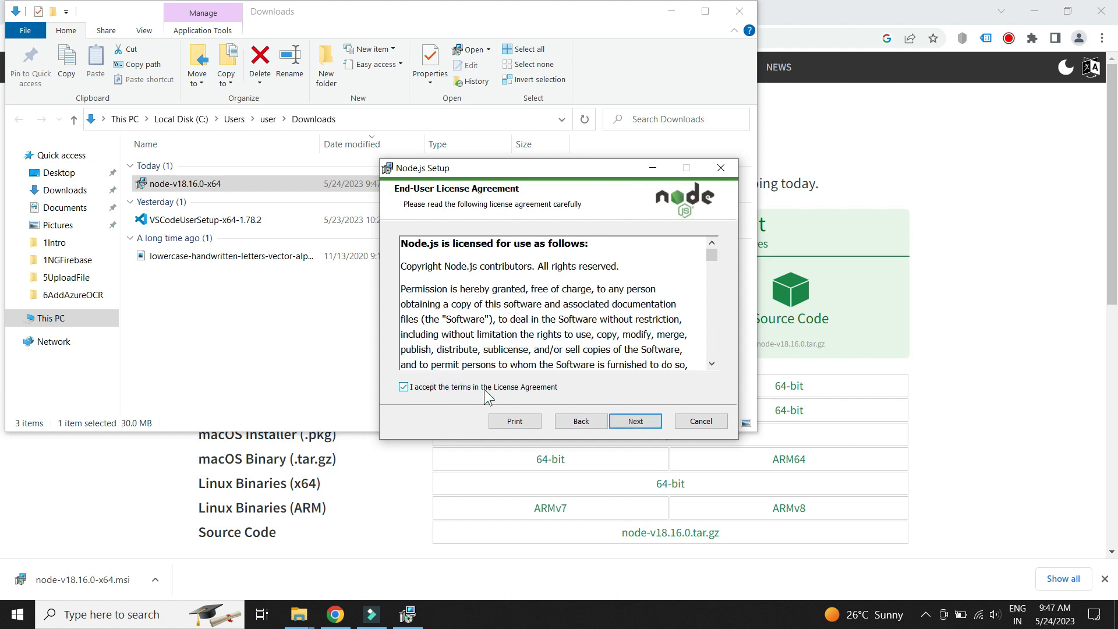
pyautogui.click(636, 422)
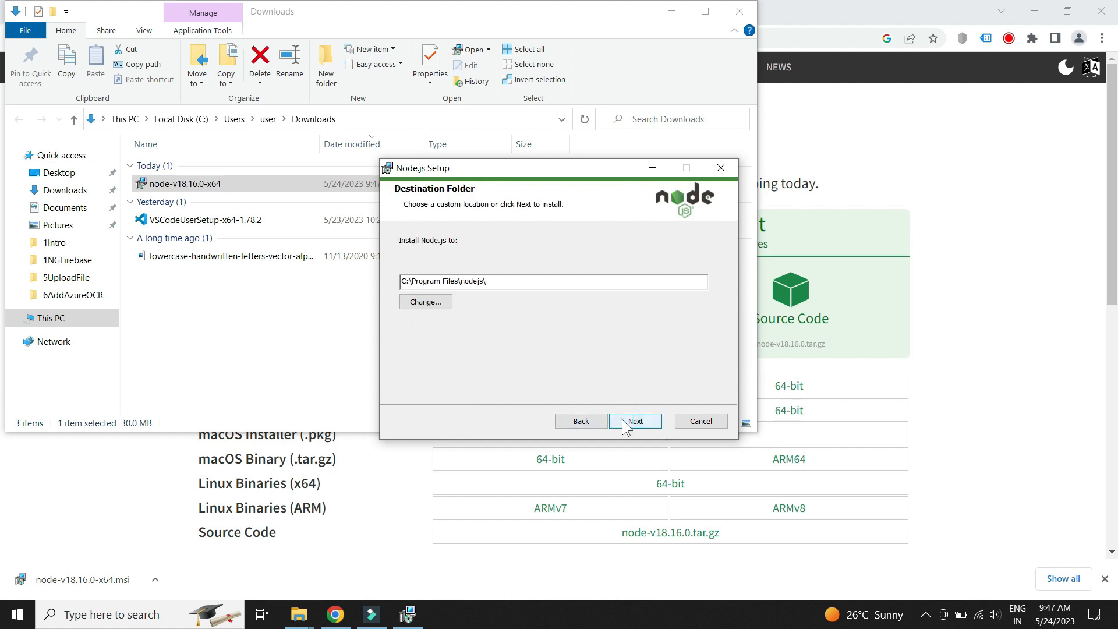
pyautogui.click(636, 421)
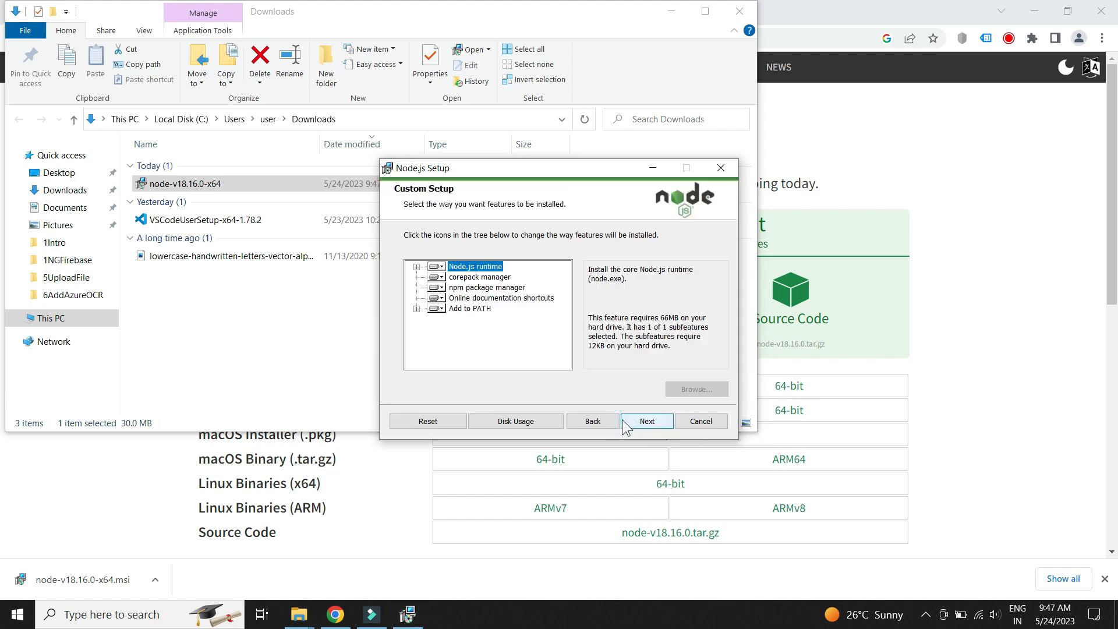
pyautogui.click(647, 421)
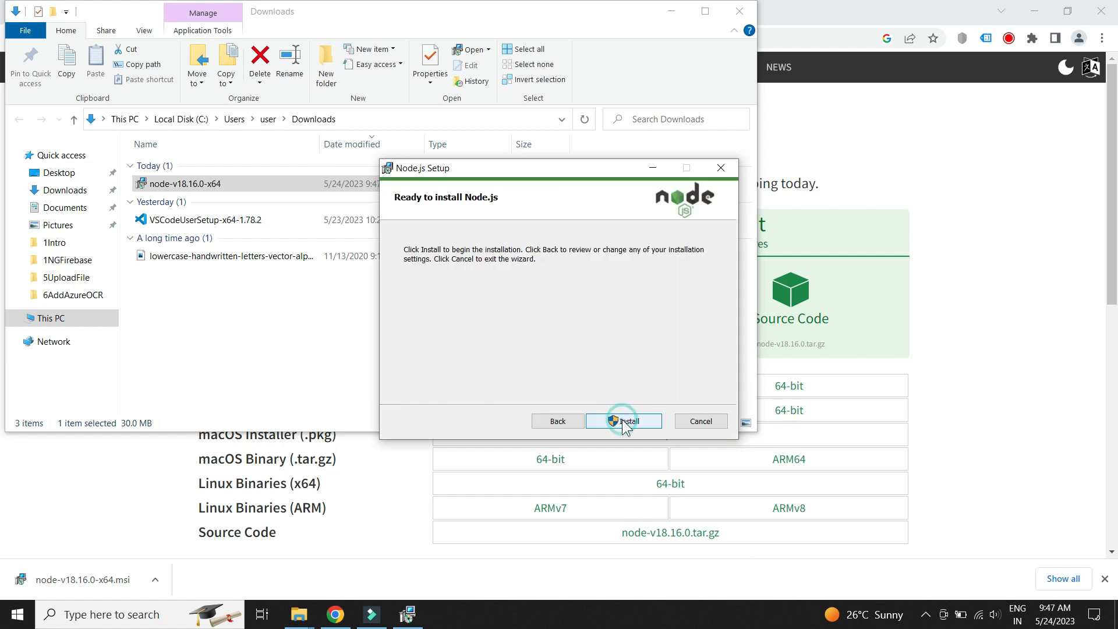
pyautogui.click(624, 422)
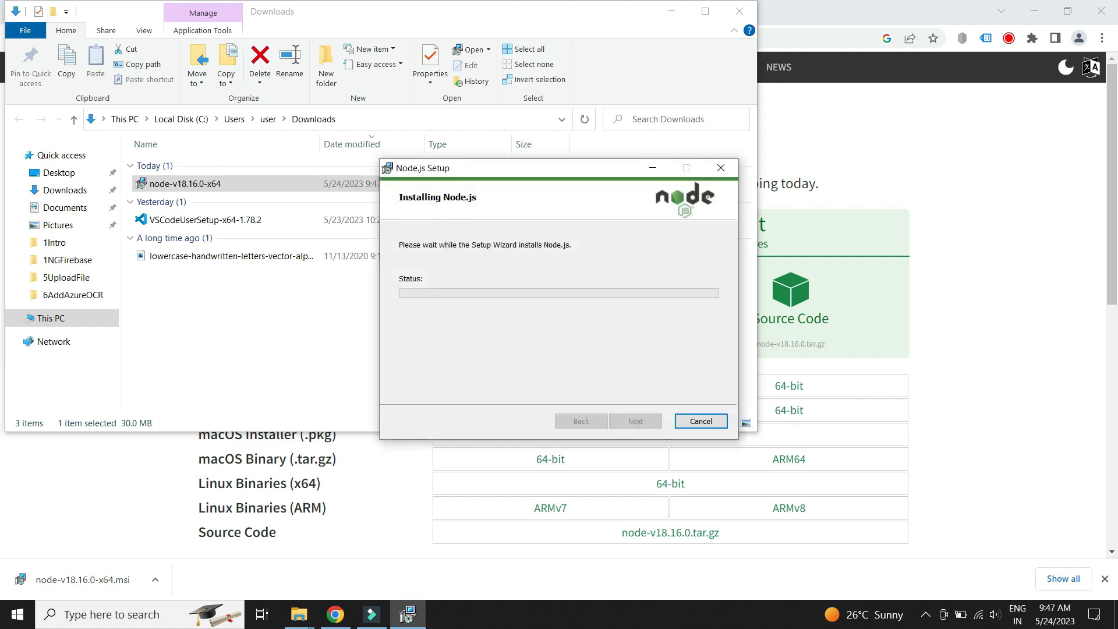
pyautogui.moveTo(529, 415)
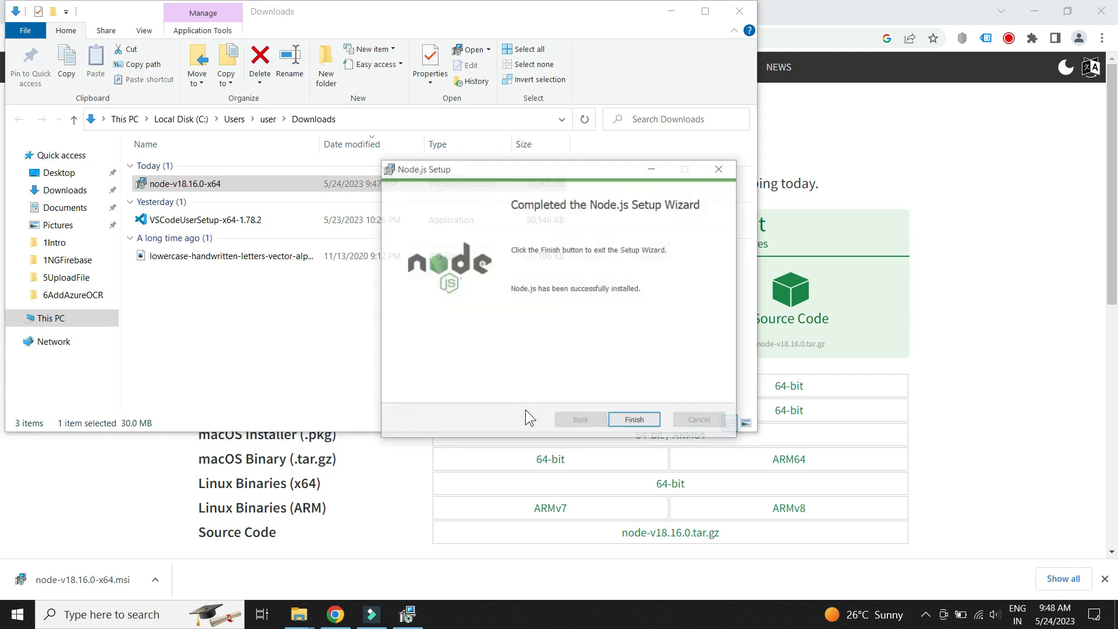
pyautogui.click(634, 420)
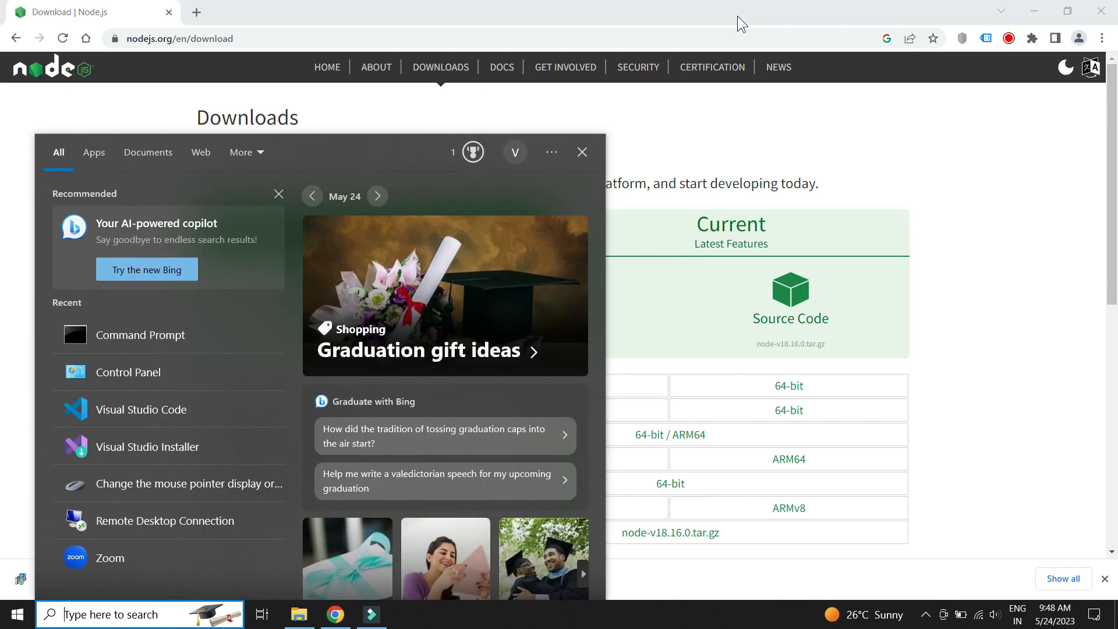
# Step: Launch the Node.js command prompt and run node -v (v18.16.0) and npm -v
pyautogui.write('node')
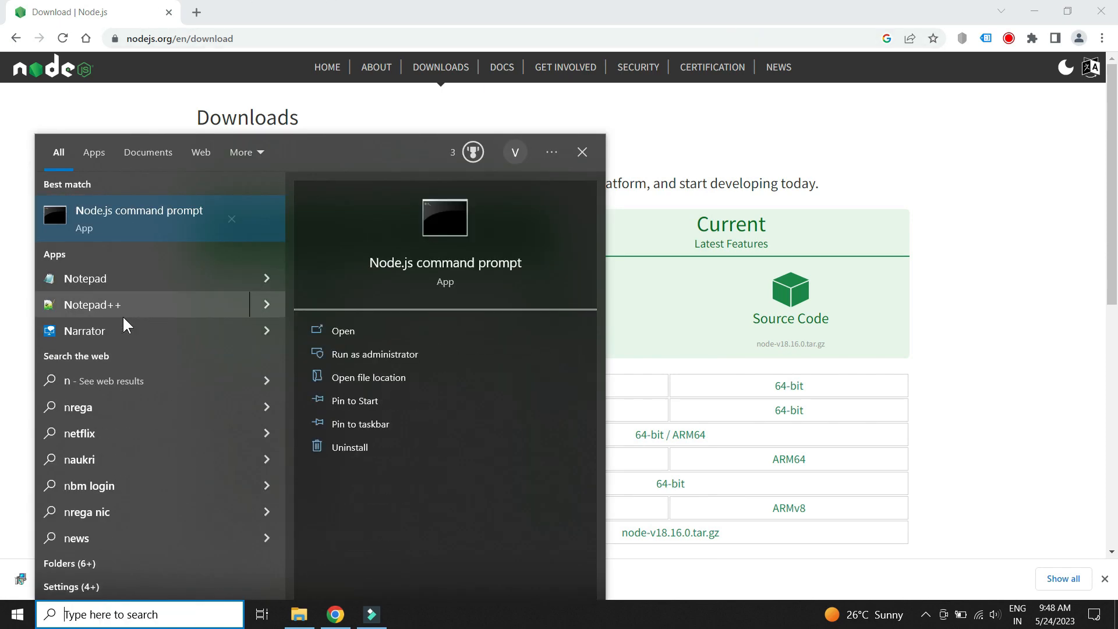
pyautogui.click(342, 331)
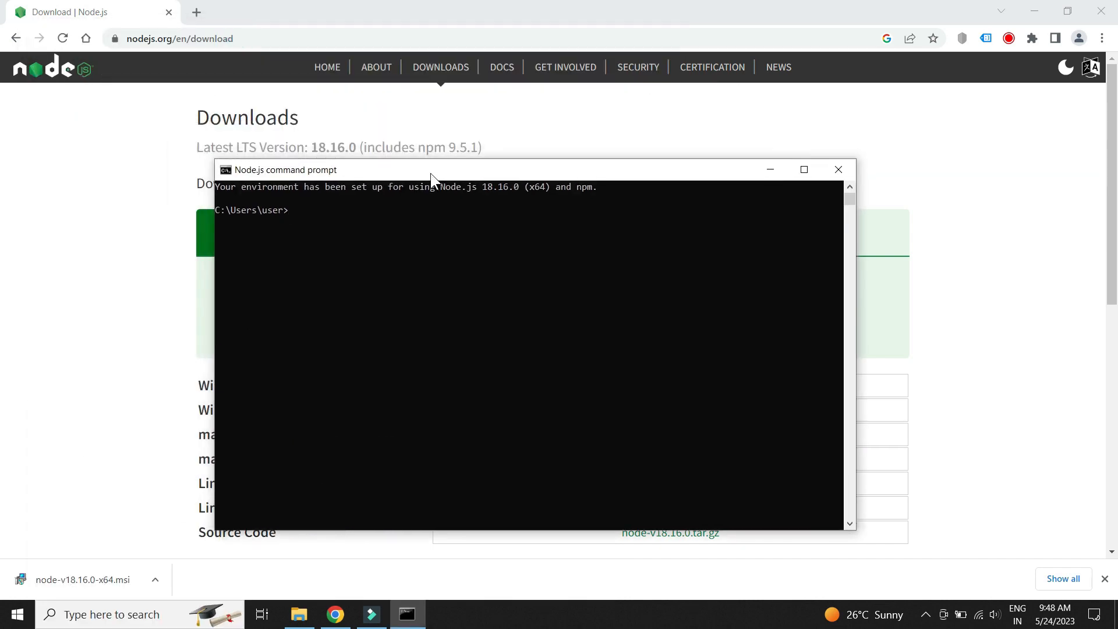
pyautogui.write('node')
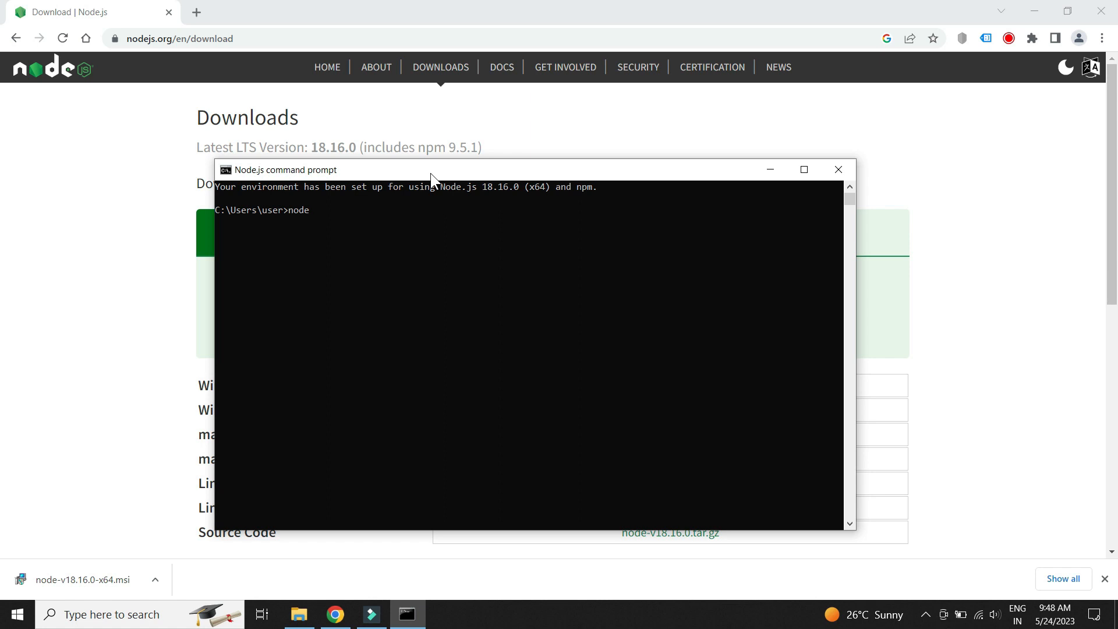
pyautogui.write('node -v')
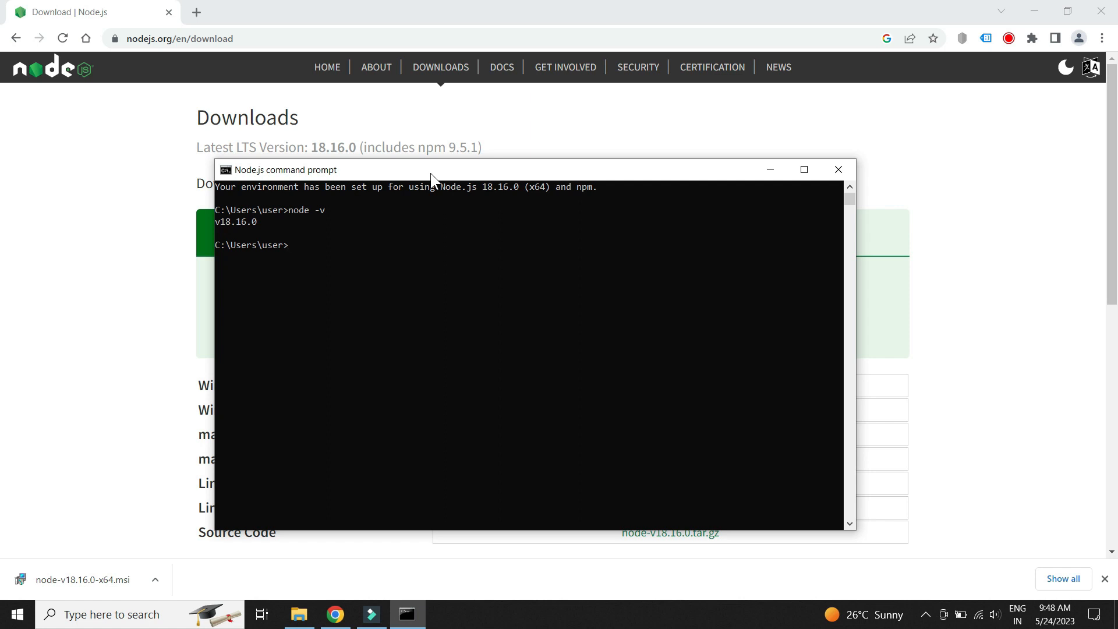
pyautogui.write('npm')
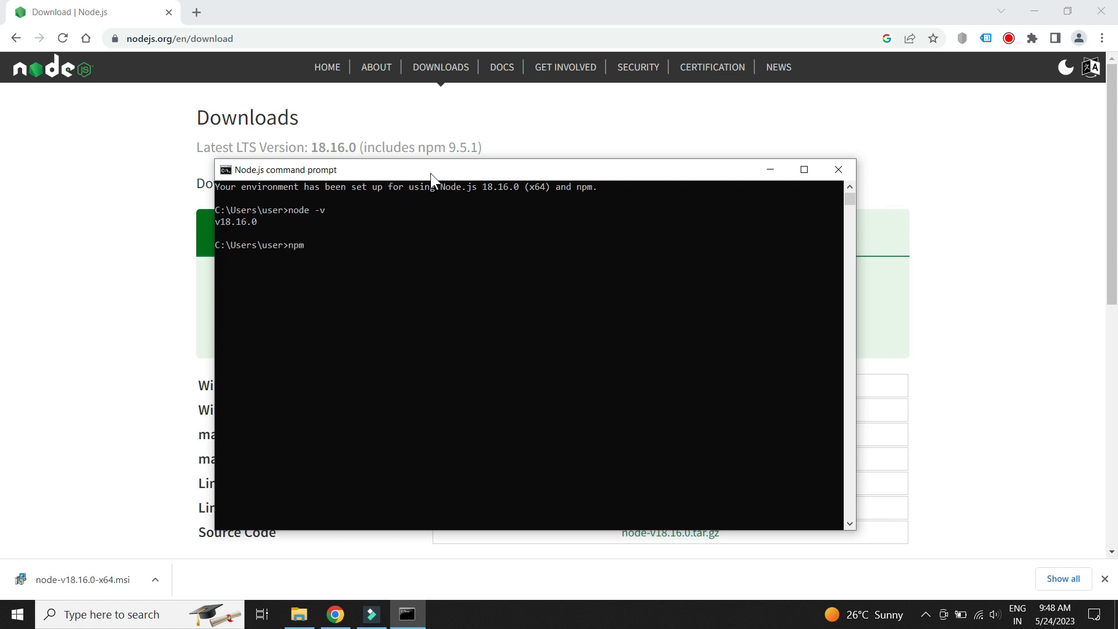
pyautogui.write('-v')
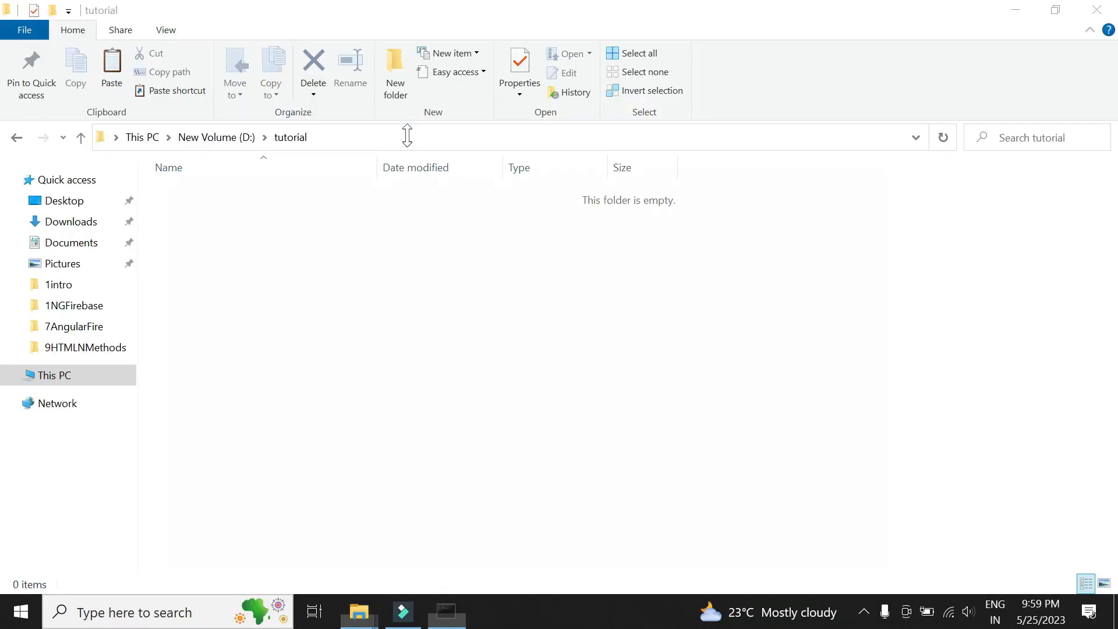
# Step: Run npx create-react-app todoapp in D:\tutorial and start the app
pyautogui.write('np')
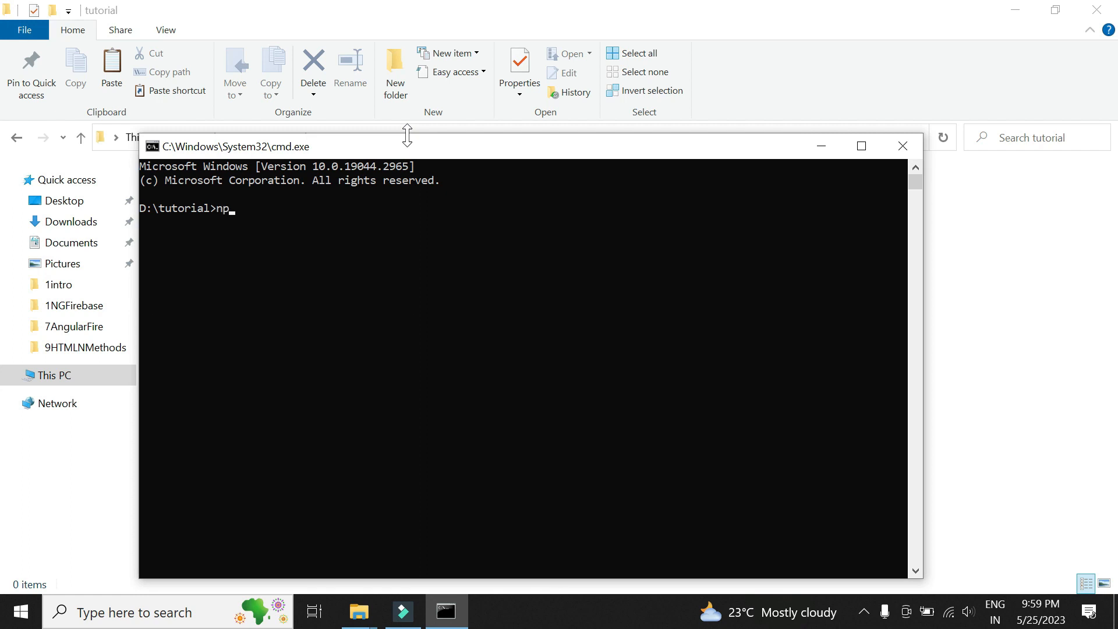
pyautogui.write('x create')
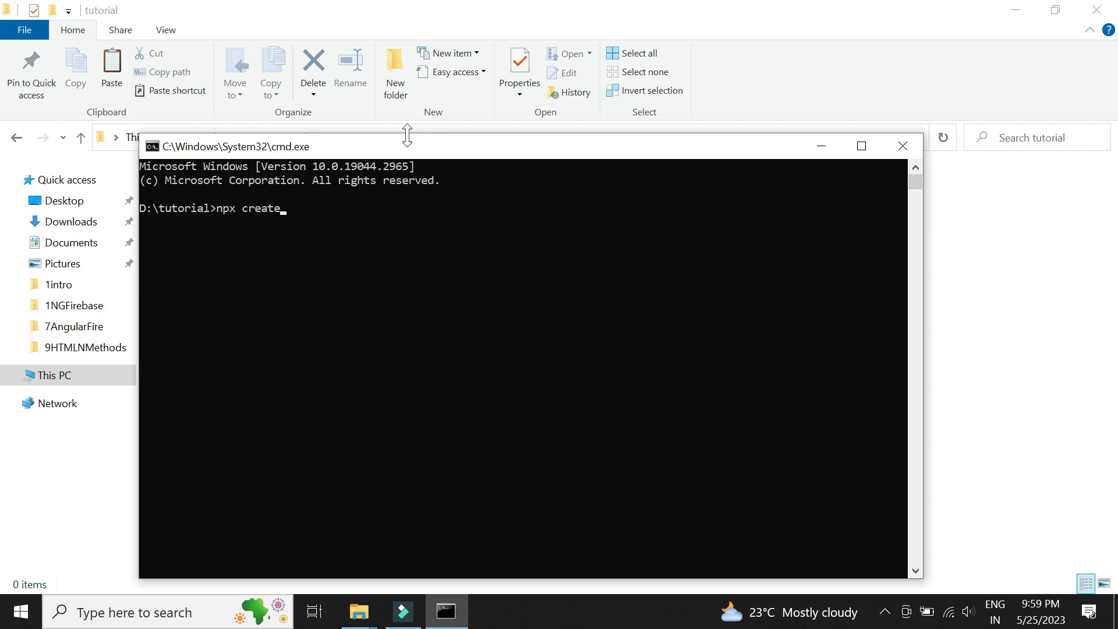
pyautogui.write('-react')
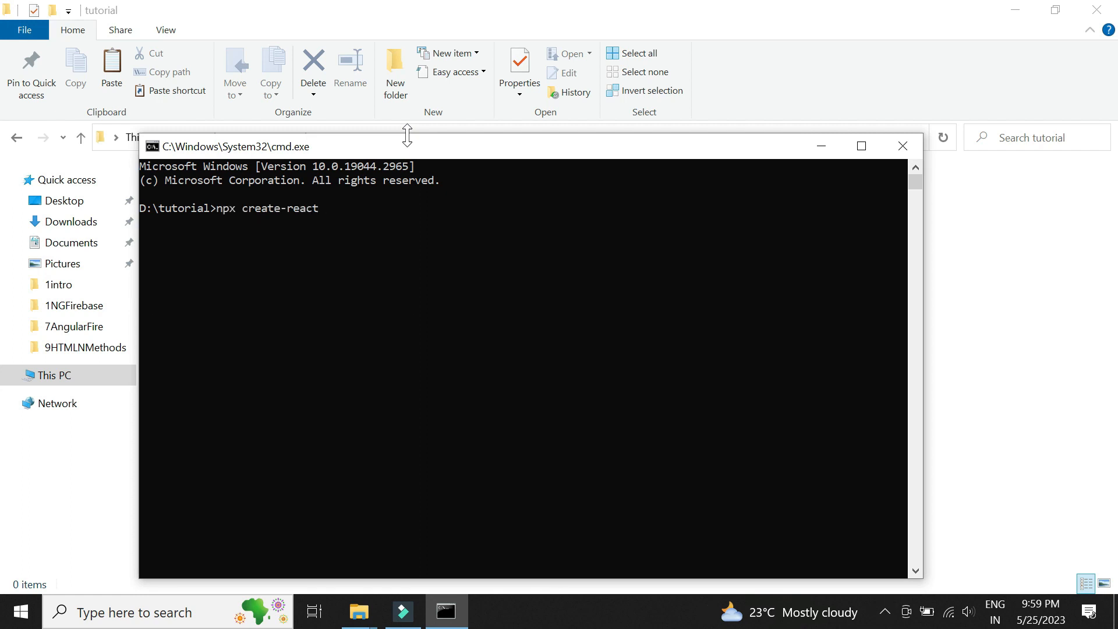
pyautogui.write('-app to')
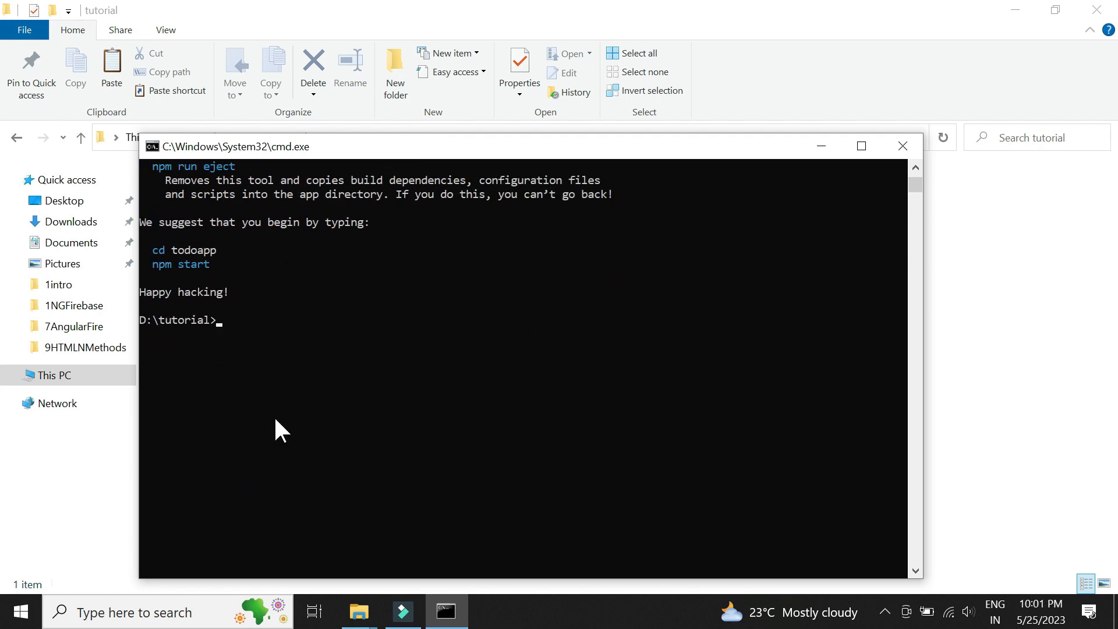
pyautogui.click(903, 146)
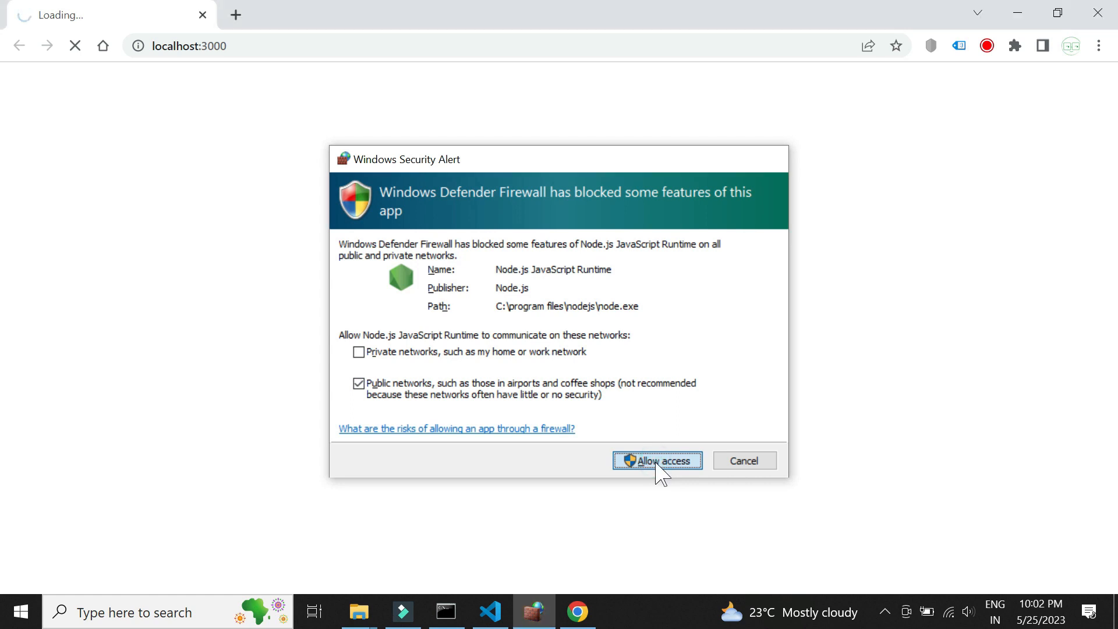
# Step: Allow Node.js through Windows firewall so localhost:3000 loads, then switch to the code
pyautogui.click(657, 462)
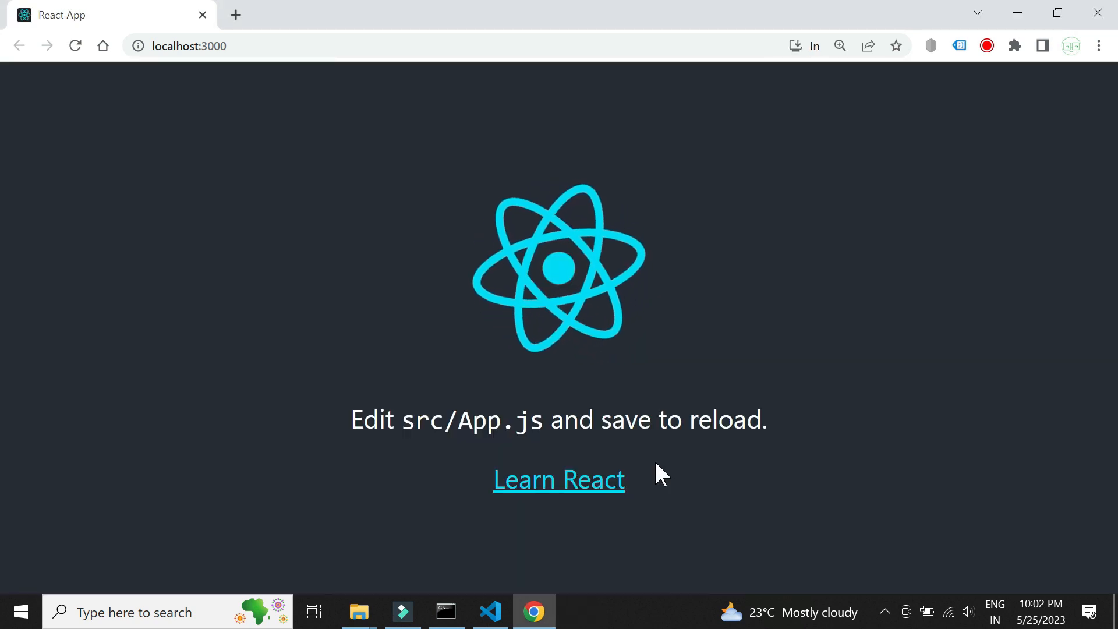
pyautogui.click(489, 612)
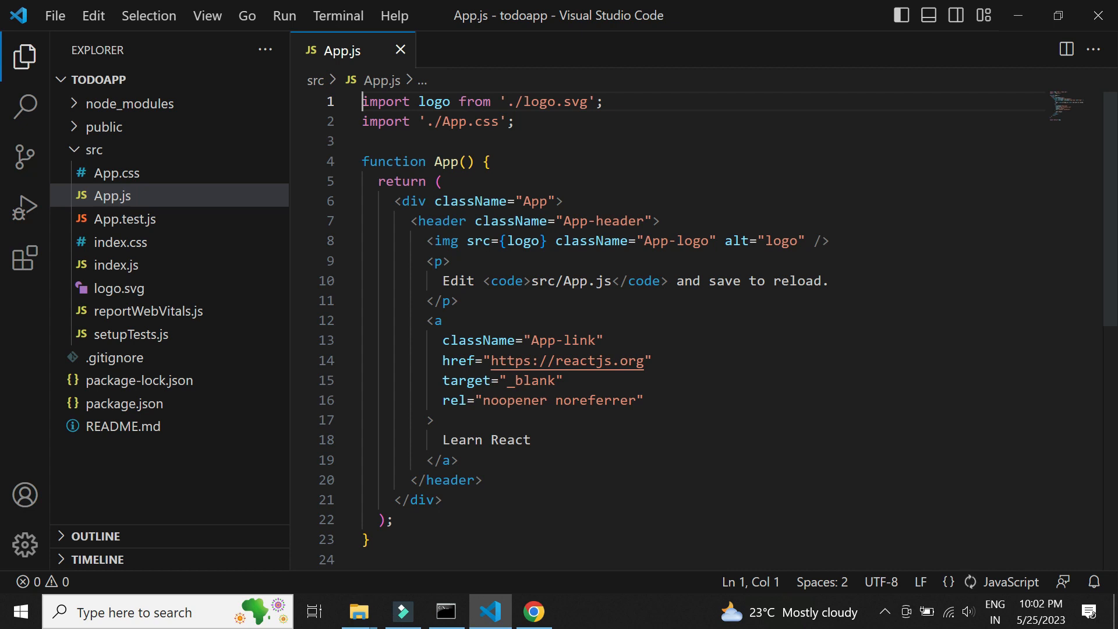
# Step: Swap App.js's default <header> block for <h2>Todo App</h2> and view it in the browser
pyautogui.moveTo(414, 220); pyautogui.dragTo(482, 480)
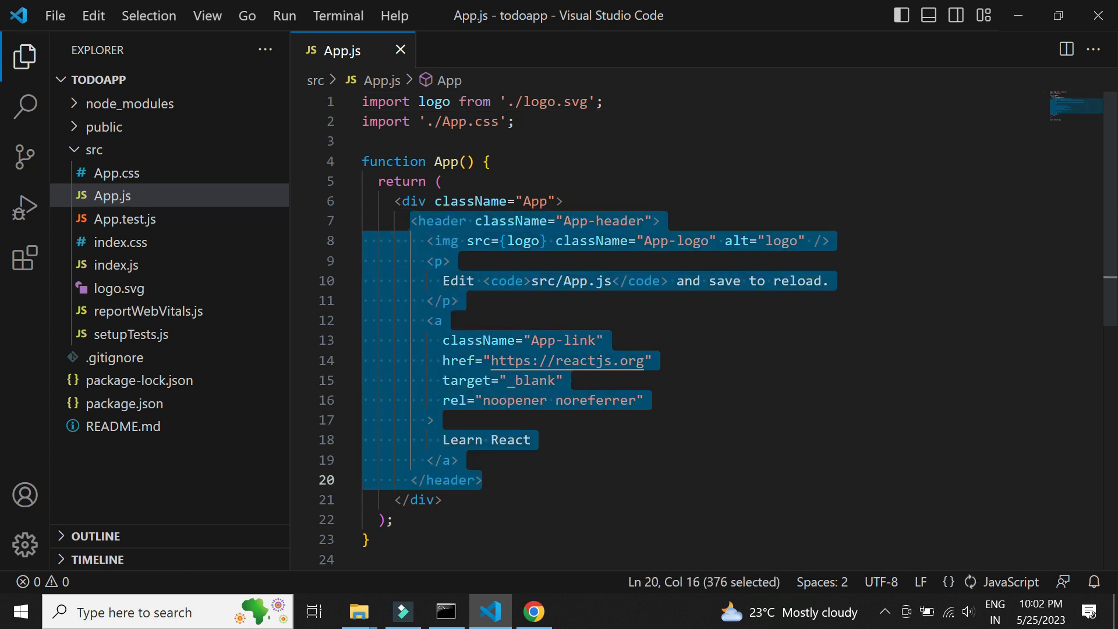
pyautogui.write('<')
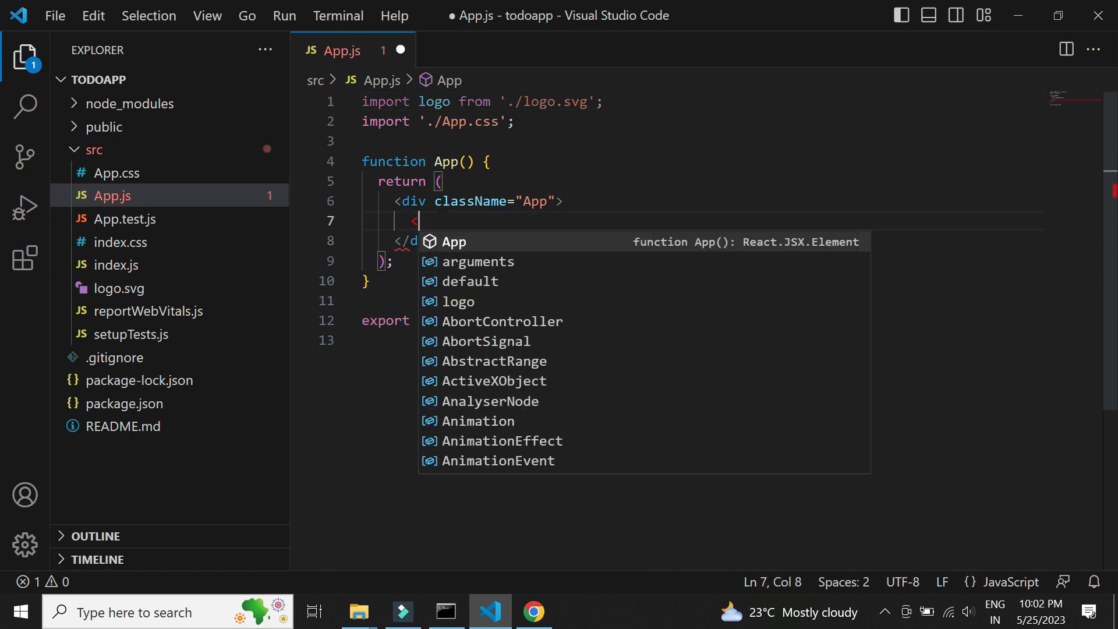
pyautogui.write('h2></h2>')
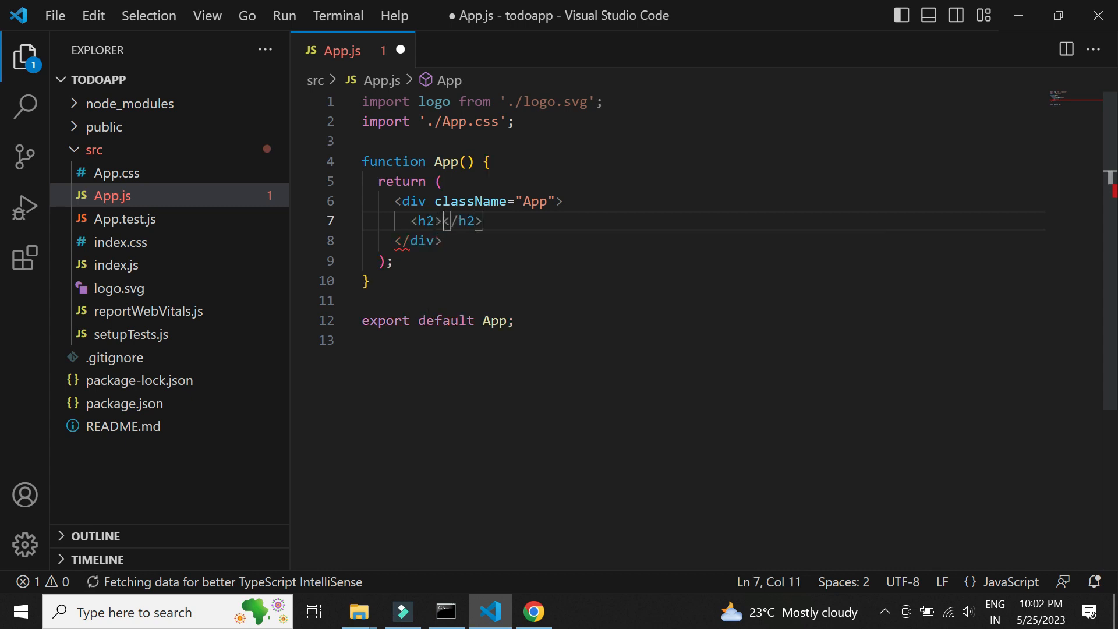
pyautogui.write('Todo A')
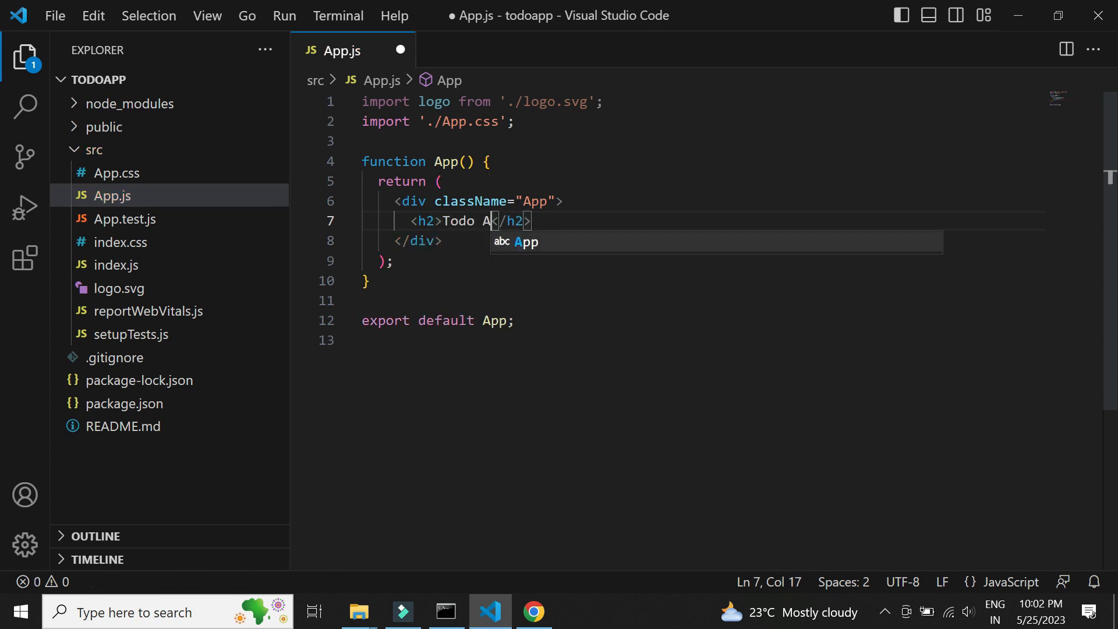
pyautogui.click(534, 612)
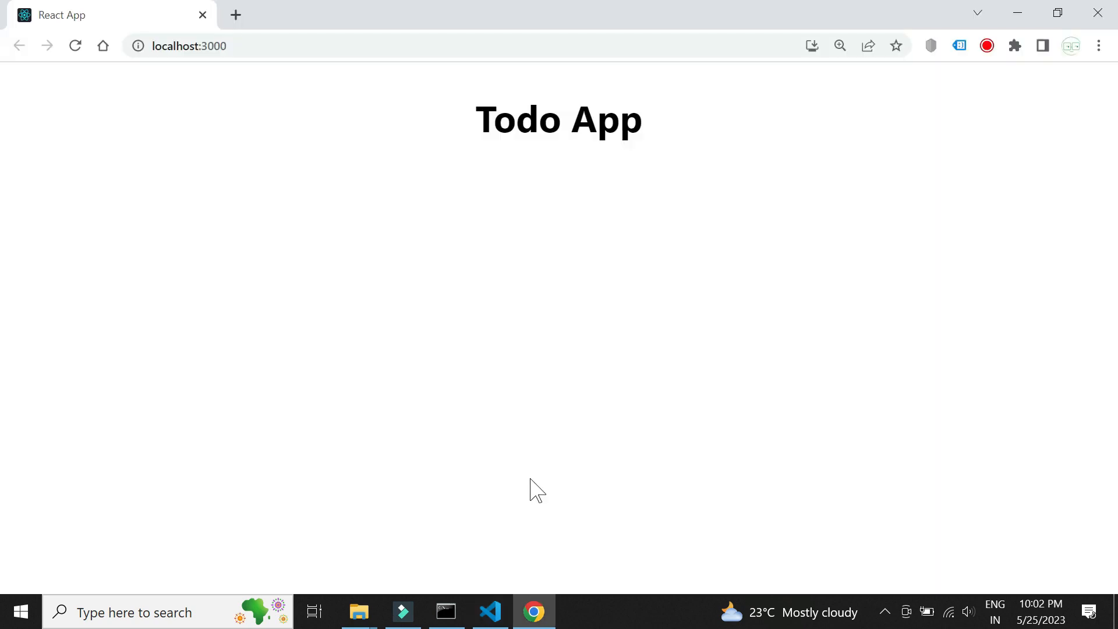
pyautogui.moveTo(685, 215)
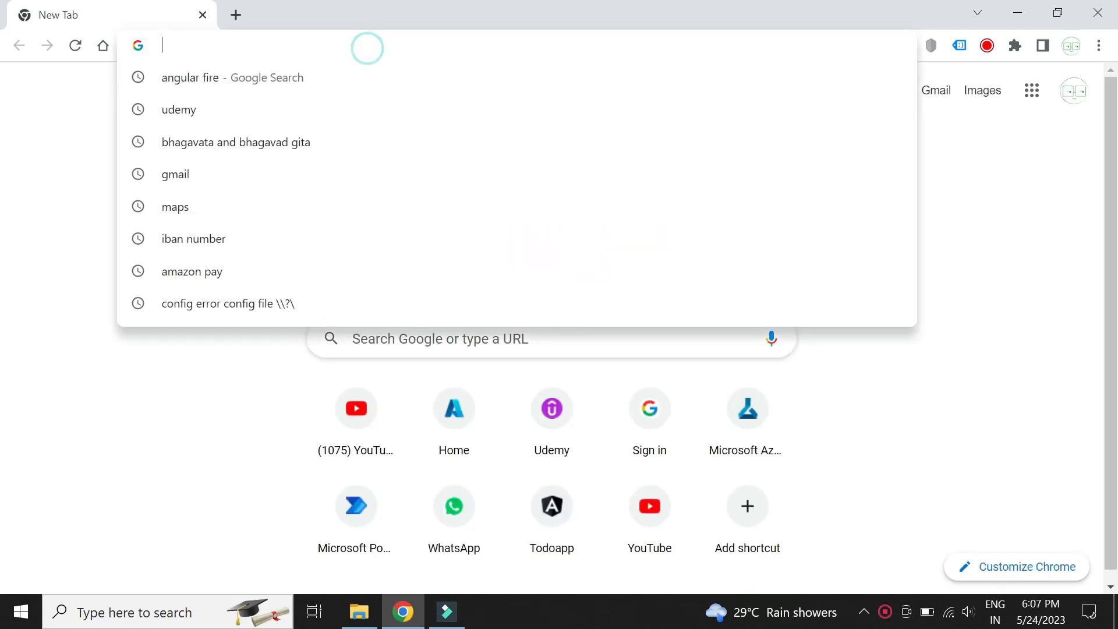
# Step: Google 'firebase', open the Firebase site and go to the console welcome page
pyautogui.write('firebase')
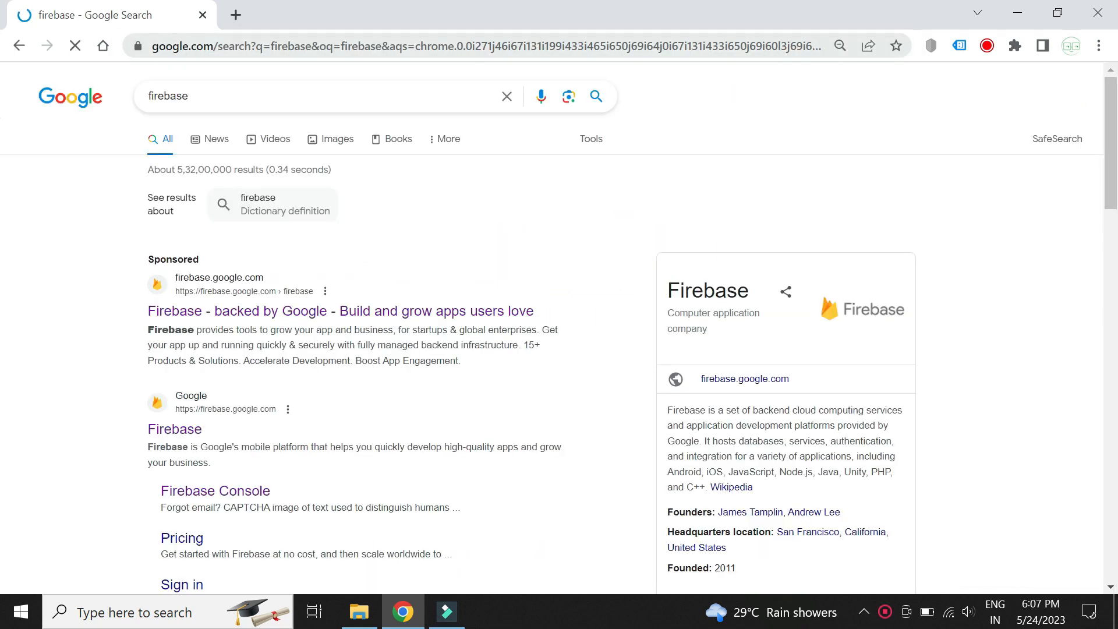
pyautogui.click(170, 428)
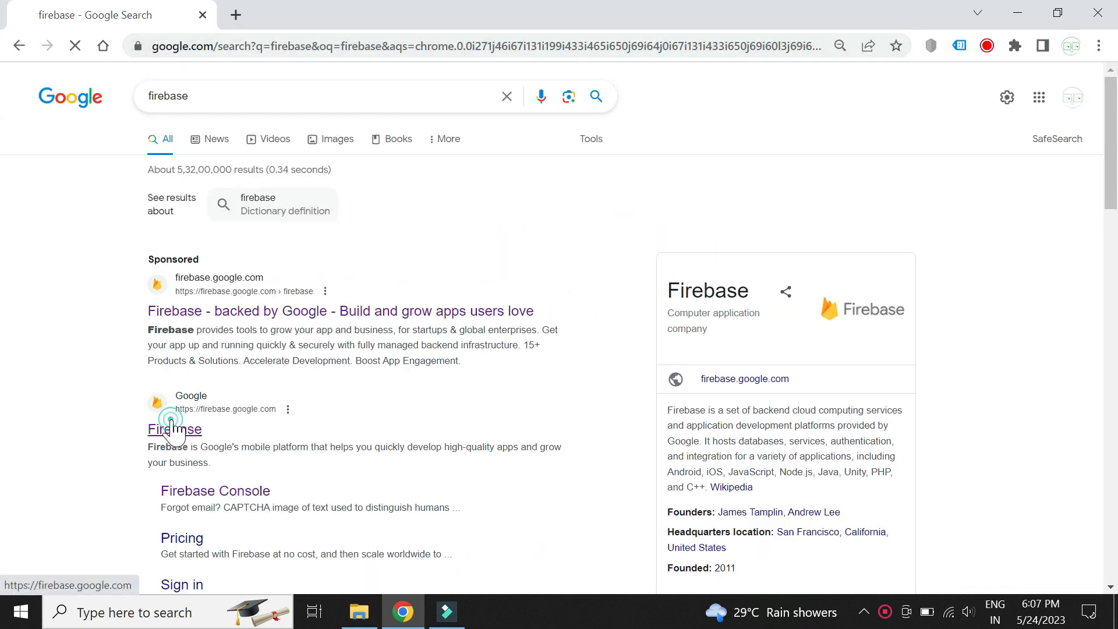
pyautogui.click(169, 428)
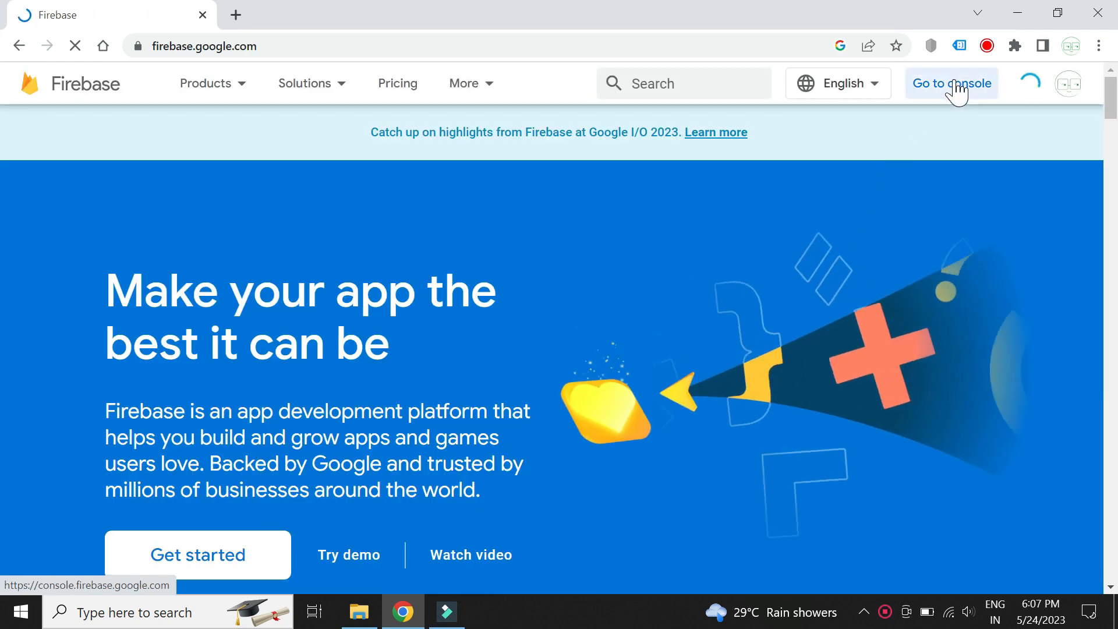
pyautogui.click(951, 84)
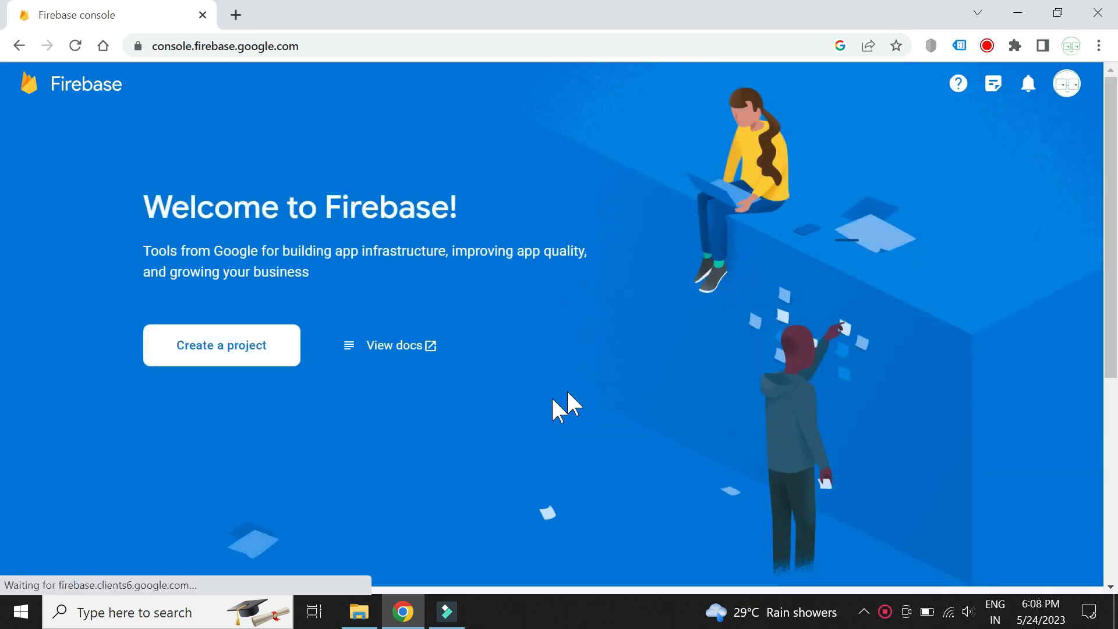
# Step: Name the new Firebase project sample-project and accept the terms
pyautogui.click(221, 345)
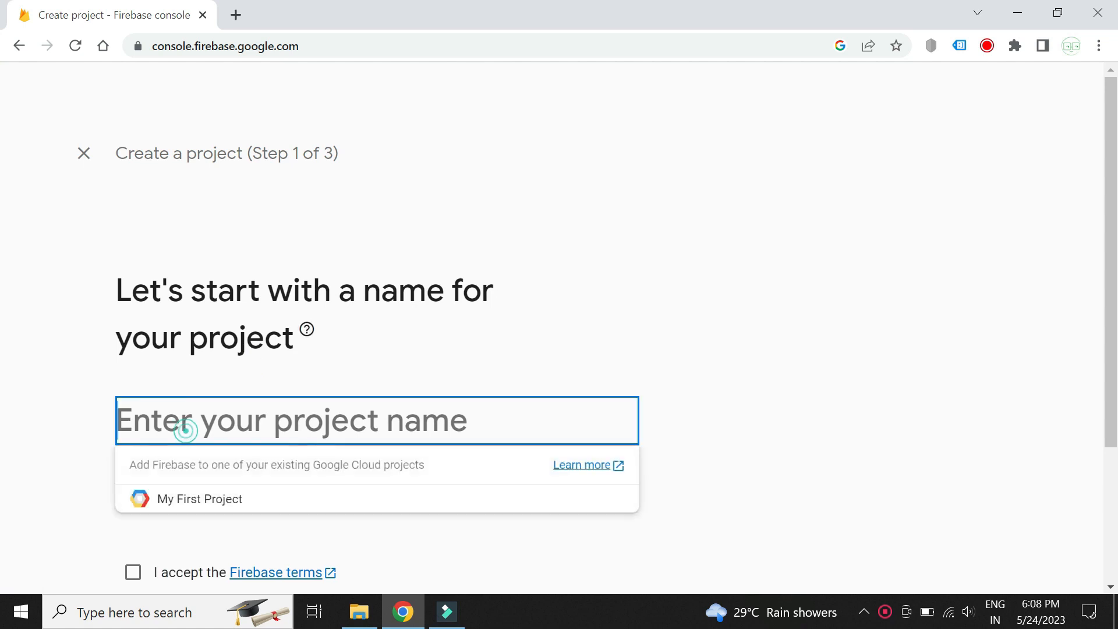
pyautogui.write('sample')
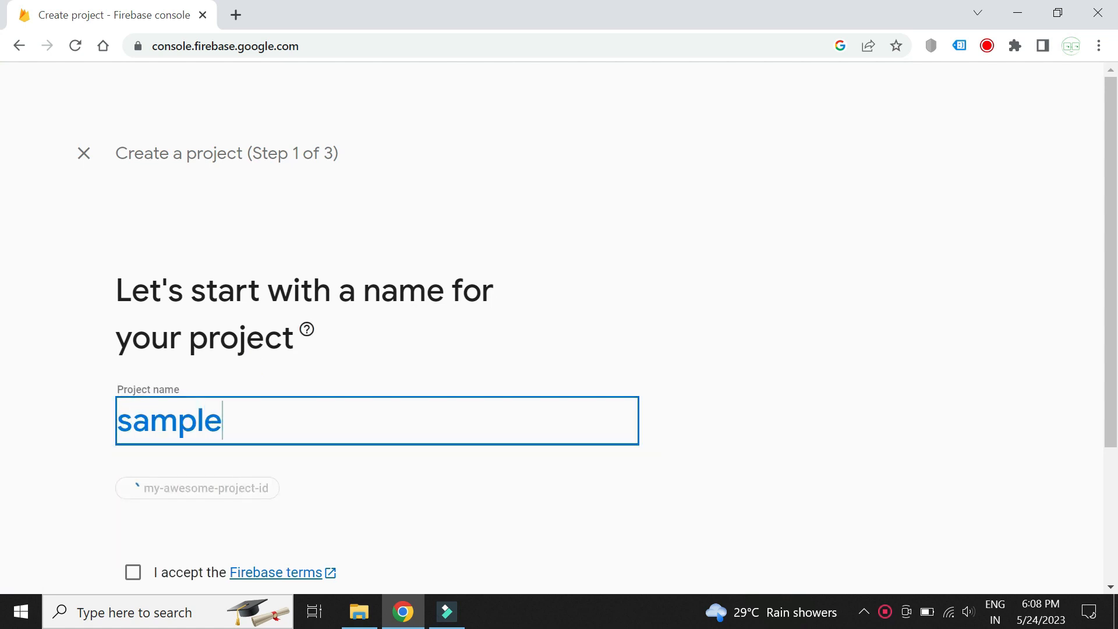
pyautogui.write('-project')
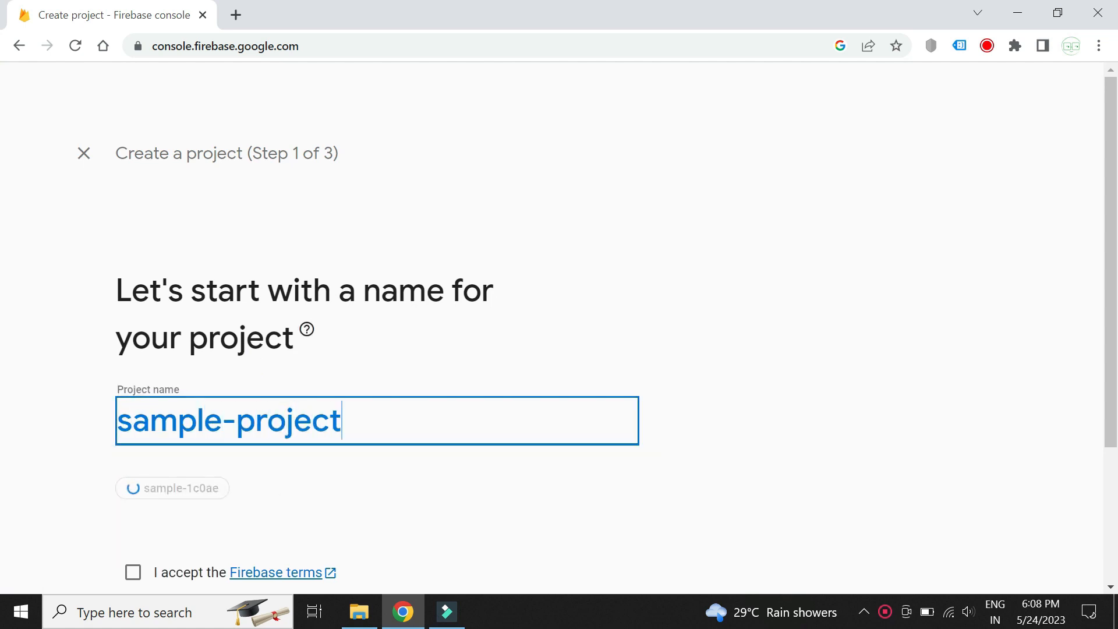
pyautogui.click(133, 508)
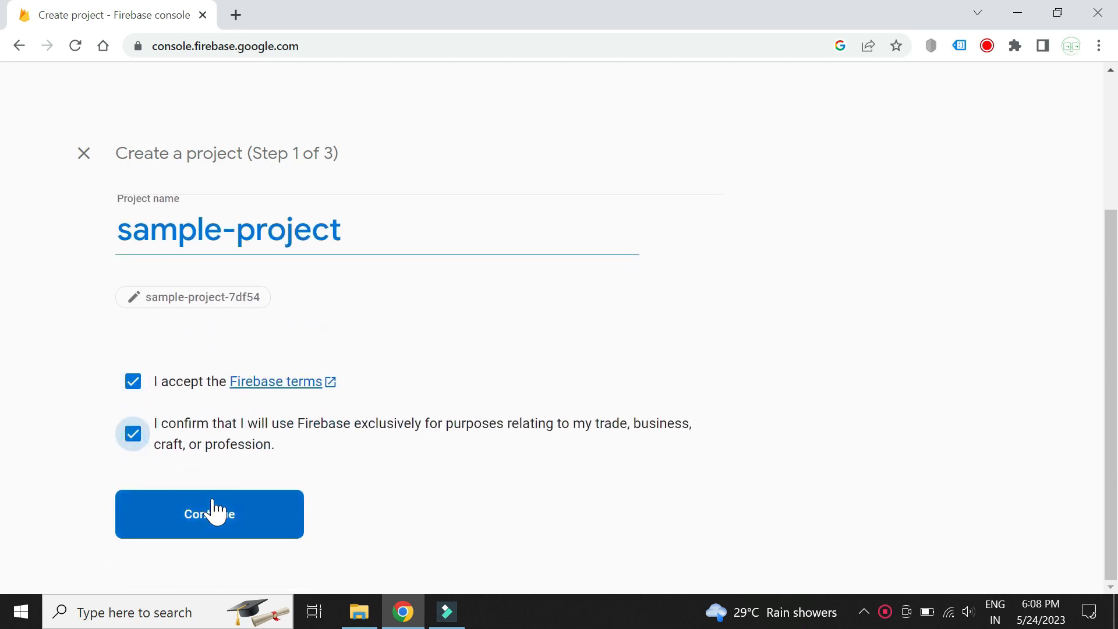
pyautogui.click(210, 513)
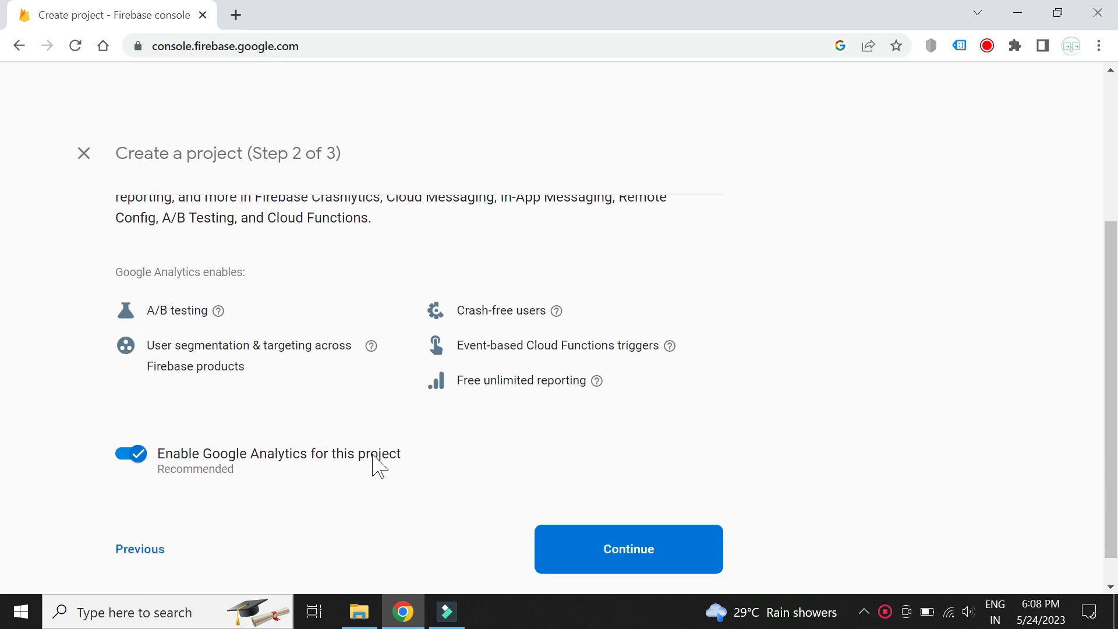
# Step: Turn off Google Analytics and create the project
pyautogui.click(130, 453)
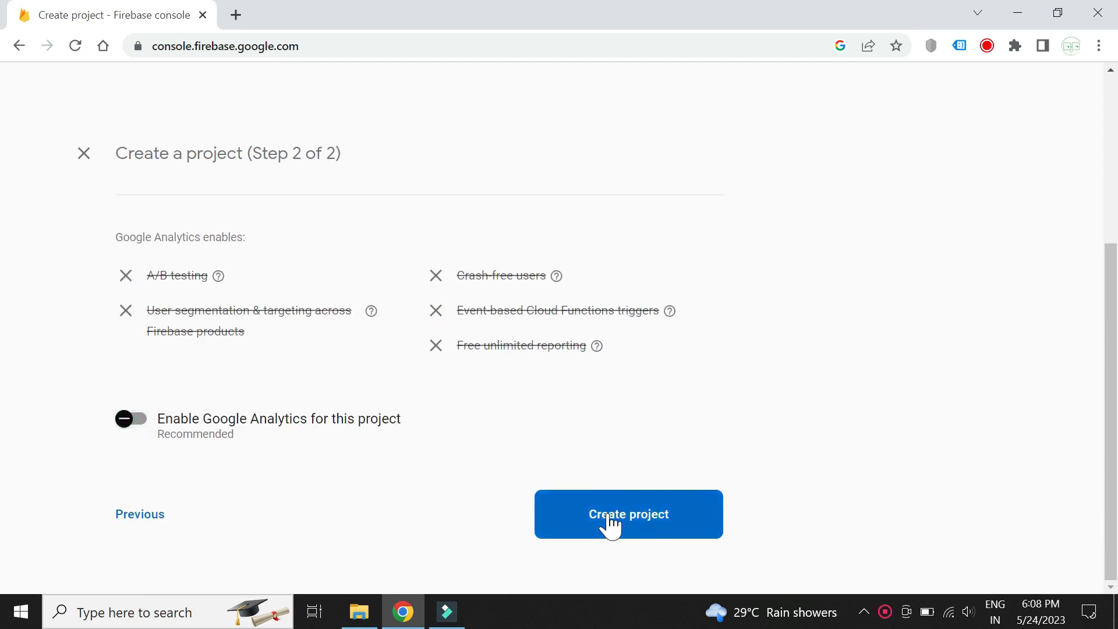
pyautogui.click(628, 515)
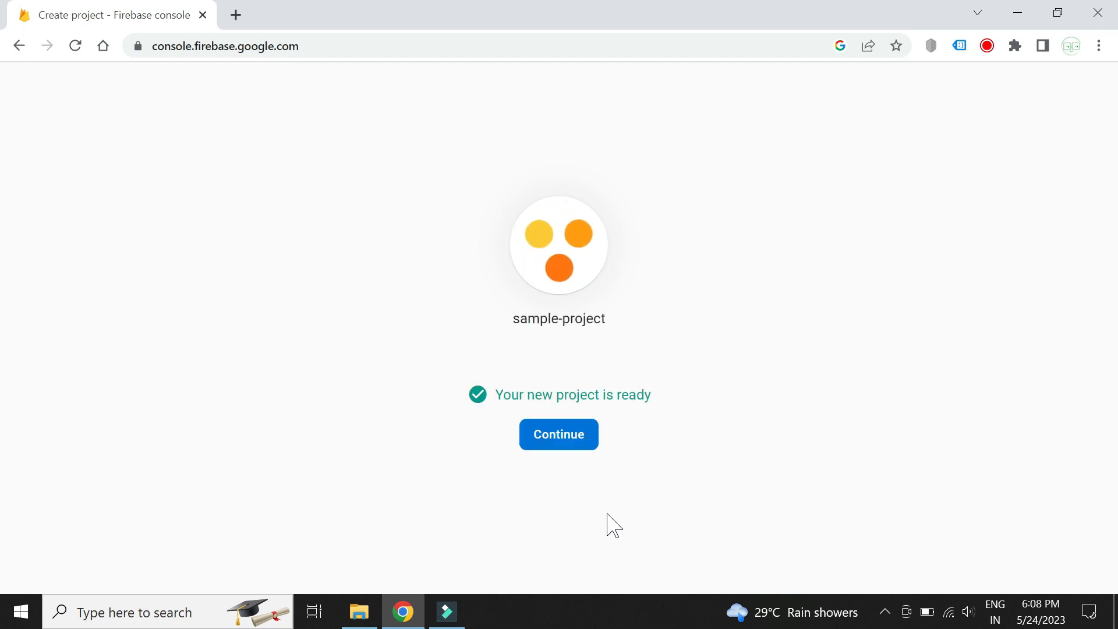
# Step: Enter the sample-project overview and reach Firestore Database under Build
pyautogui.click(559, 434)
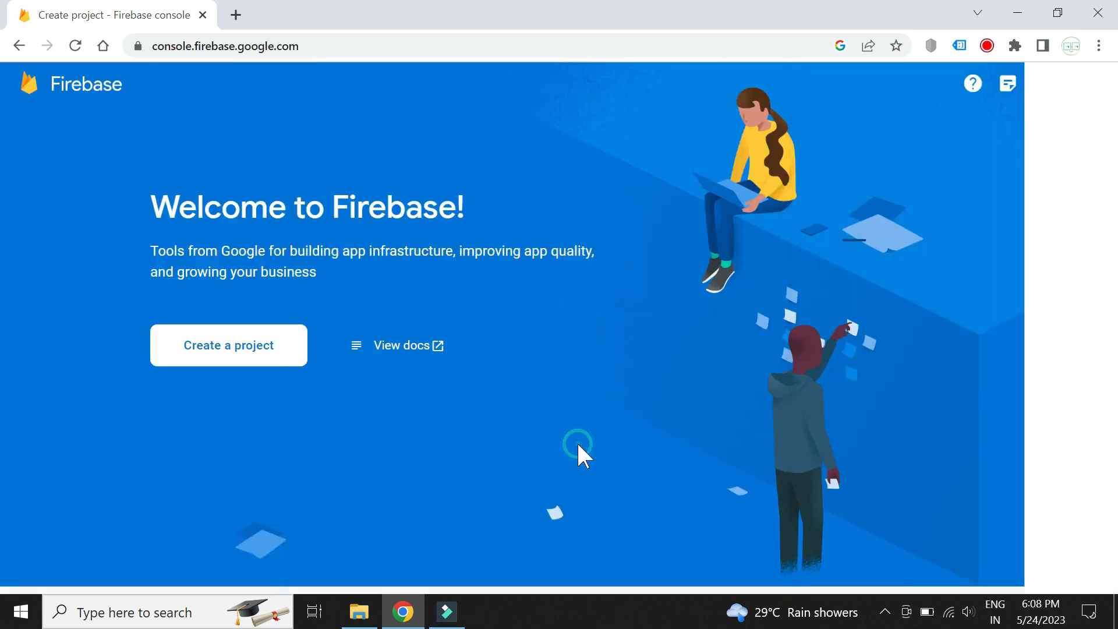
pyautogui.click(228, 344)
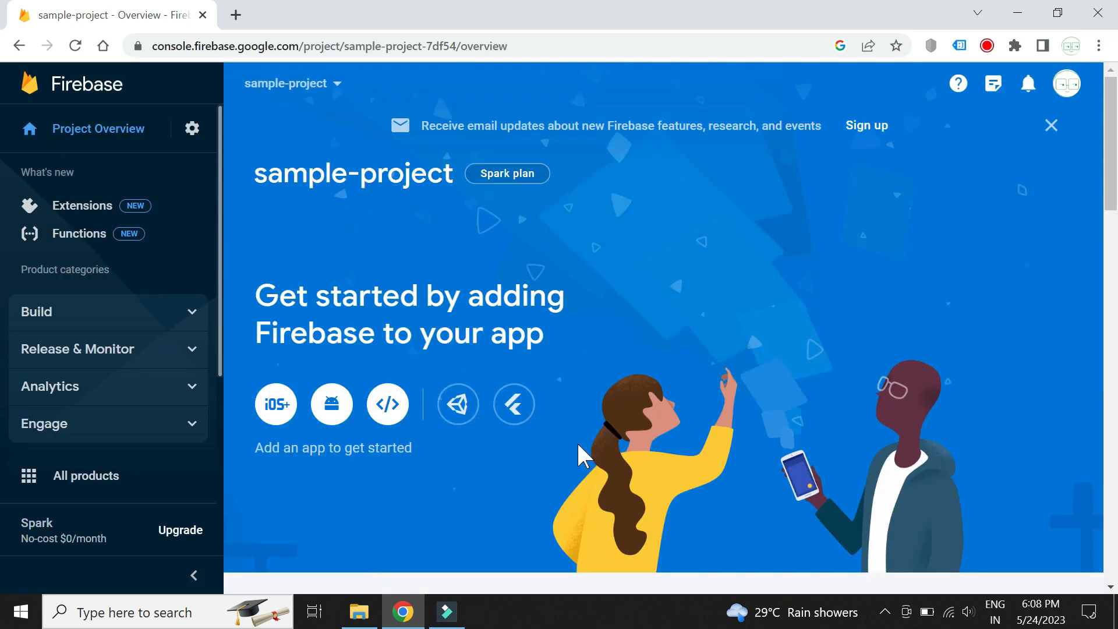
pyautogui.moveTo(229, 319)
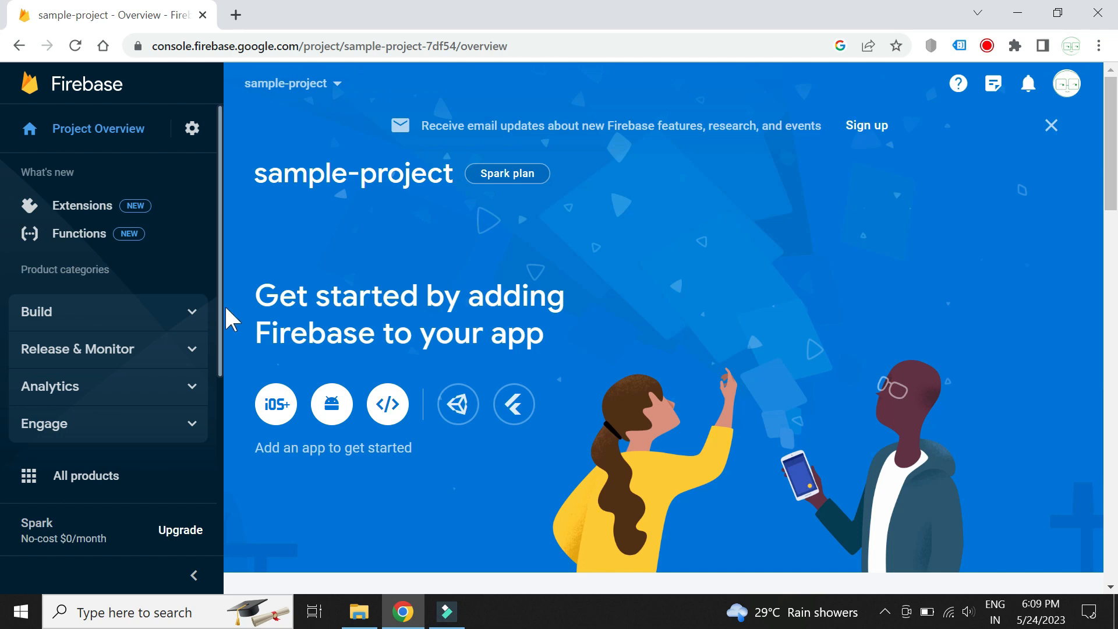
pyautogui.click(36, 312)
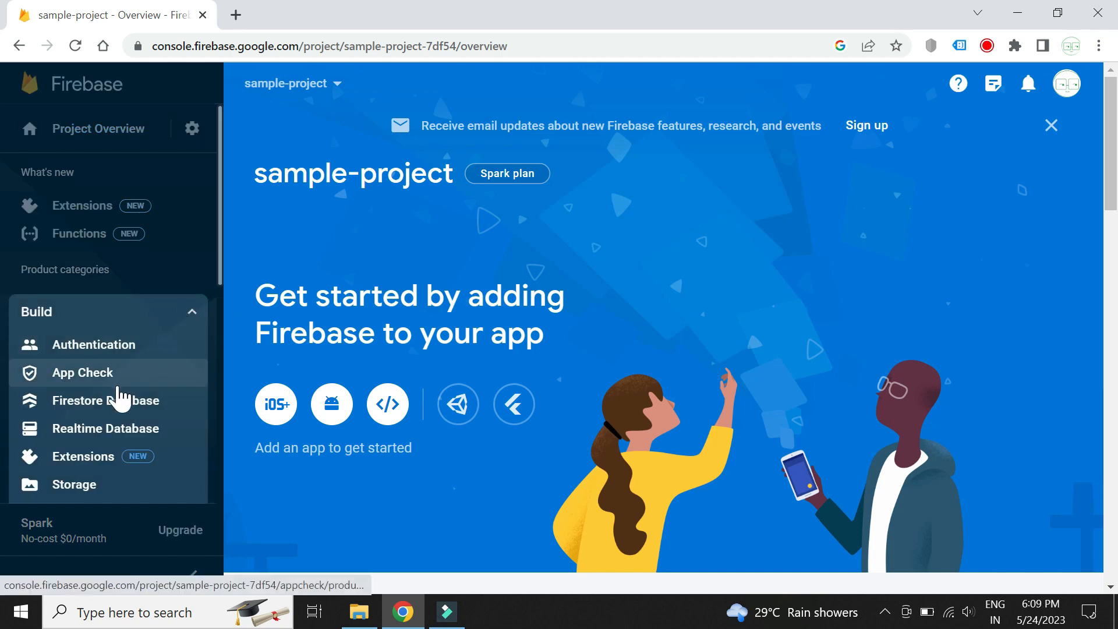
pyautogui.click(105, 400)
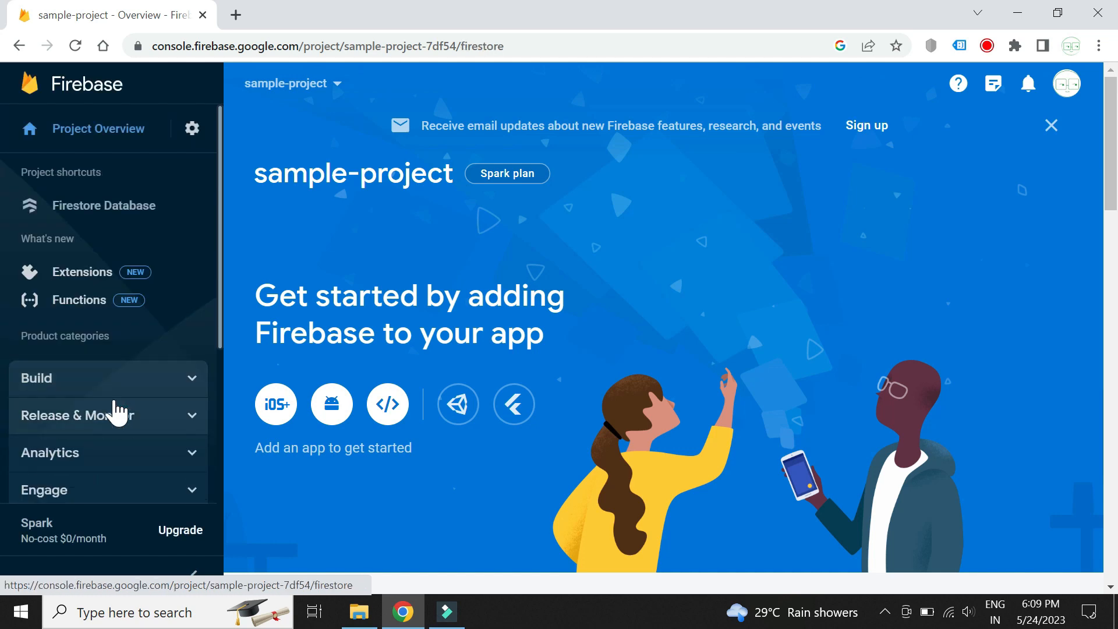
pyautogui.click(103, 205)
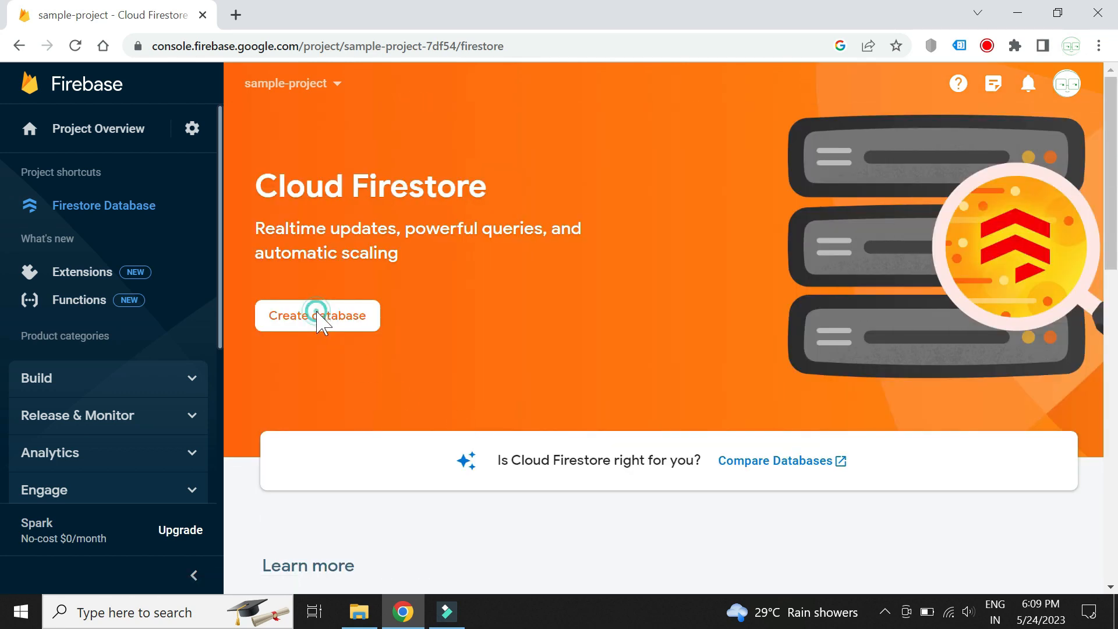
# Step: Create the Firestore database in test mode at nam5 (United States) and dismiss the tip
pyautogui.click(317, 316)
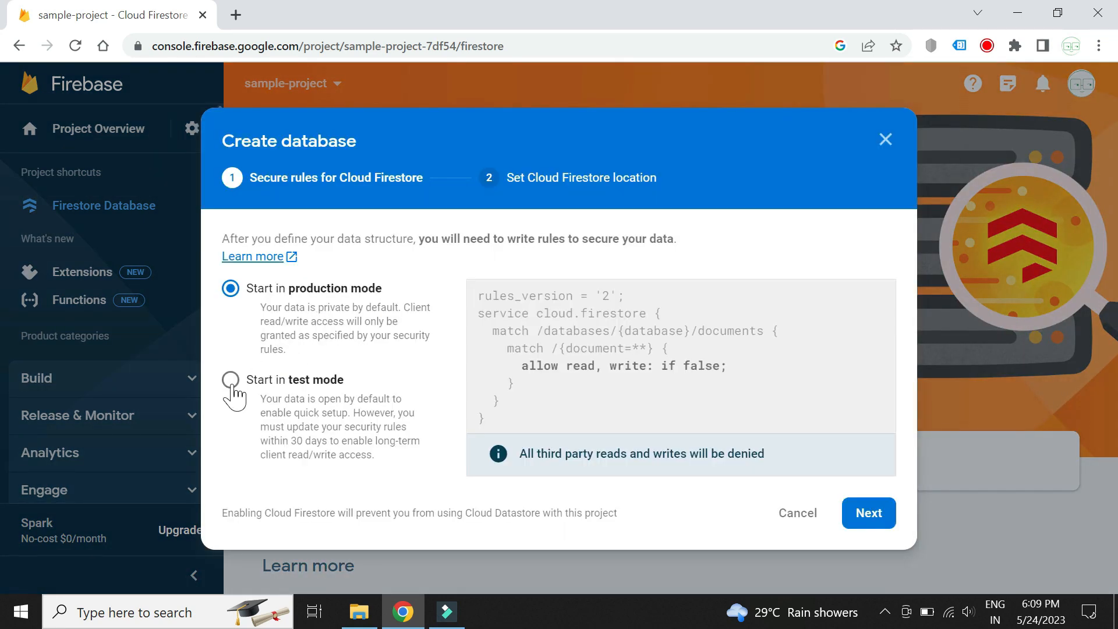
pyautogui.click(231, 379)
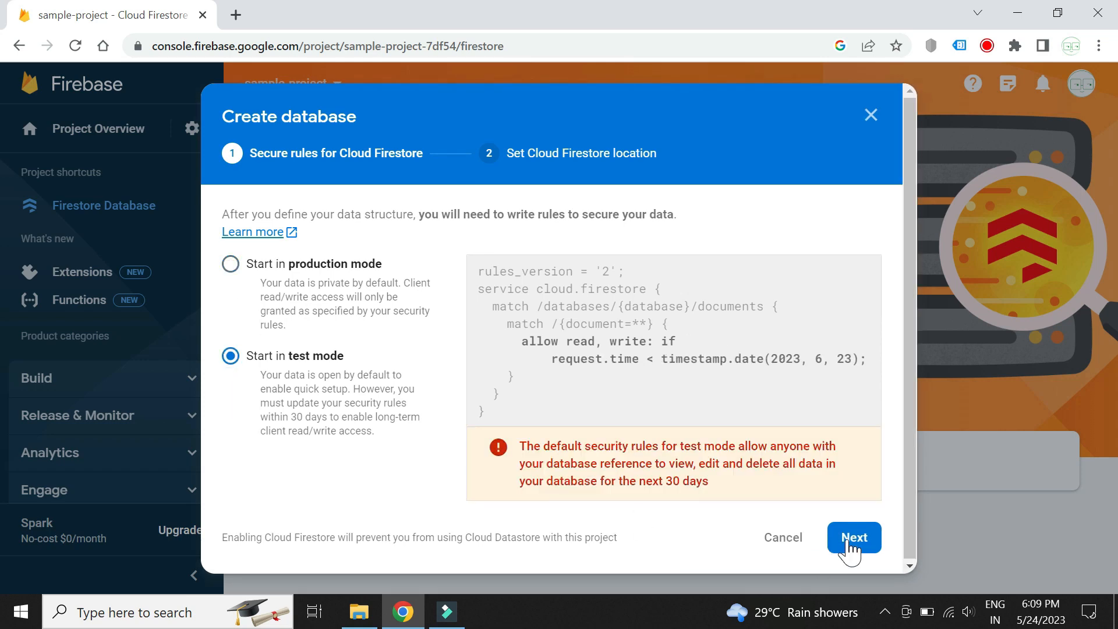
pyautogui.click(855, 538)
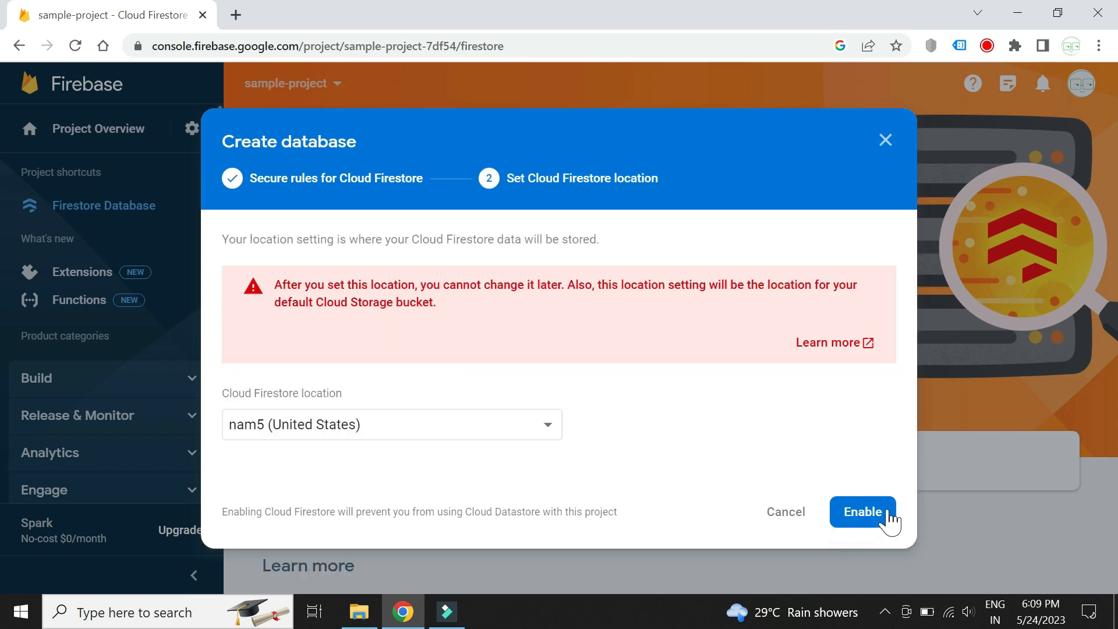
pyautogui.click(862, 512)
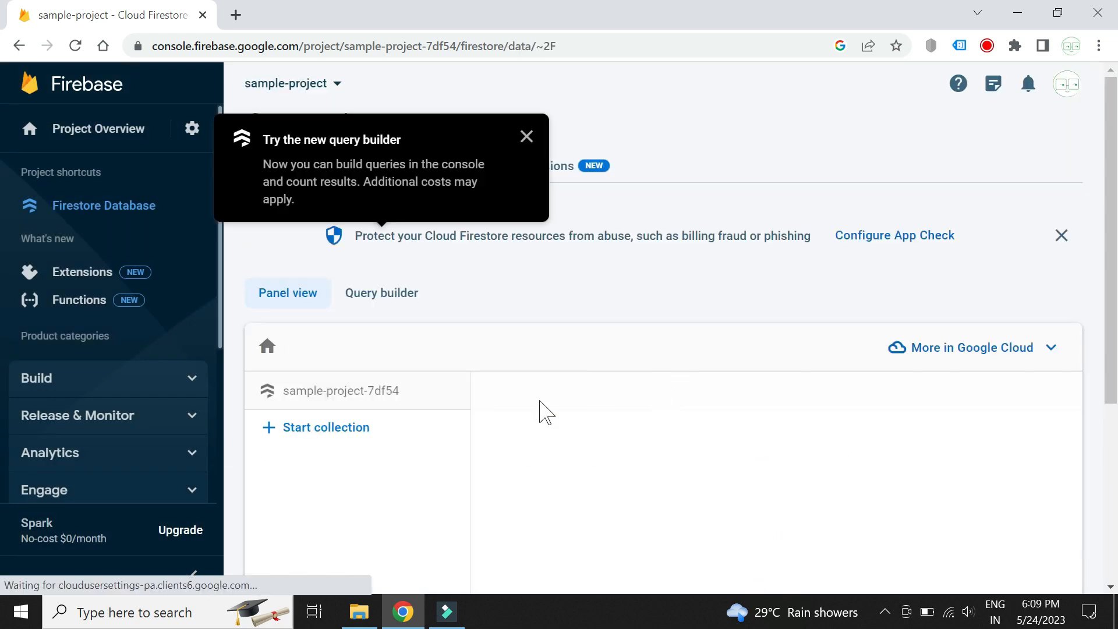
pyautogui.click(526, 136)
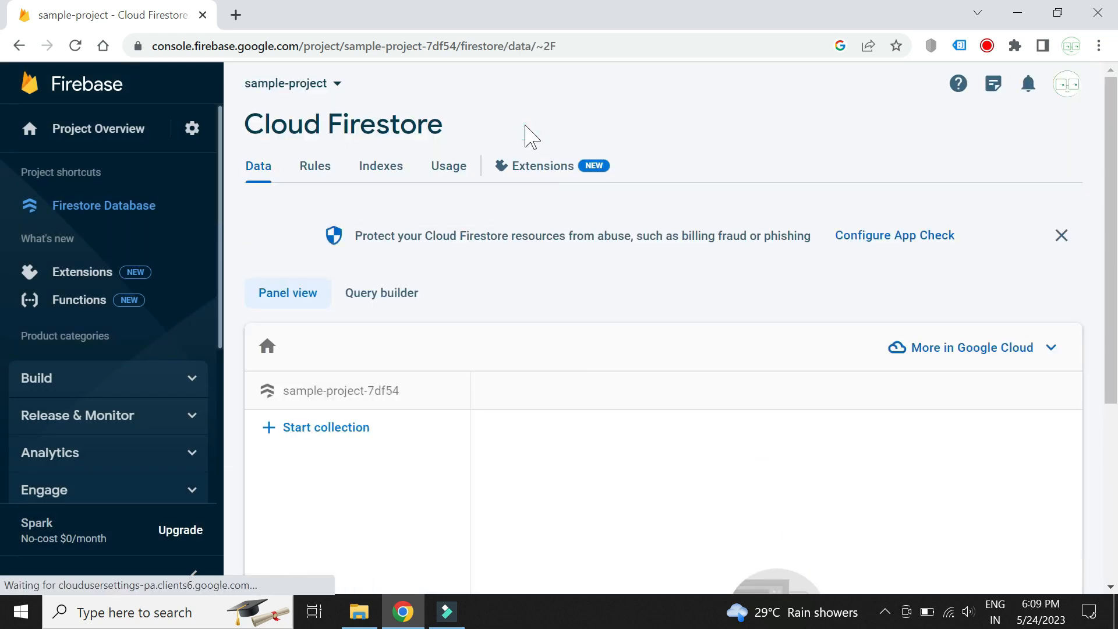
# Step: Start a new collection with the ID notes
pyautogui.click(326, 428)
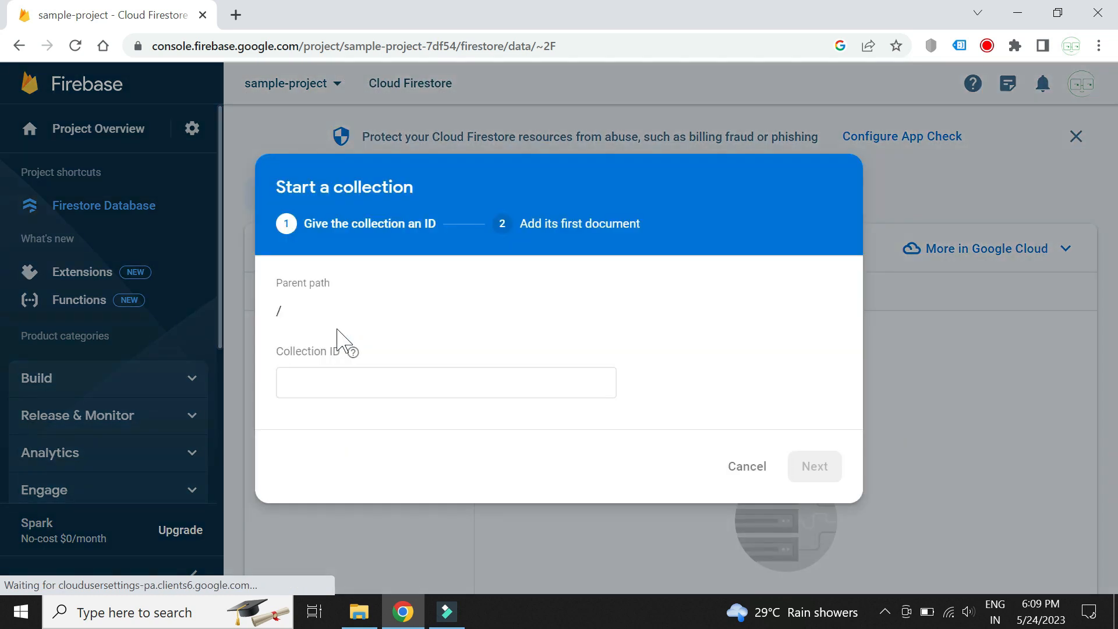
pyautogui.click(446, 382)
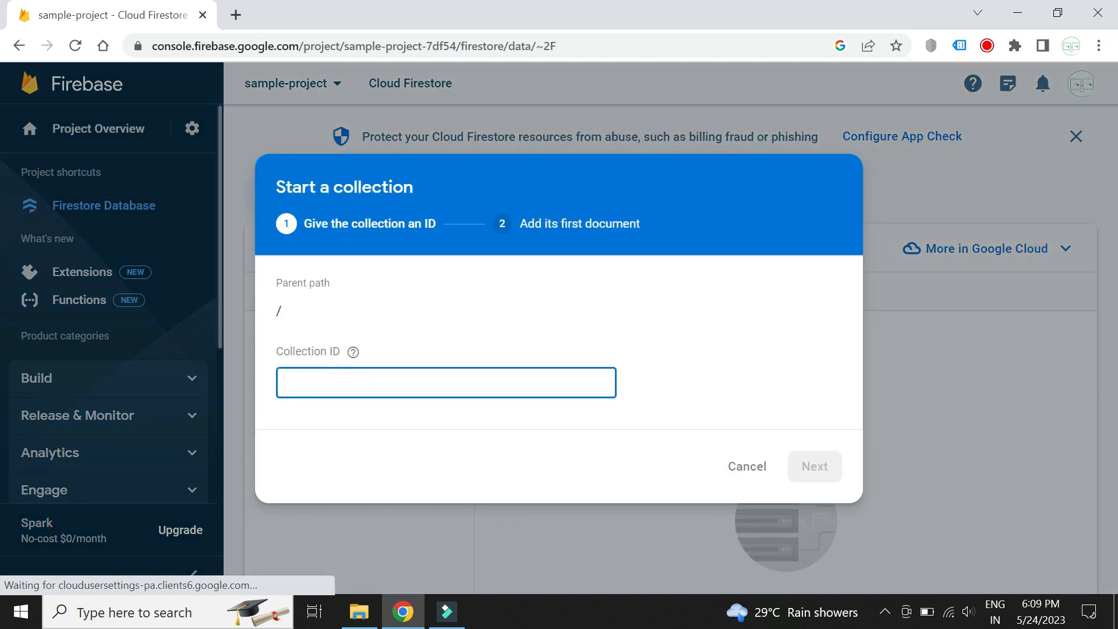
pyautogui.write('notes')
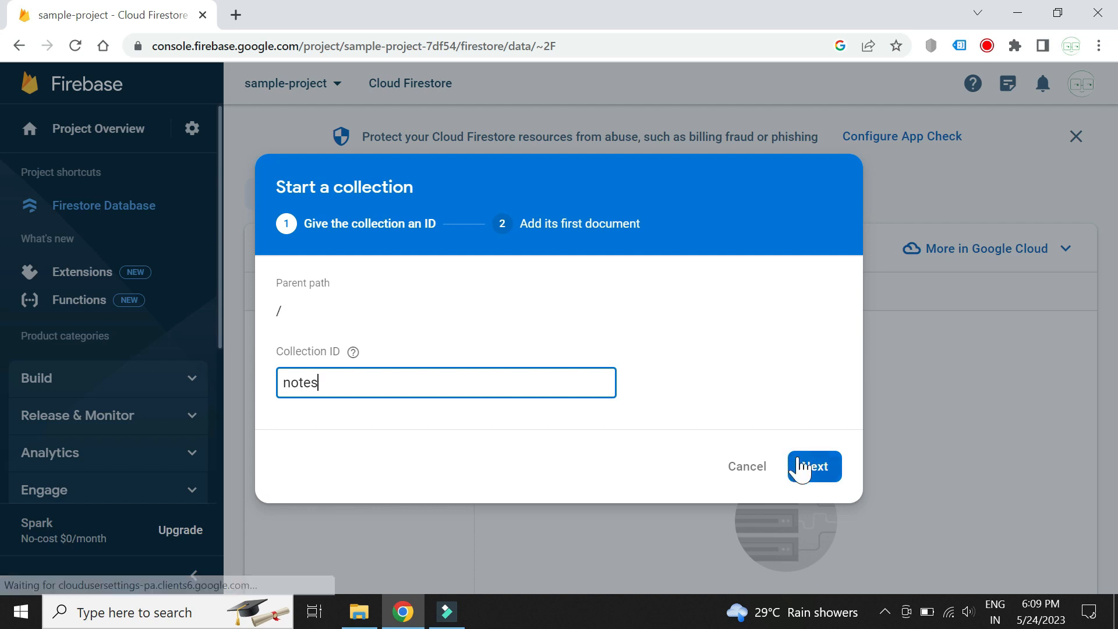
pyautogui.click(816, 466)
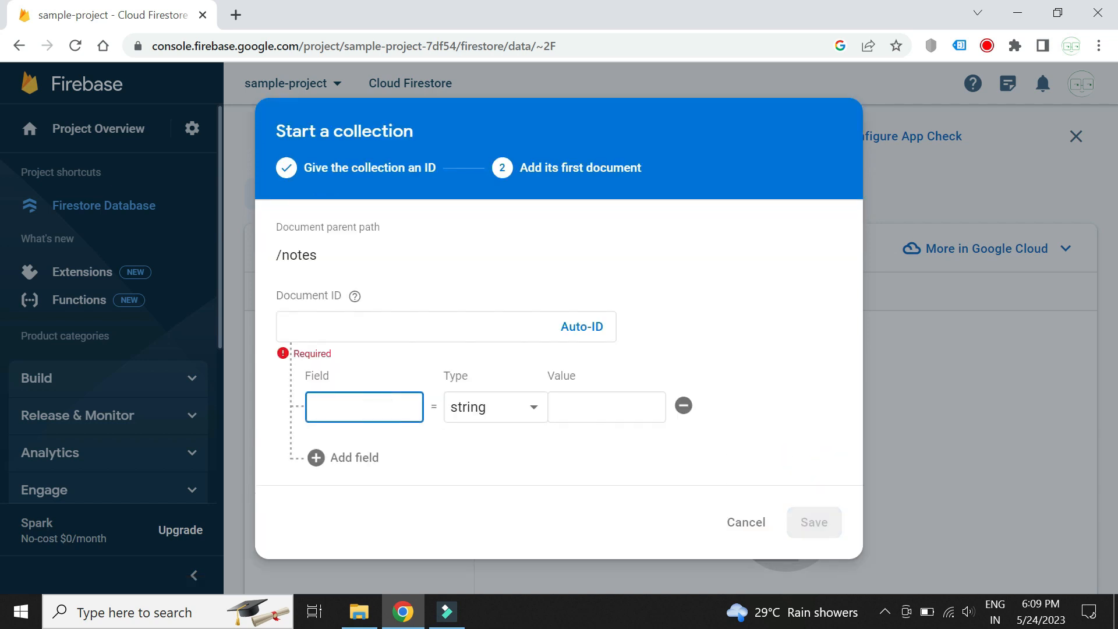
# Step: Give its first auto-ID document a description field of "buy fruits"
pyautogui.write('descrip')
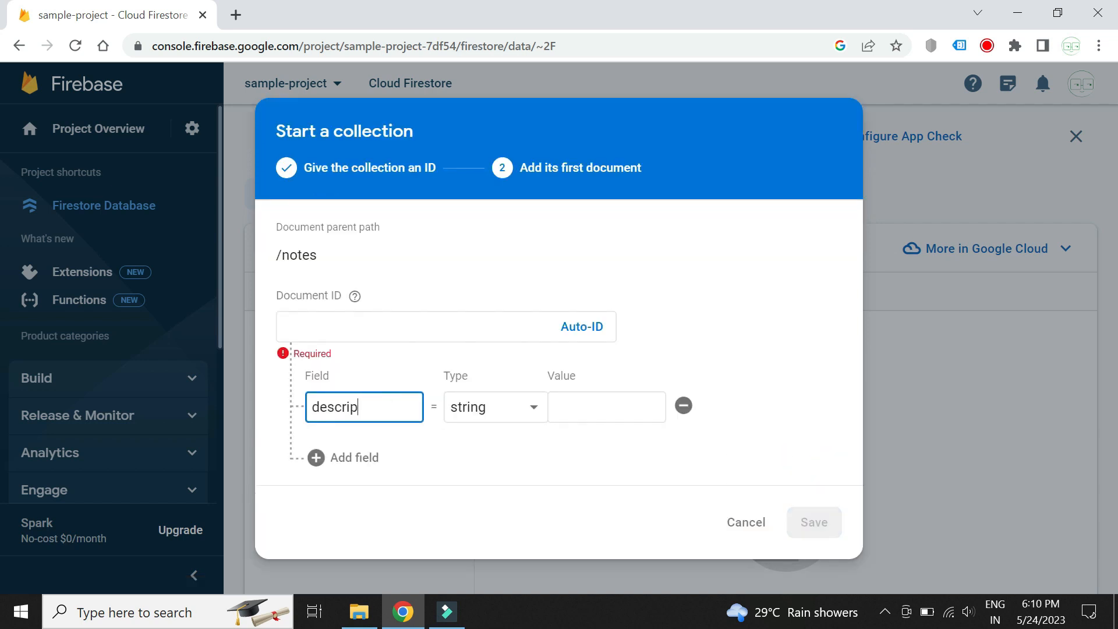
pyautogui.write('tion')
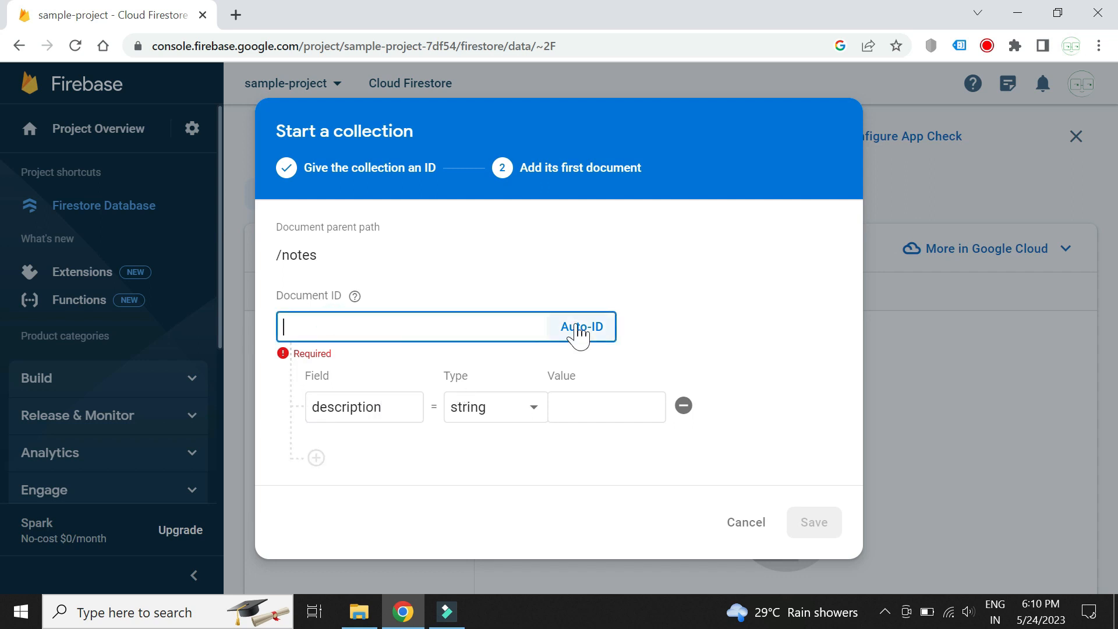
pyautogui.click(582, 326)
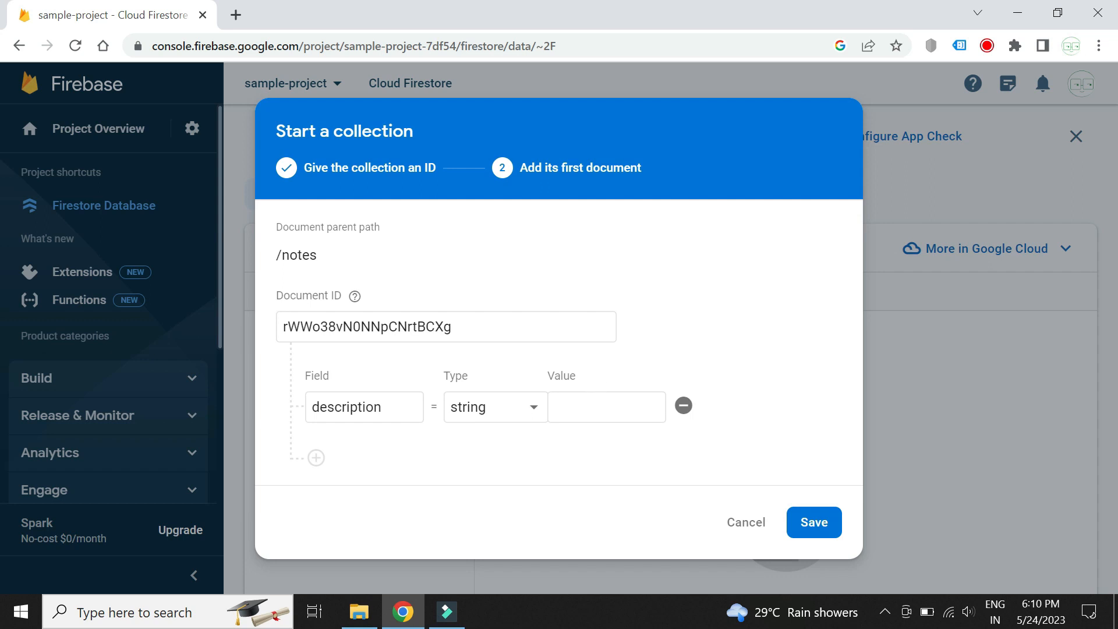
pyautogui.write('buy frui')
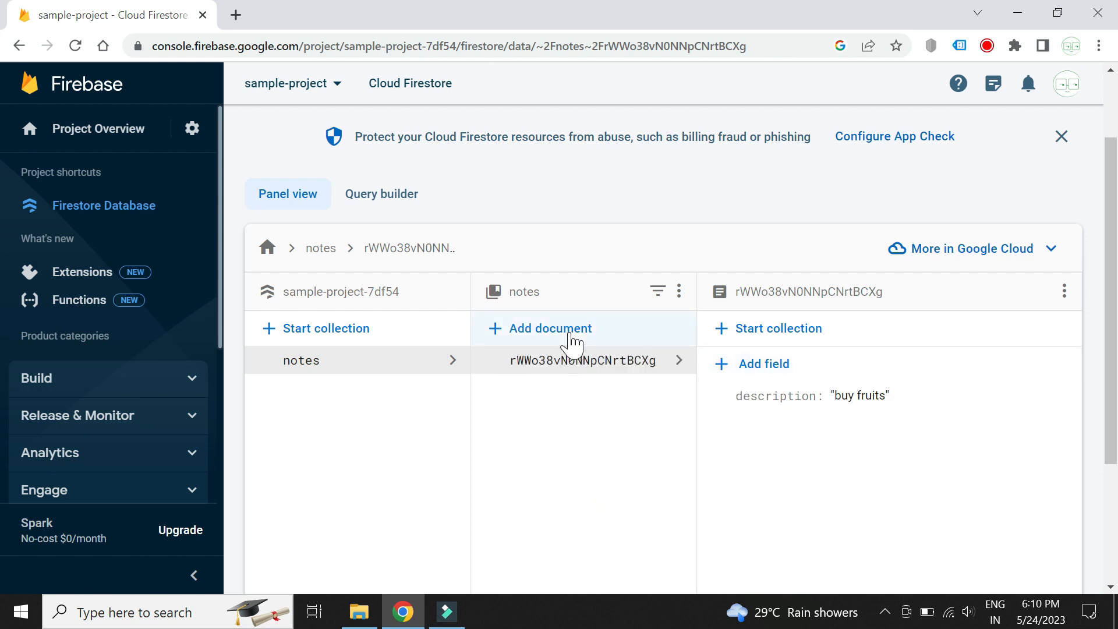
# Step: Save a second notes document with description "do laundry"
pyautogui.click(550, 329)
pyautogui.write('desc')
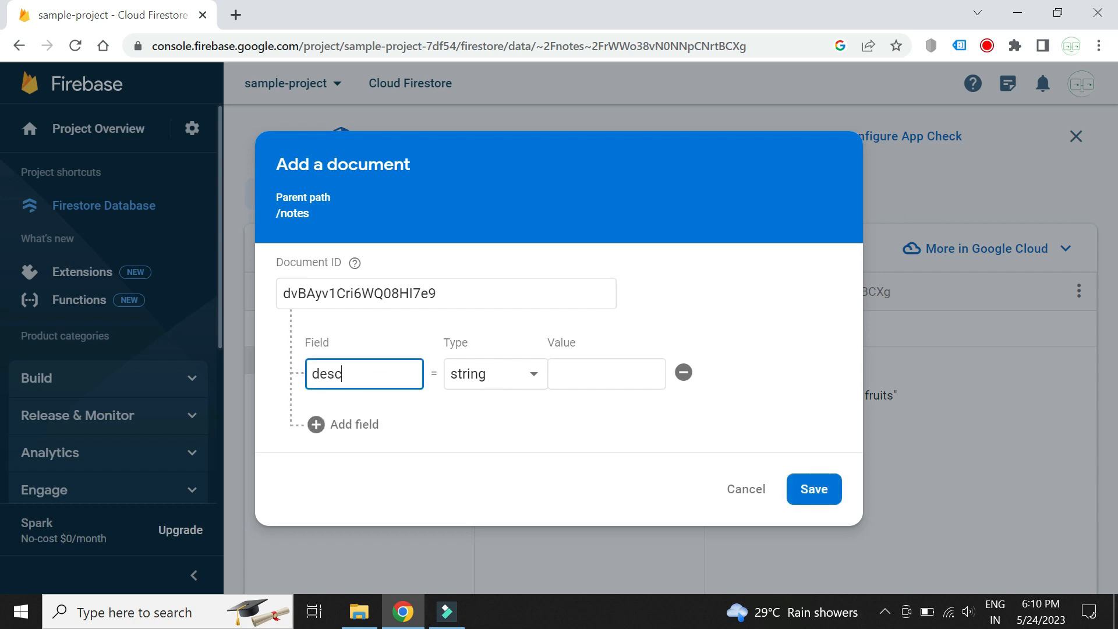
pyautogui.write('ription')
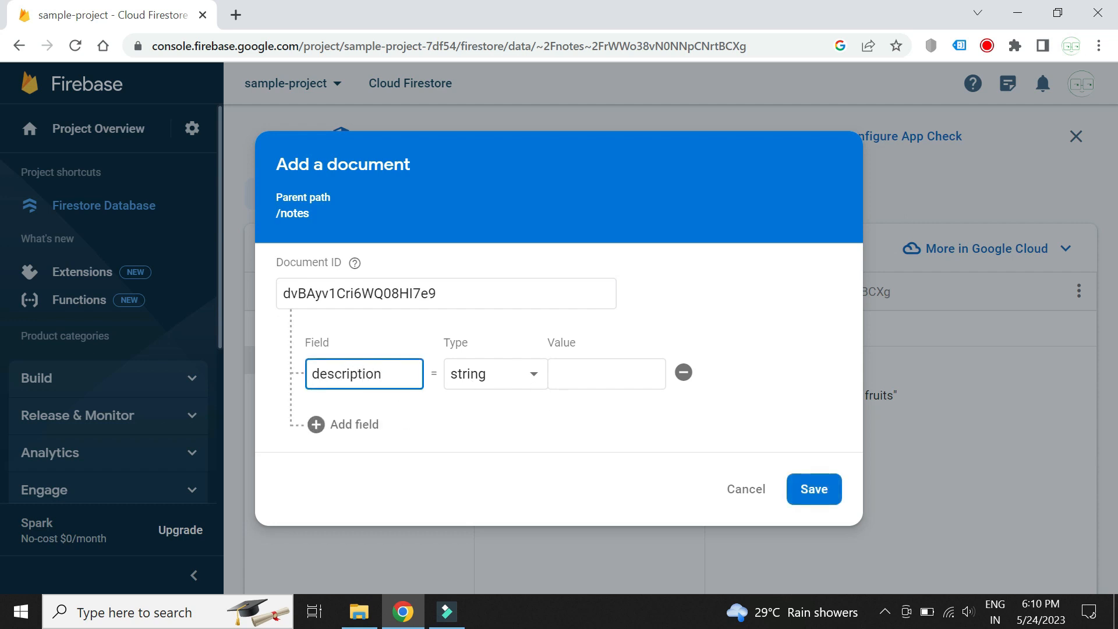
pyautogui.write('laundry')
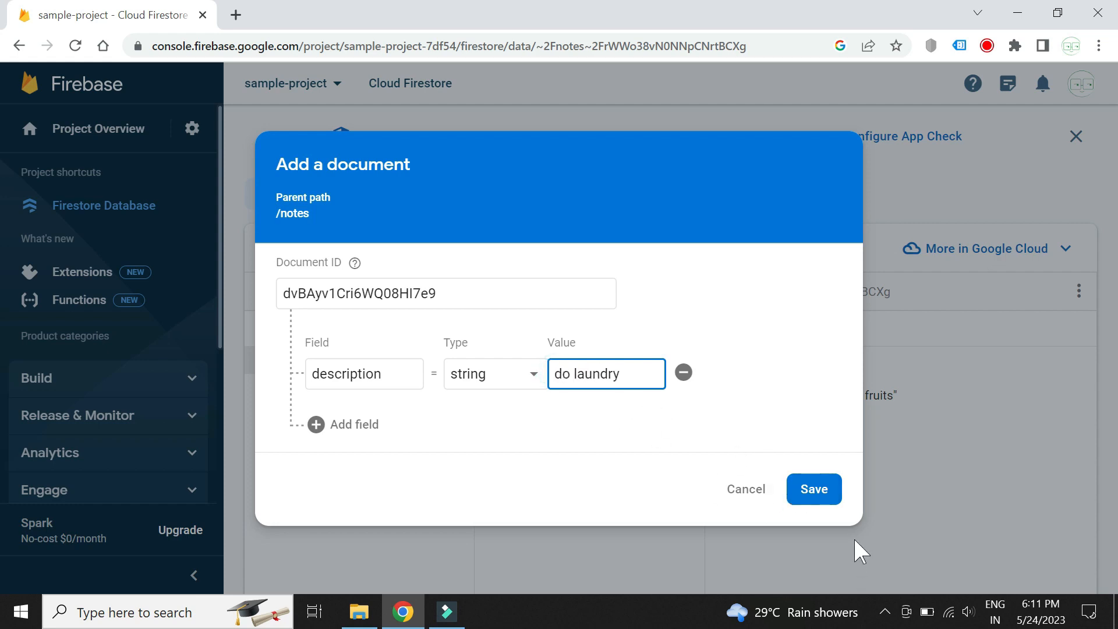
pyautogui.click(813, 490)
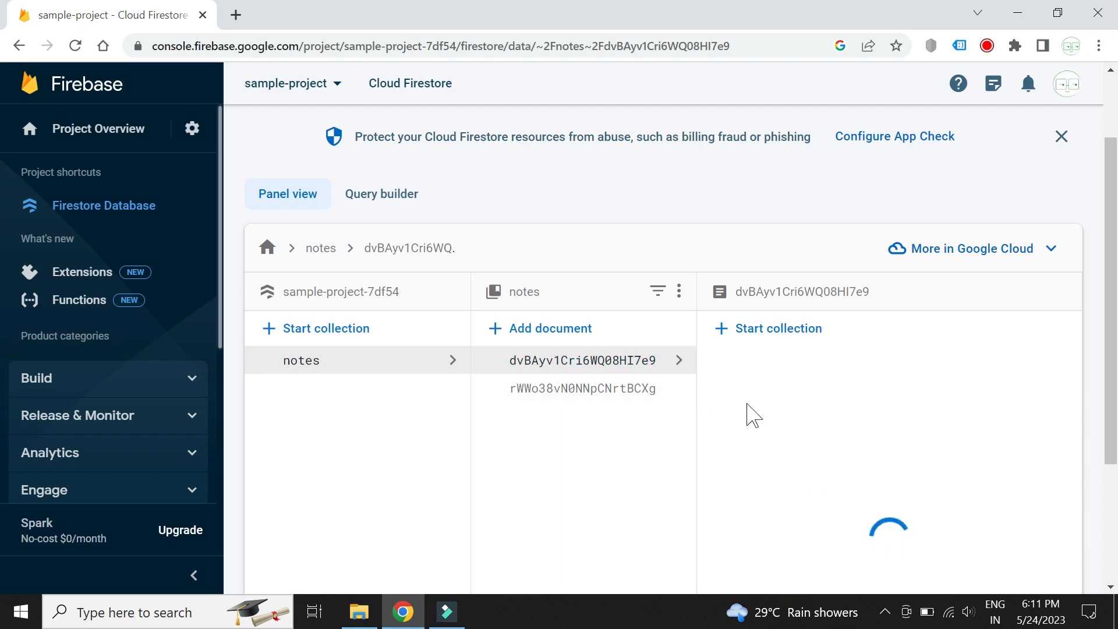
# Step: Inspect the buy fruits and do laundry documents
pyautogui.click(583, 389)
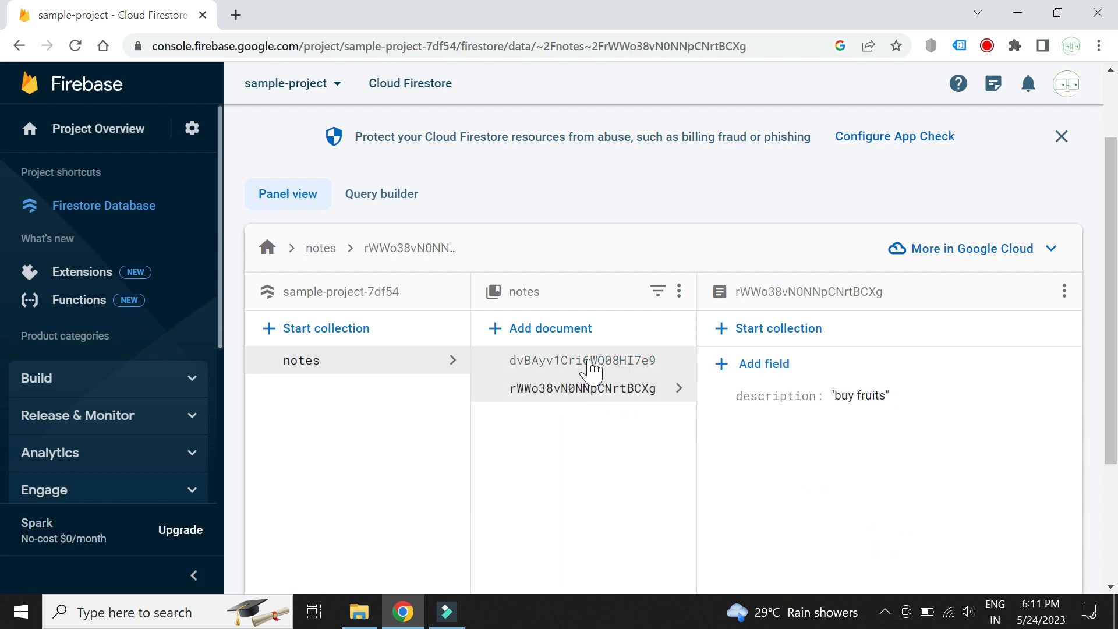
pyautogui.click(592, 361)
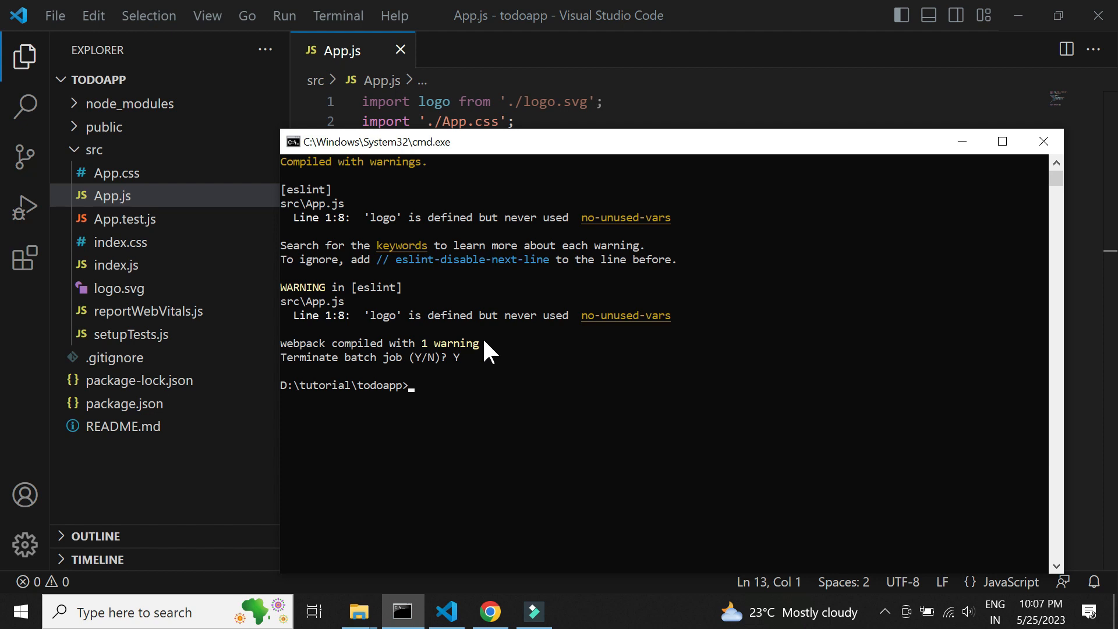
# Step: Run npm install firebase in the todoapp command prompt
pyautogui.write('n')
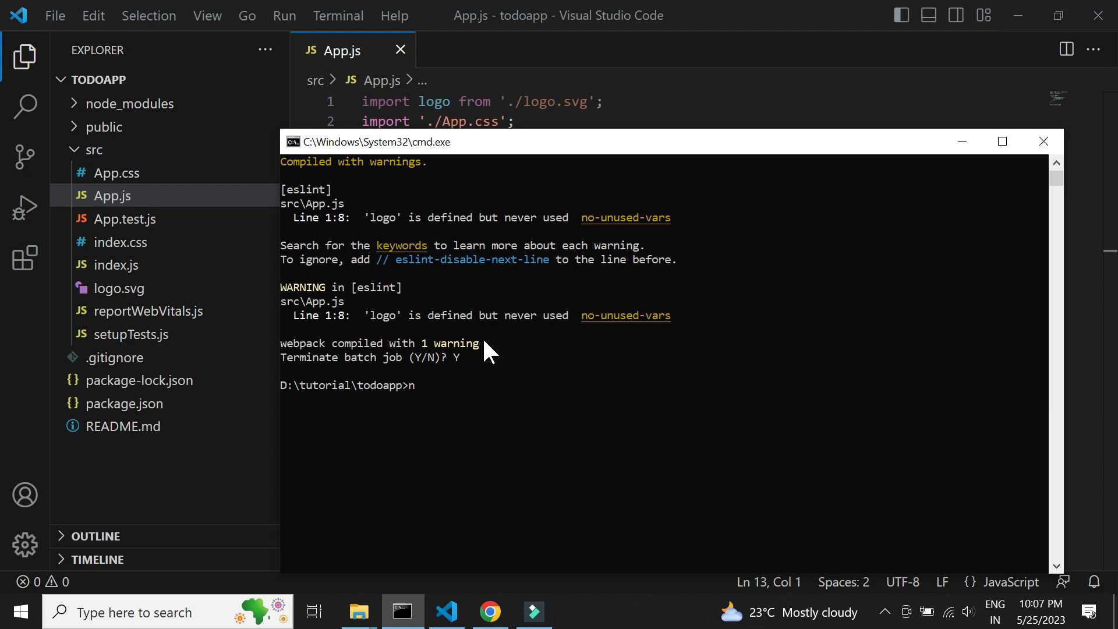
pyautogui.write('npm install')
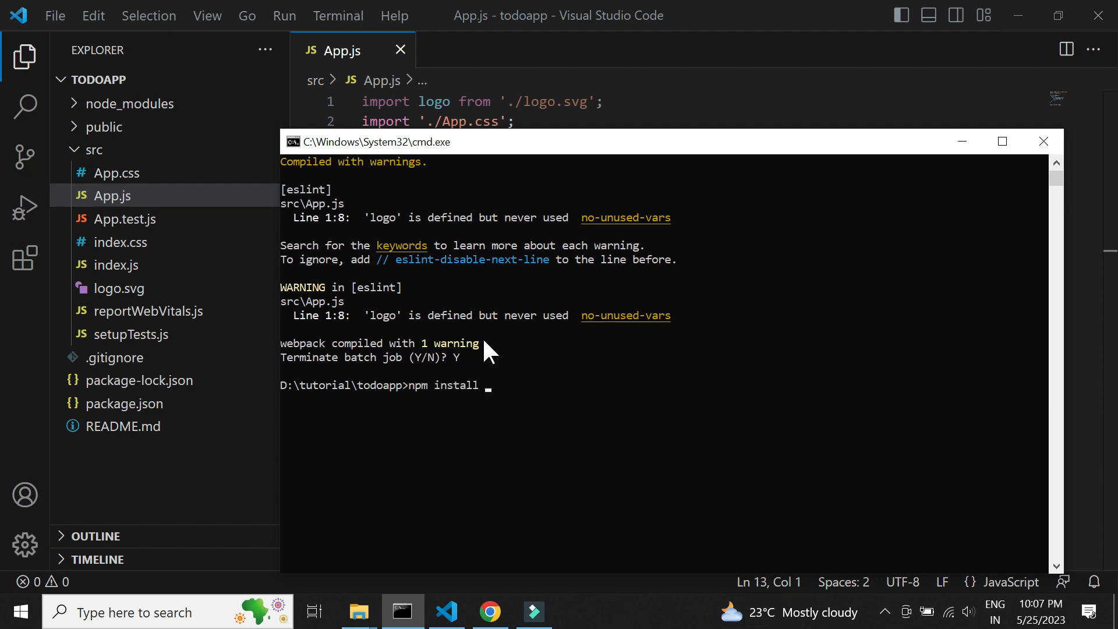
pyautogui.write('firebase')
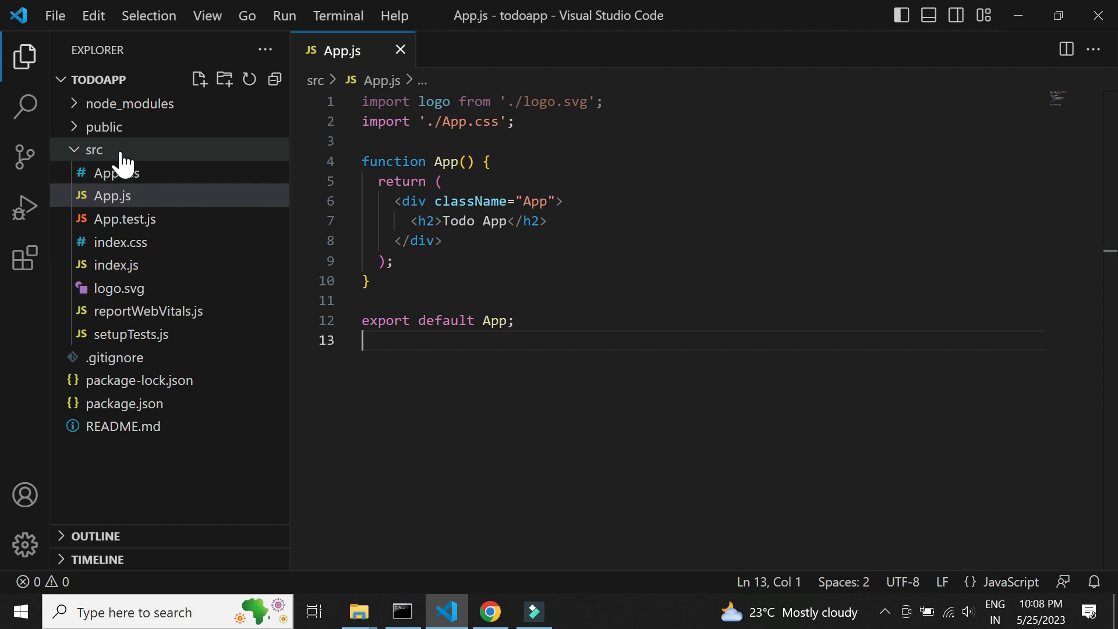
# Step: Create a new firebase.js file in the src folder
pyautogui.click(200, 79)
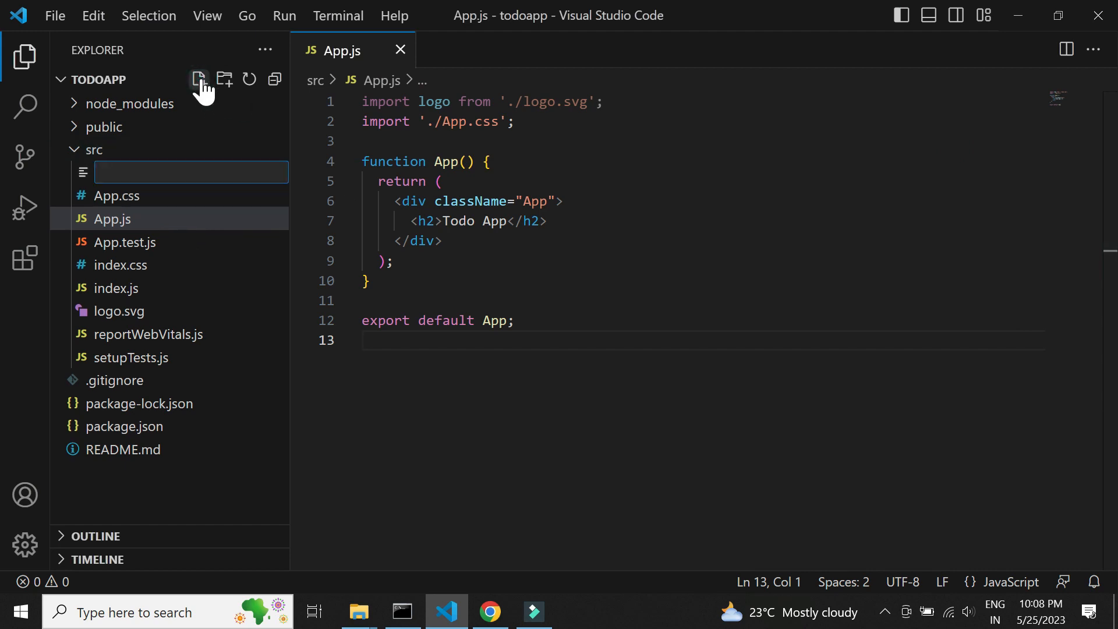
pyautogui.write('firebase')
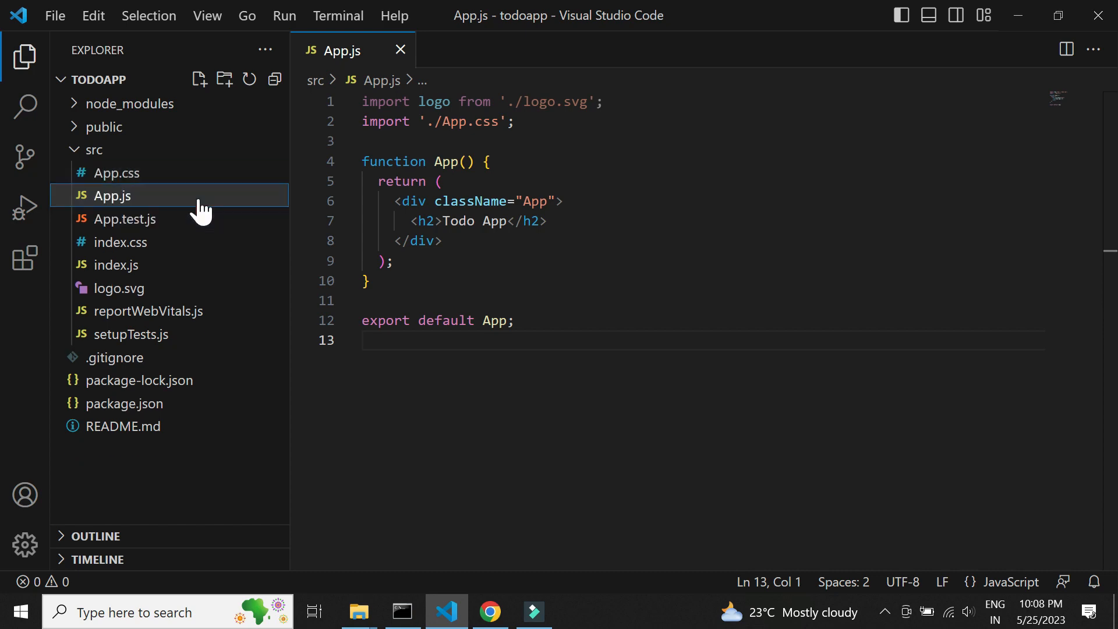
# Step: Begin the line import {initializeApp} from "firebase/app"
pyautogui.write('import {initialize')
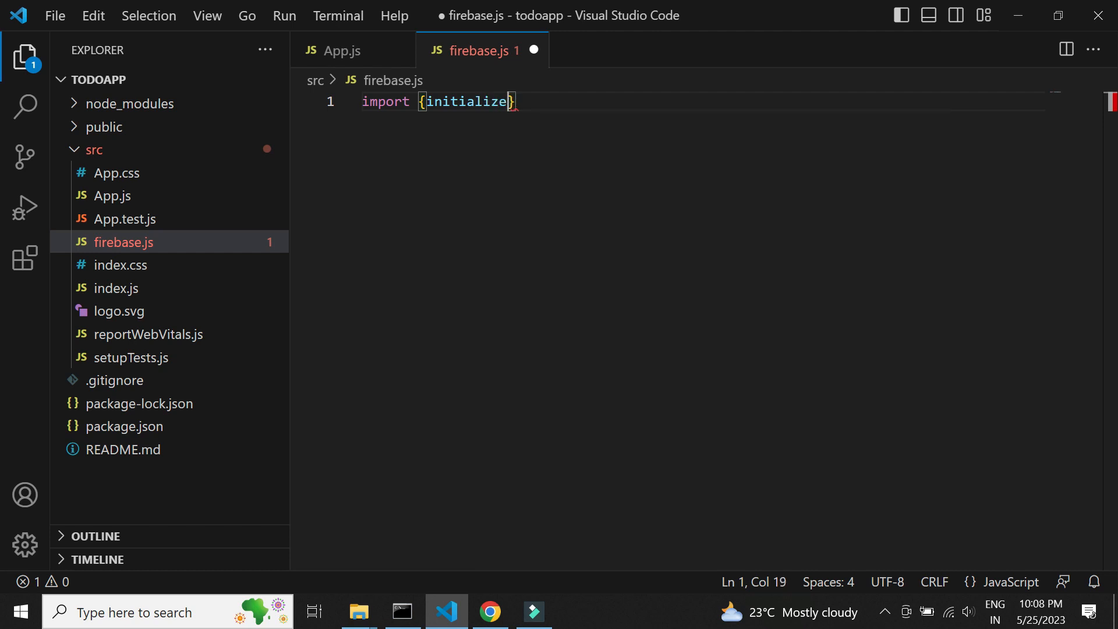
pyautogui.write('App')
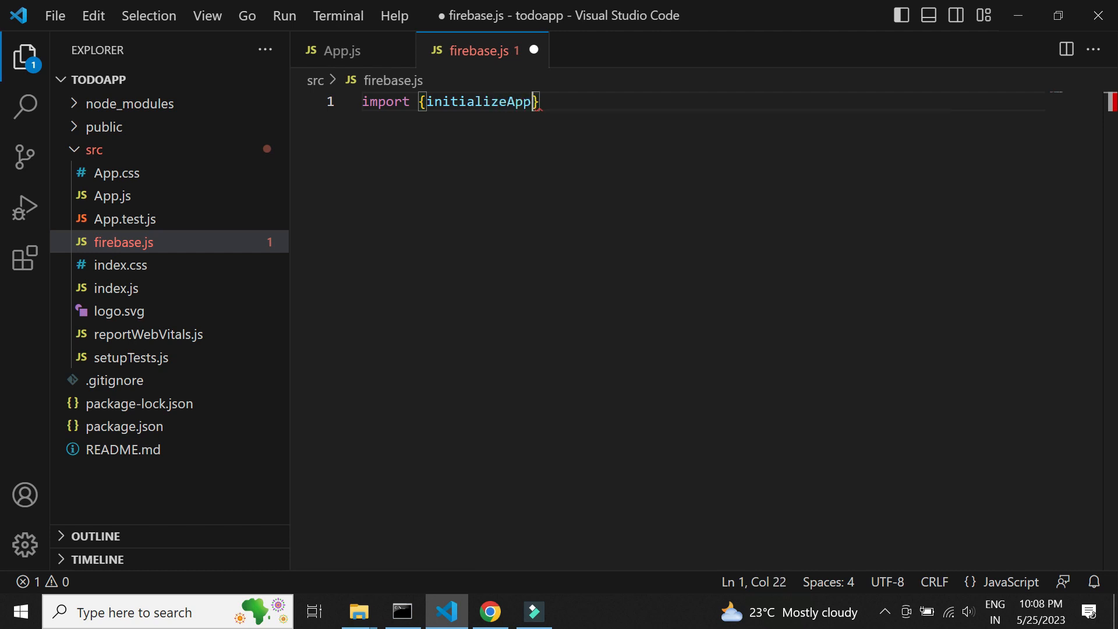
pyautogui.write('from')
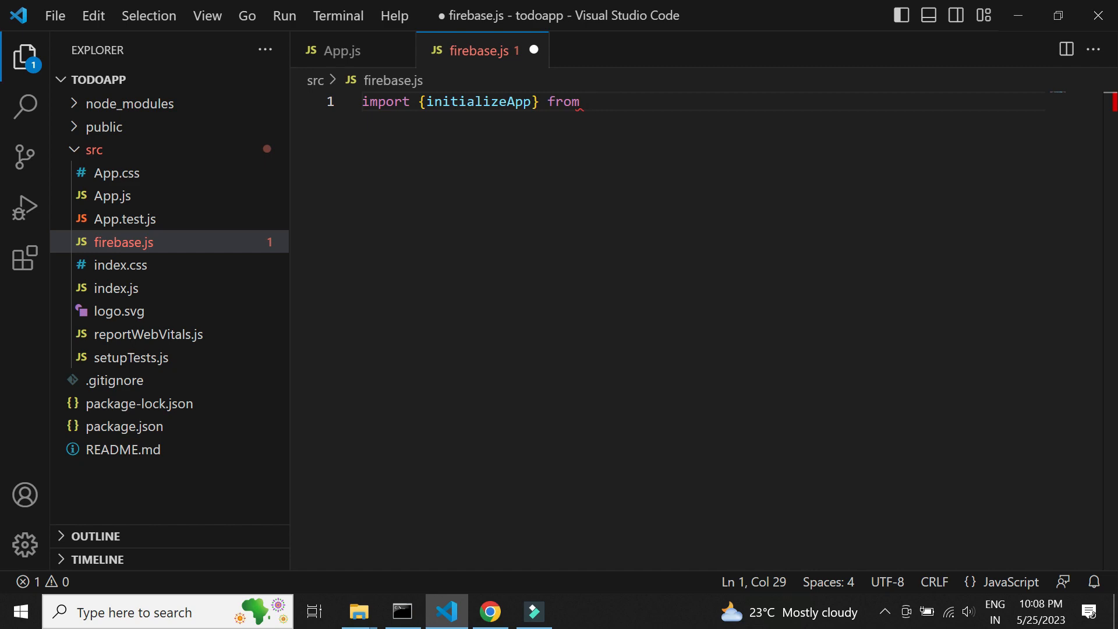
pyautogui.write('"firebase/a"')
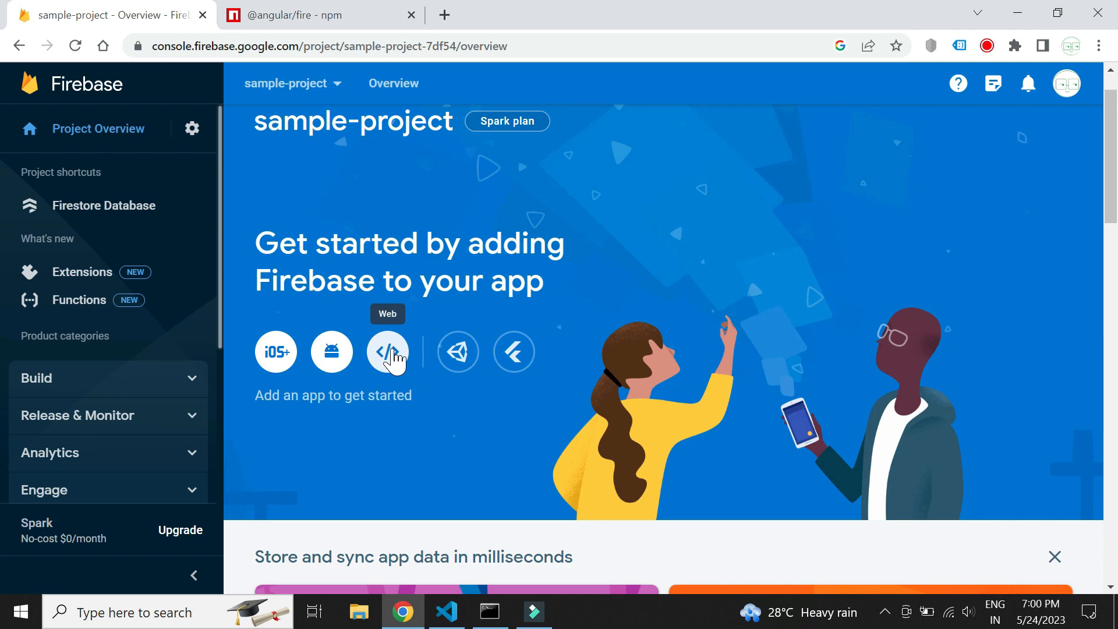
# Step: Register a web app nicknamed todoapp and scroll to the SDK setup snippet
pyautogui.click(388, 352)
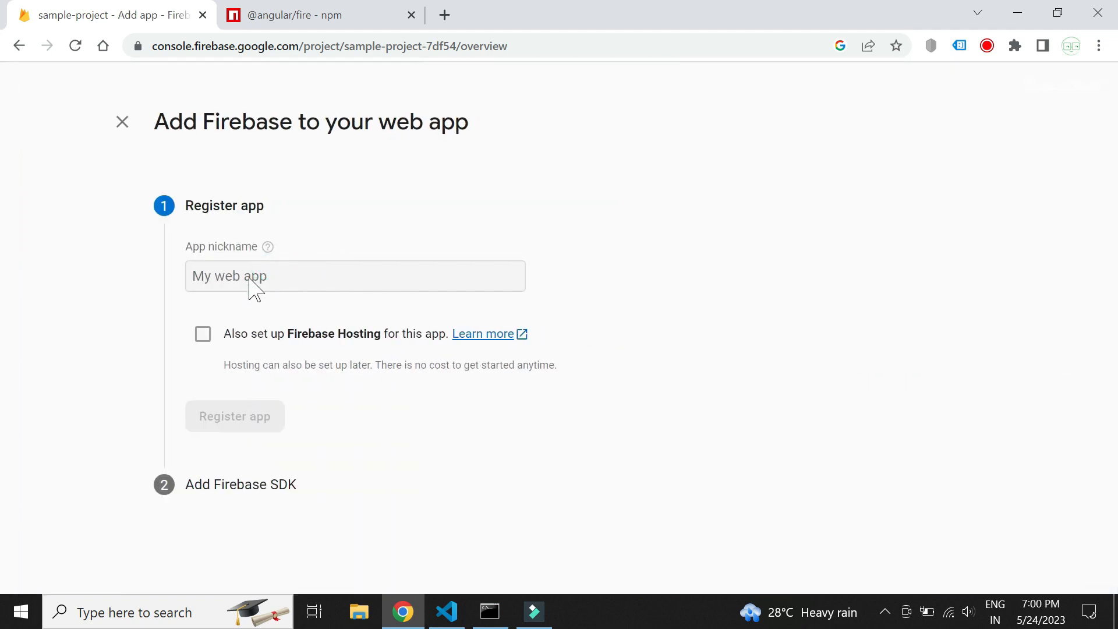
pyautogui.write('todoa')
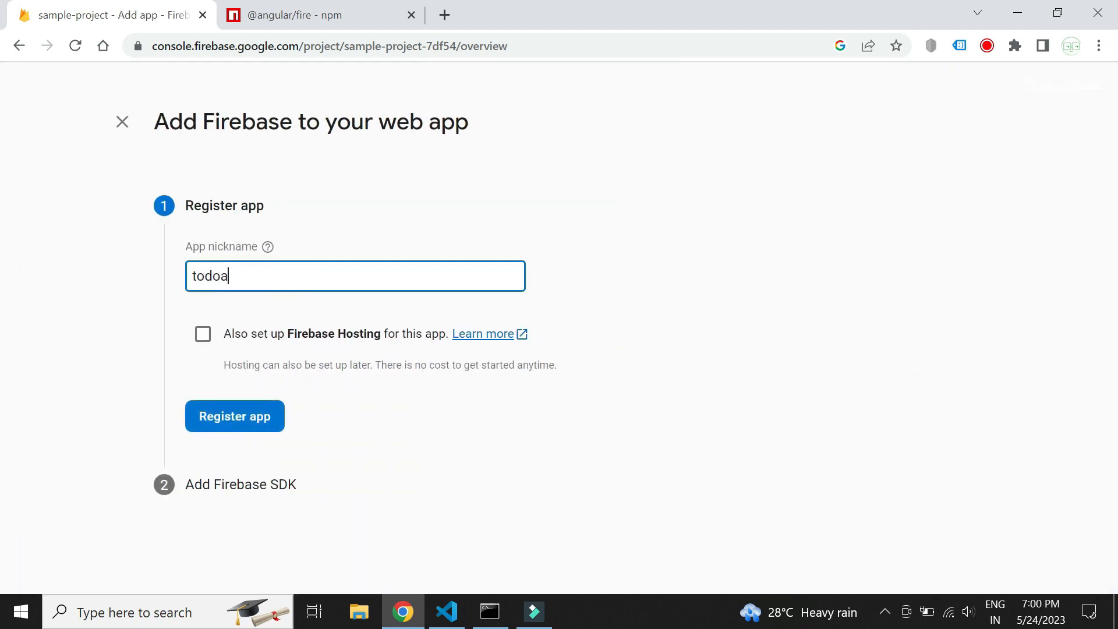
pyautogui.write('pp')
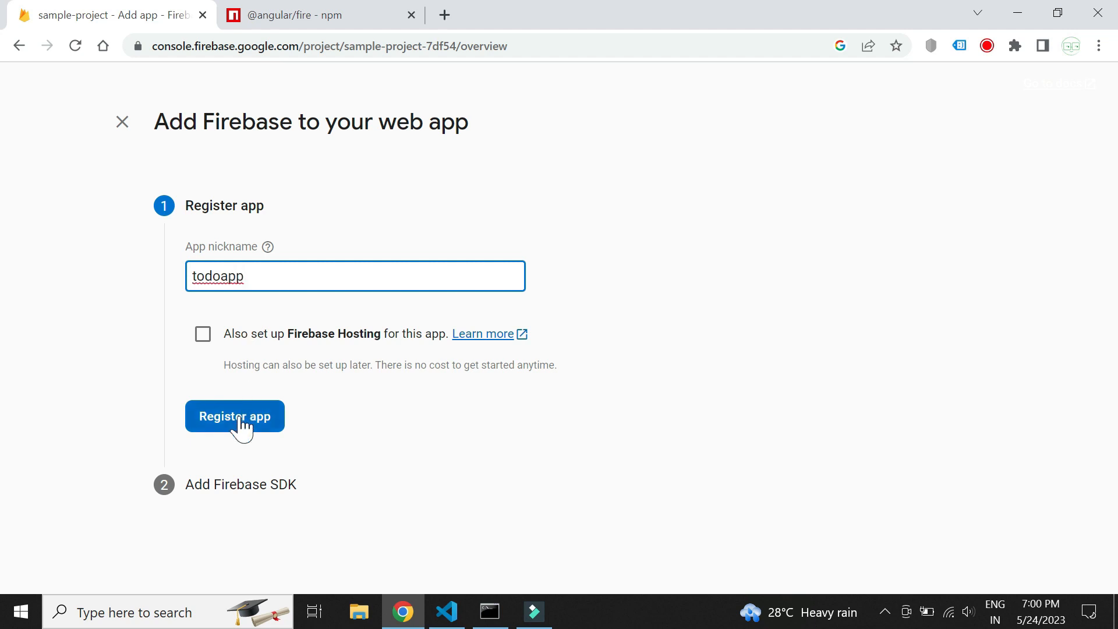
pyautogui.click(235, 416)
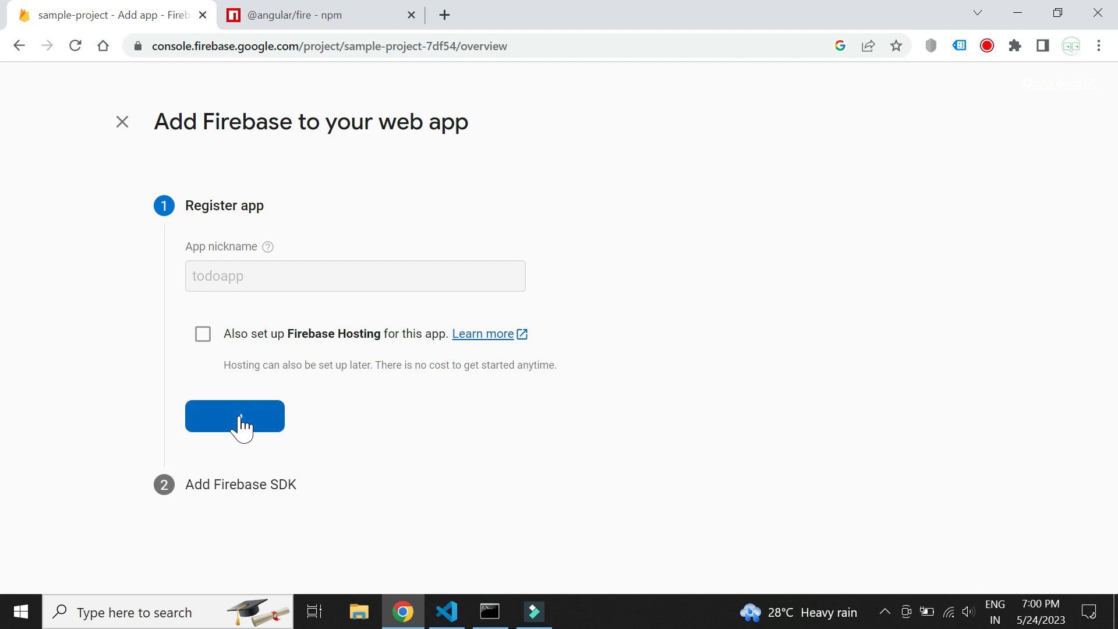
pyautogui.click(235, 416)
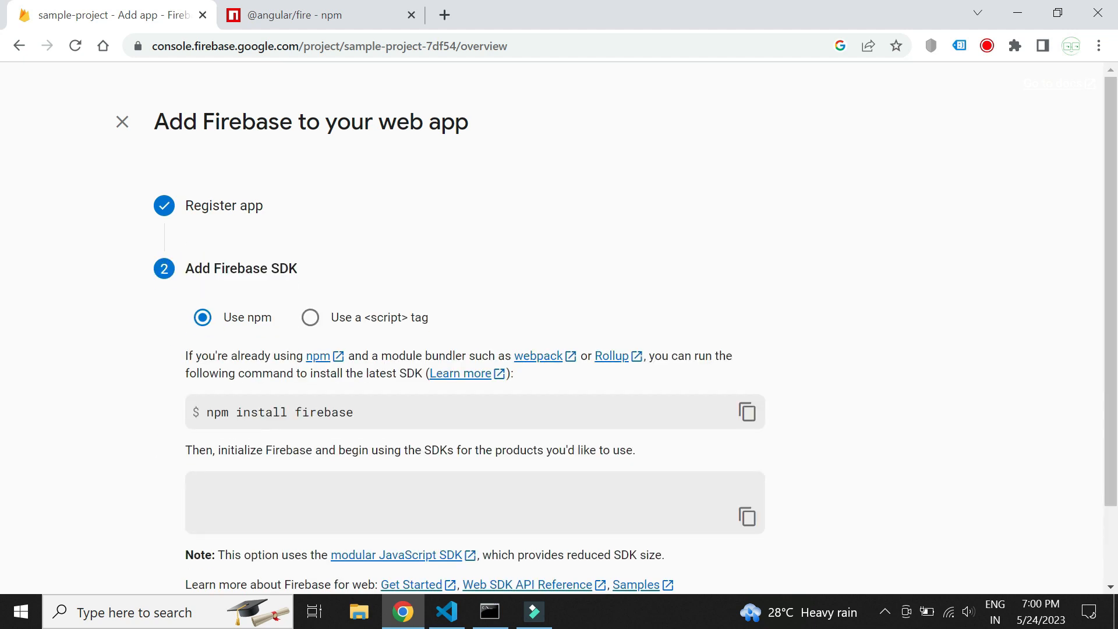
pyautogui.scroll(-3)
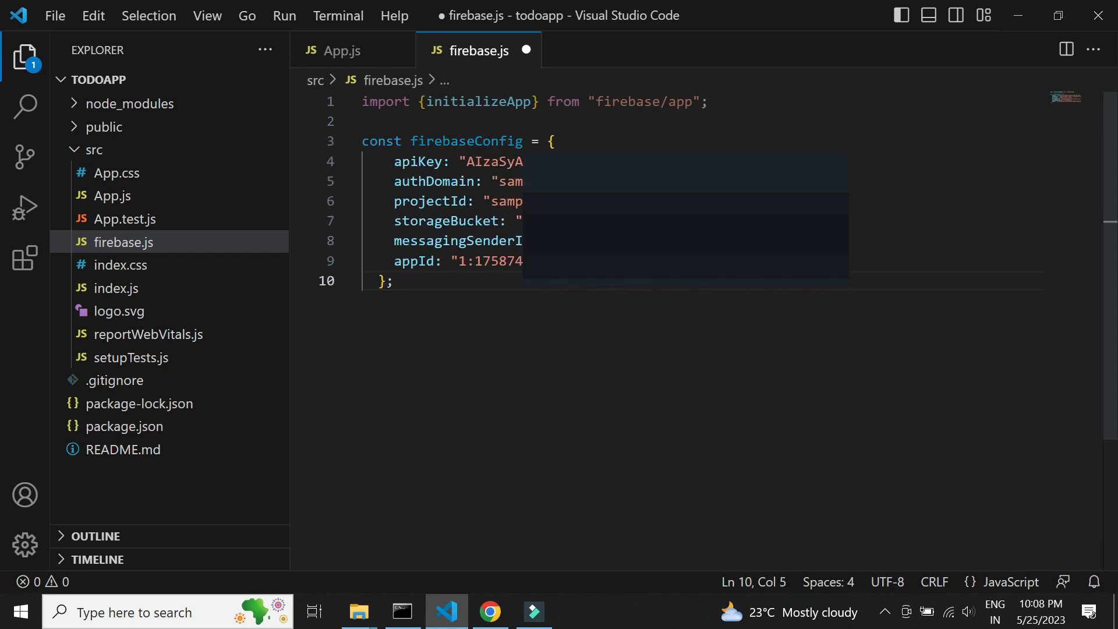
# Step: Write export const app=initializeApp(firebaseConfig); in firebase.js and return to App.js
pyautogui.press('Enter')
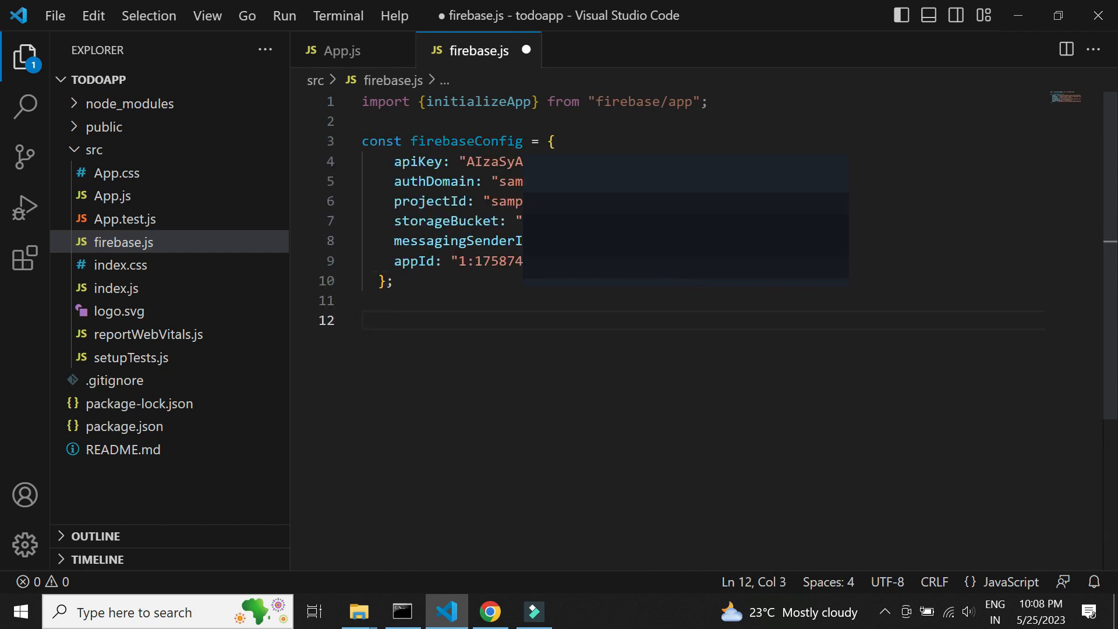
pyautogui.write('export')
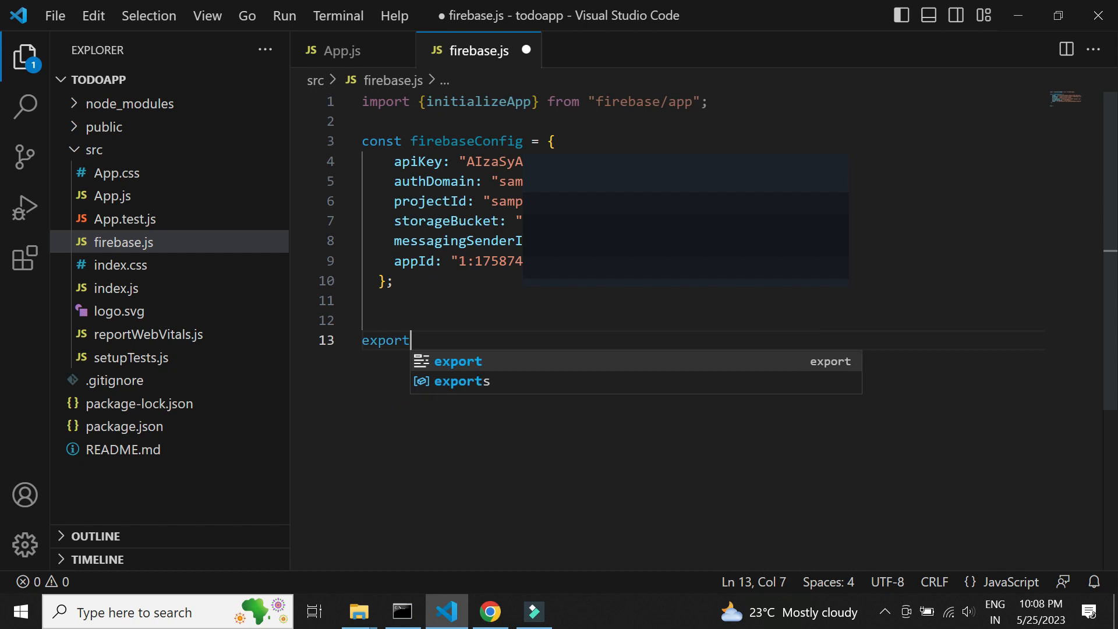
pyautogui.write('const app')
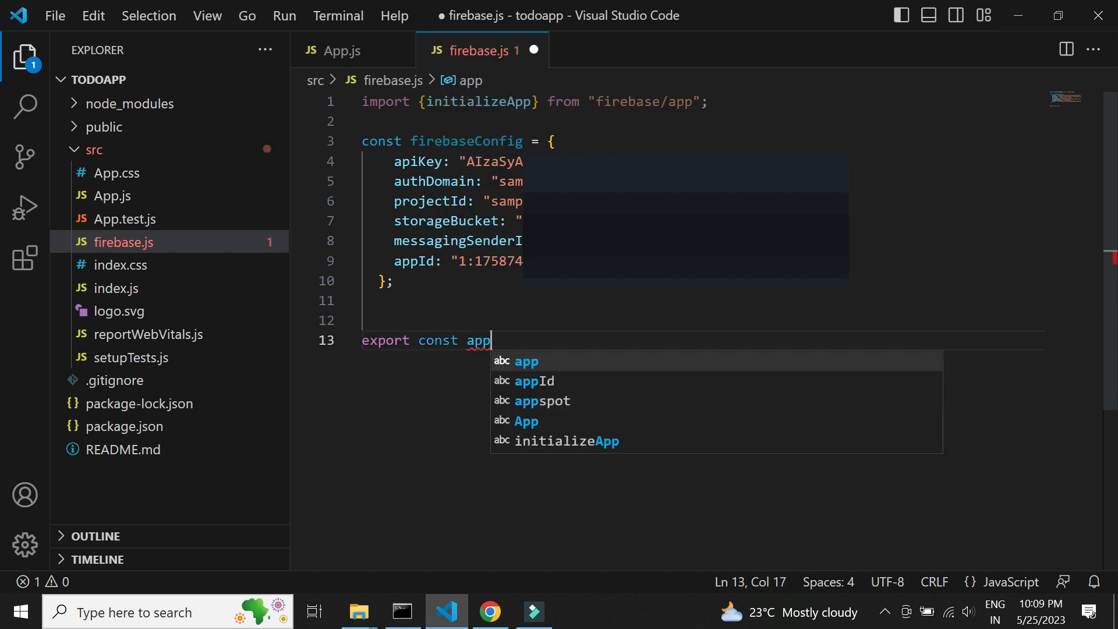
pyautogui.write('=initializeApp')
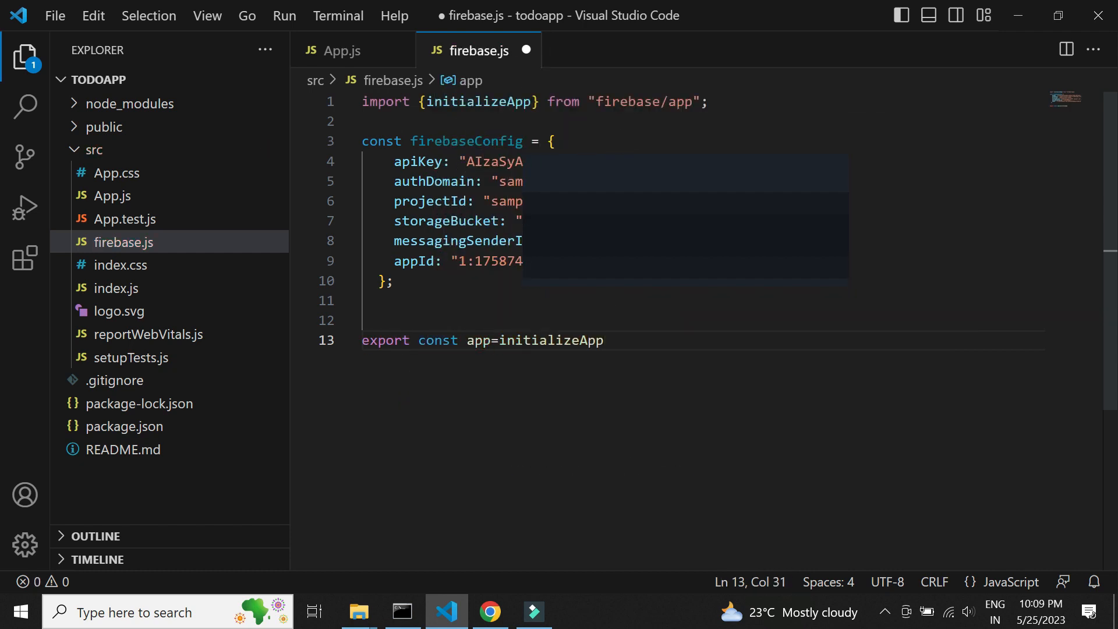
pyautogui.write('(fire')
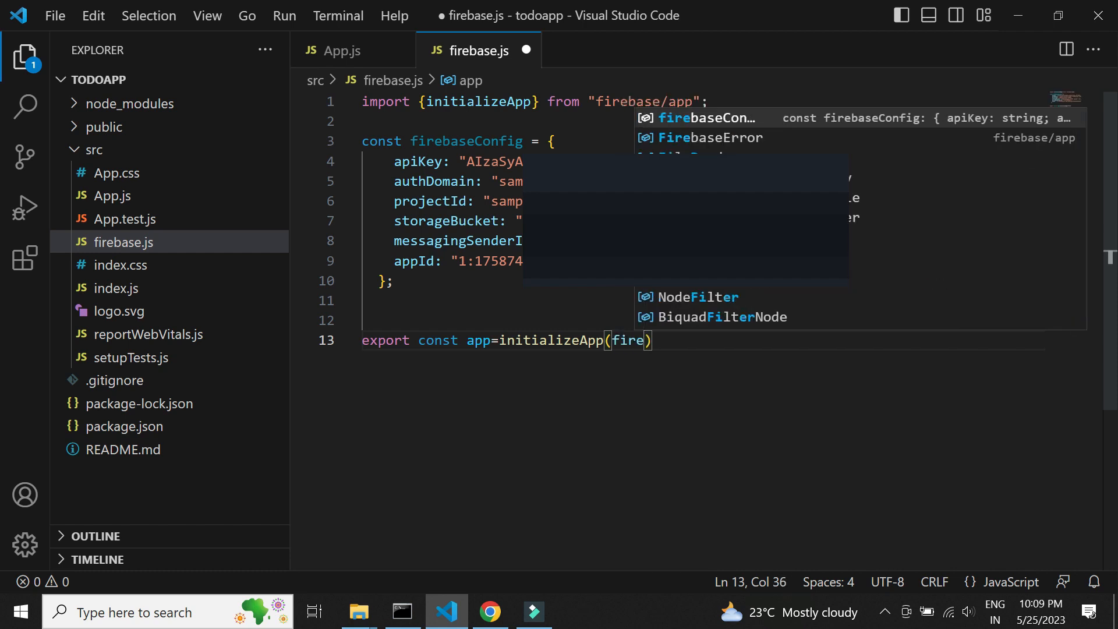
pyautogui.press('Tab')
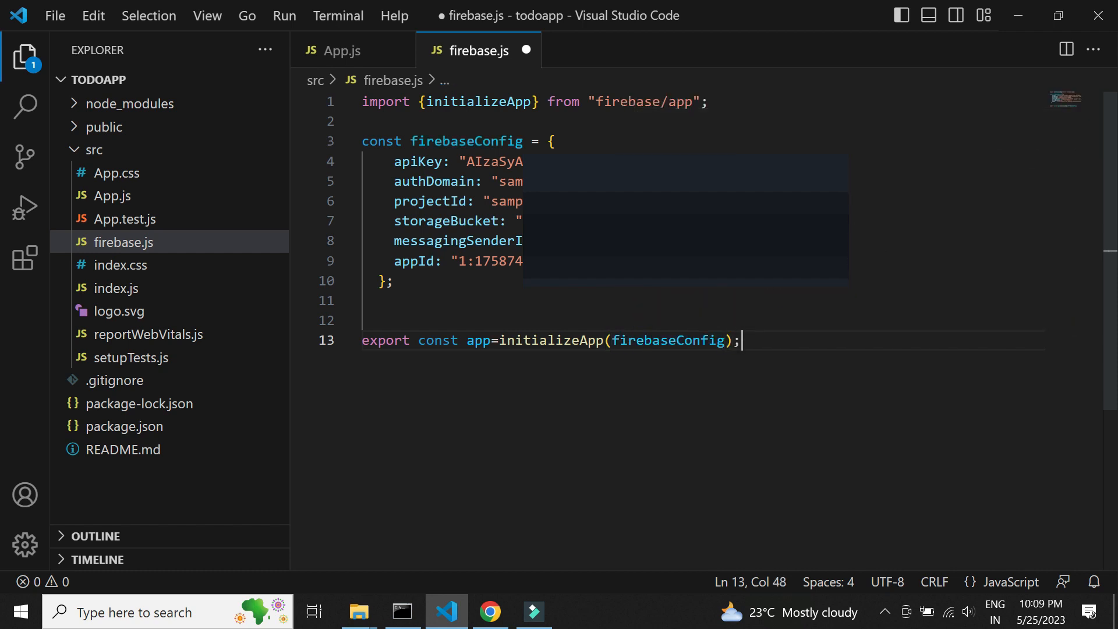
pyautogui.click(342, 50)
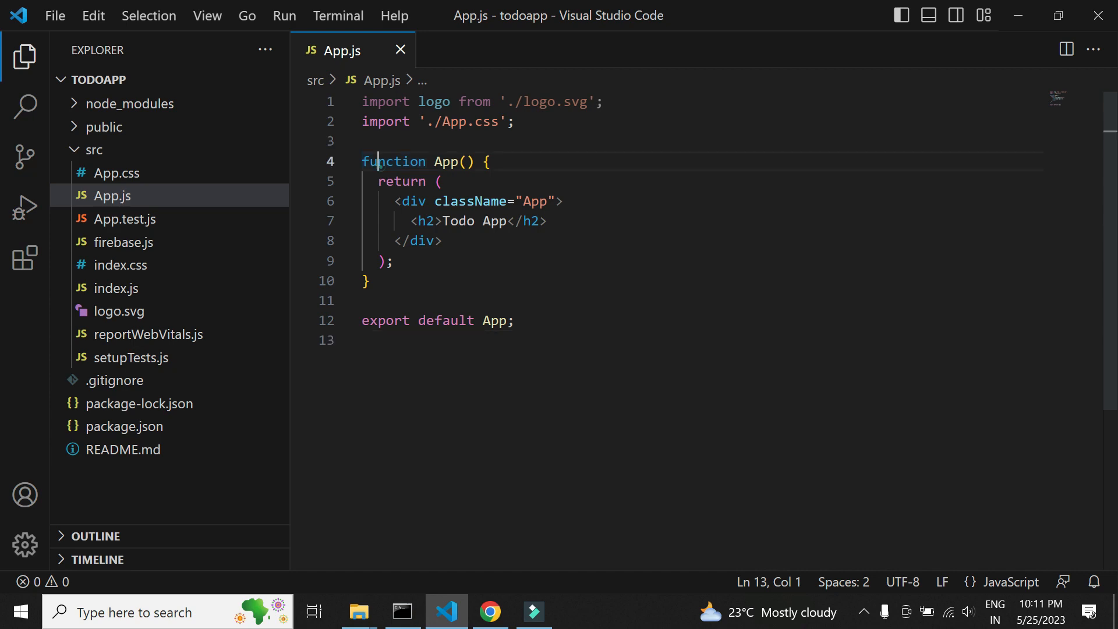
# Step: Turn App into a class component with a render() method
pyautogui.write('class App extends Component {')
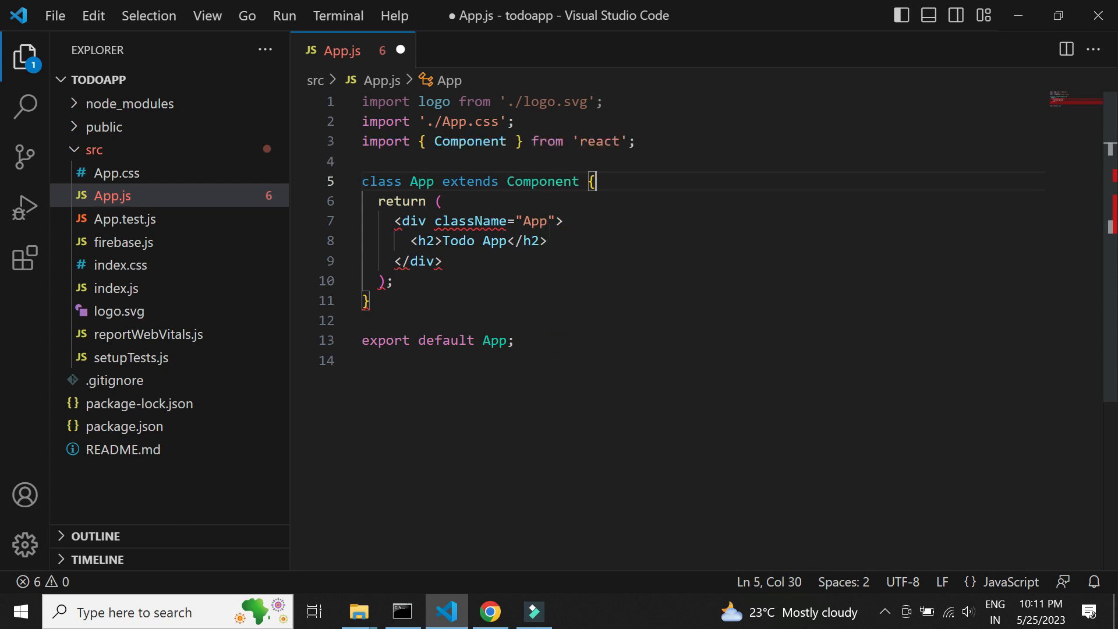
pyautogui.press('Enter')
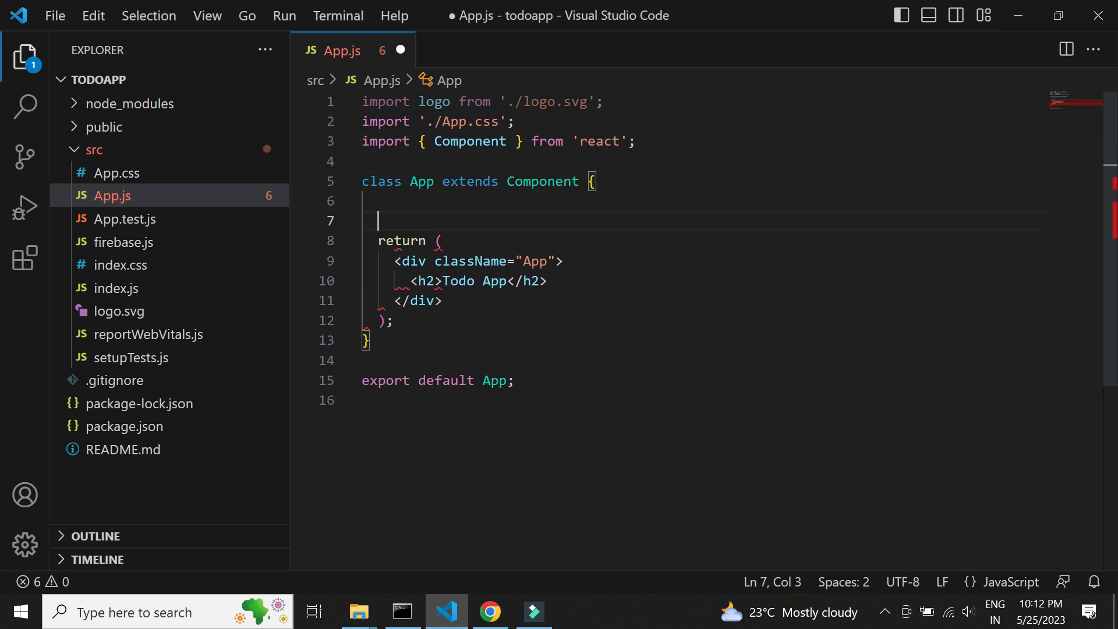
pyautogui.write('render()')
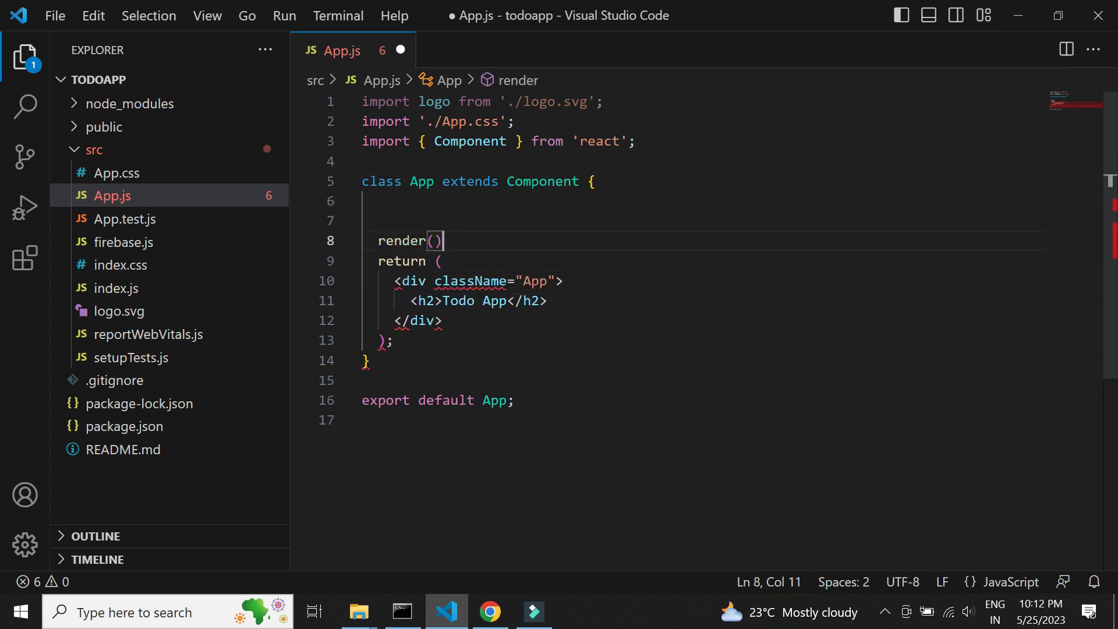
pyautogui.write('{')
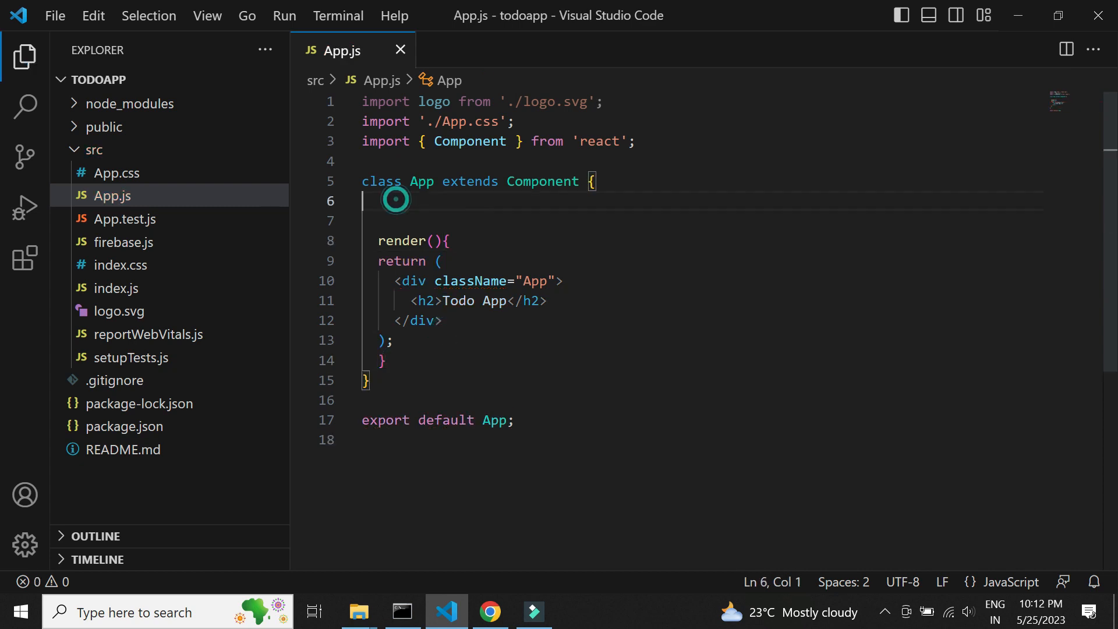
# Step: Add a constructor(props) calling super and initialising notes state to an empty array
pyautogui.press('Enter')
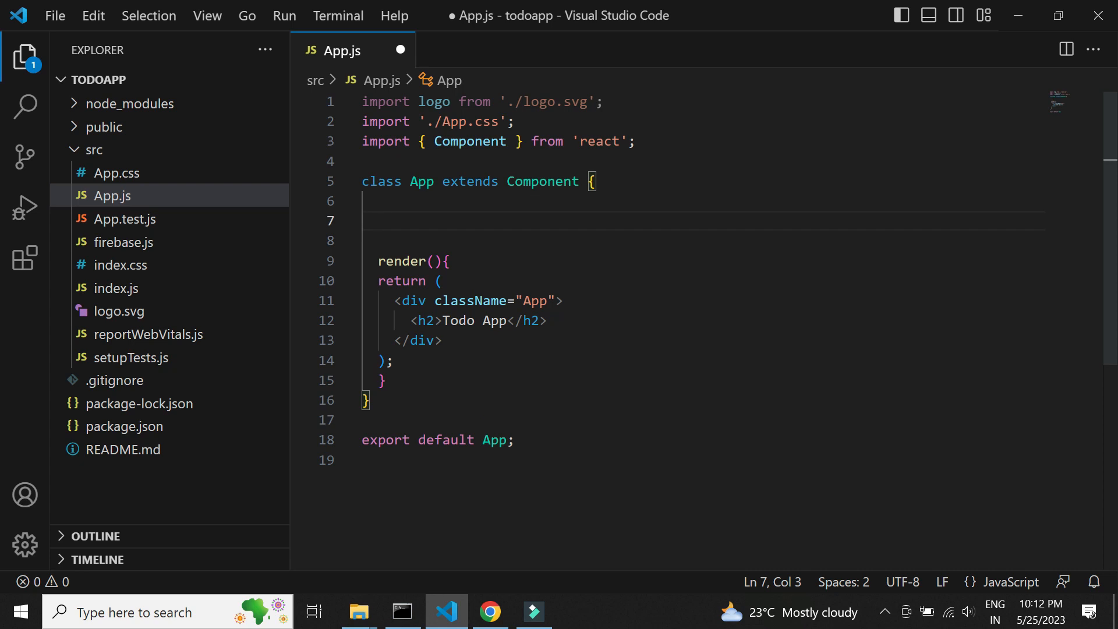
pyautogui.write('constructor(pr')
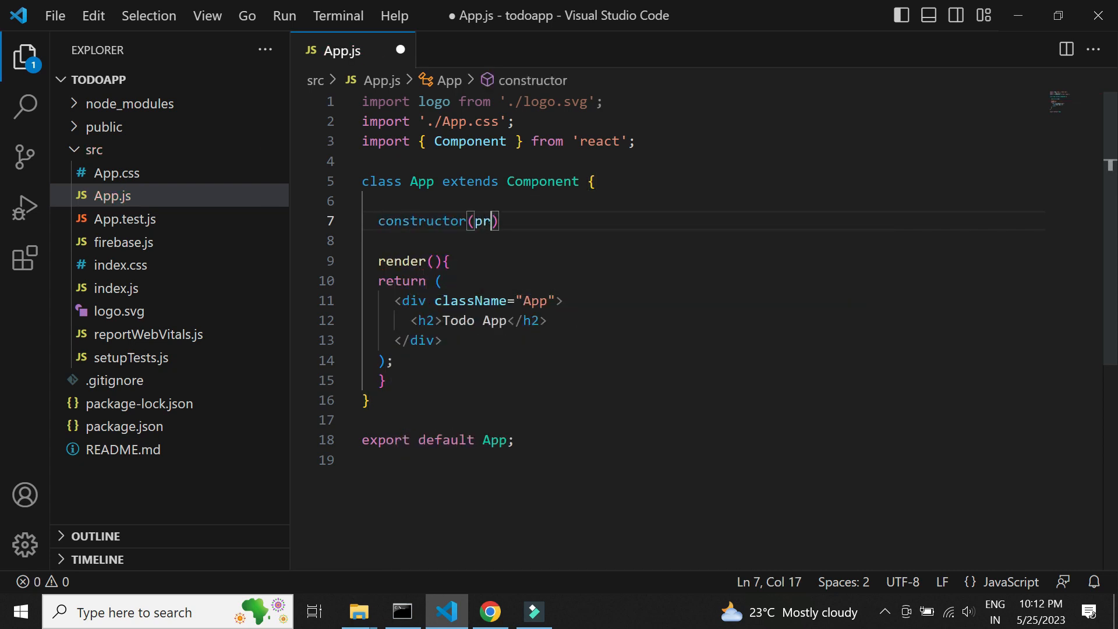
pyautogui.write('ops){')
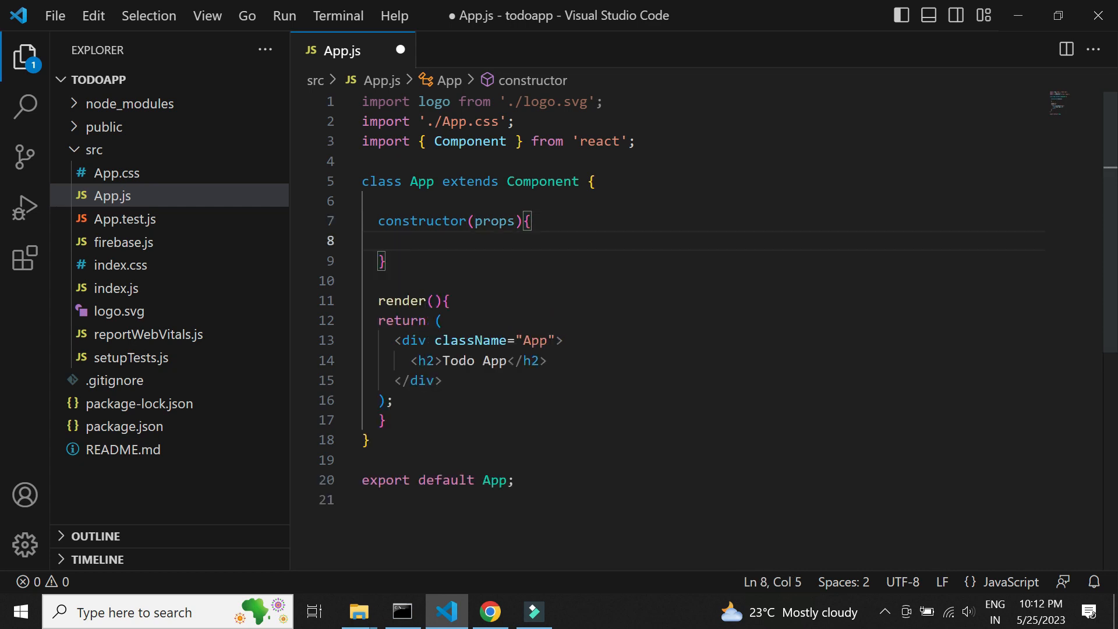
pyautogui.write('super(props);')
pyautogui.write('this.state=')
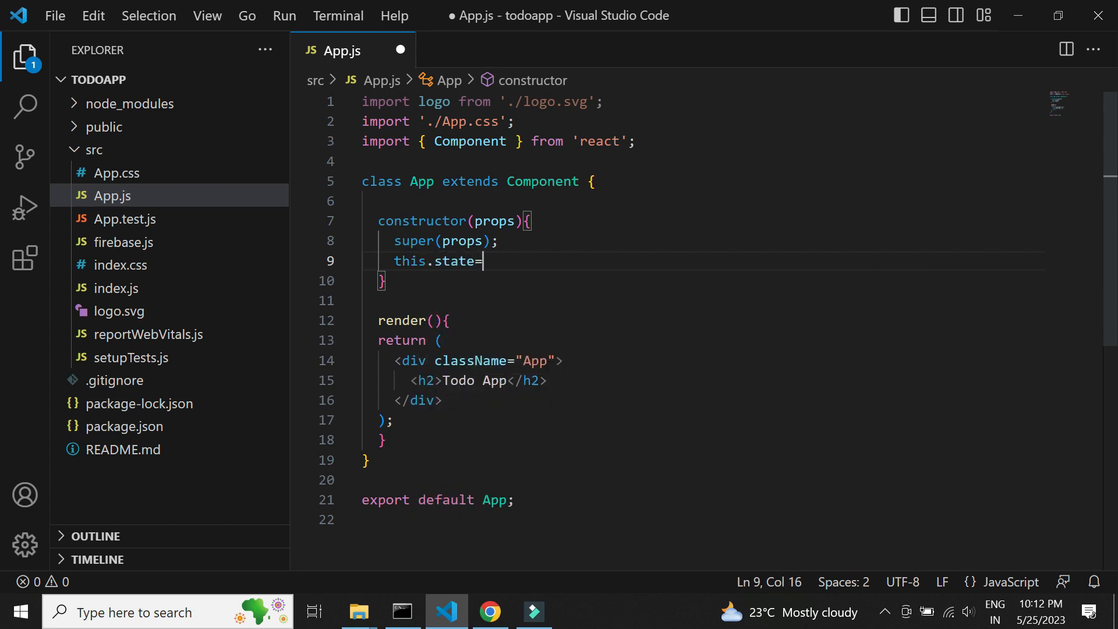
pyautogui.write('{')
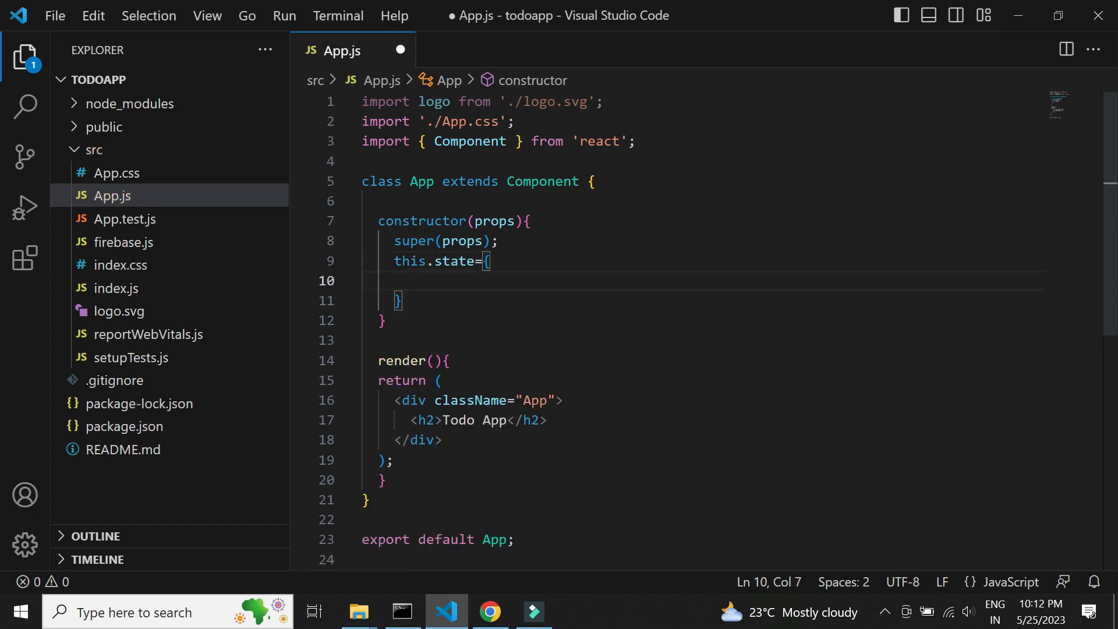
pyautogui.write('notes"[')
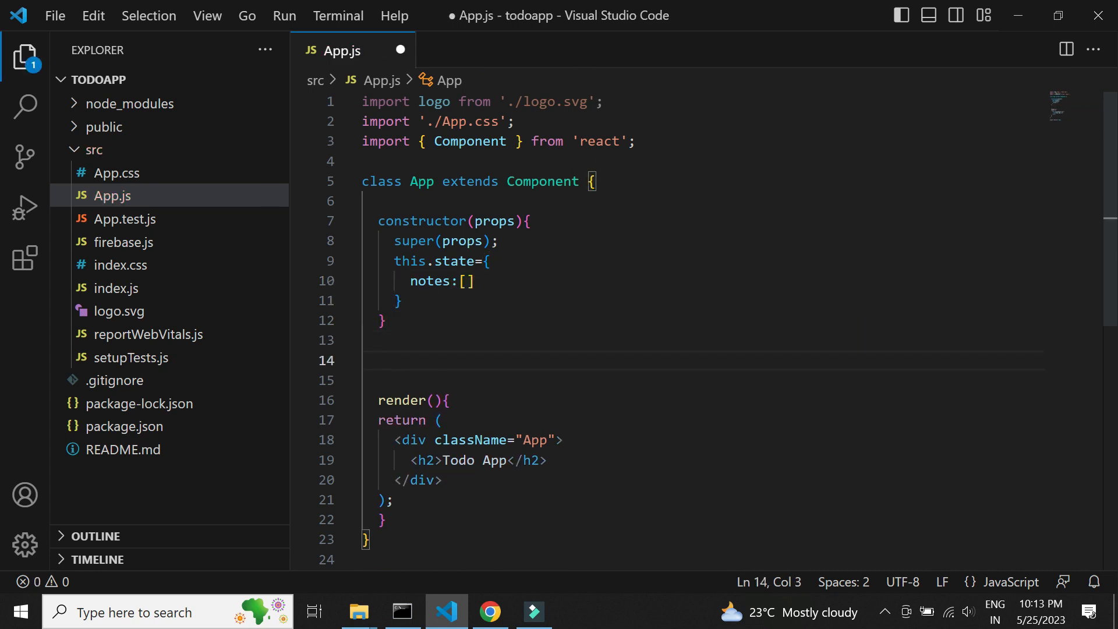
# Step: Begin declaring the async refreshNotes method
pyautogui.write('async refre')
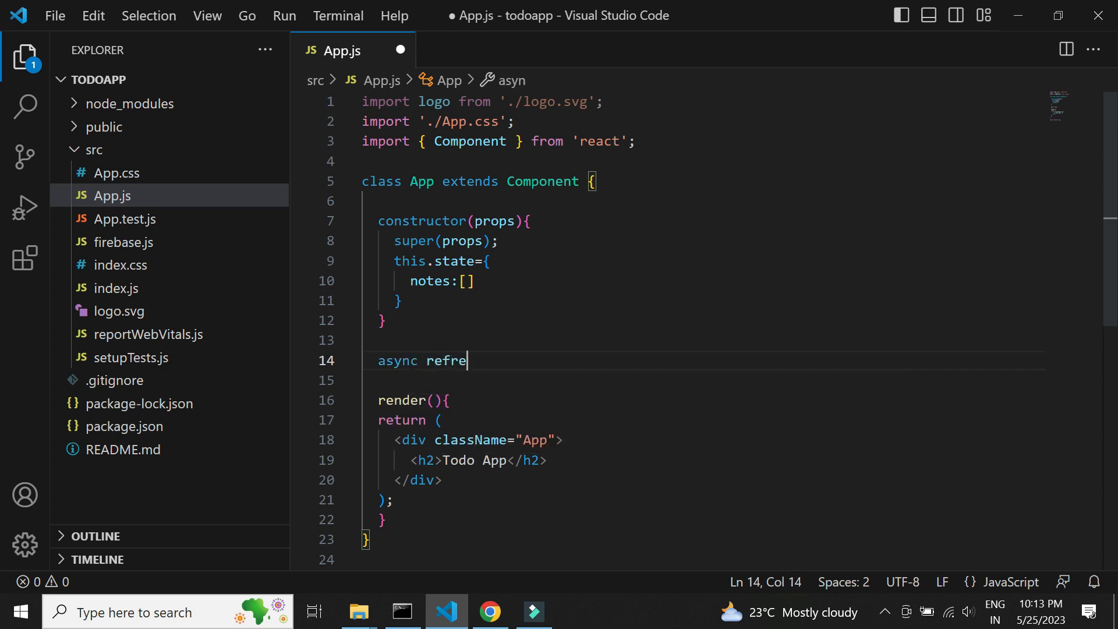
pyautogui.write('shNotes')
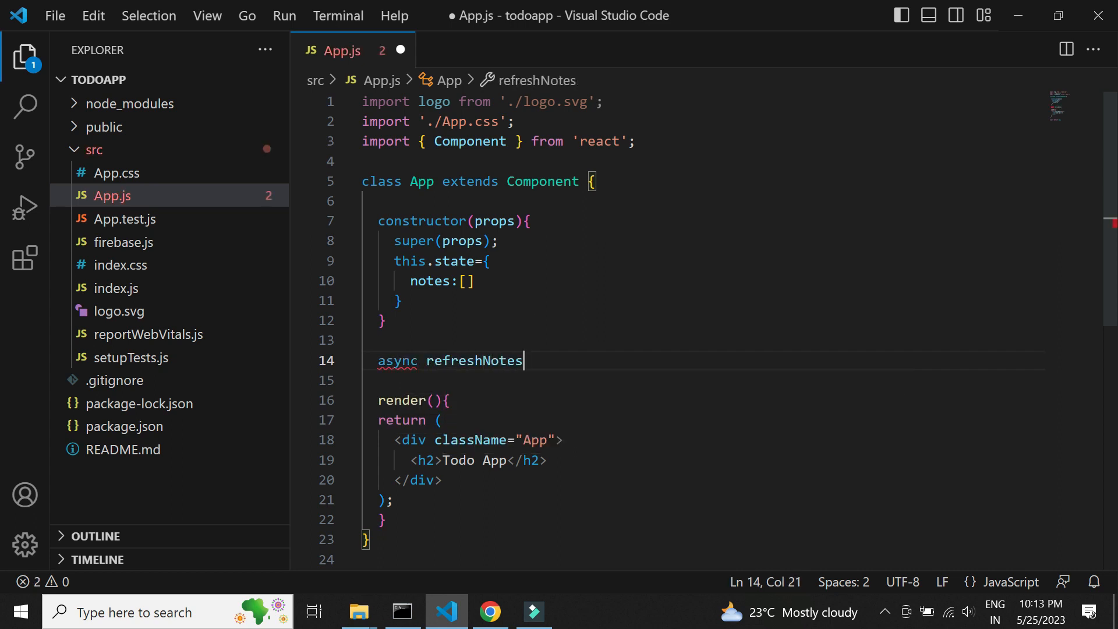
# Step: Give refreshNotes an empty notesList array and const db=getFirestore(app)
pyautogui.write('(){')
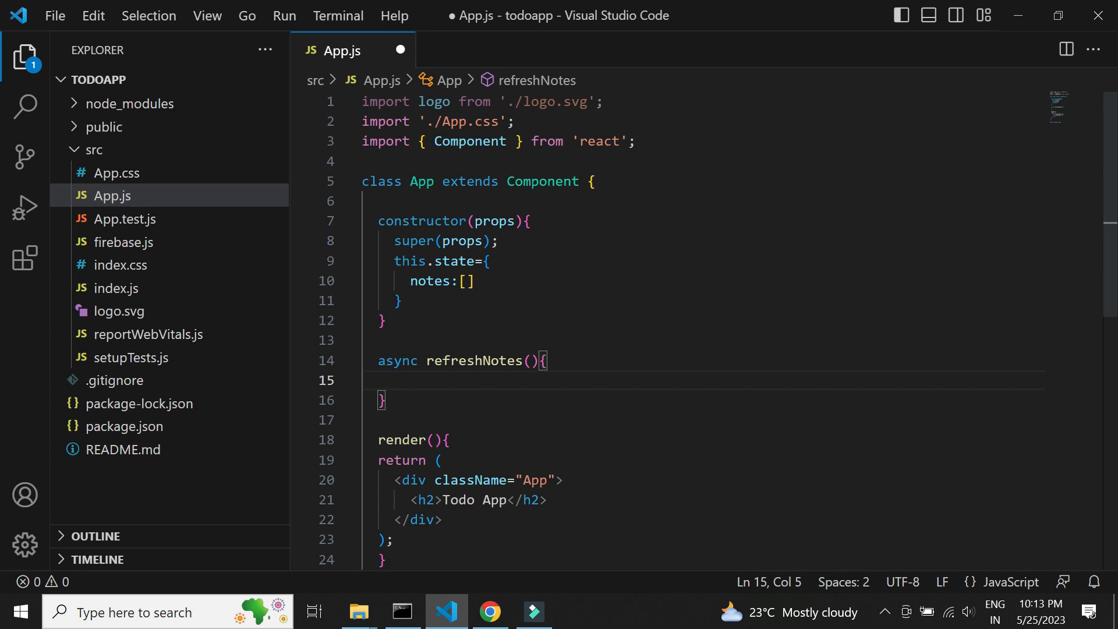
pyautogui.write('var notesL')
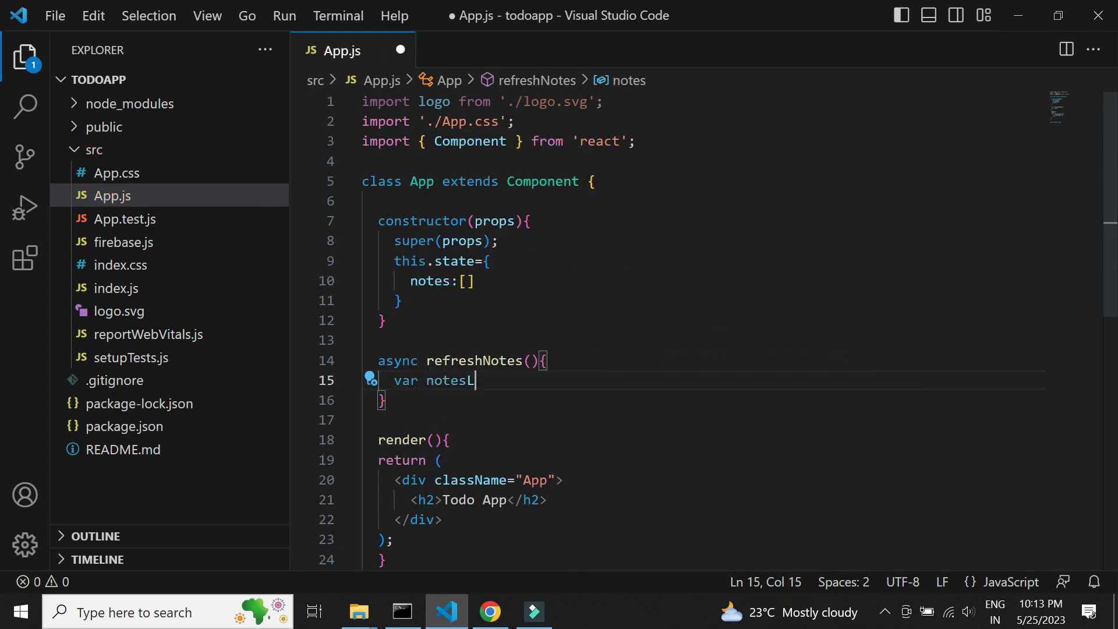
pyautogui.write('ist=[];')
pyautogui.write('const db=')
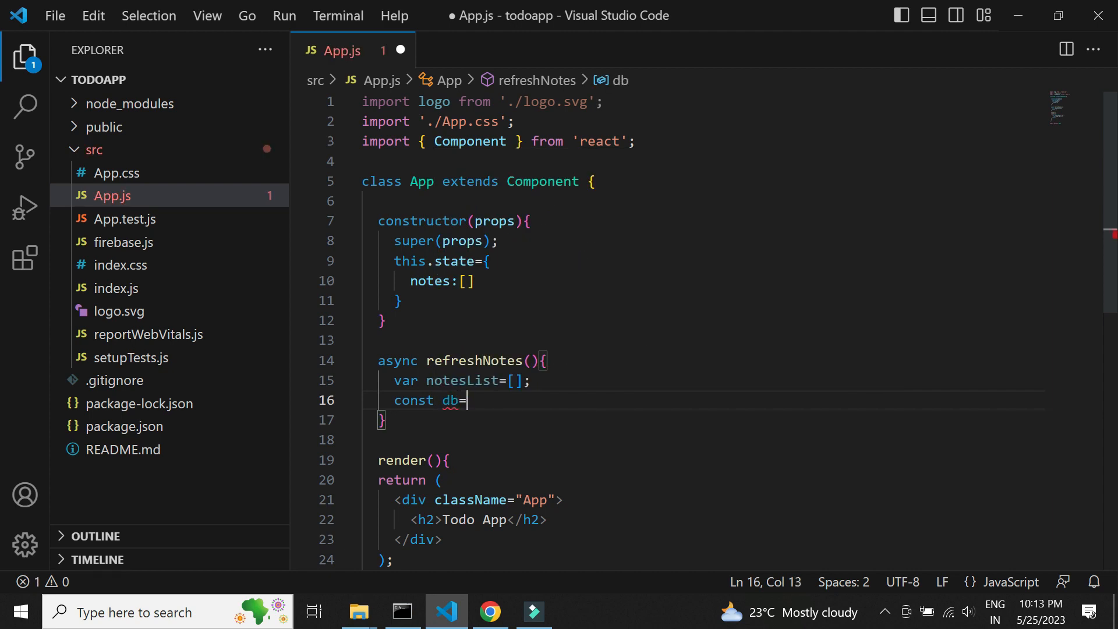
pyautogui.write('get')
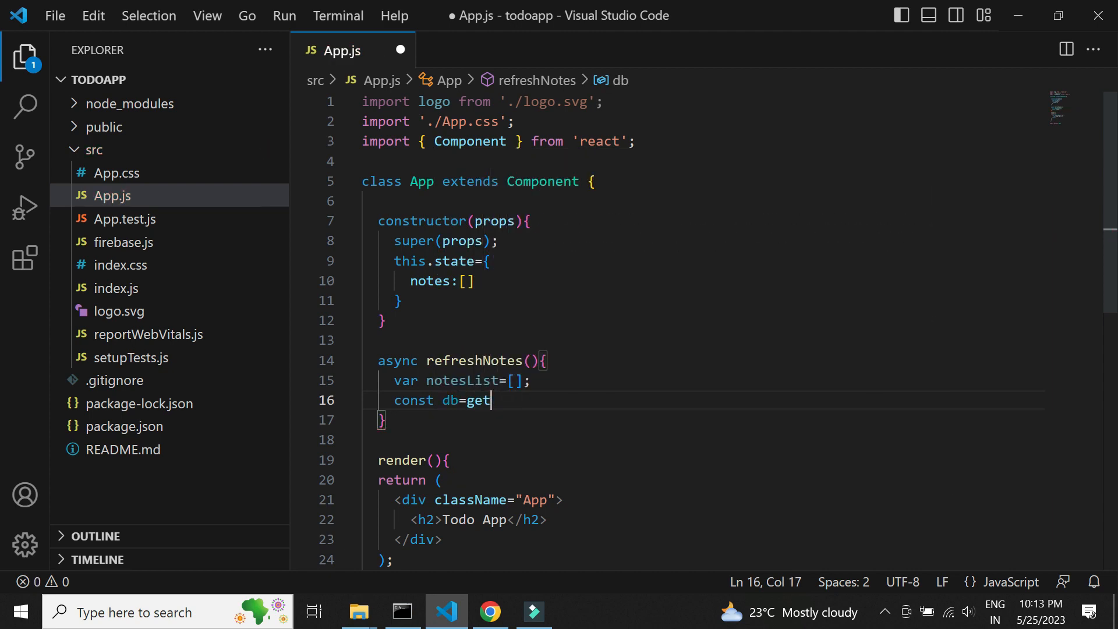
pyautogui.write('Fir')
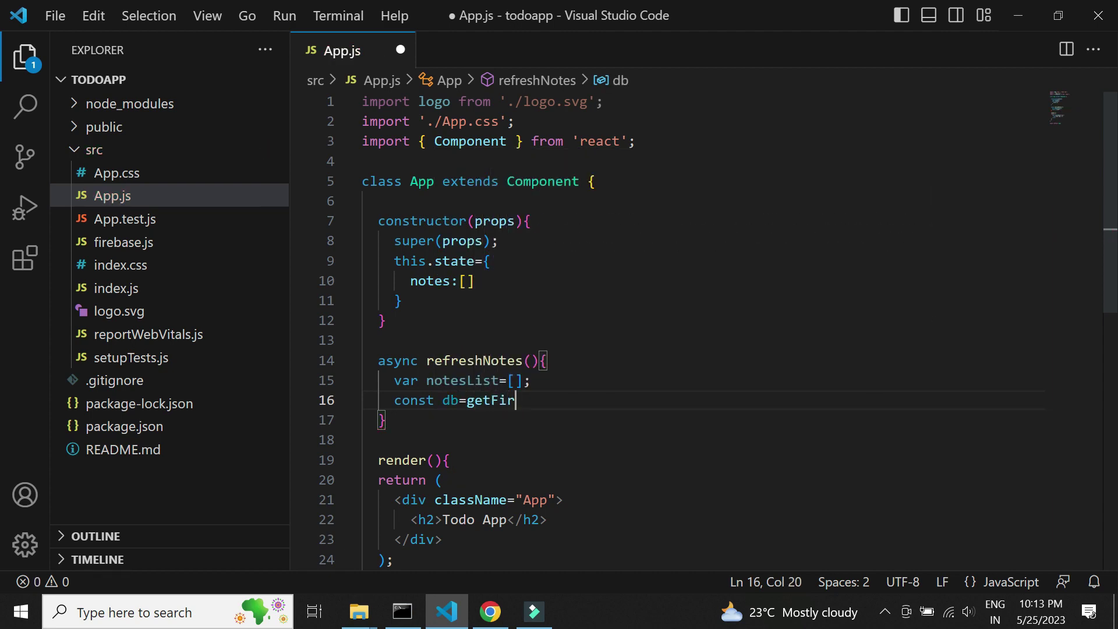
pyautogui.write('estore')
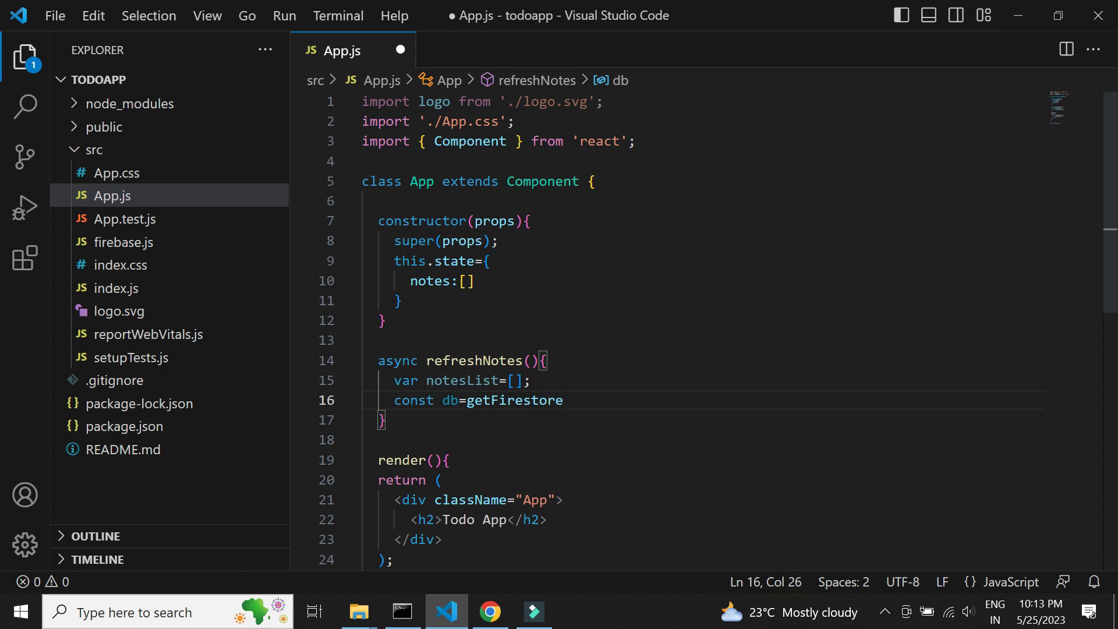
pyautogui.write('()')
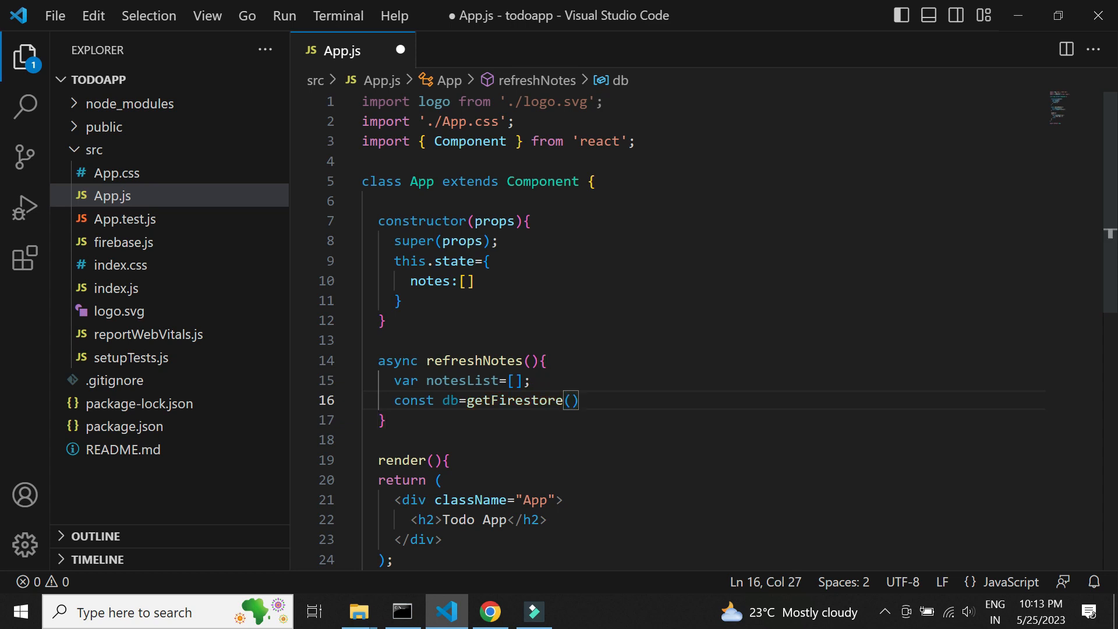
pyautogui.write('app')
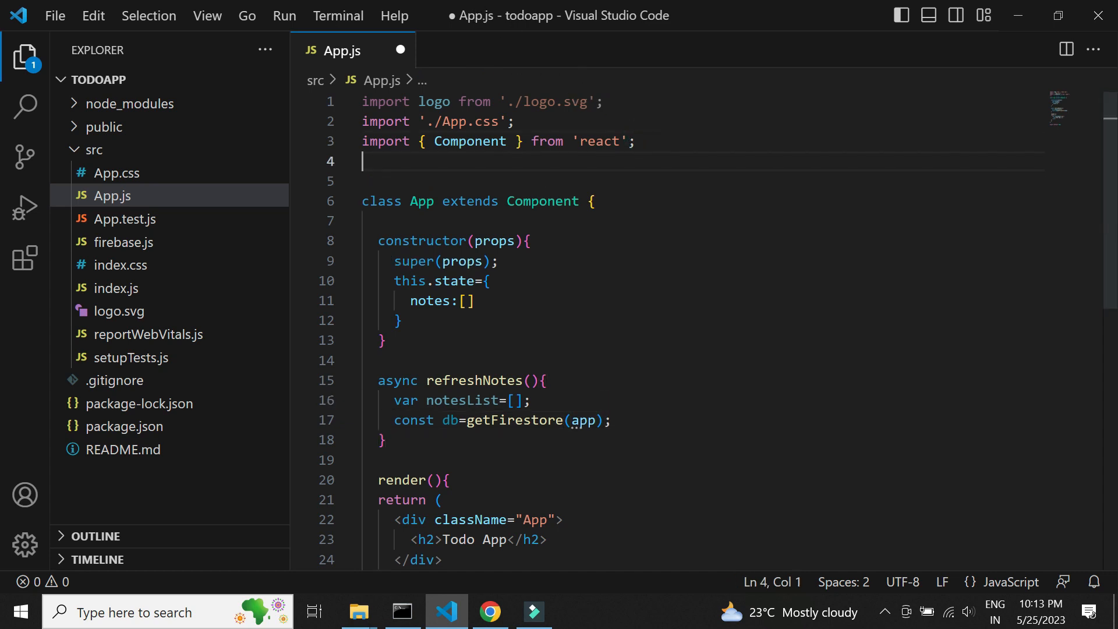
# Step: Import getFirestore from 'firebase/firestore/lite' at the top of App.js
pyautogui.write('import{}')
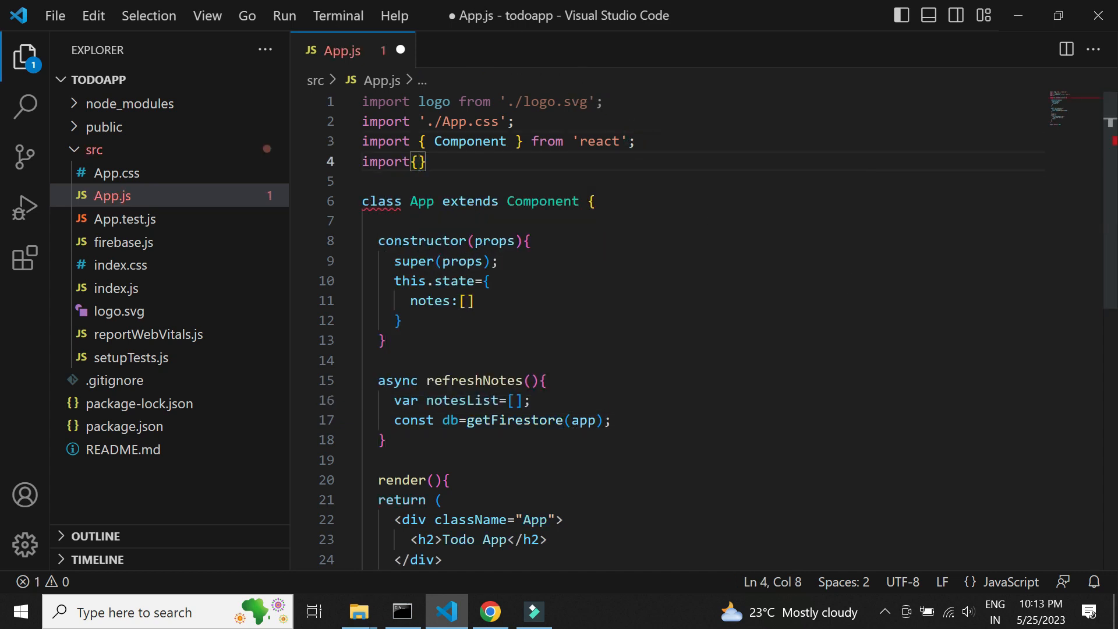
pyautogui.write('getFire')
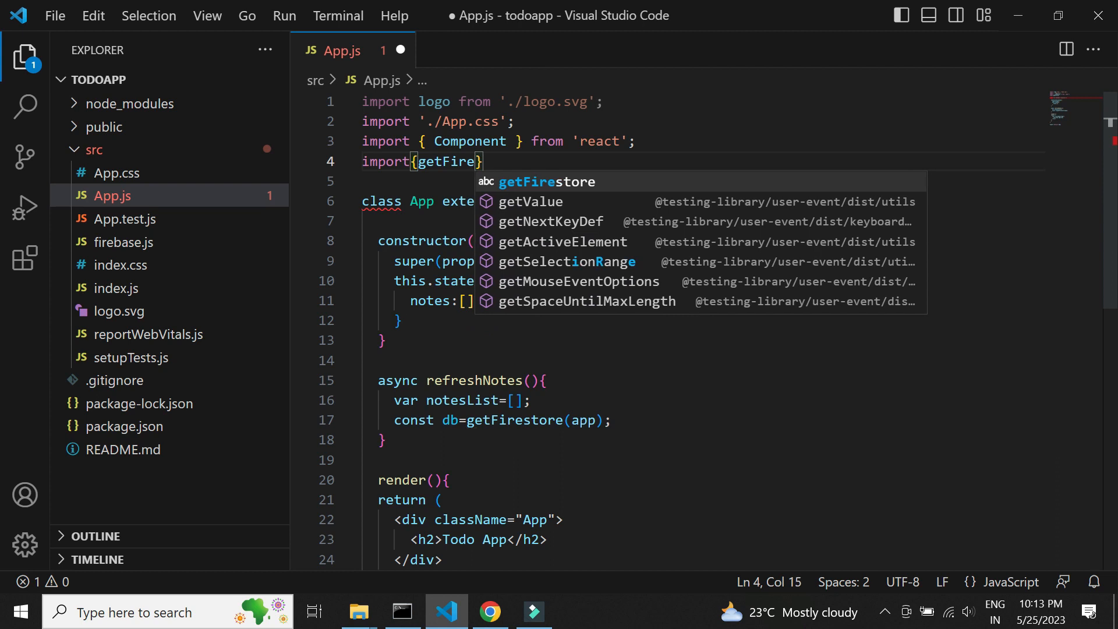
pyautogui.press('Tab')
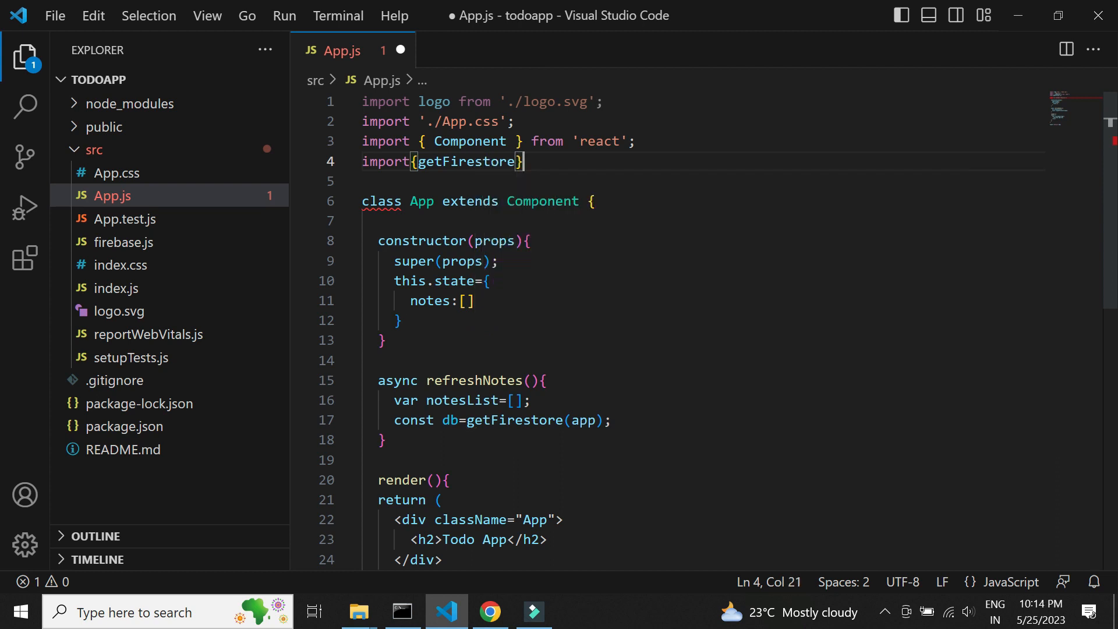
pyautogui.write("from ''")
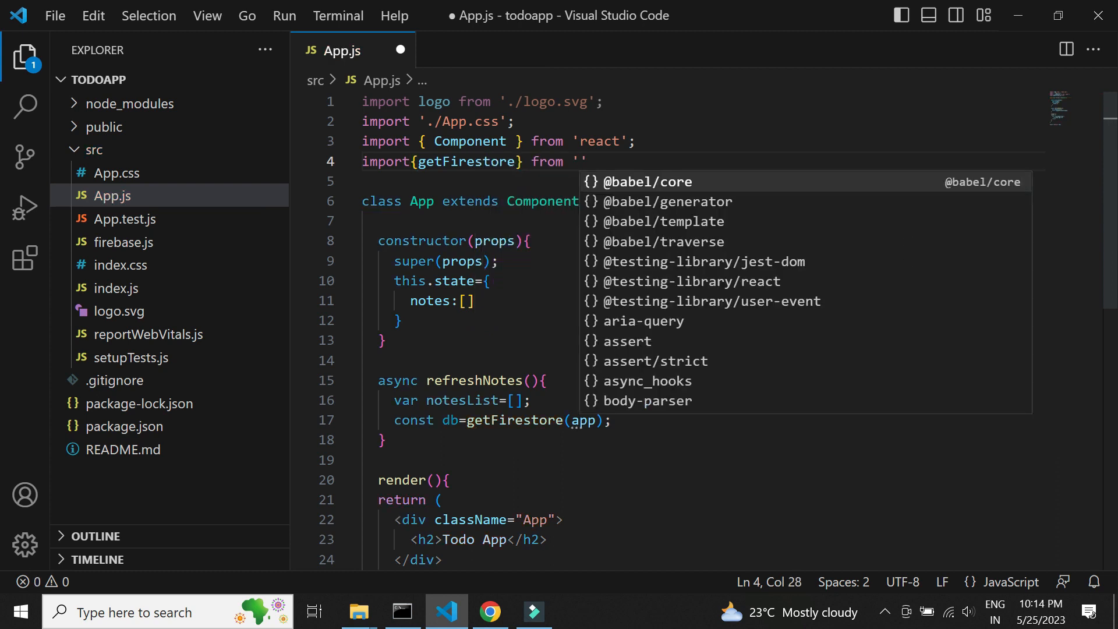
pyautogui.write('firebase')
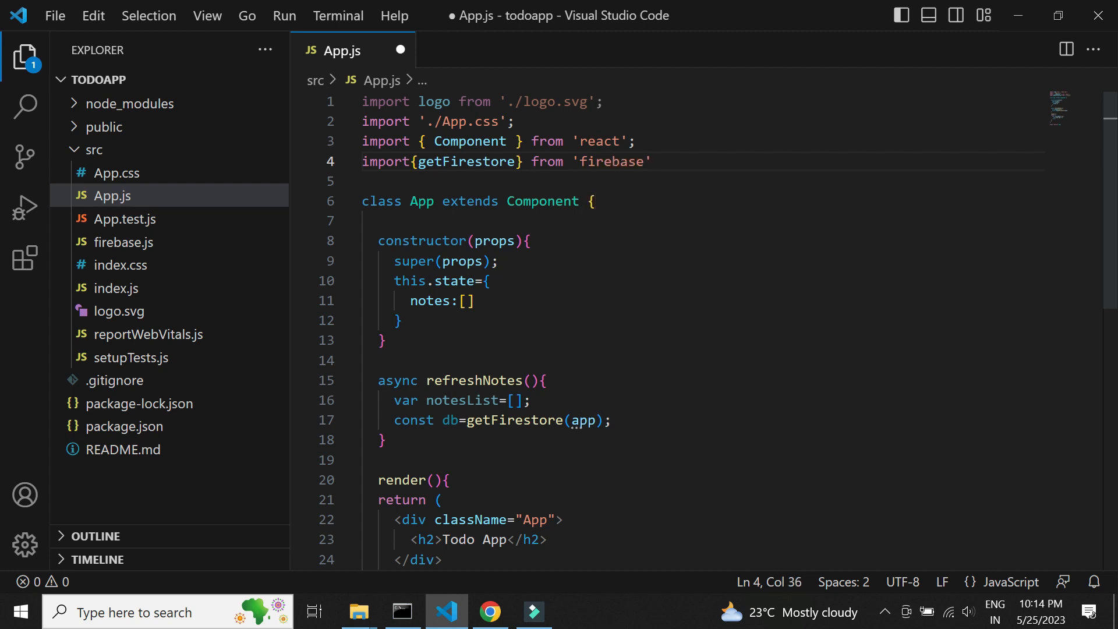
pyautogui.write('/if')
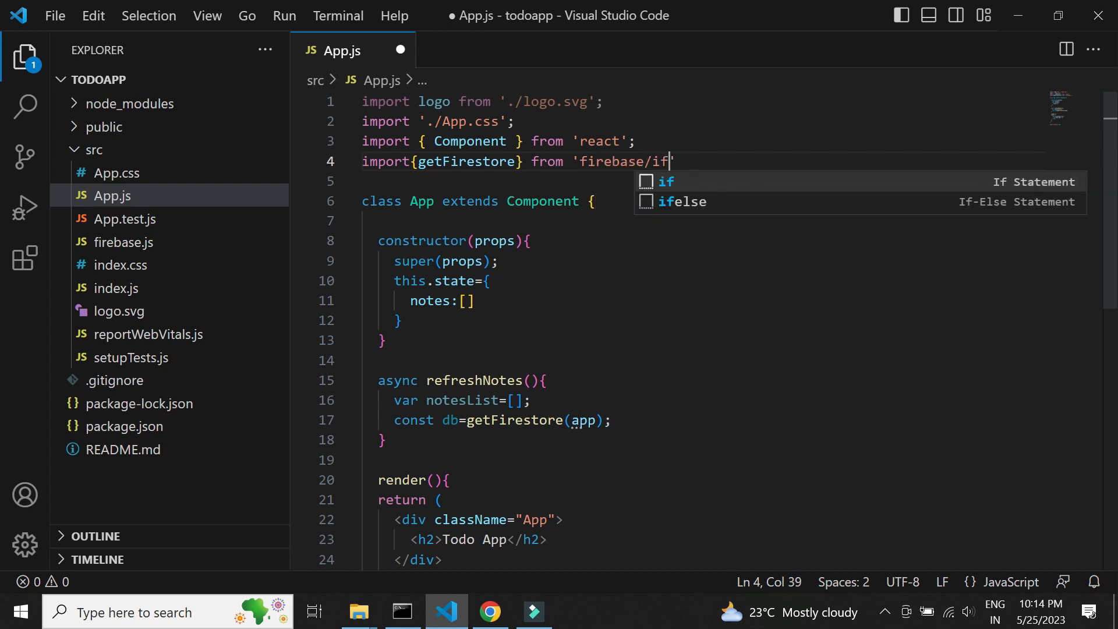
pyautogui.write('estore')
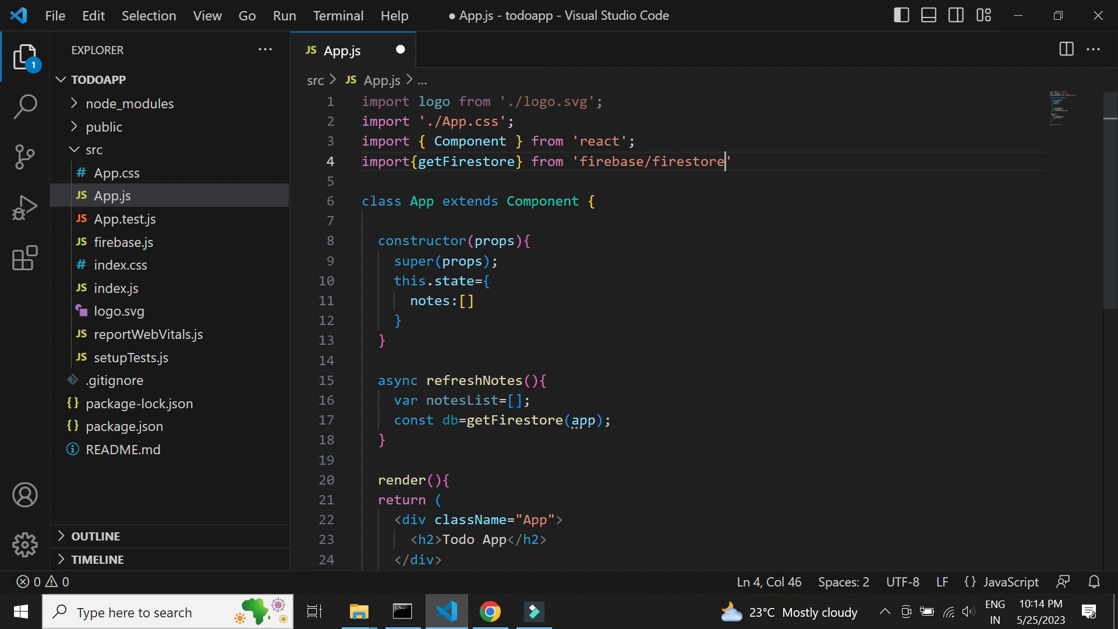
pyautogui.write('/lite')
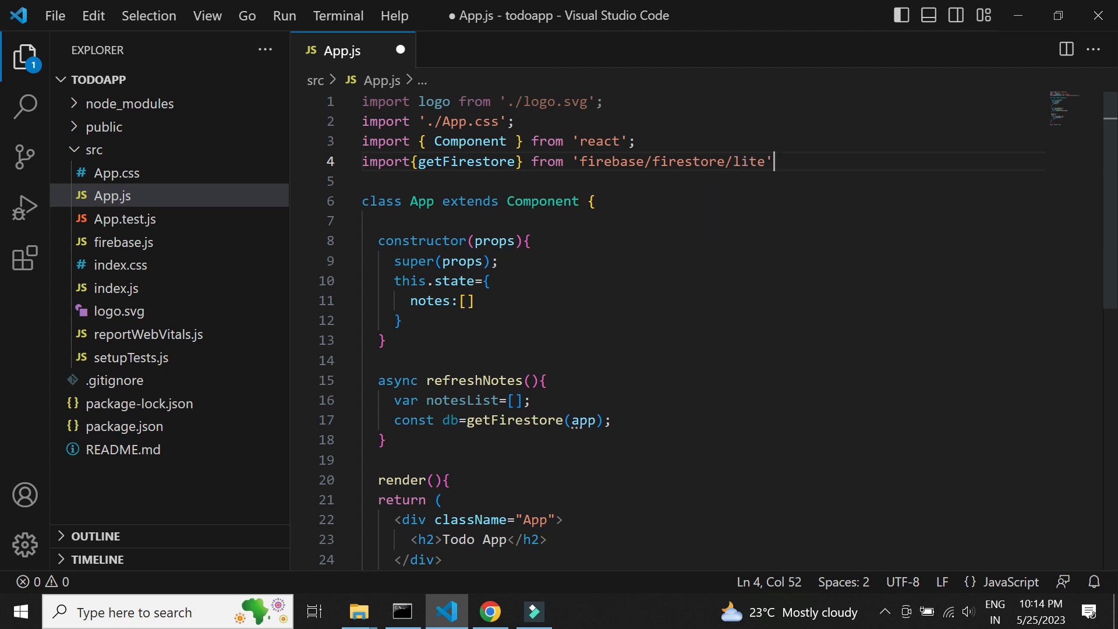
pyautogui.write(';')
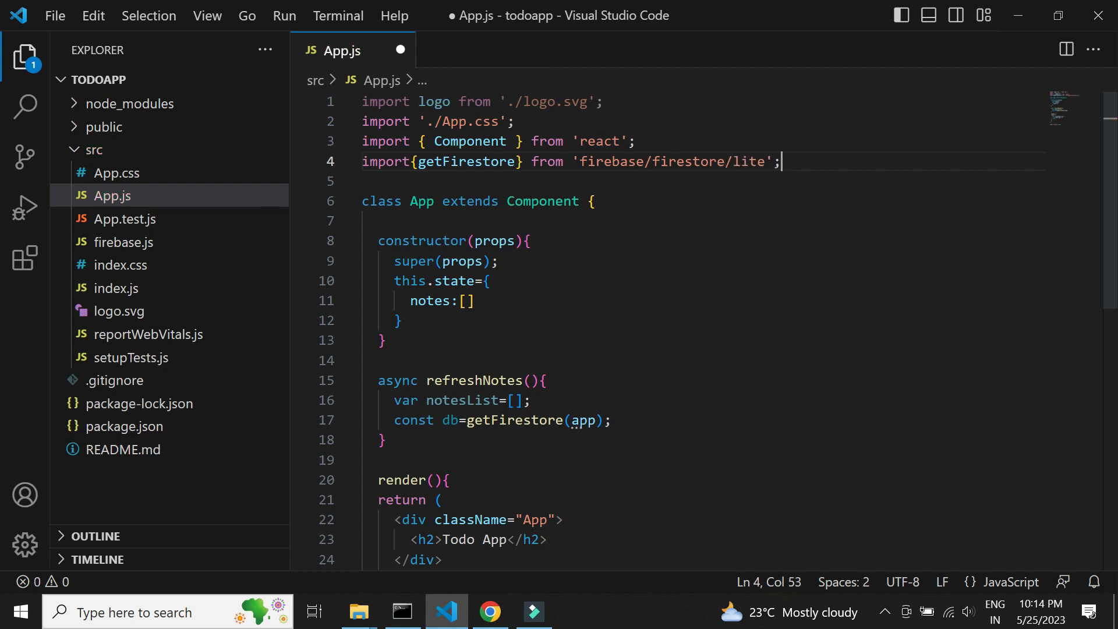
pyautogui.scroll(-3)
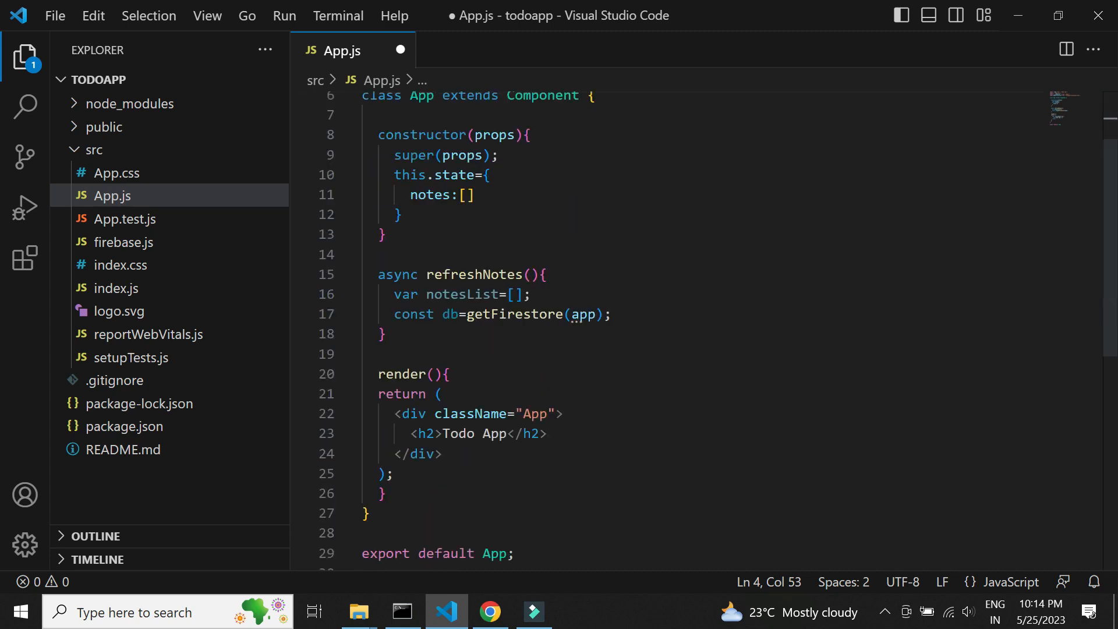
# Step: Declare const notesCol = collection(db,'notes') in refreshNotes
pyautogui.write('c')
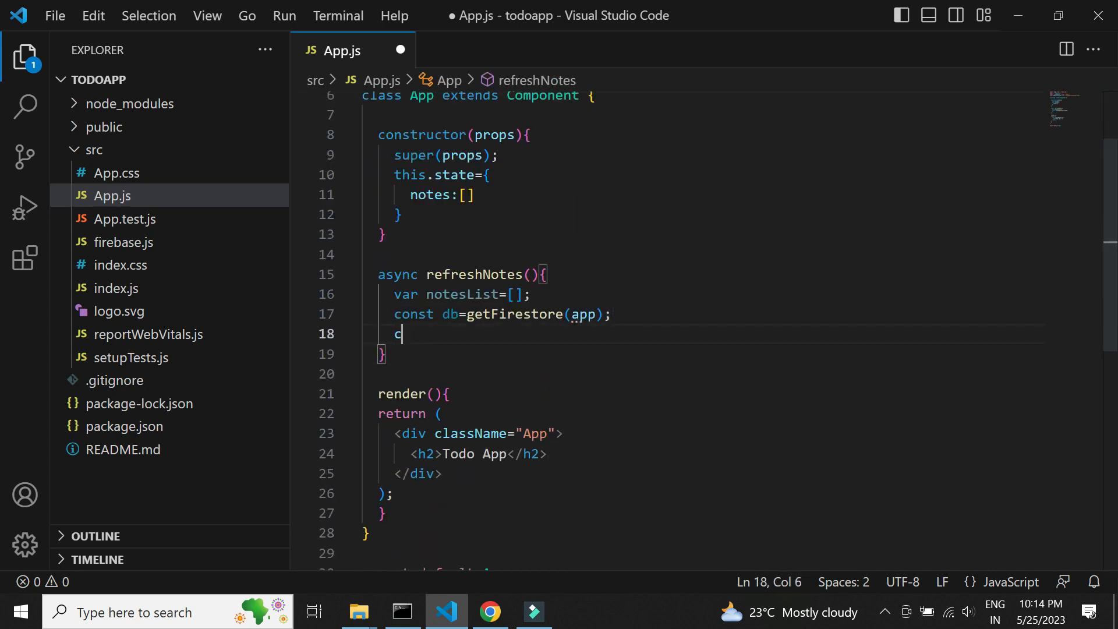
pyautogui.write('onst notes')
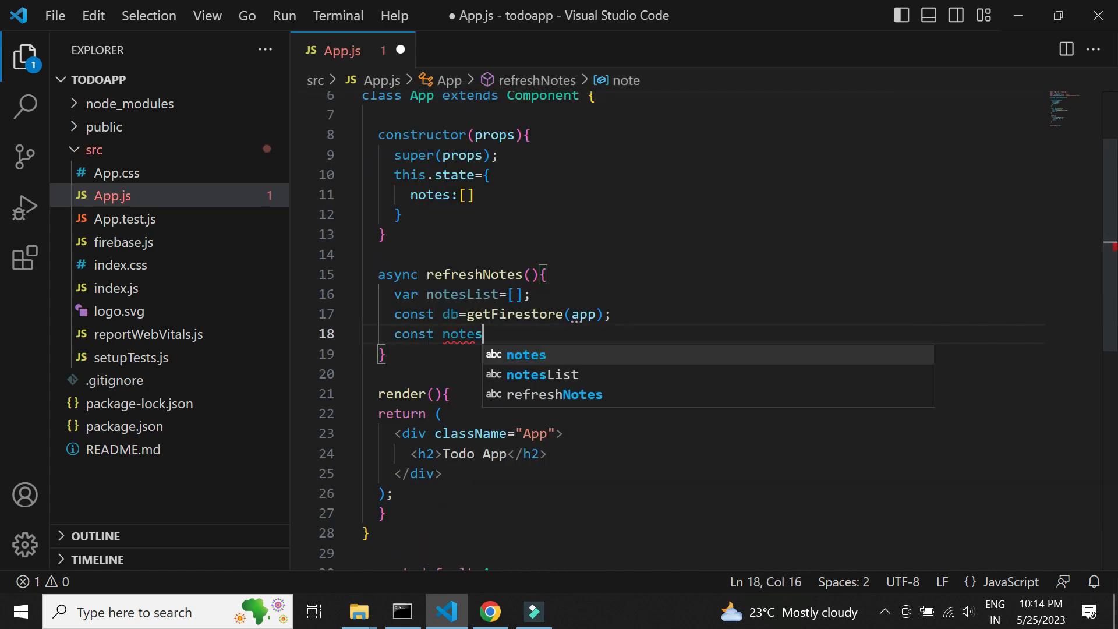
pyautogui.write('Col = collection')
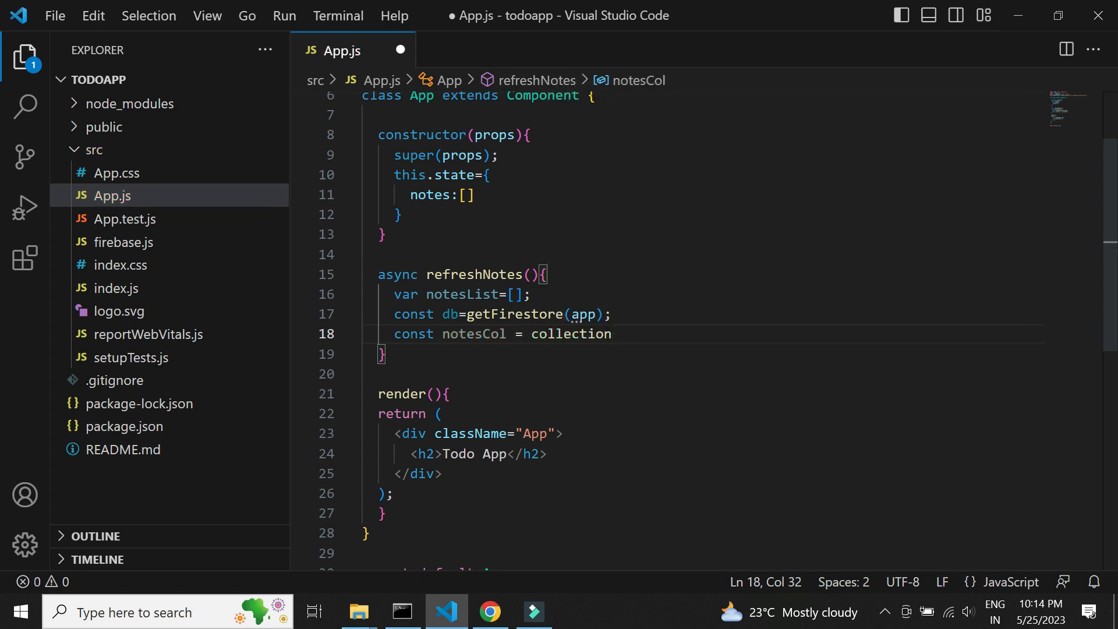
pyautogui.write("(db,'')")
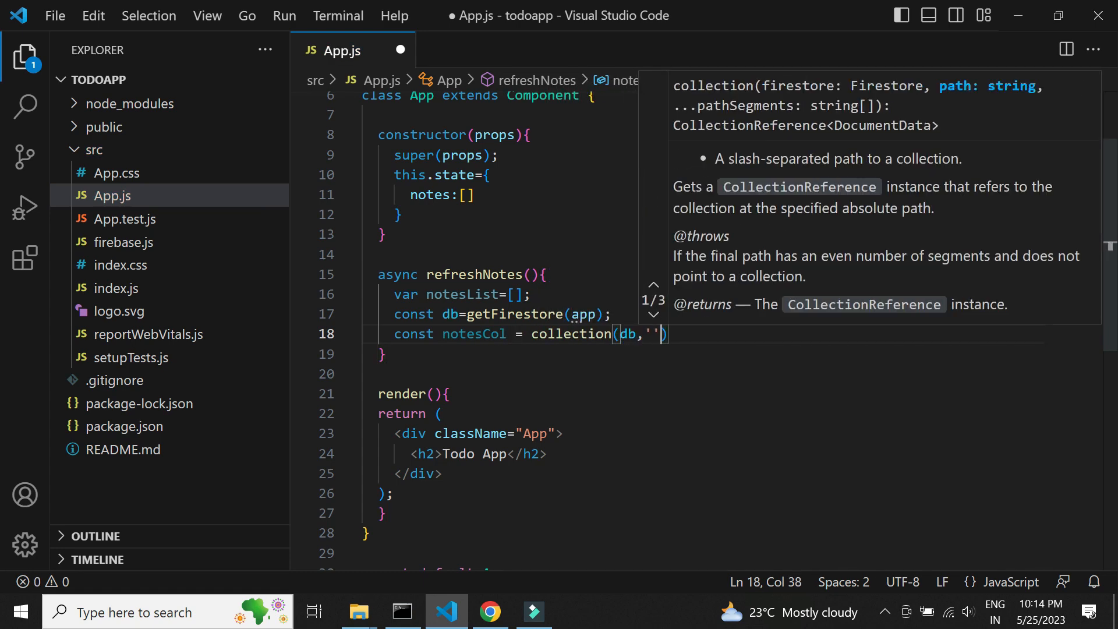
pyautogui.write("notes');")
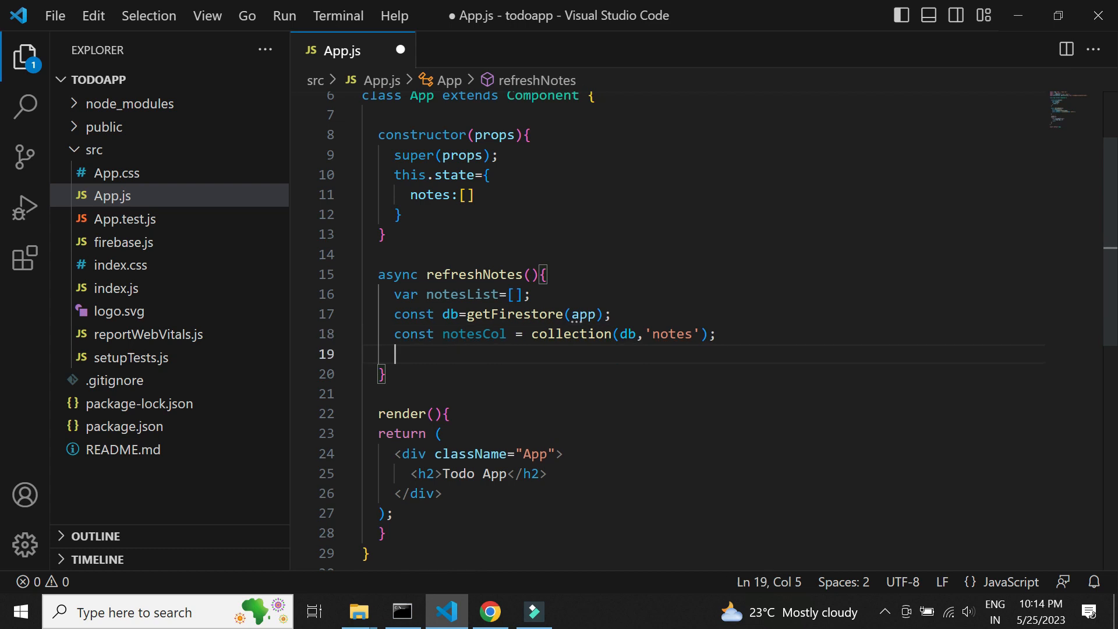
# Step: Await getDocs(notesCol) into const notesSnapshot
pyautogui.write('const no')
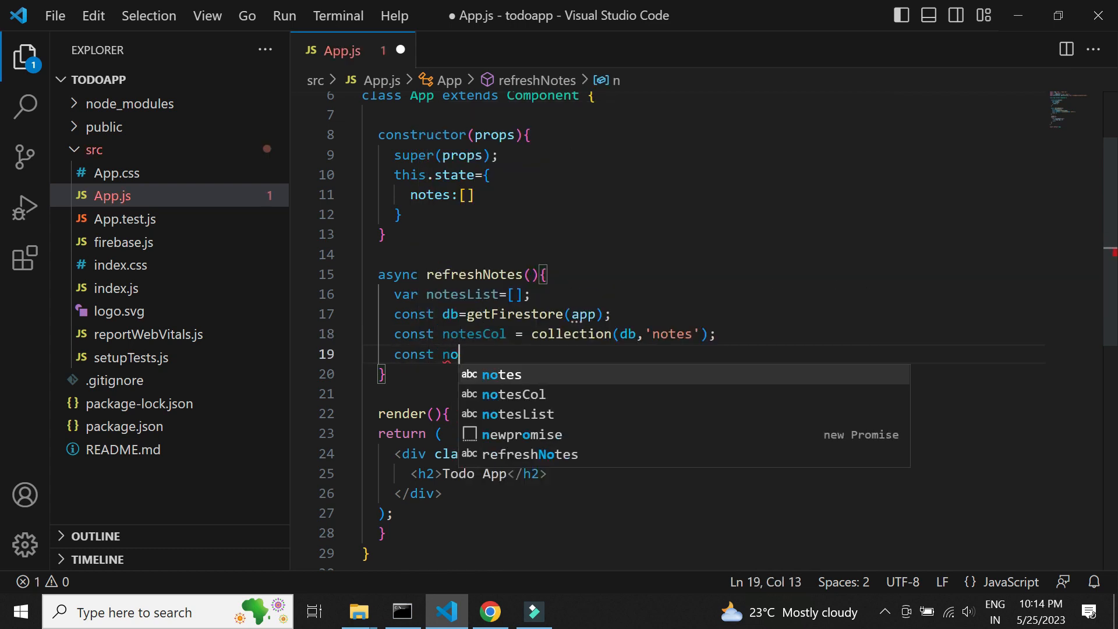
pyautogui.write('tesSnapsht')
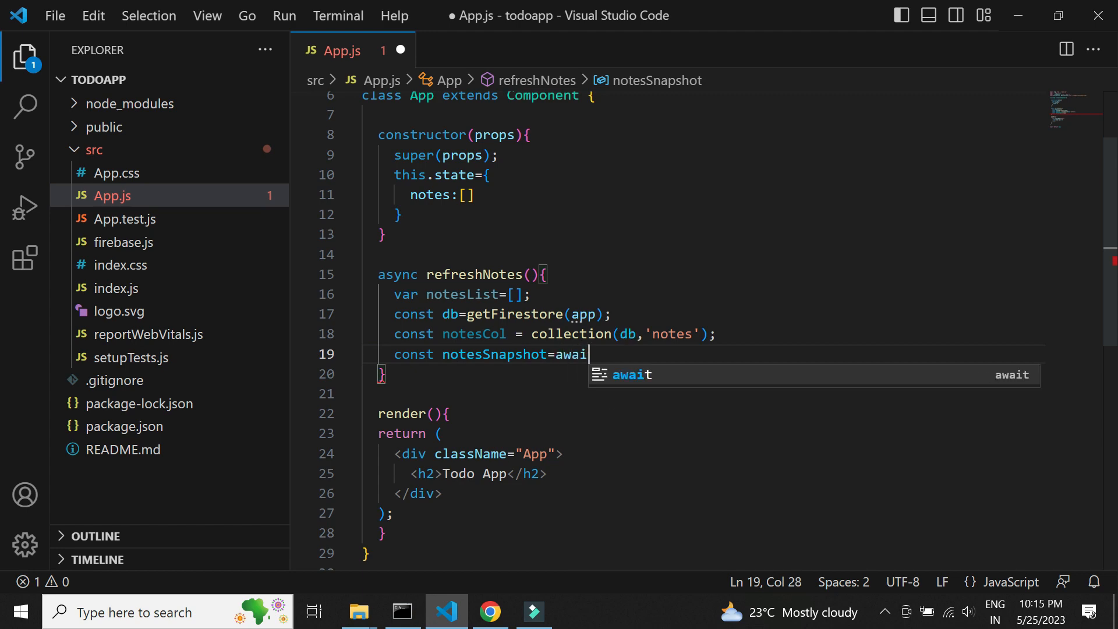
pyautogui.write('getDo')
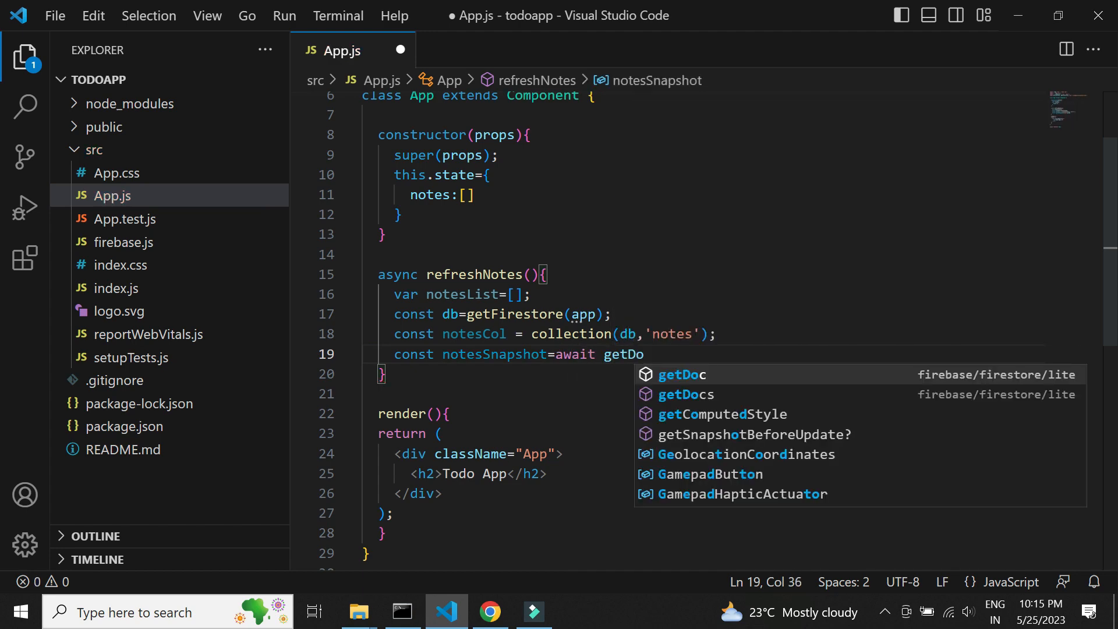
pyautogui.write('cs(notes')
pyautogui.write('notesSnapshot.')
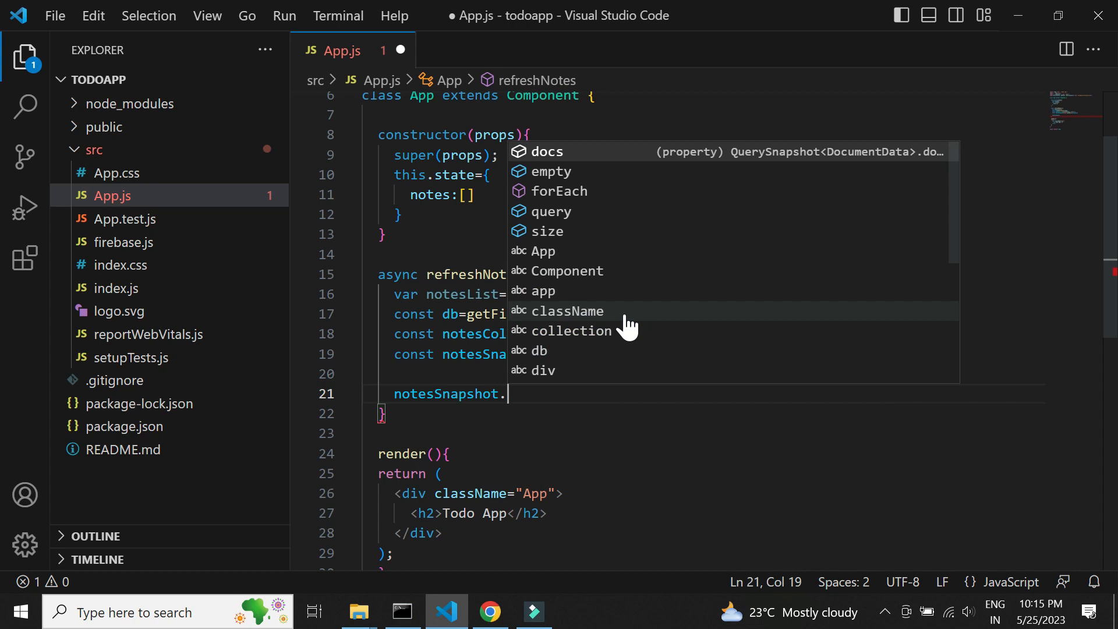
# Step: Loop notesSnapshot.forEach, setting note.id=doc.id and pushing each note into notesList
pyautogui.write('forEach(doc=>{')
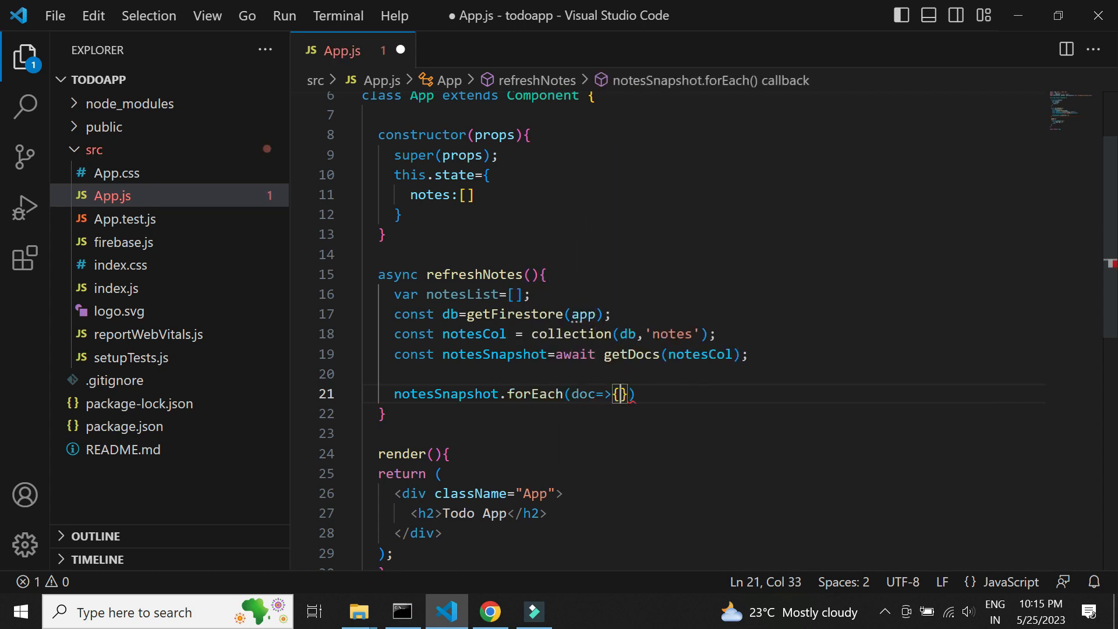
pyautogui.press('Enter')
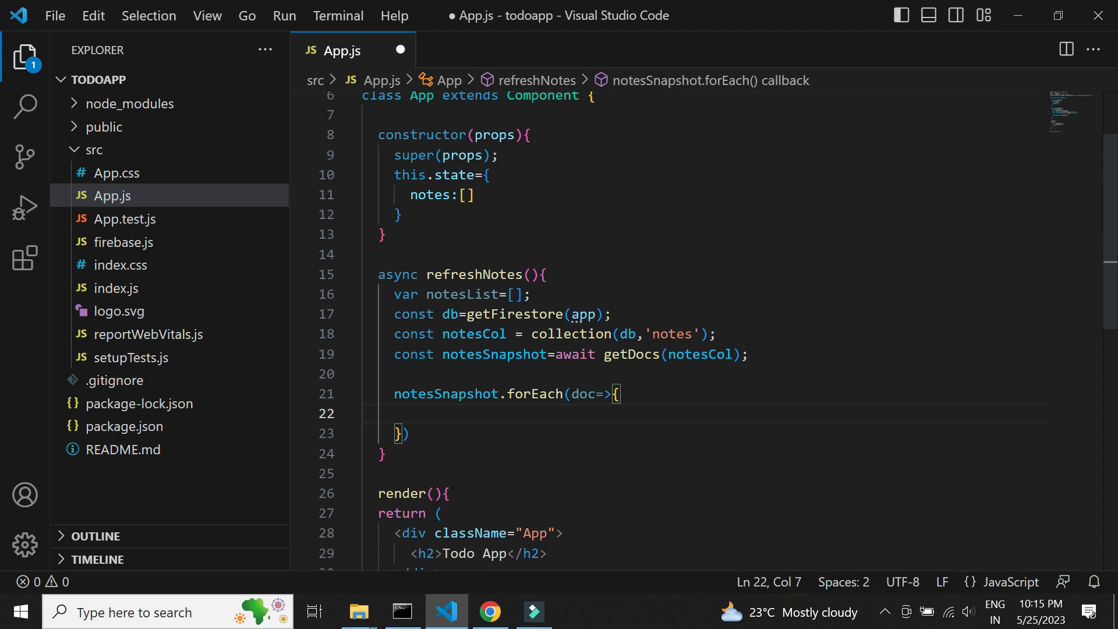
pyautogui.write('let note=doc.data();')
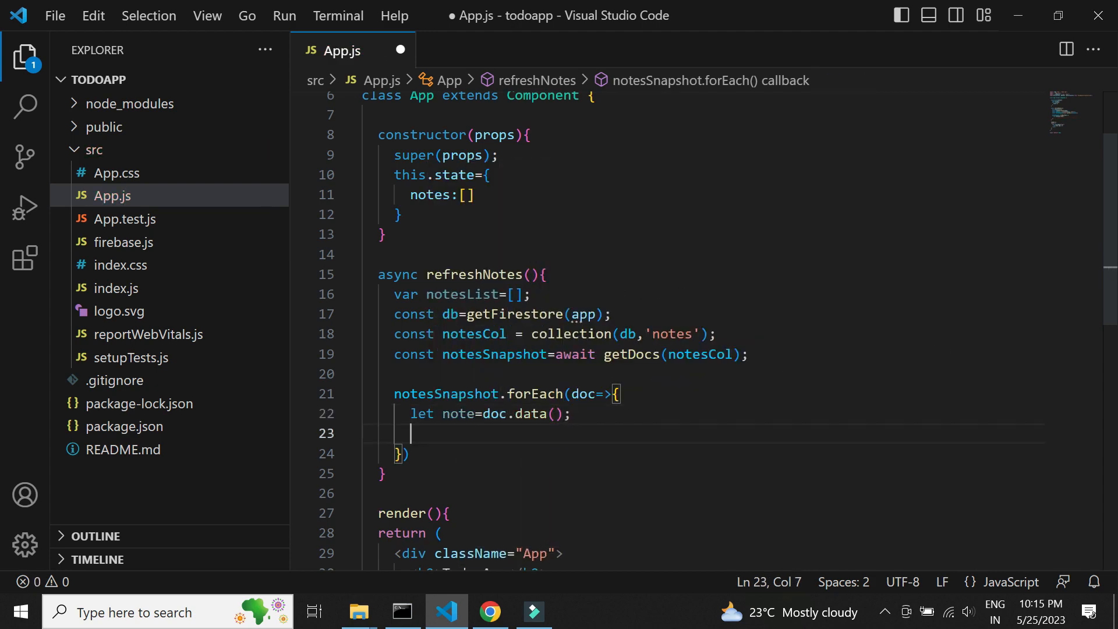
pyautogui.write('note.id=')
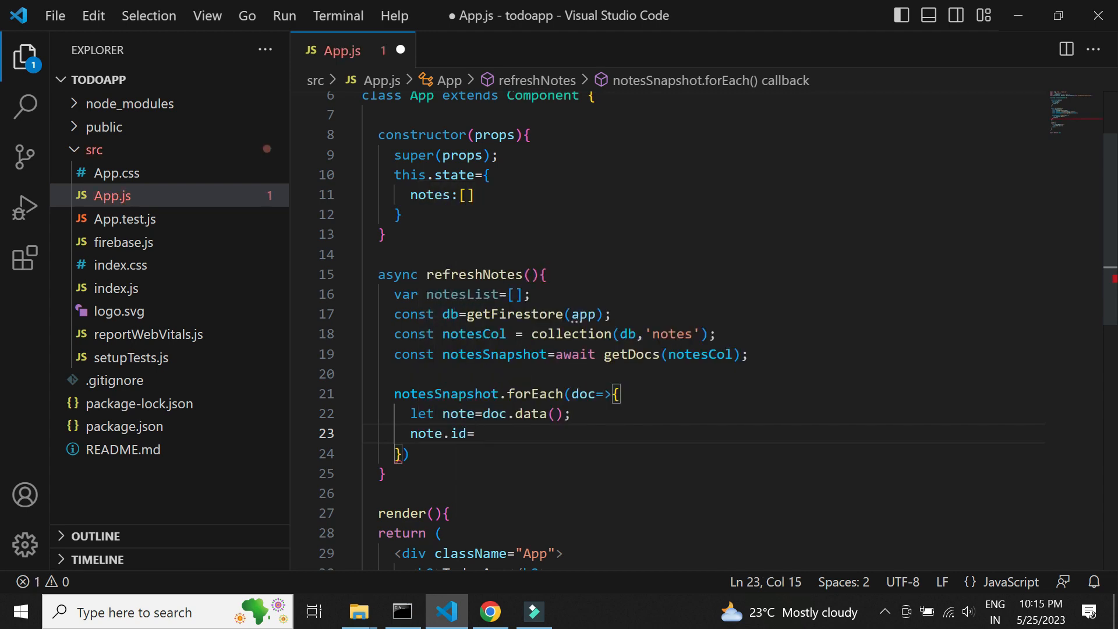
pyautogui.write('doc.id')
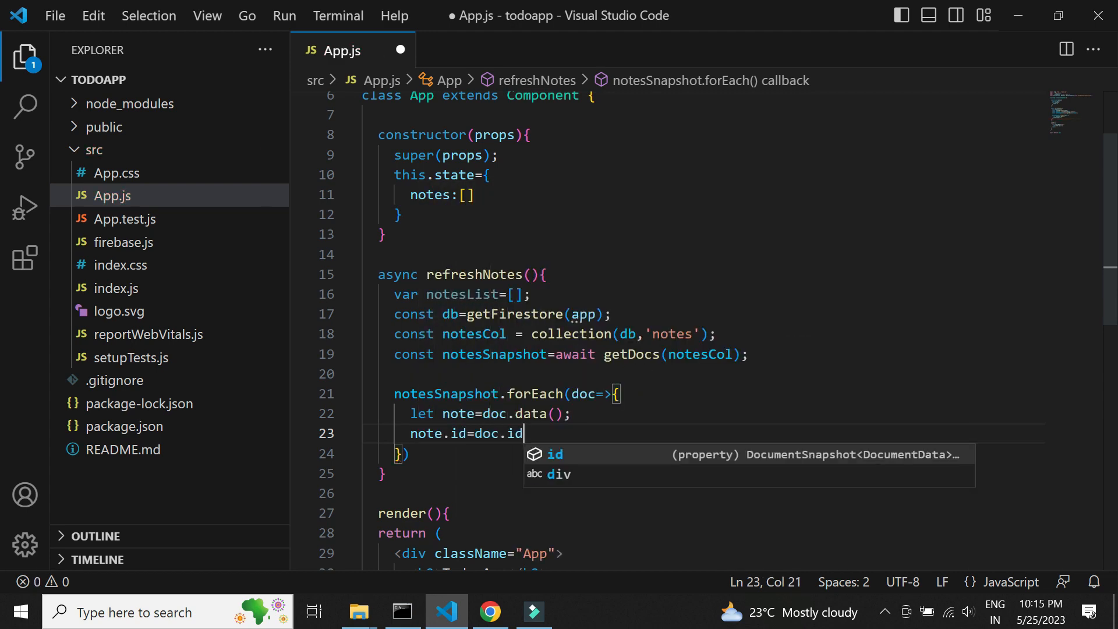
pyautogui.write(';')
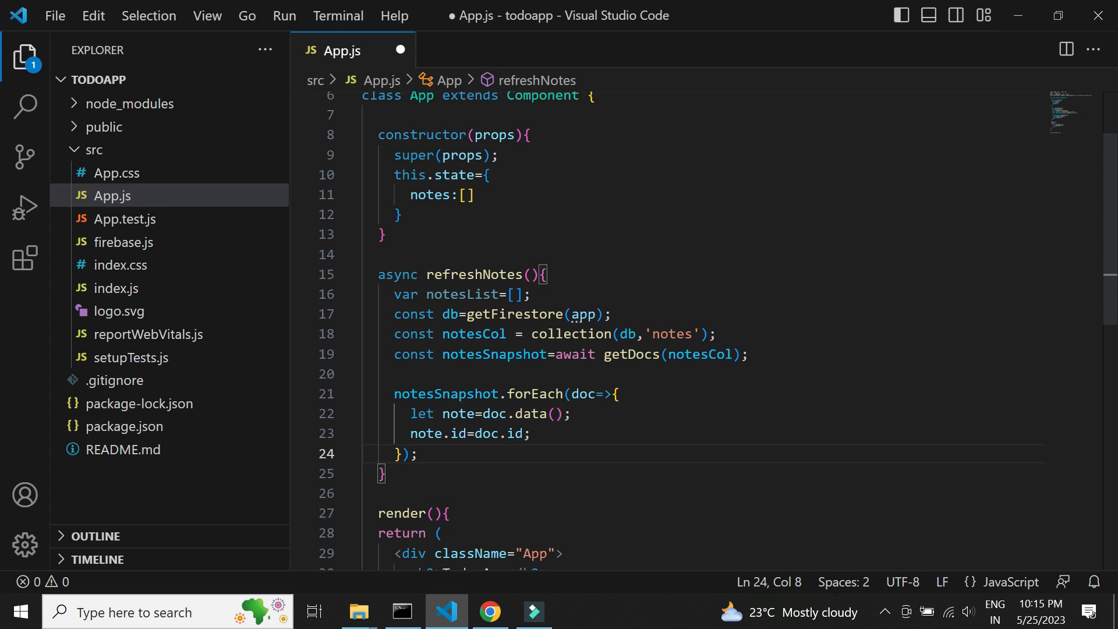
pyautogui.click(572, 413)
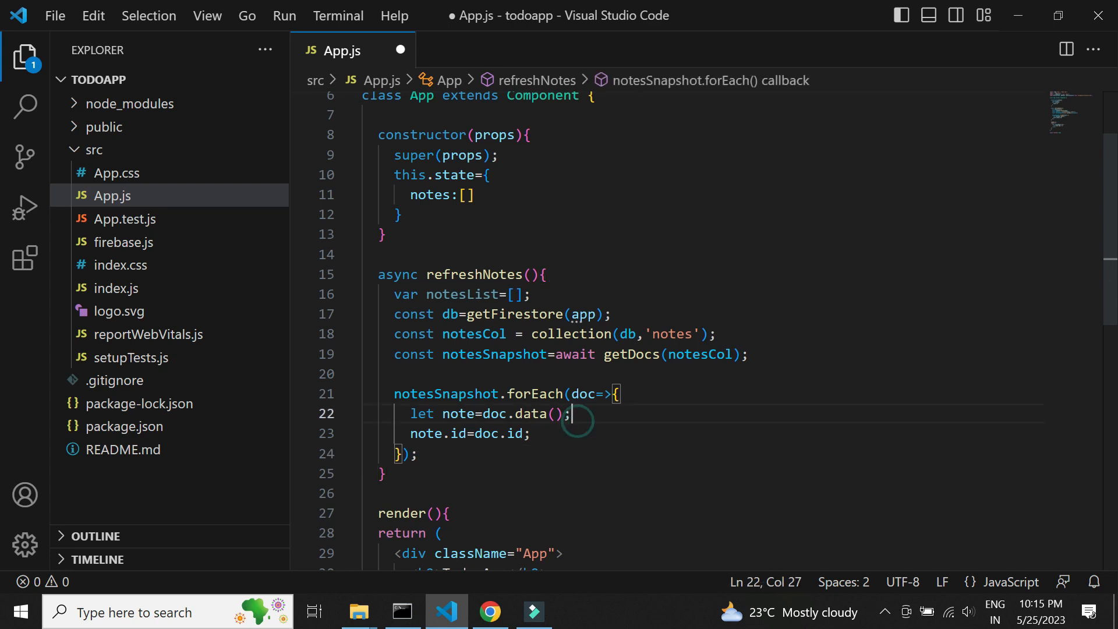
pyautogui.write('note')
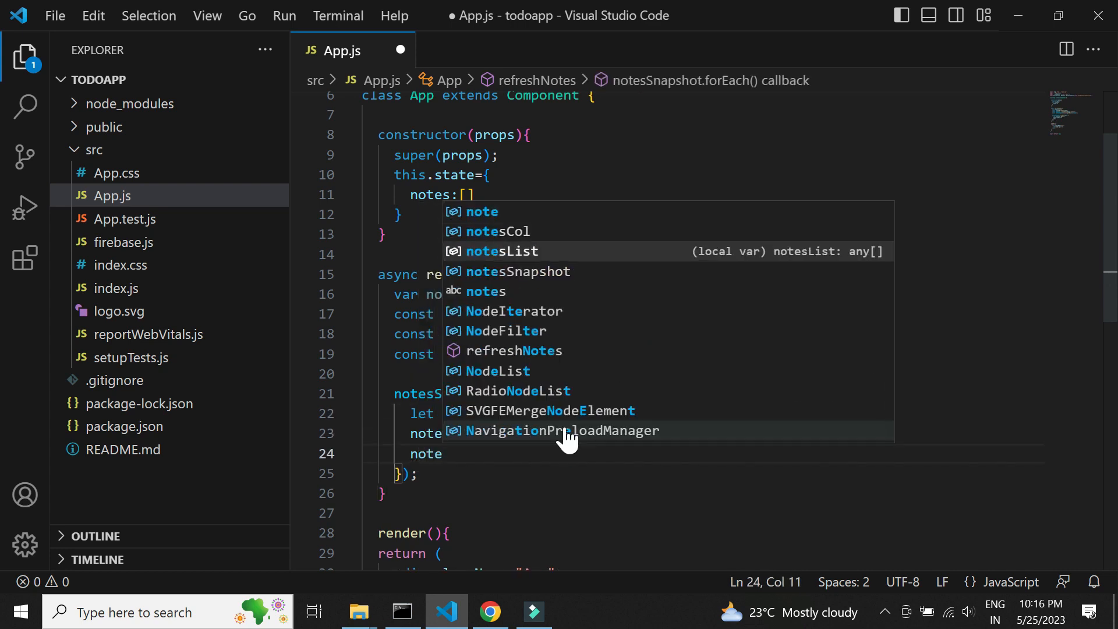
pyautogui.write('notesList.push(note);')
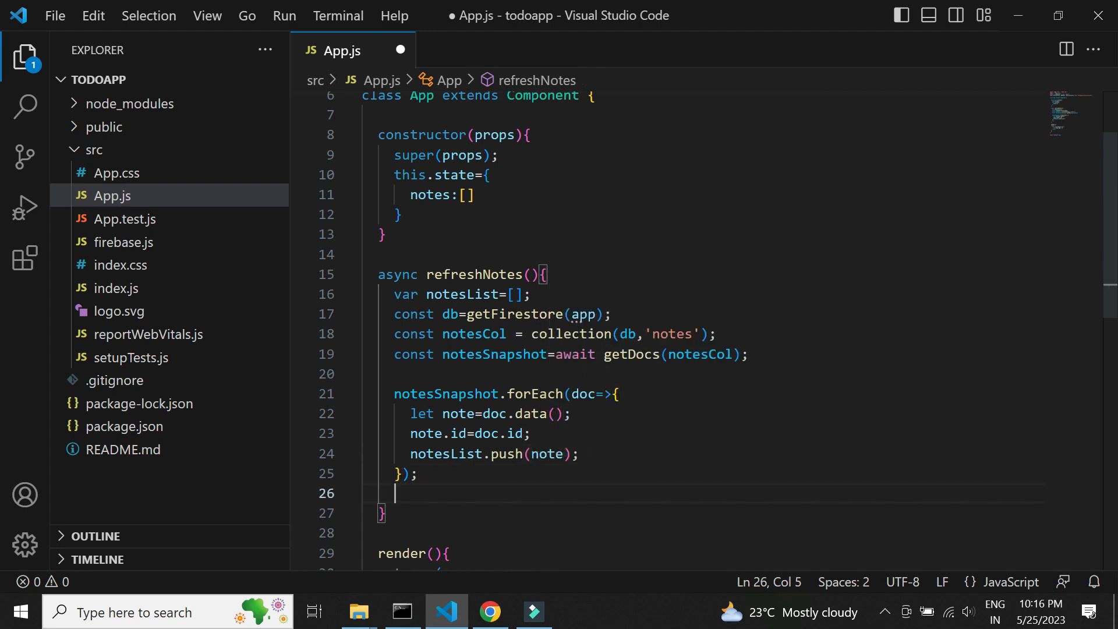
# Step: Store the list in state with this.setState({notes:notesList}) and save
pyautogui.write('this.sele')
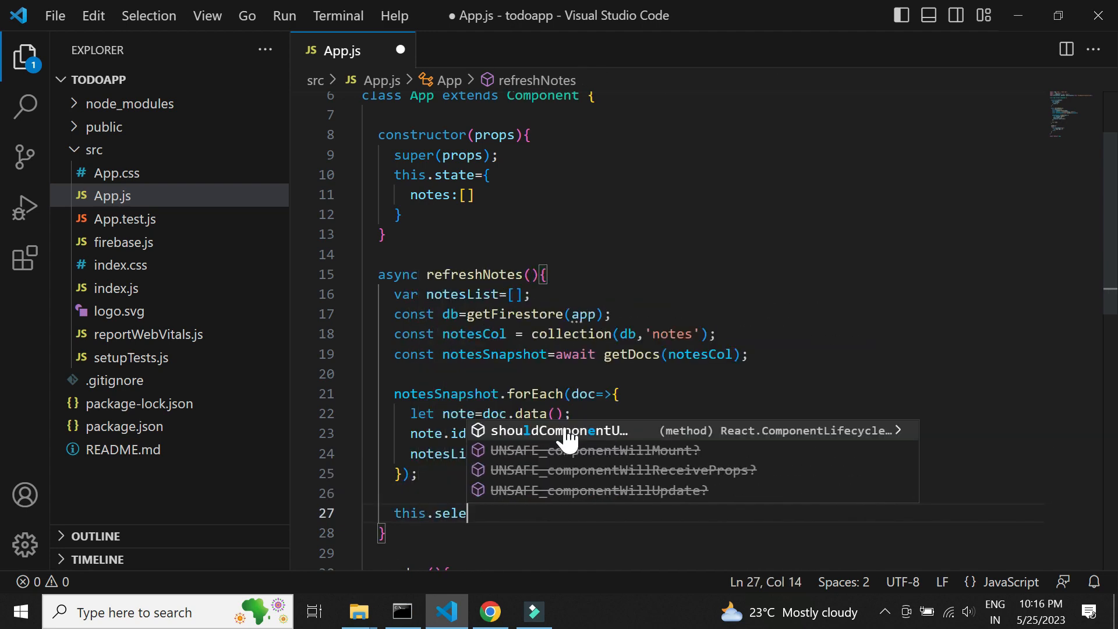
pyautogui.write('setState()')
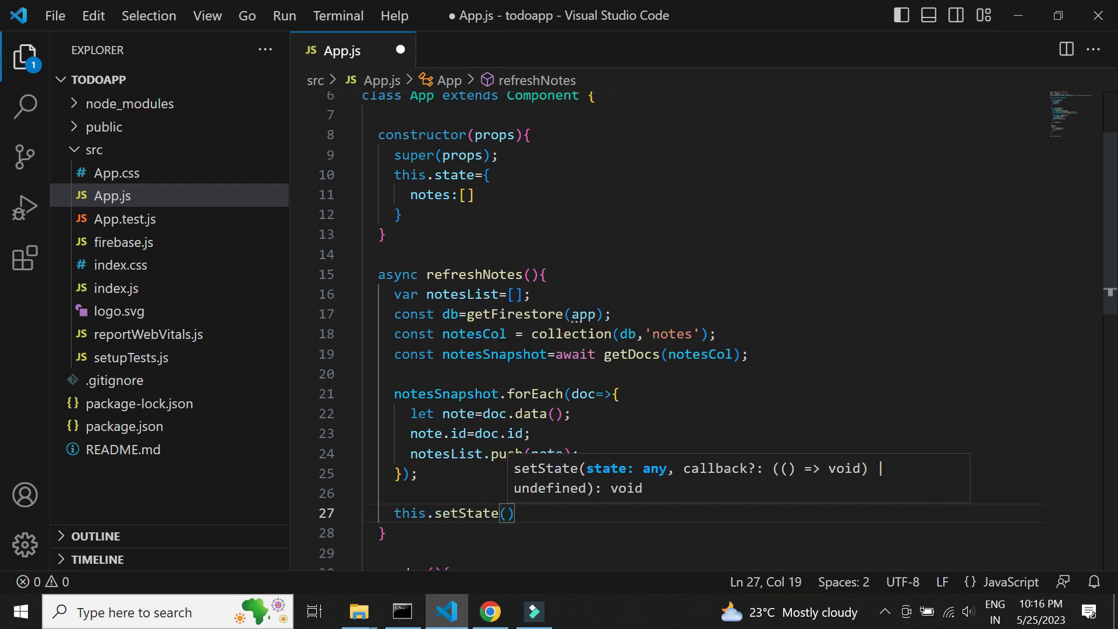
pyautogui.write('{notes:notesList')
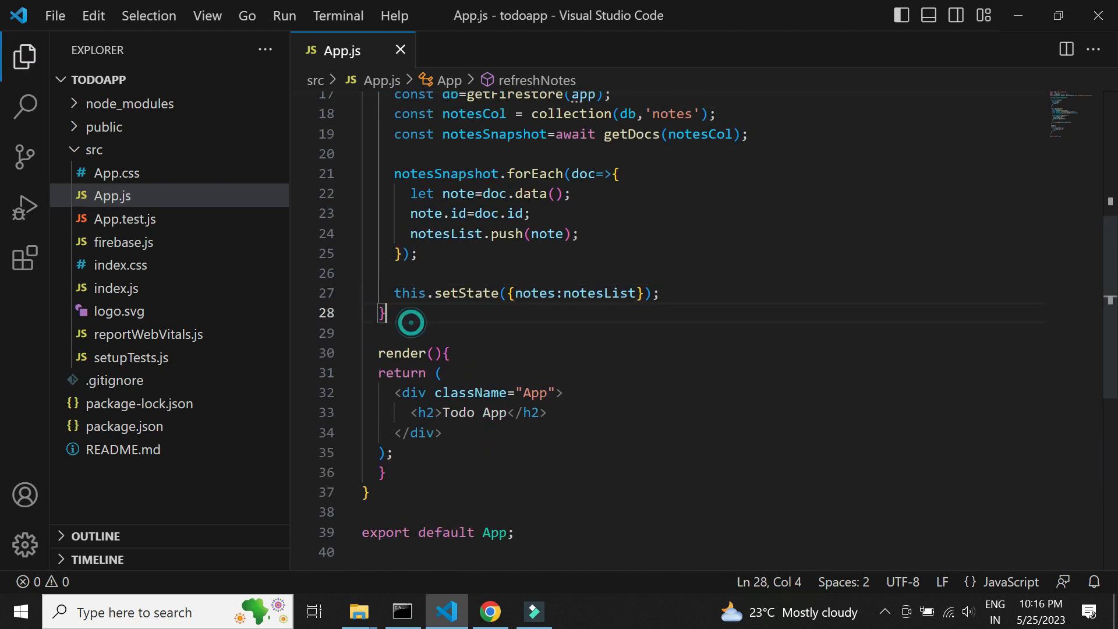
# Step: Add componentDidMount(){} after refreshNotes and begin calling this.refreshNotes inside it
pyautogui.press('Enter')
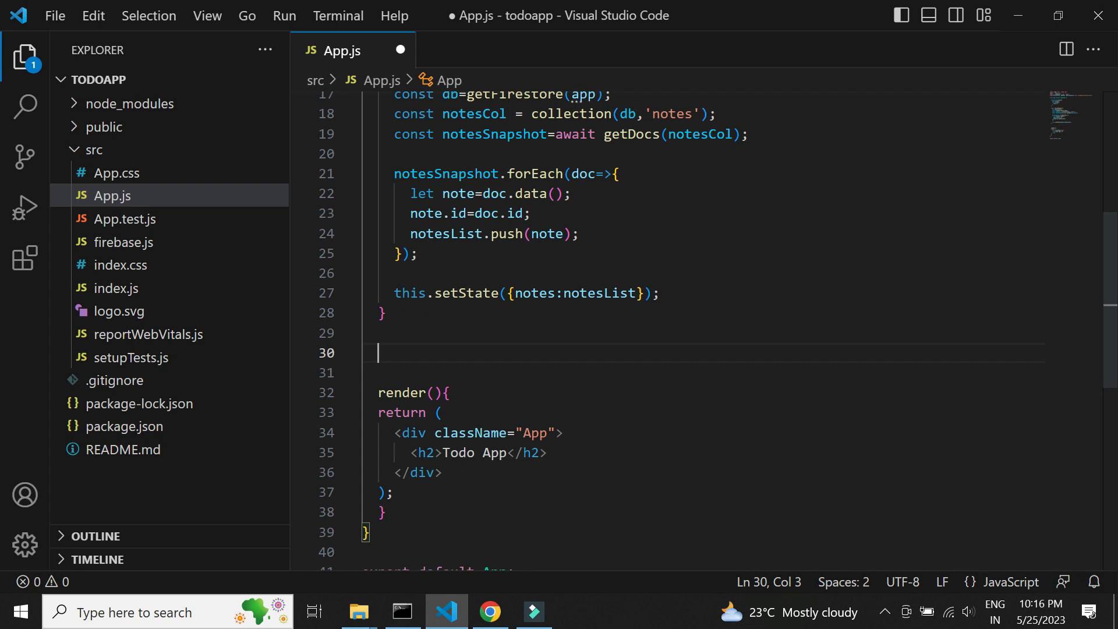
pyautogui.write('component')
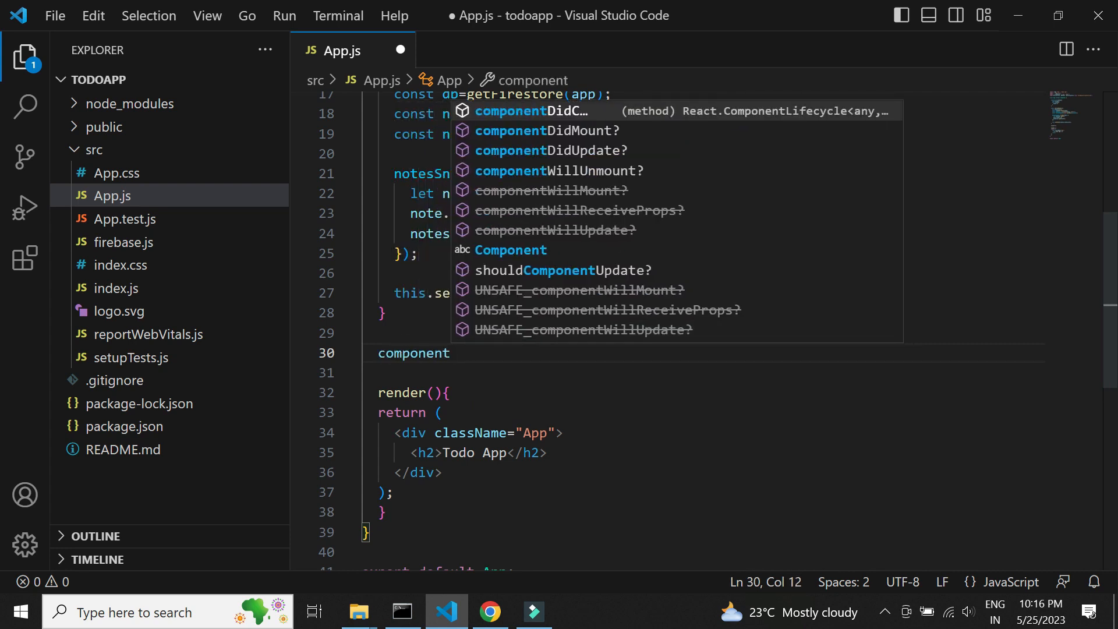
pyautogui.write('DidMount(){')
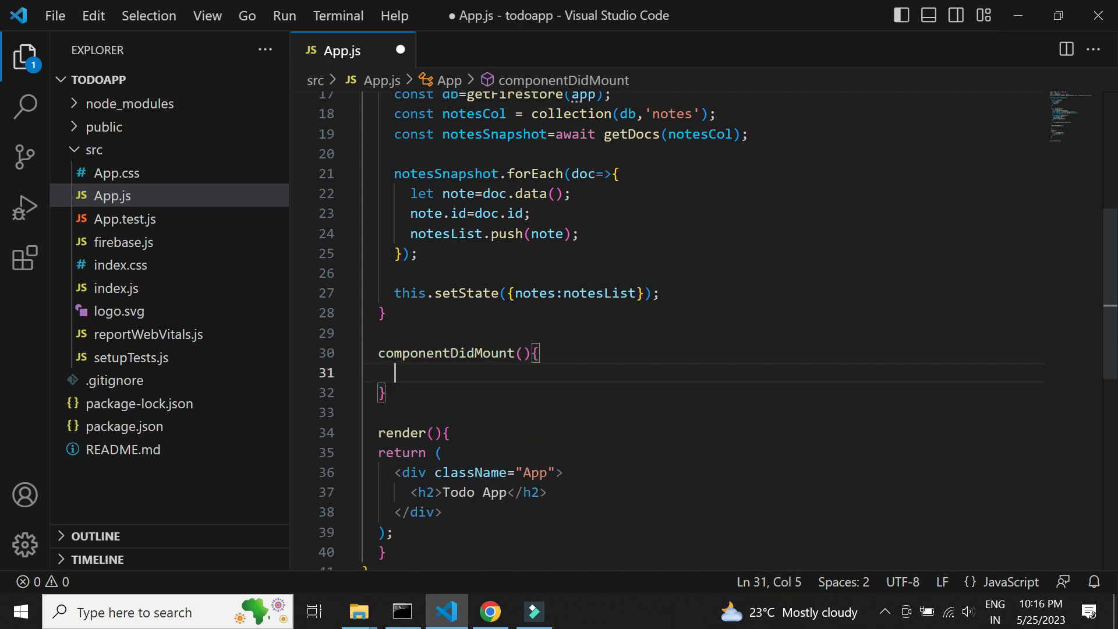
pyautogui.write('this.refreshNotes();')
pyautogui.write('{')
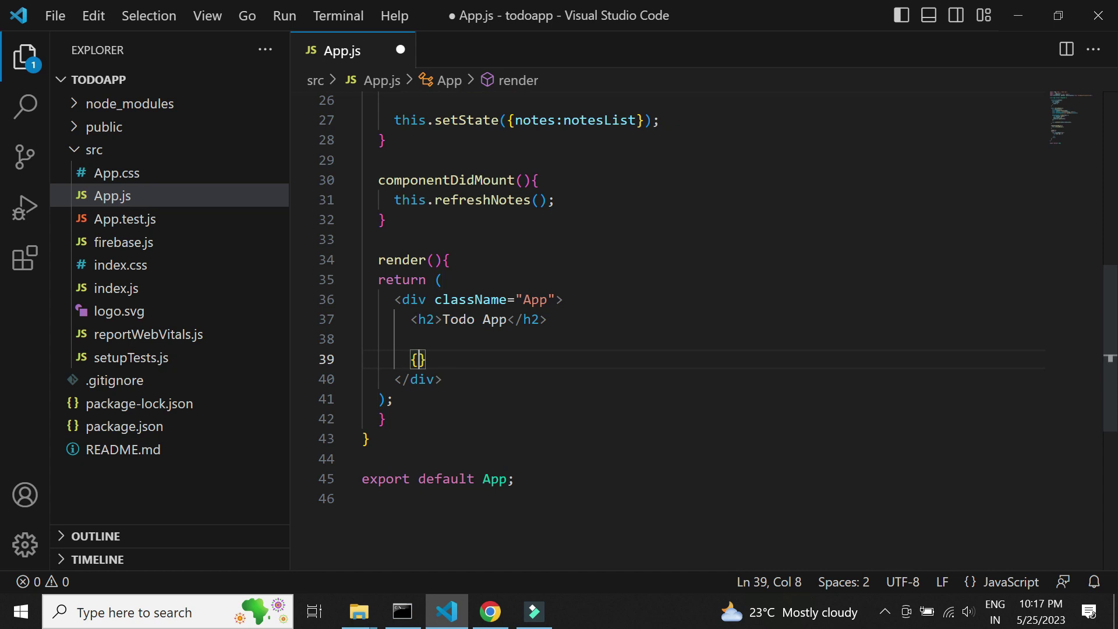
# Step: Destructure const {notes}=this.state and start notes.map(note=> ...) in render's div
pyautogui.write('notes')
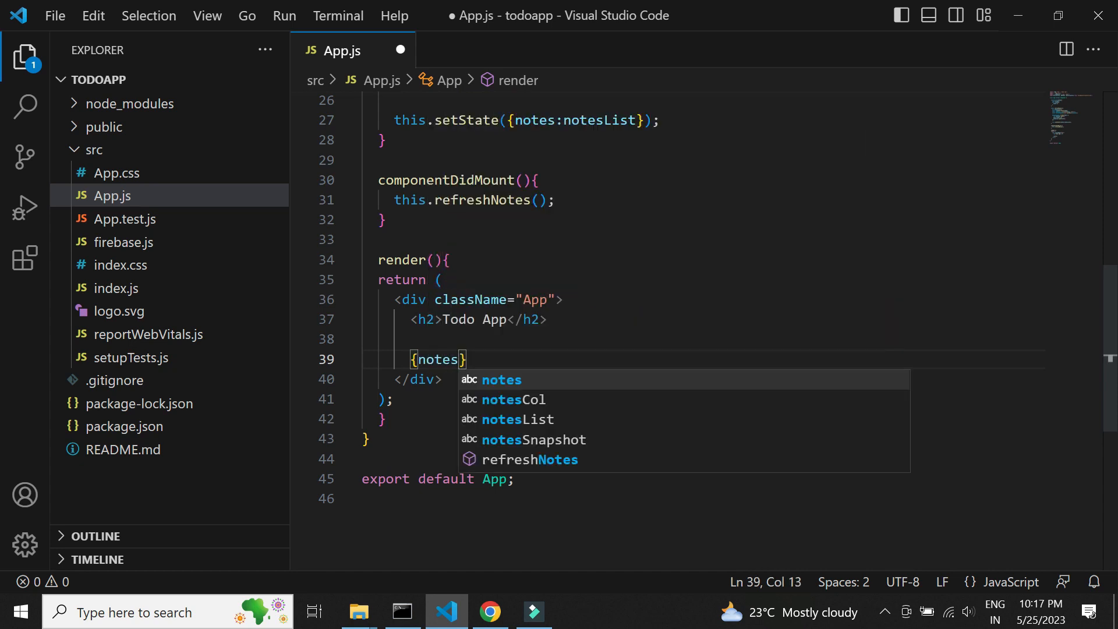
pyautogui.write('.map')
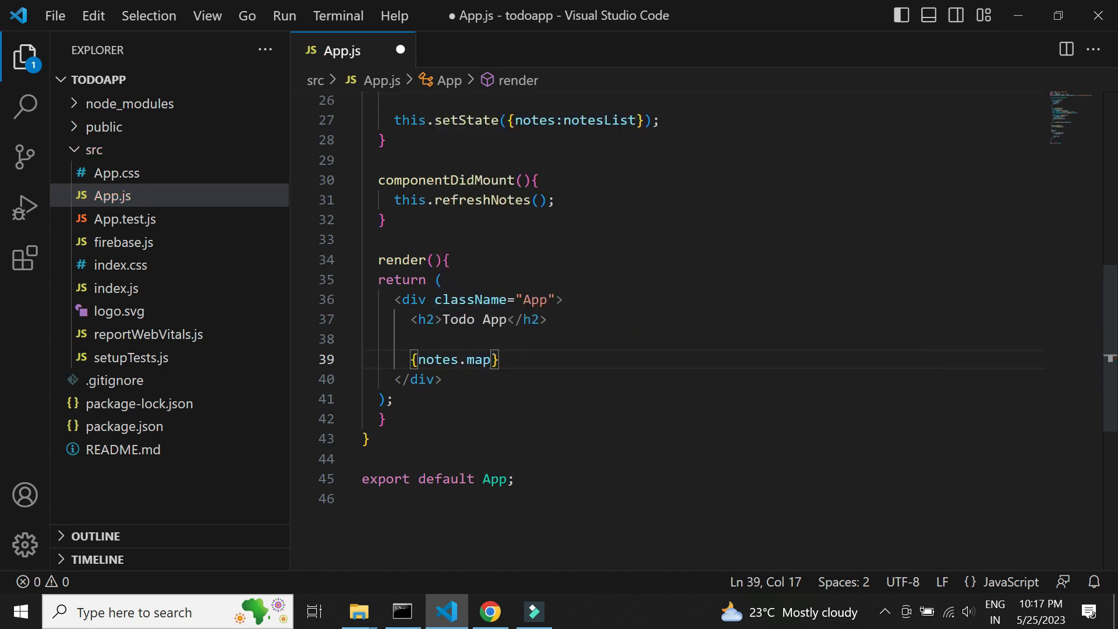
pyautogui.write('const')
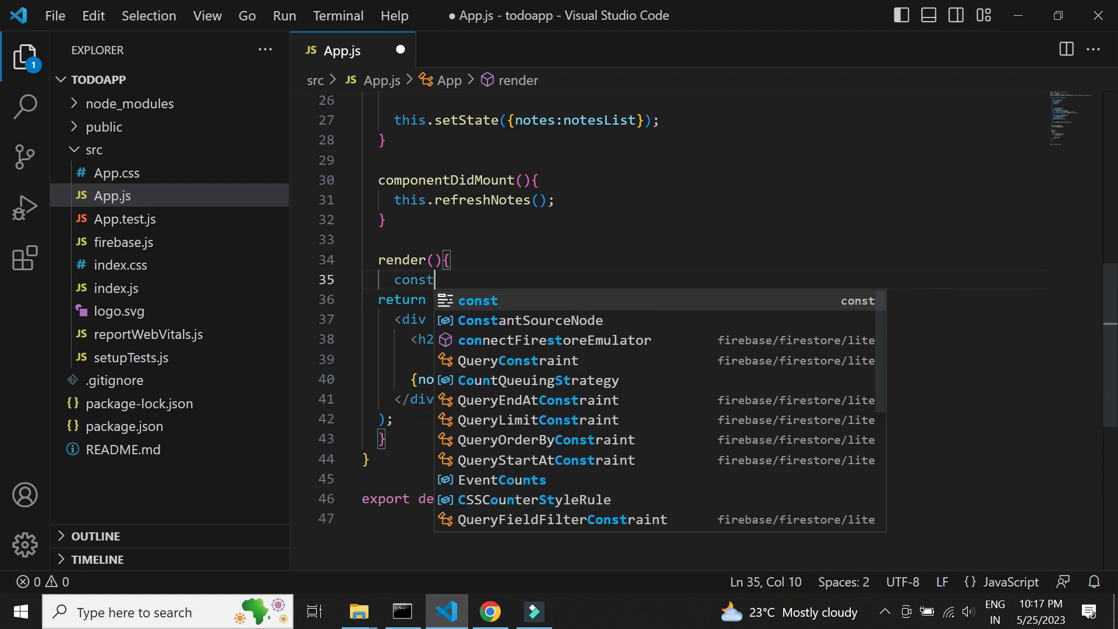
pyautogui.write('{notes}=this.state;')
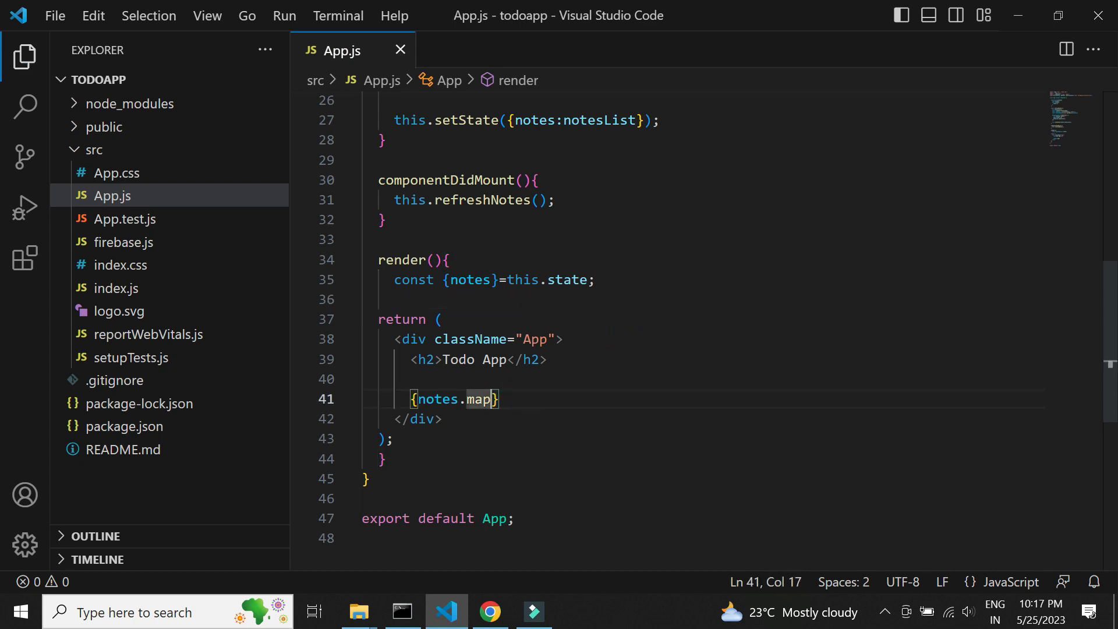
pyautogui.write('()')
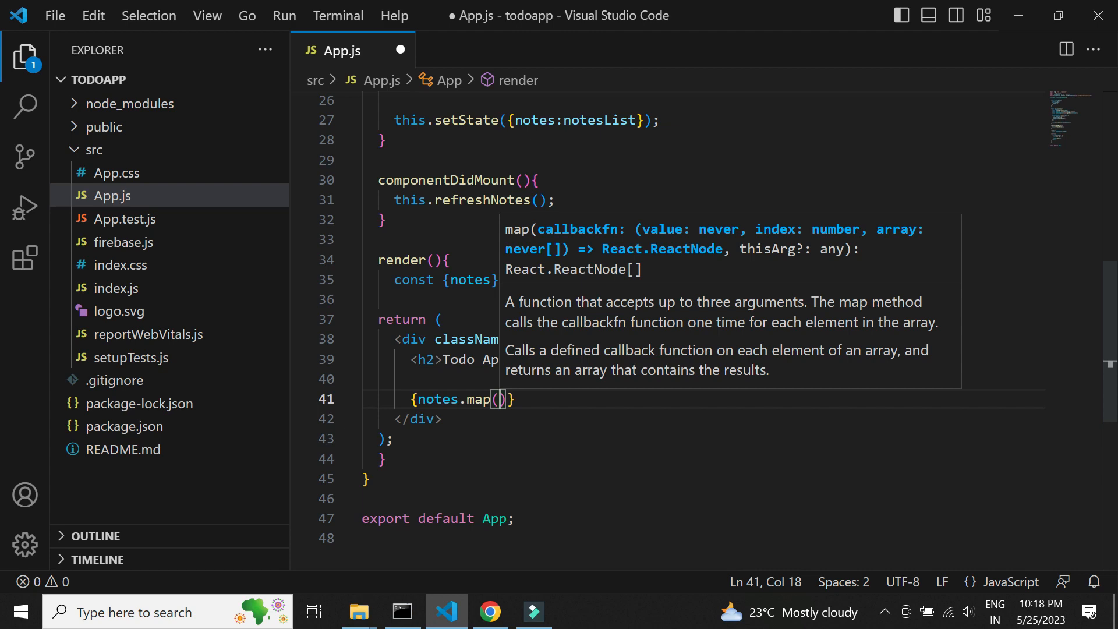
pyautogui.write('note=>')
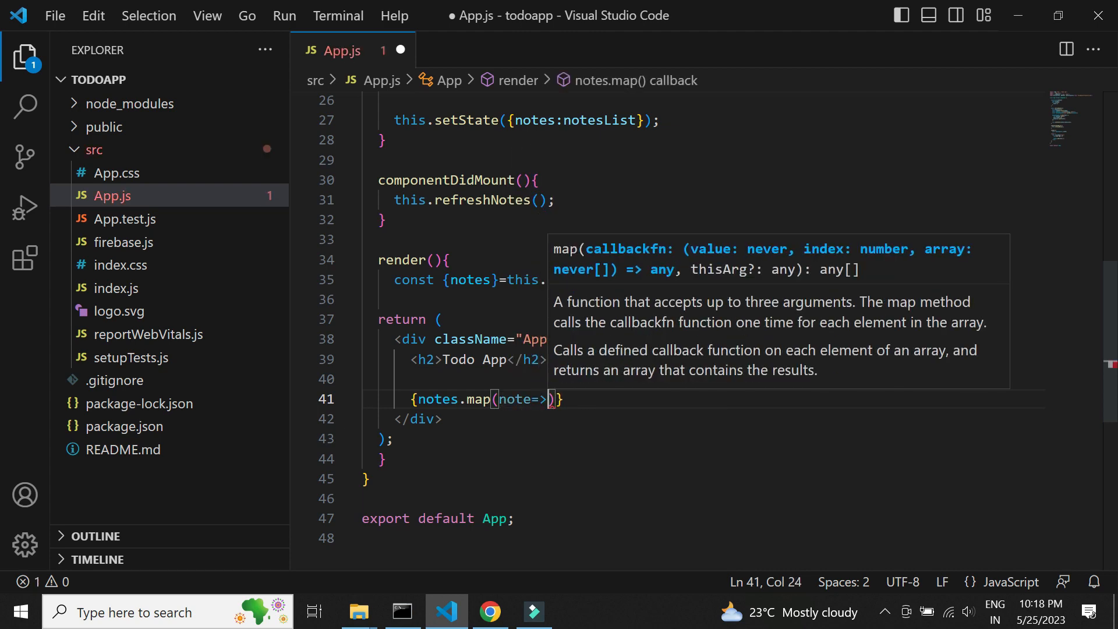
pyautogui.write('{')
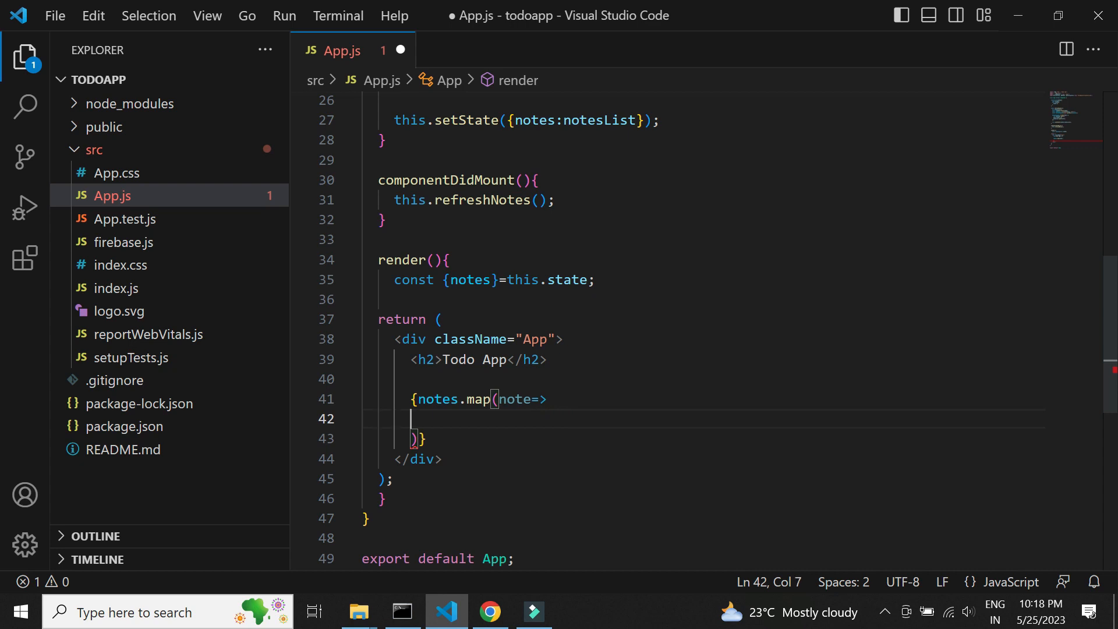
# Step: Render each note as bold '* {note.description}', save, and bring the dev server forward
pyautogui.write('<n')
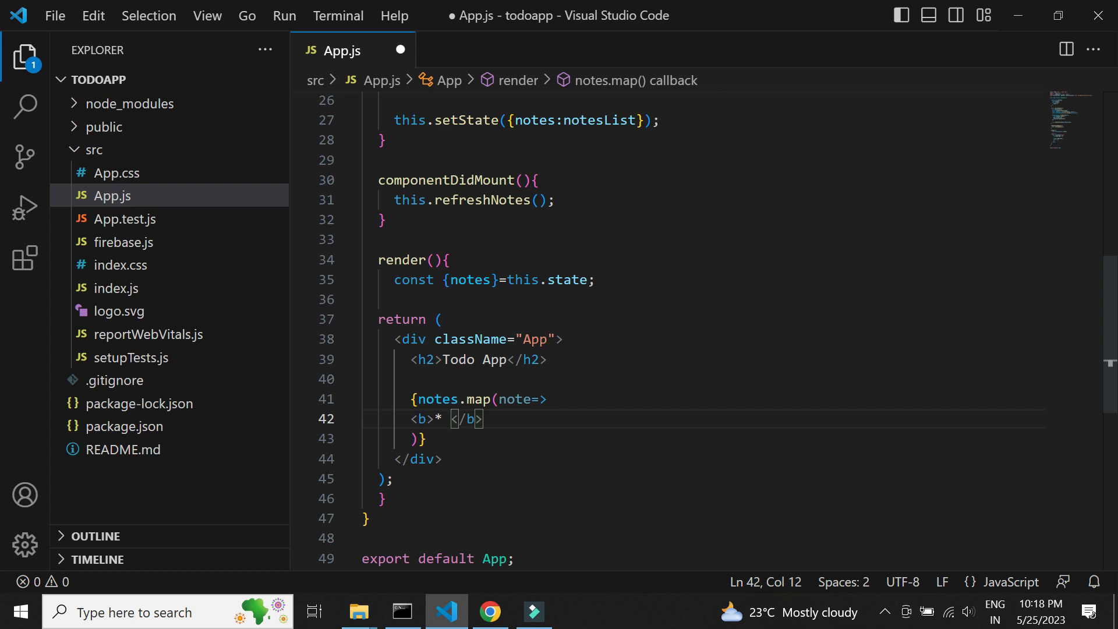
pyautogui.write('{note')
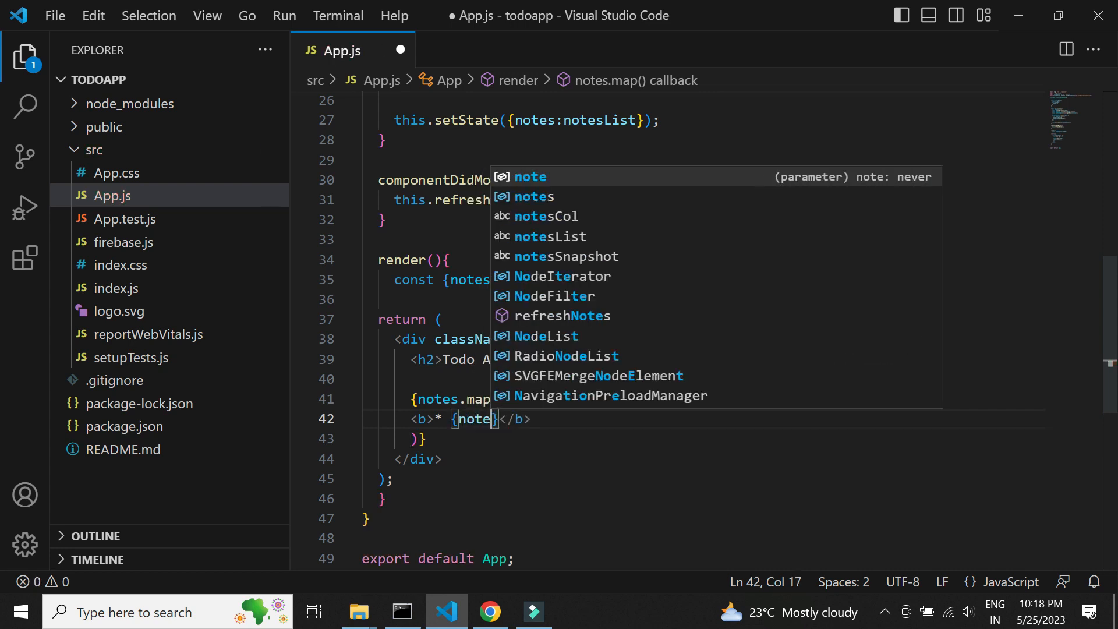
pyautogui.write('.description')
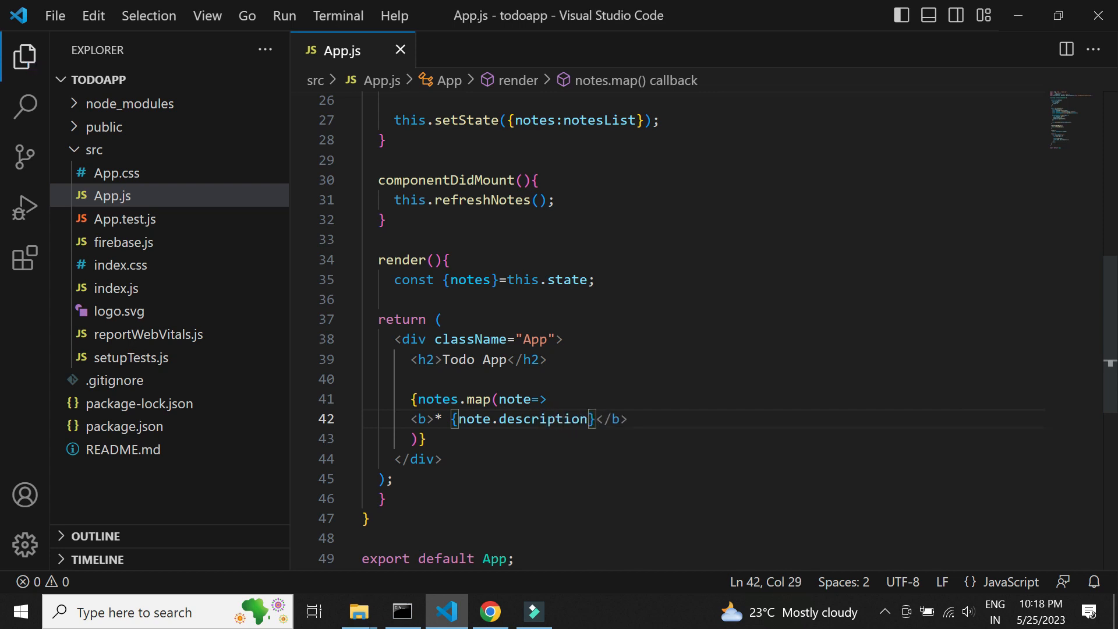
pyautogui.click(403, 610)
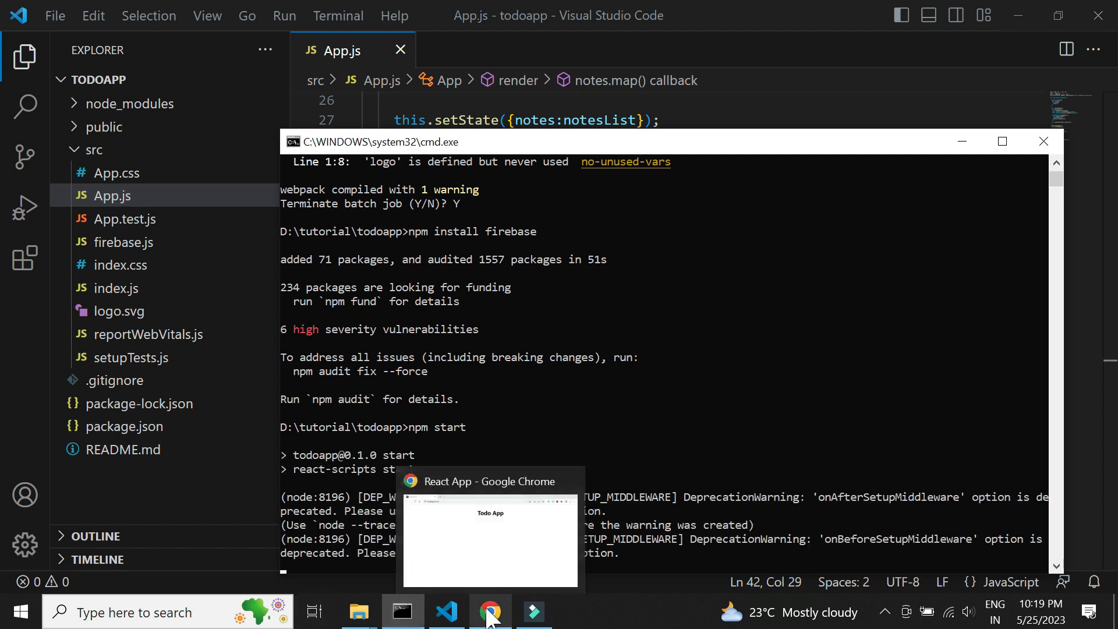
# Step: View localhost:3000 showing 'app' is not defined, then return to App.js
pyautogui.click(490, 611)
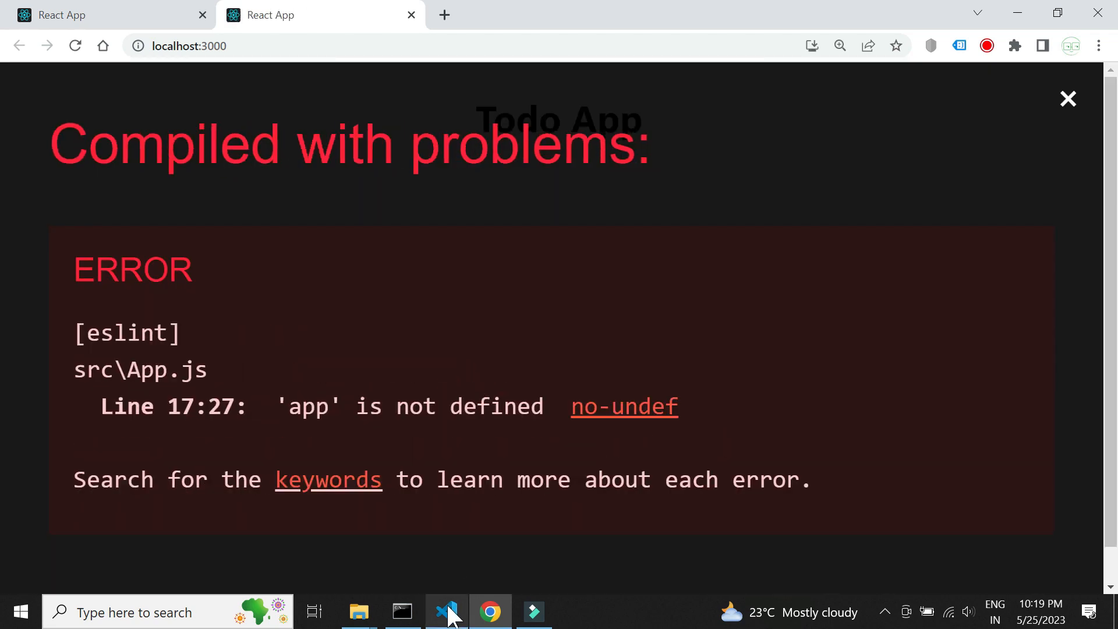
pyautogui.click(446, 612)
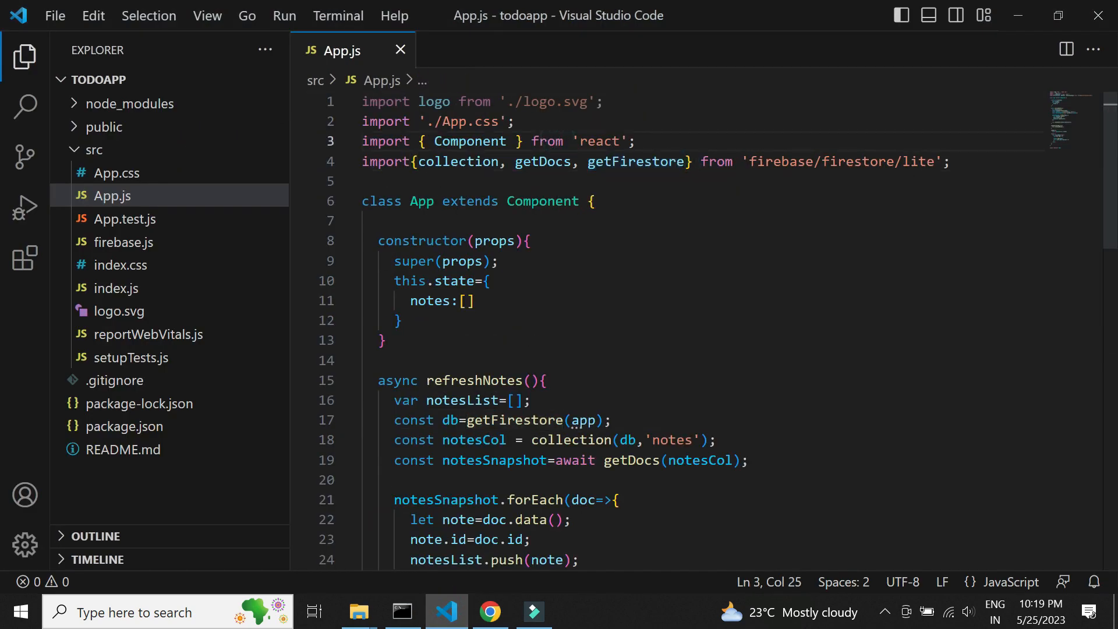
# Step: Import app from './firebase', check the notes run together in Chrome, and return to the code
pyautogui.click(955, 166)
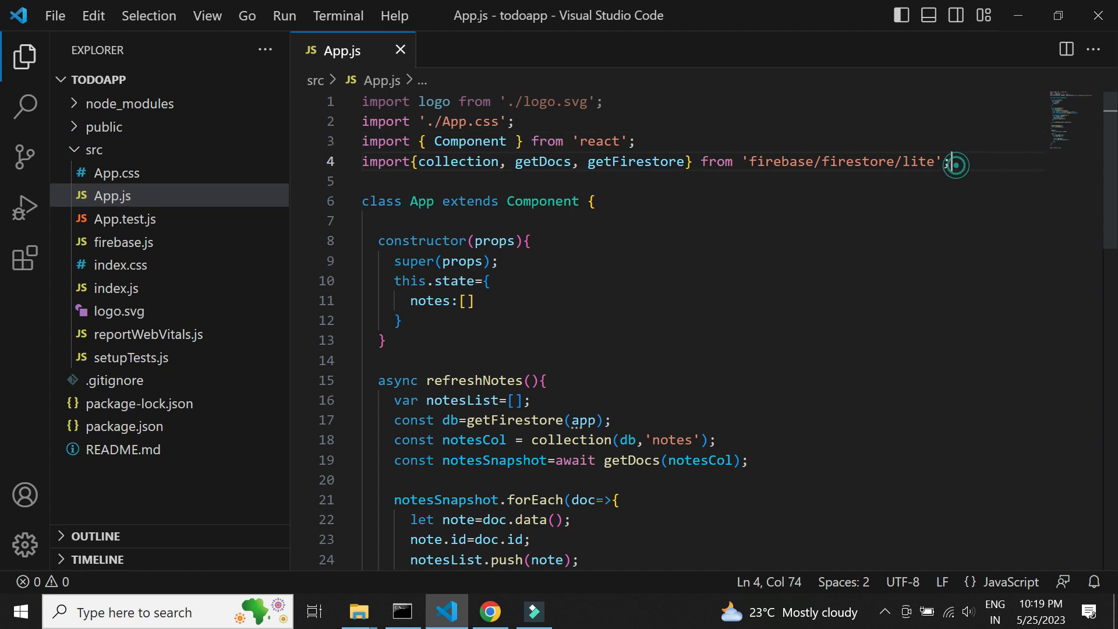
pyautogui.write('import{app}')
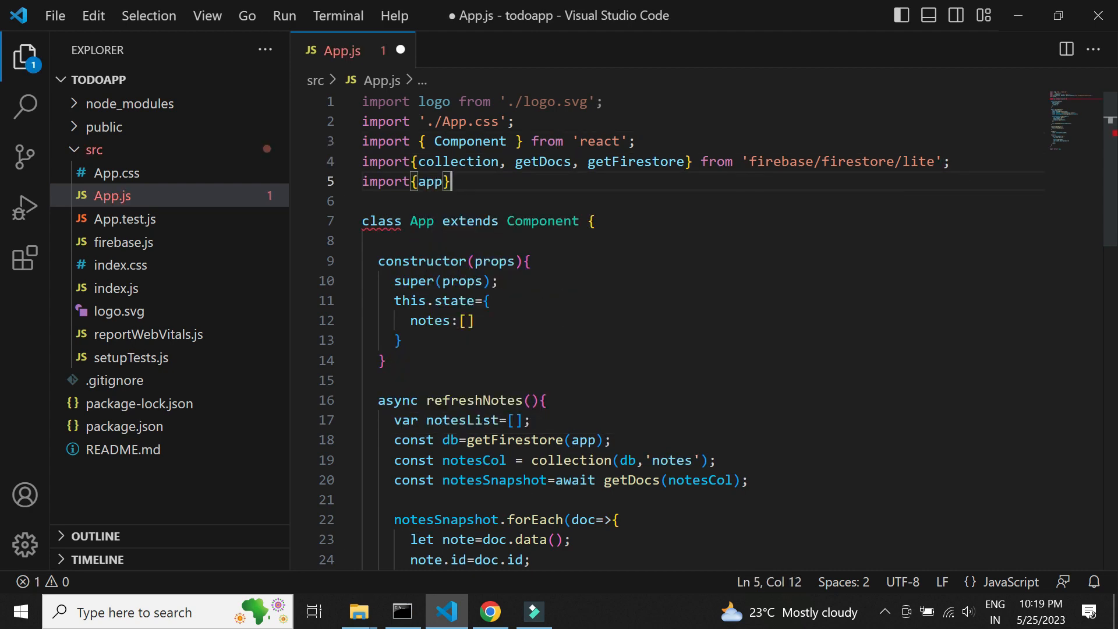
pyautogui.write("from './")
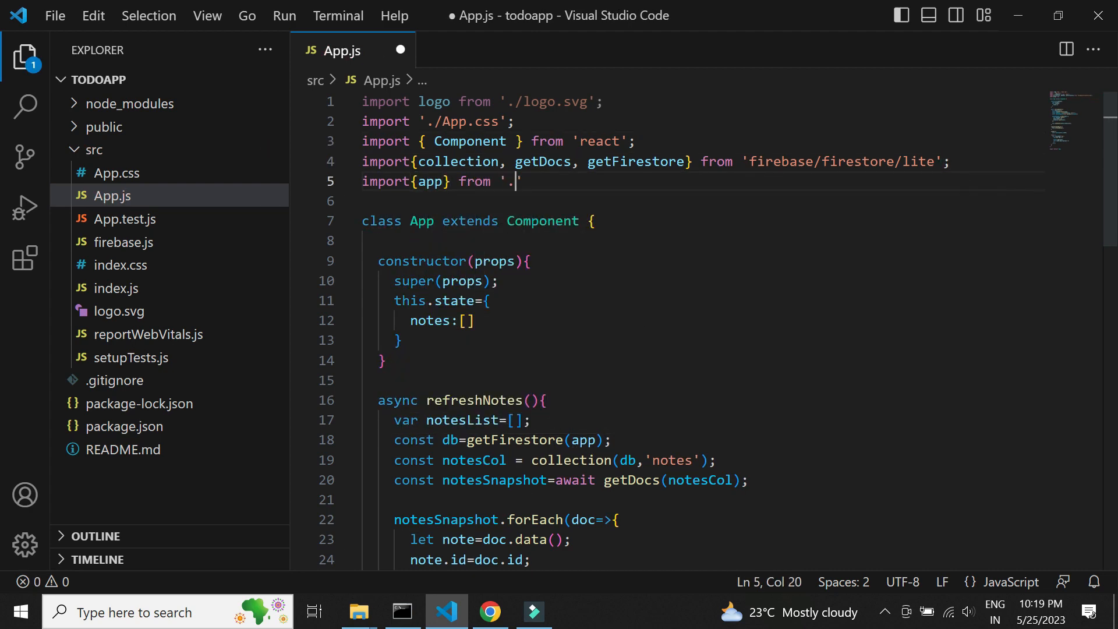
pyautogui.write("/firebase';")
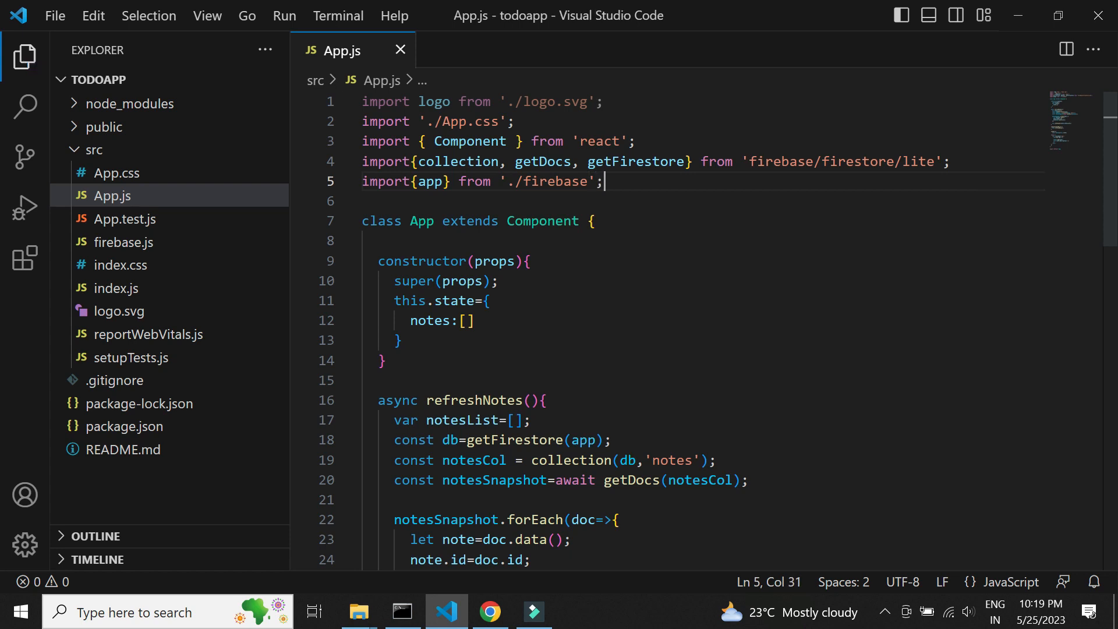
pyautogui.click(489, 612)
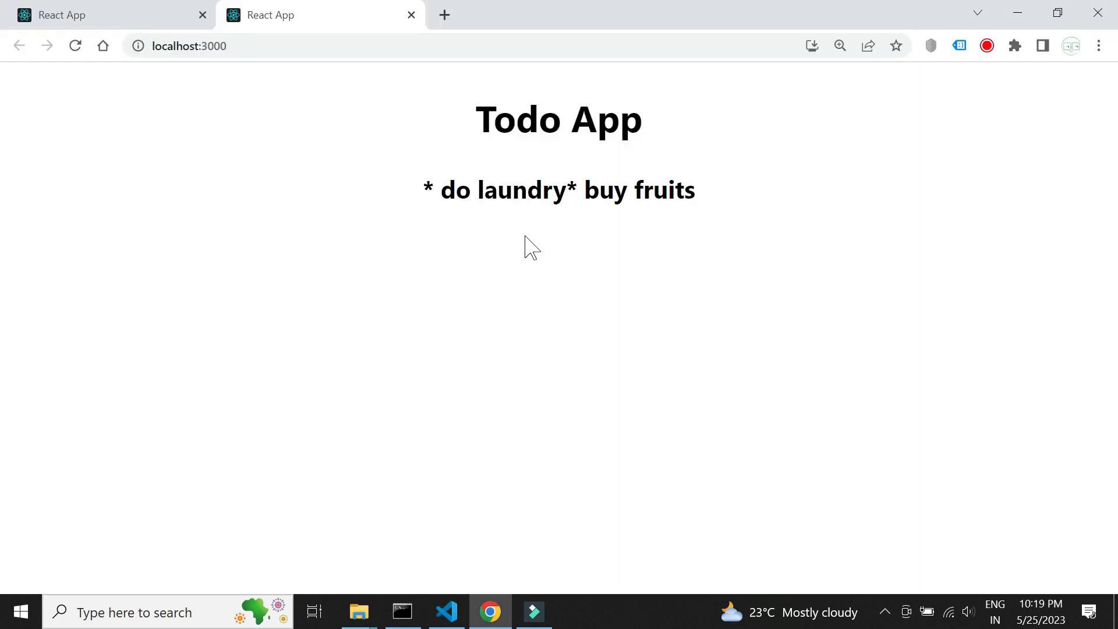
pyautogui.moveTo(530, 547)
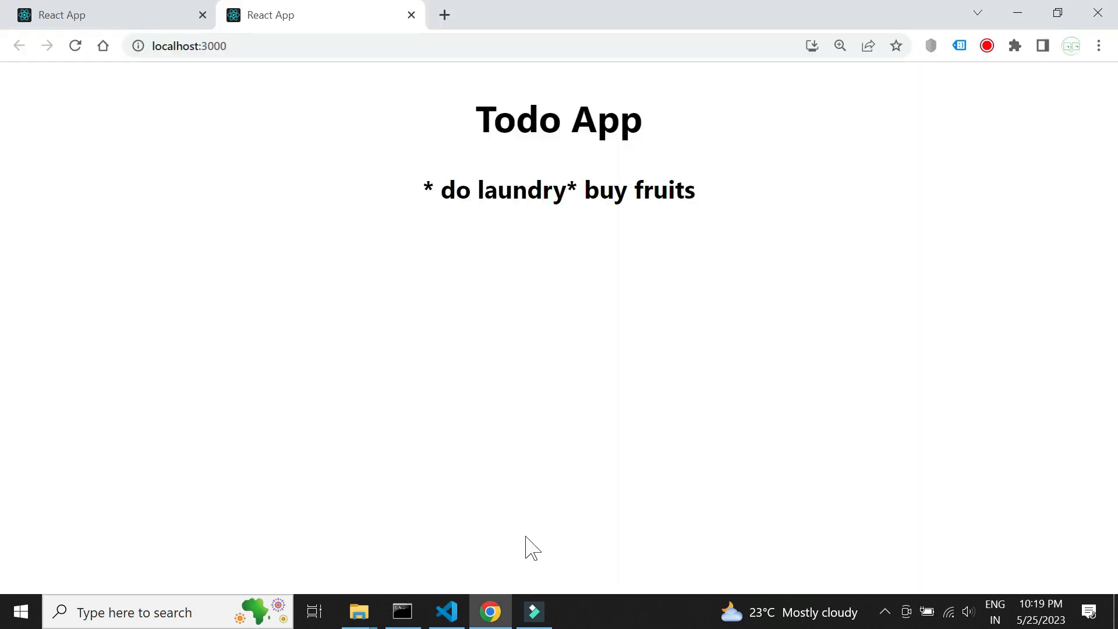
pyautogui.click(446, 612)
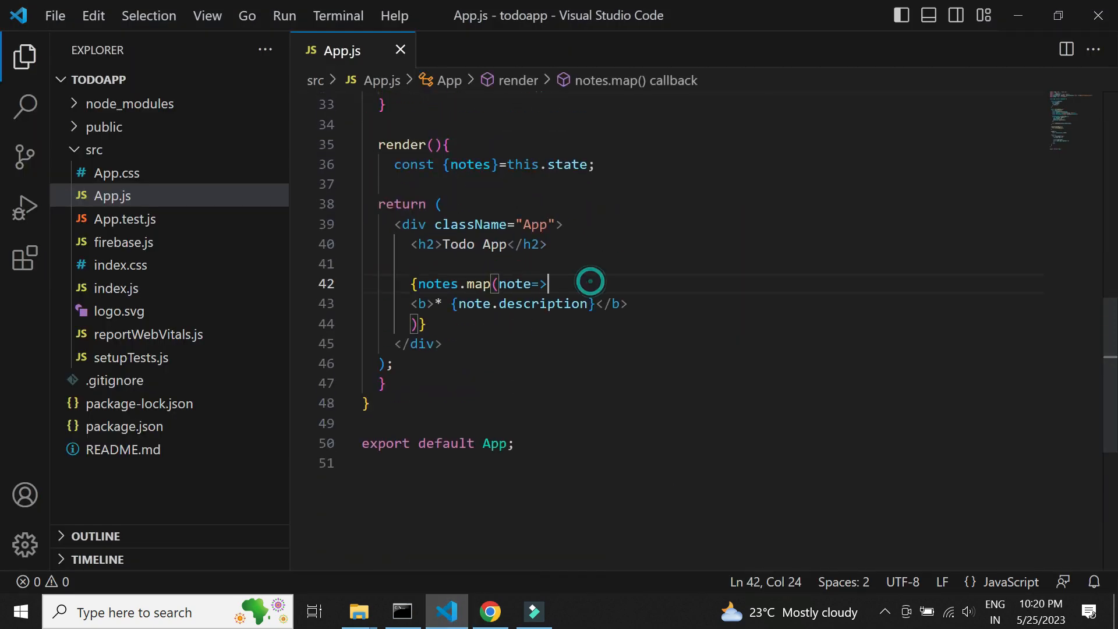
# Step: Wrap each mapped note's bold description in its own <p></p> and save
pyautogui.write('<p></p>')
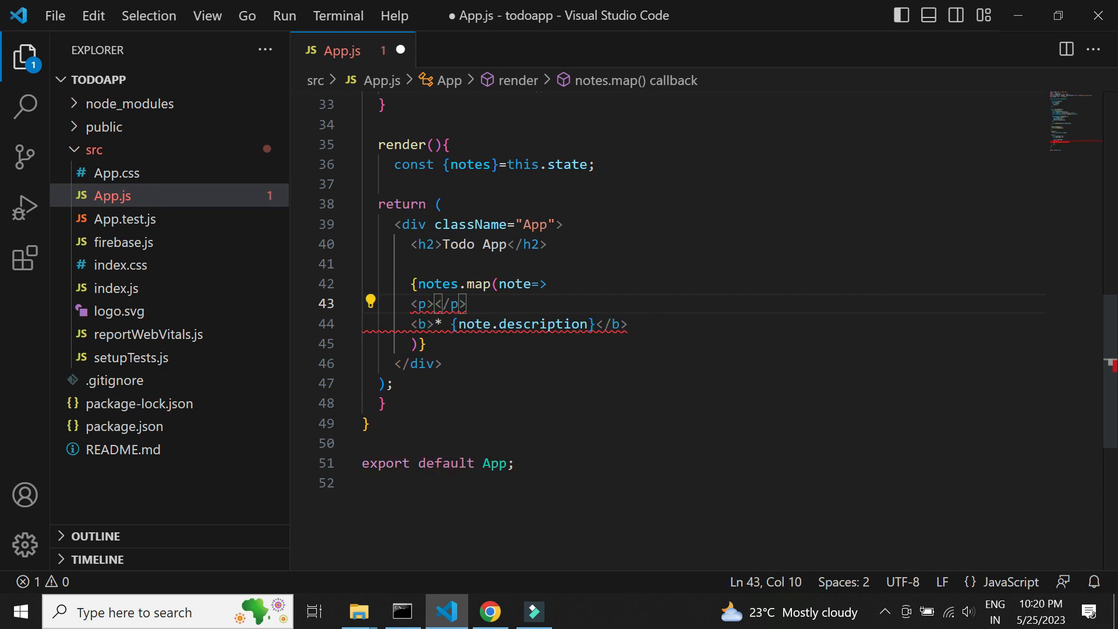
pyautogui.moveTo(468, 304); pyautogui.dragTo(434, 304)
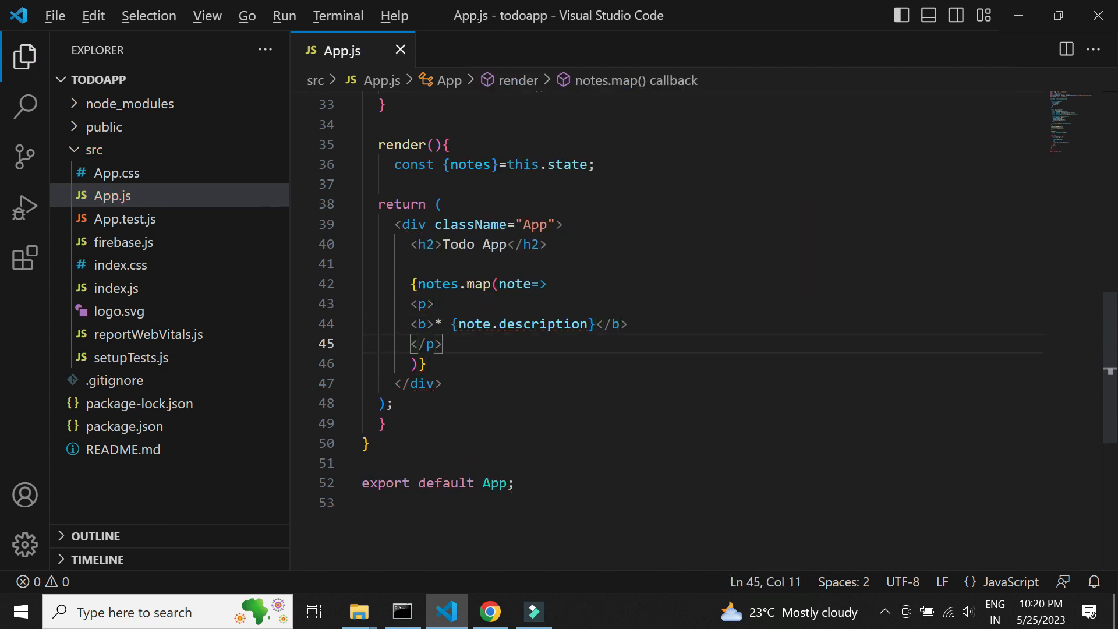
# Step: See 'do laundry' and 'buy fruits' on separate lines in Chrome, then return to App.js
pyautogui.click(490, 611)
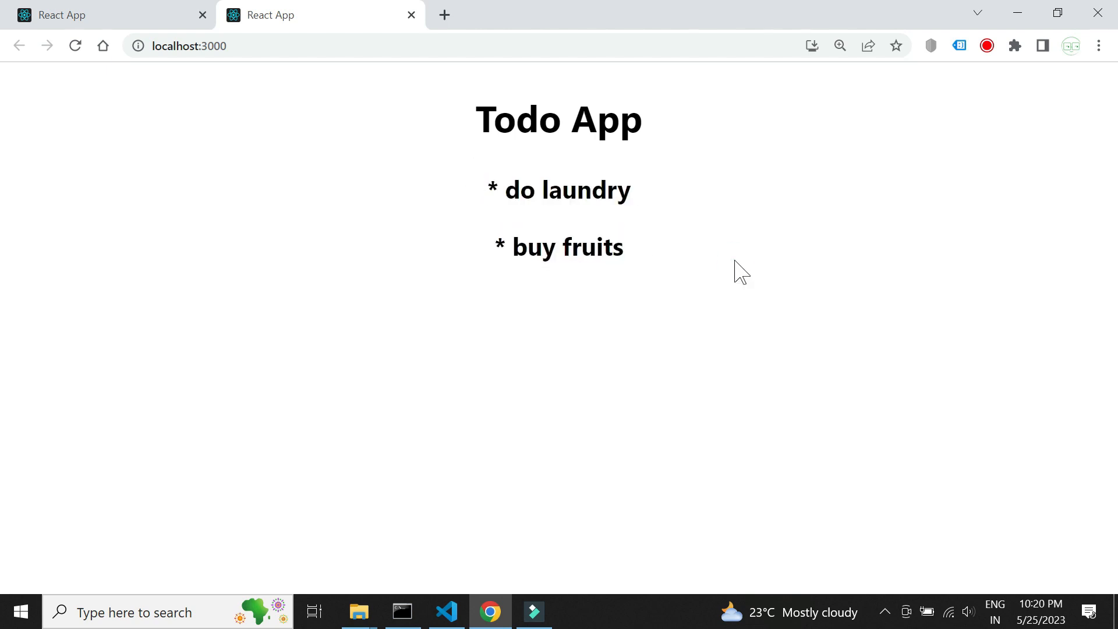
pyautogui.click(447, 611)
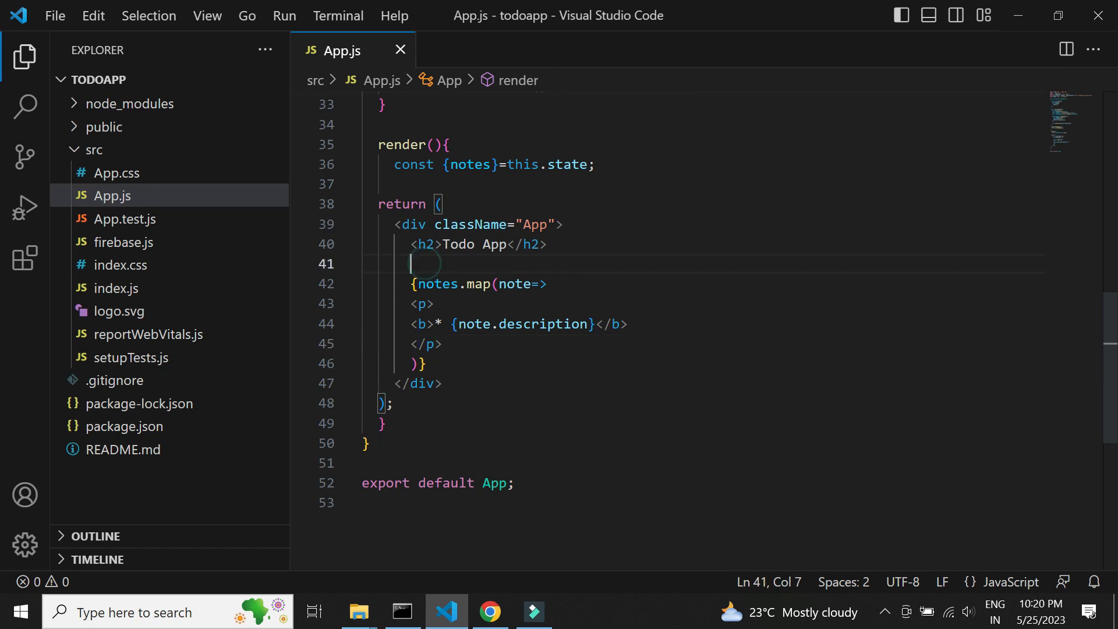
# Step: Add an <input id="newNotes"/> and an Add Notes button calling this.addClick()
pyautogui.write('<input id=')
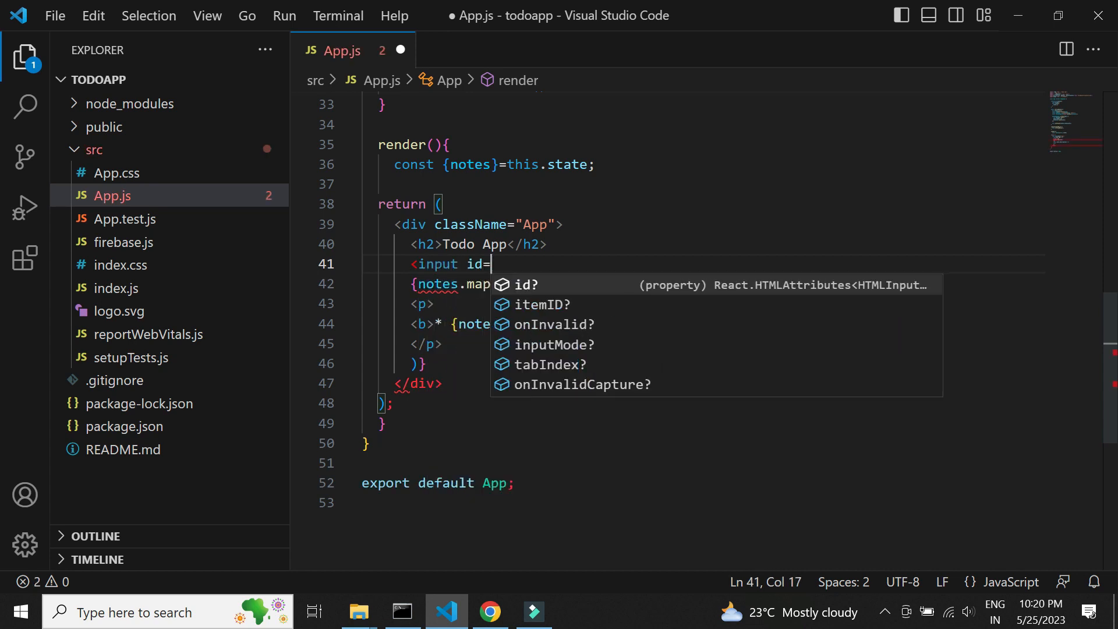
pyautogui.write('"newNotes"')
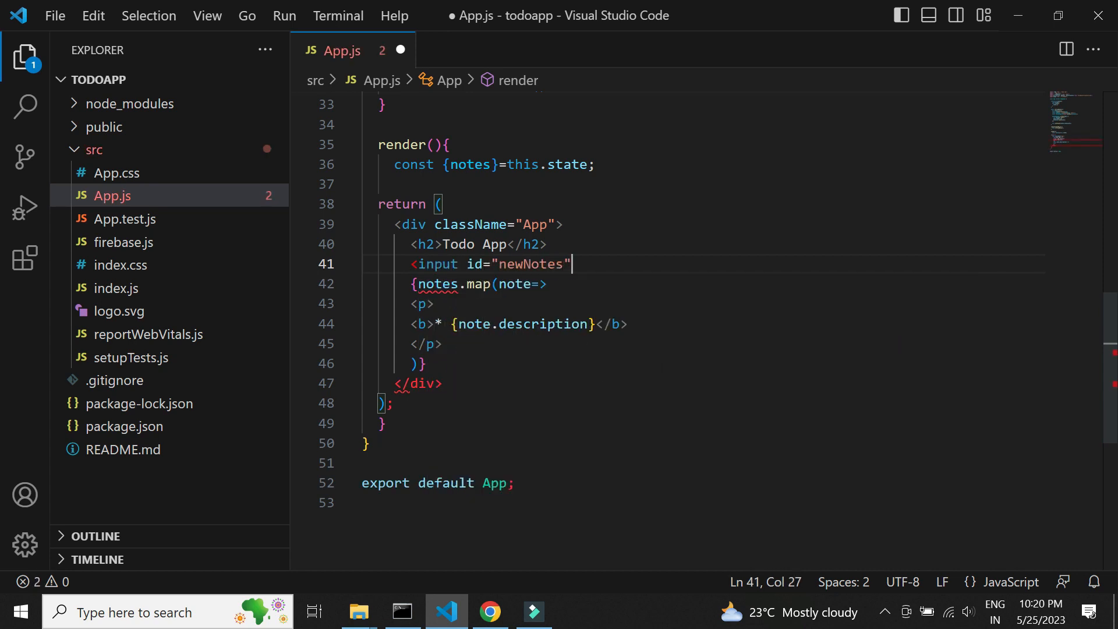
pyautogui.write('/>')
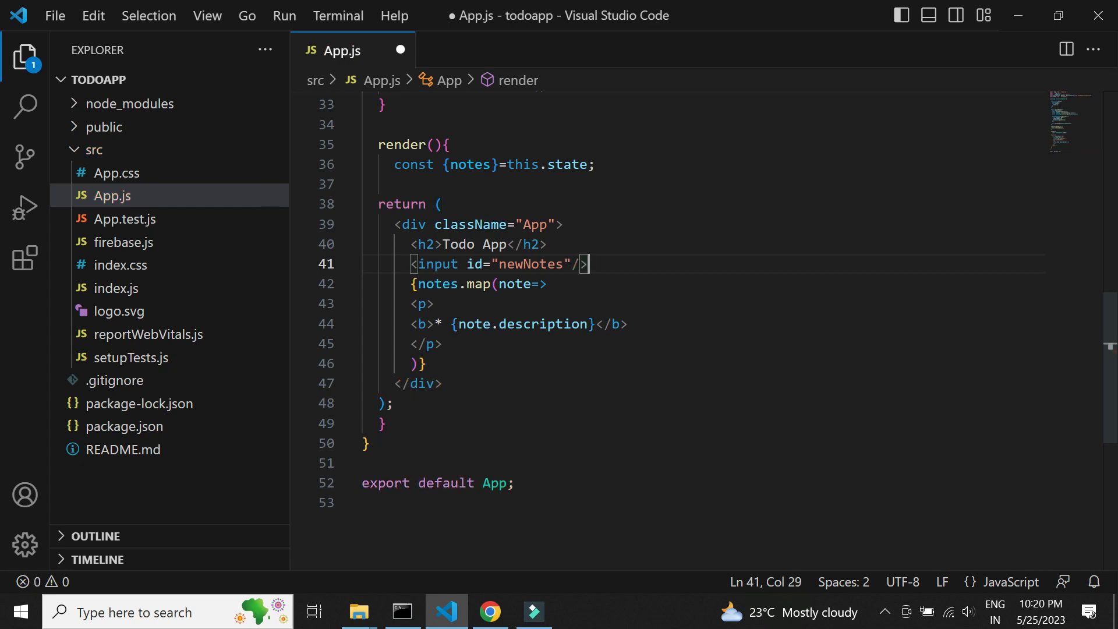
pyautogui.write('&nbsp;')
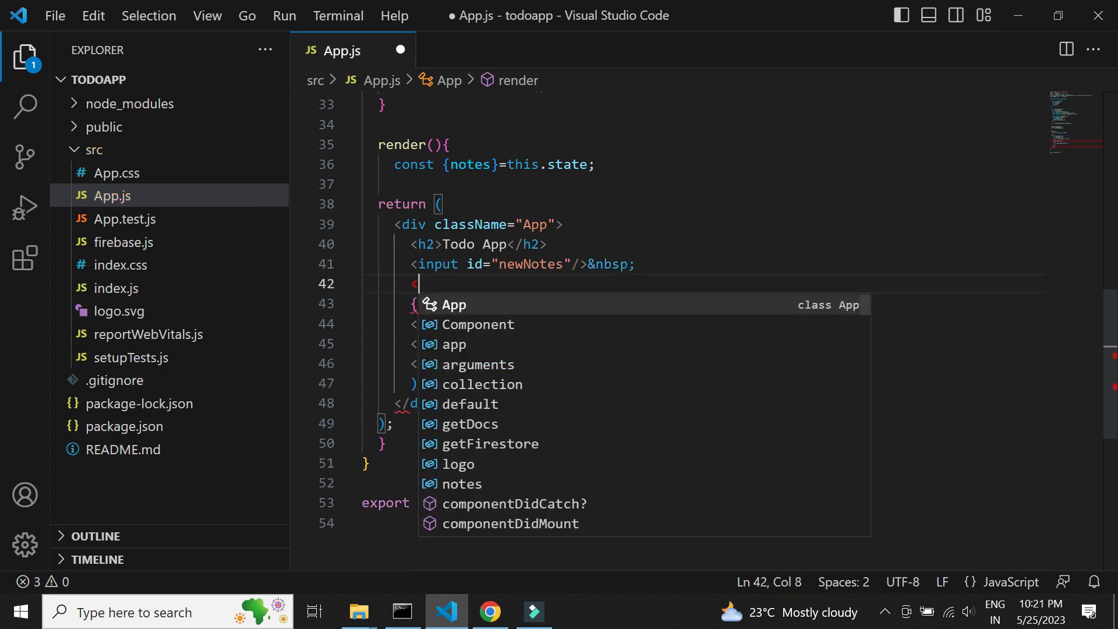
pyautogui.write('<button on')
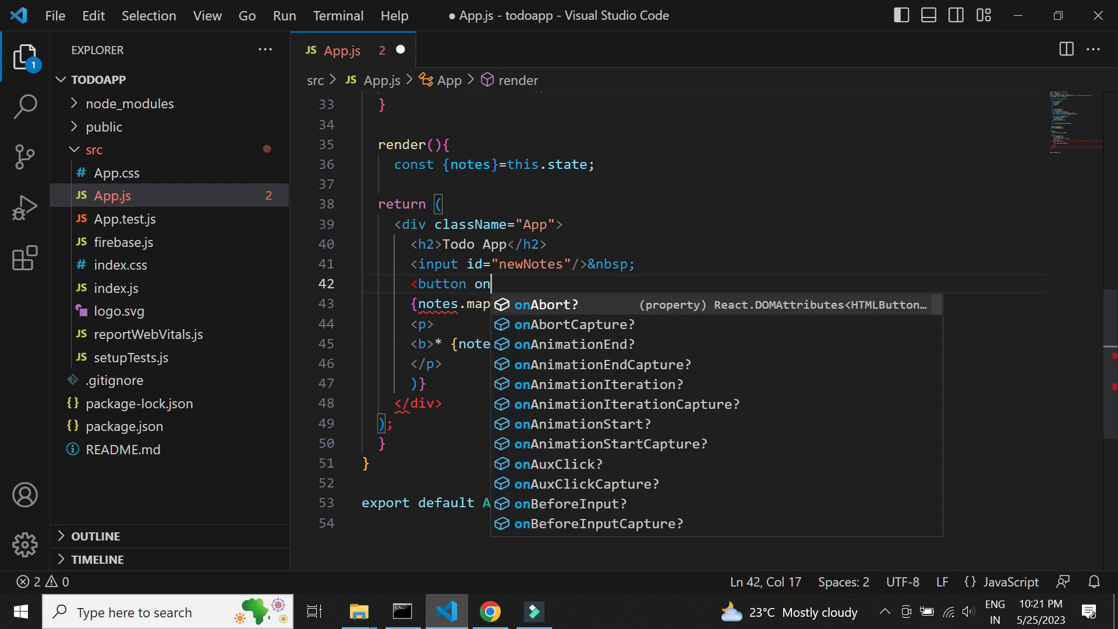
pyautogui.write('Click={}')
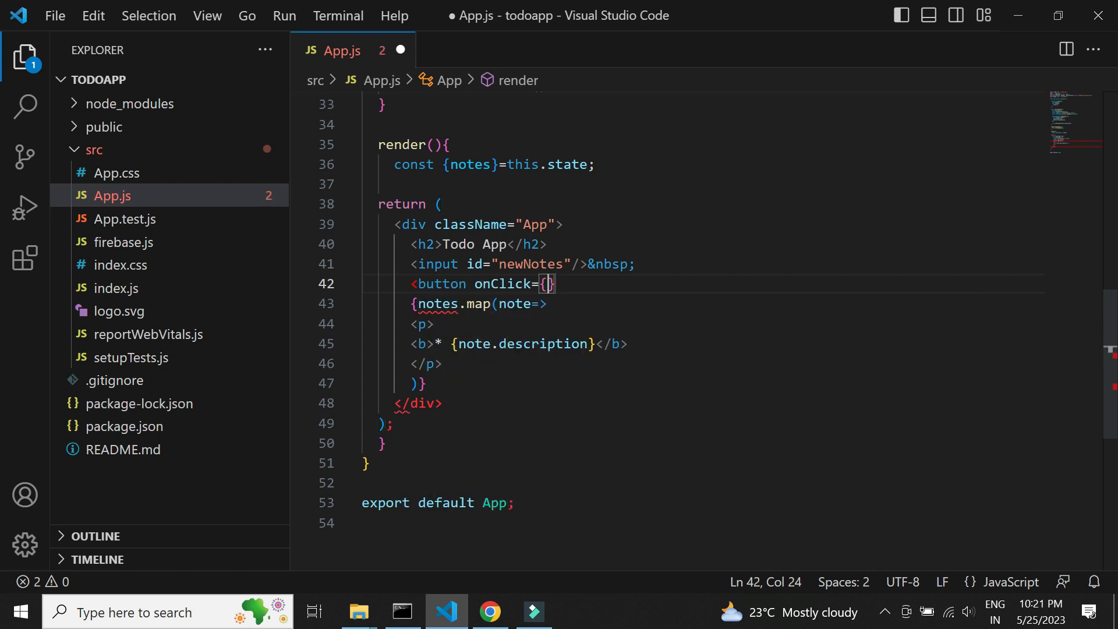
pyautogui.write('()')
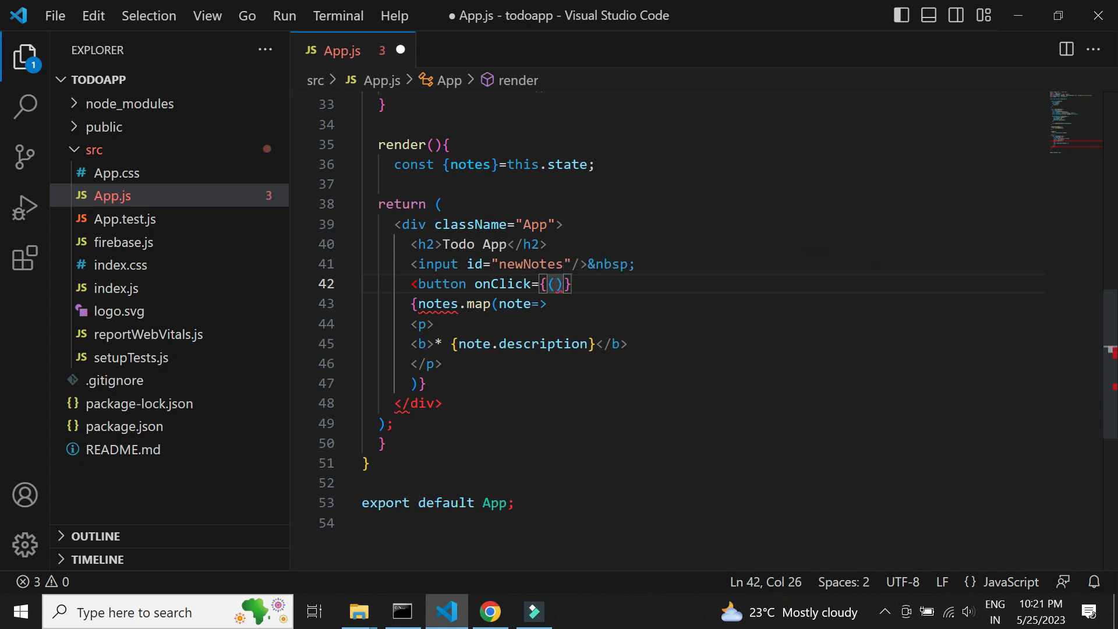
pyautogui.write('=>this.')
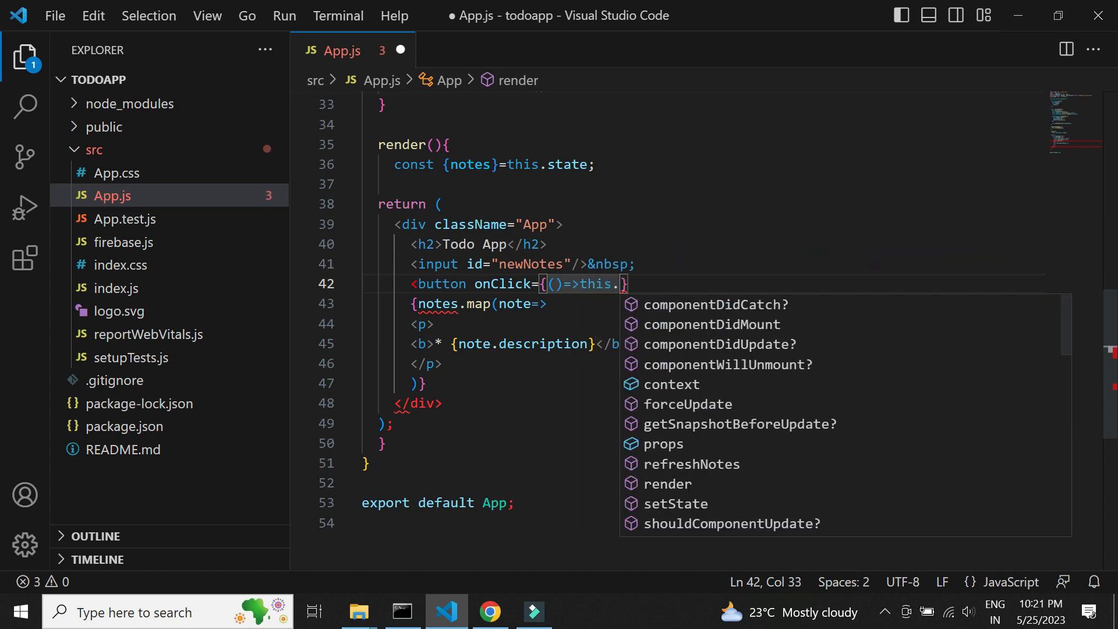
pyautogui.write('addClick()}')
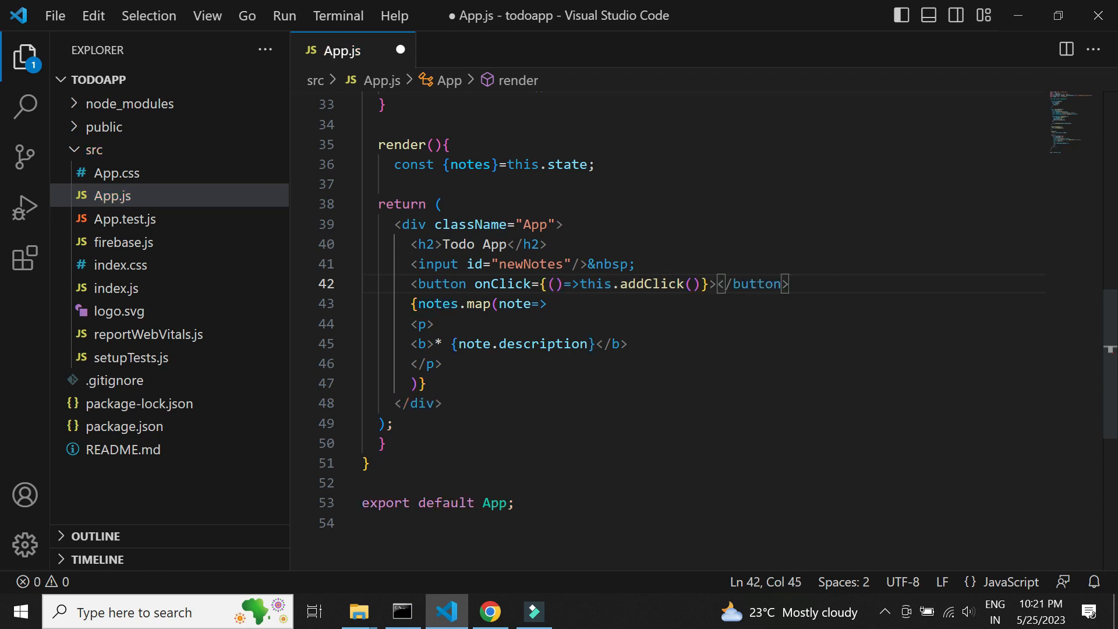
pyautogui.write('Add Notes')
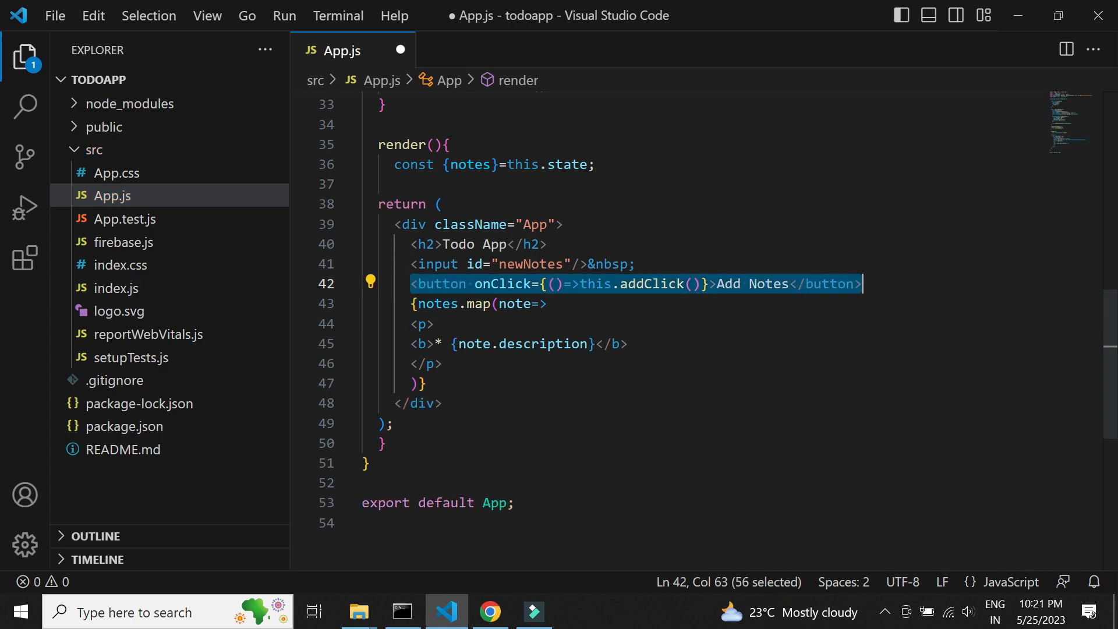
# Step: Add a Delete Notes button beside each note calling deleteClick(note.id), save, and check the browser
pyautogui.write('&nbsp')
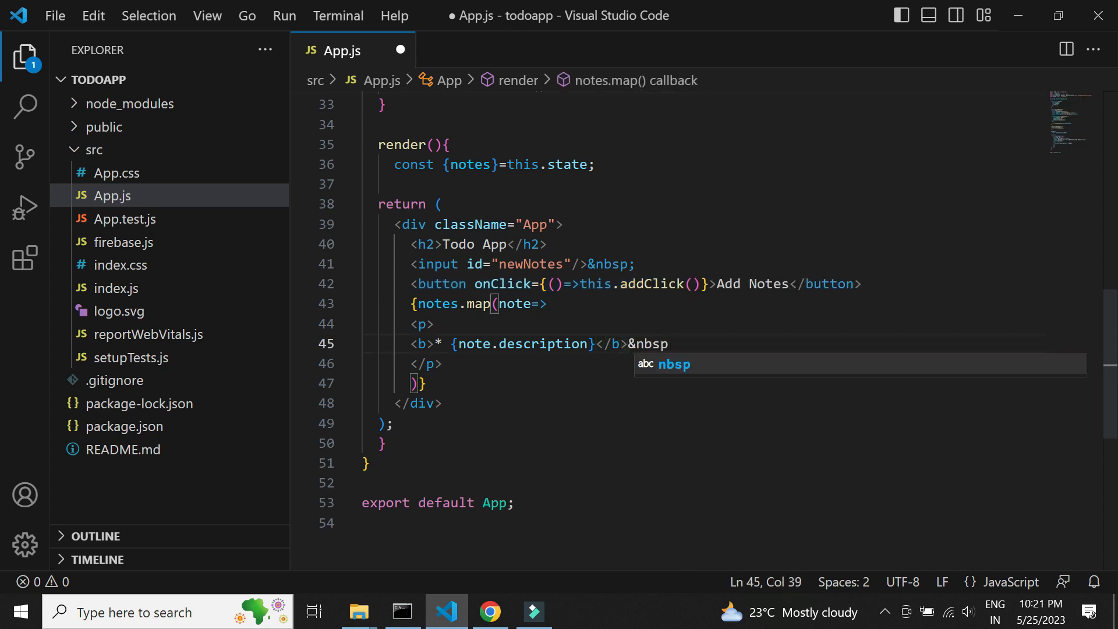
pyautogui.write('<button onClick={()=>this.aClick()}>Add Notes</button>')
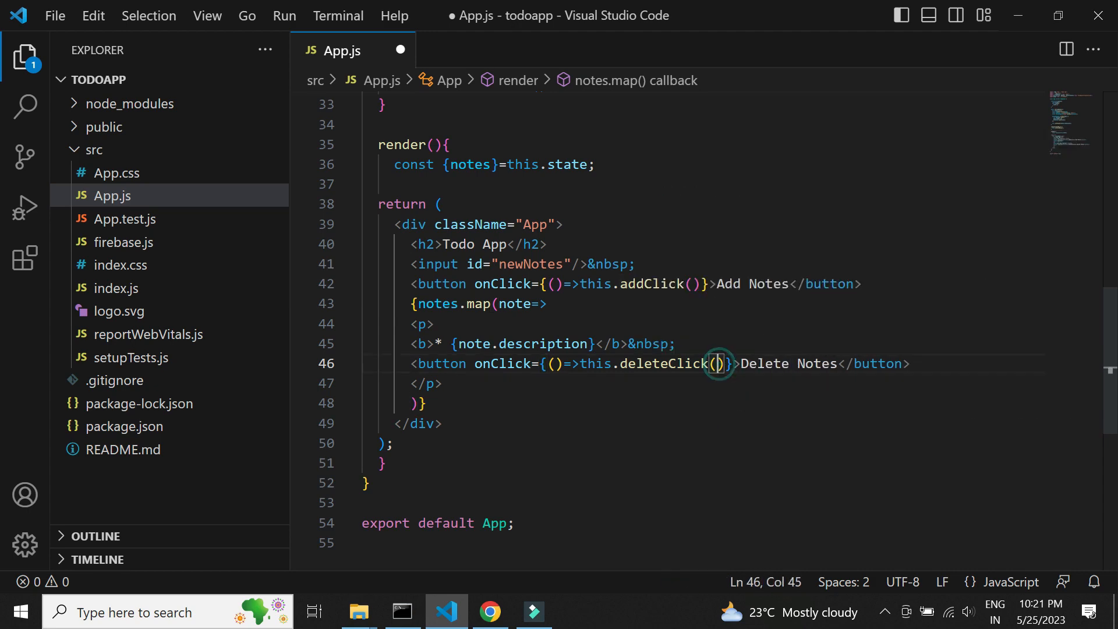
pyautogui.write('note.id')
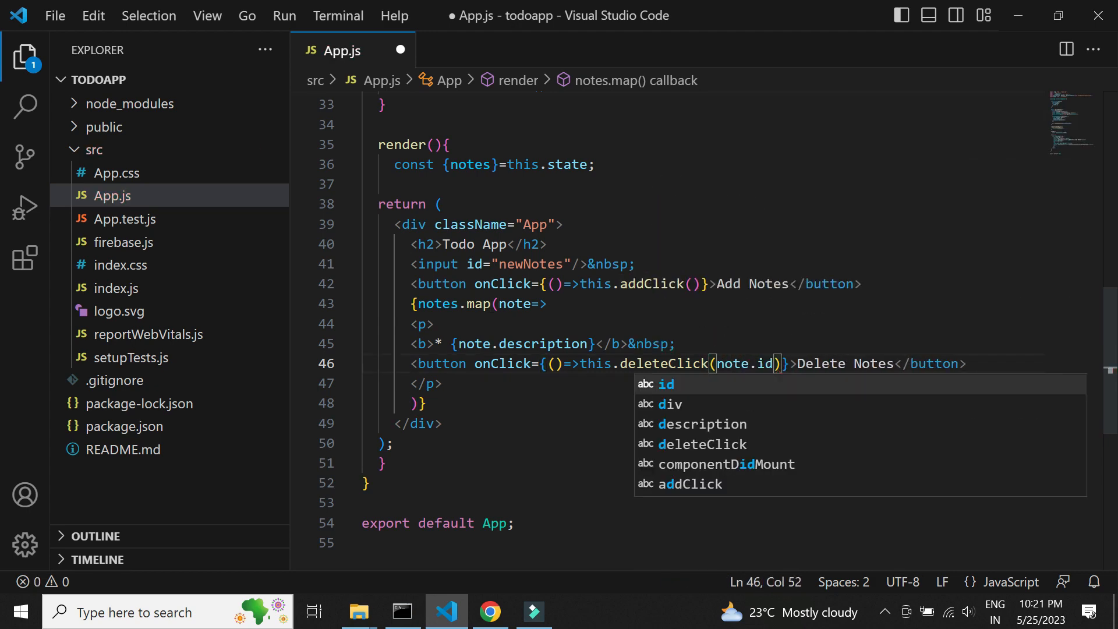
pyautogui.click(489, 612)
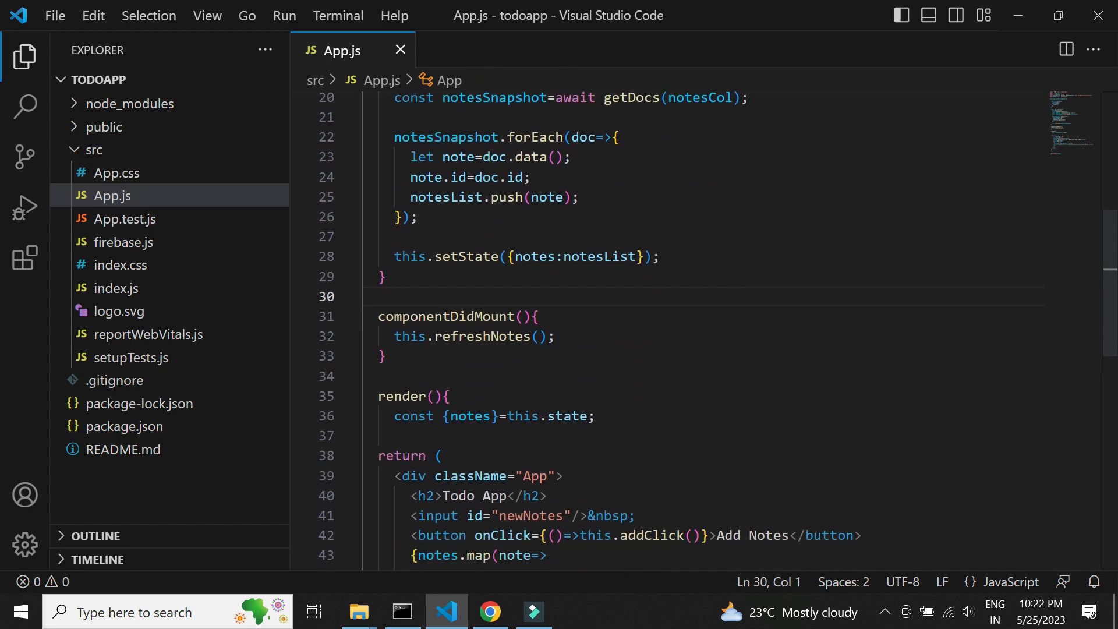
# Step: Start async addClick reading the newNotes input value into a newNotesObject with a description field
pyautogui.press('Enter')
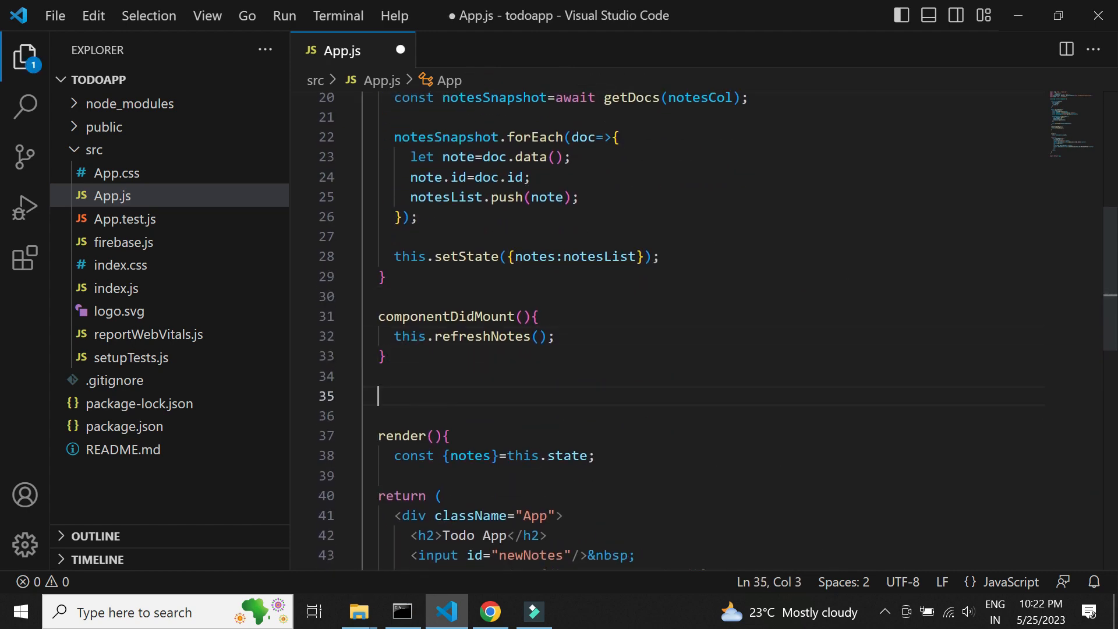
pyautogui.write('async addClick(){')
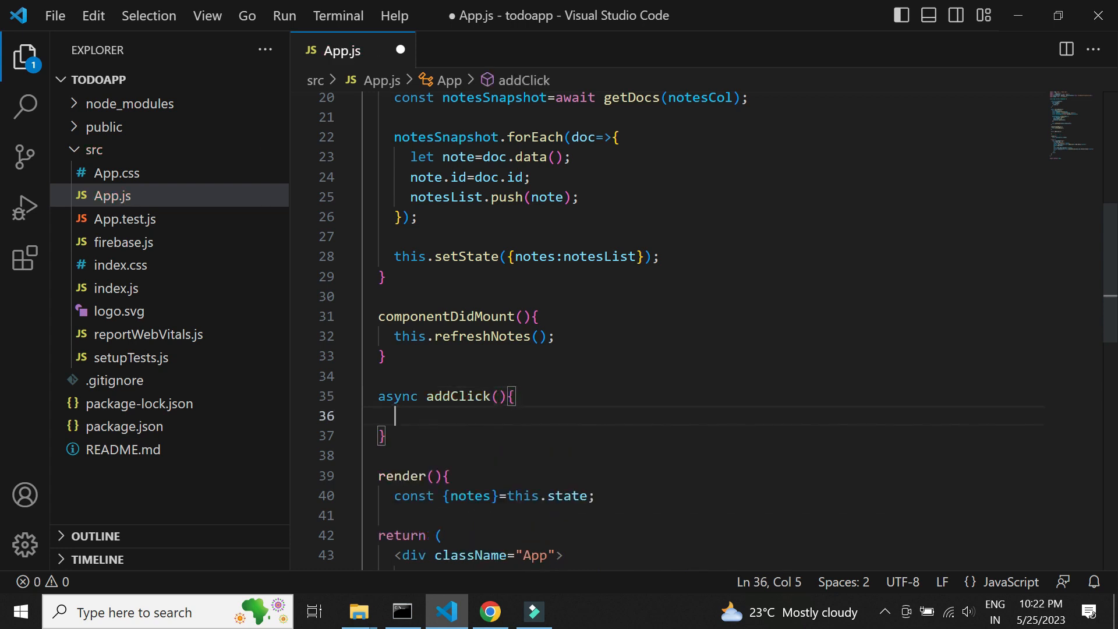
pyautogui.write('var n')
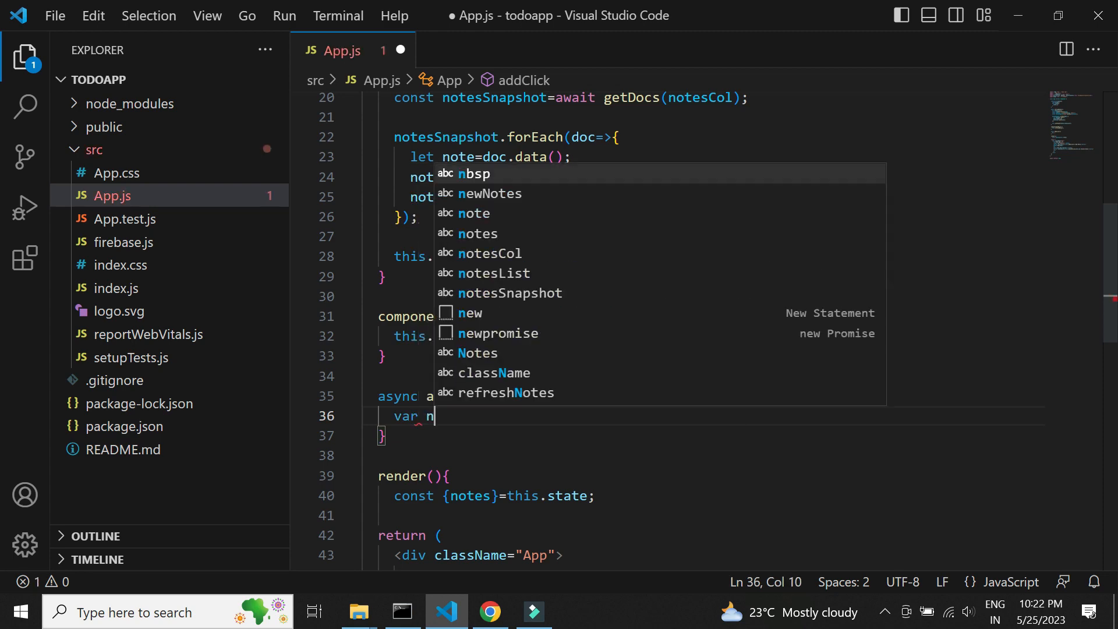
pyautogui.write('ewNotes = d')
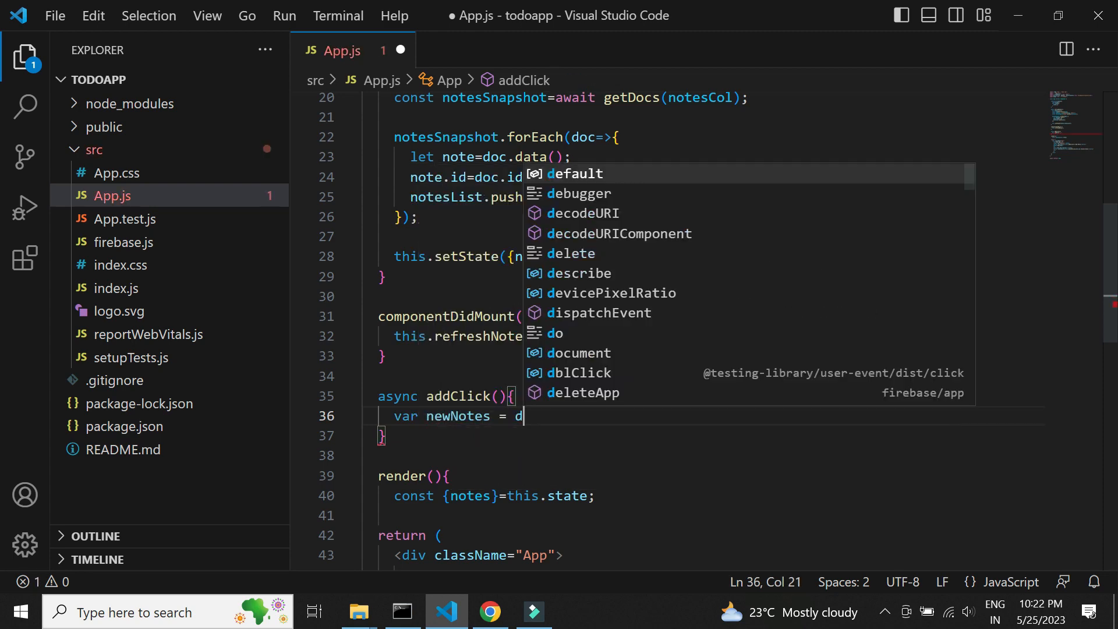
pyautogui.write('ocument.getElementById("n')
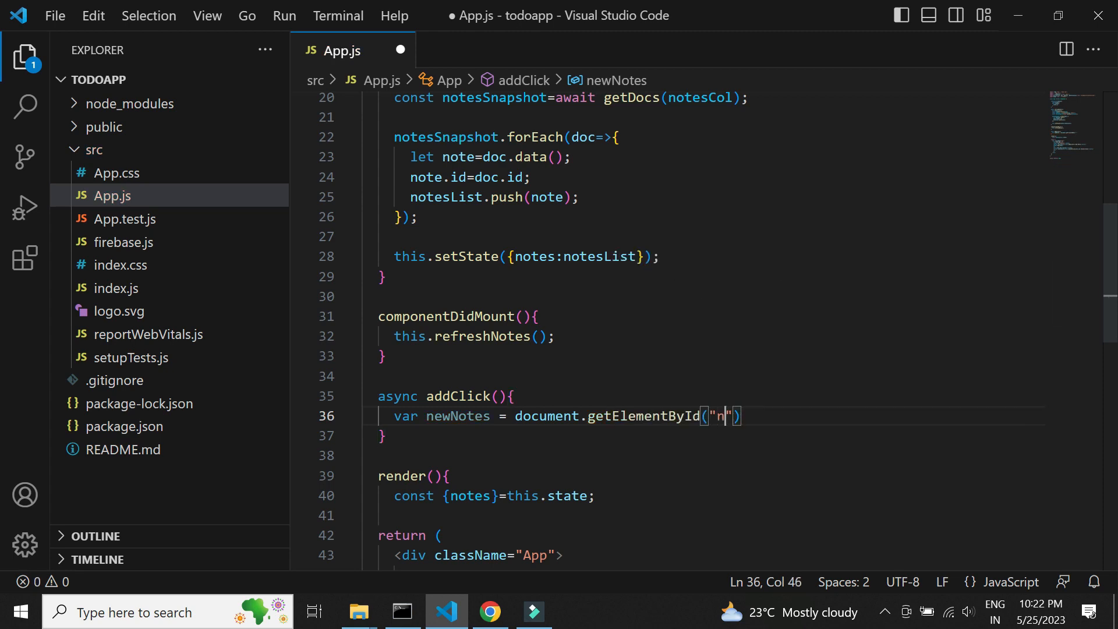
pyautogui.write('ewNotes").value;')
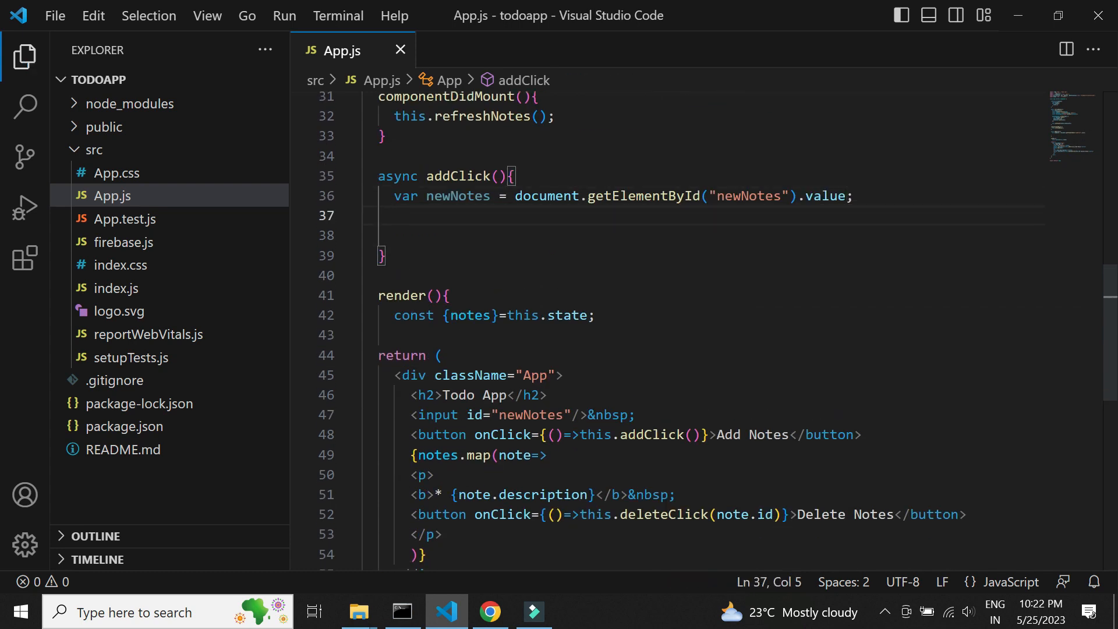
pyautogui.write('var newNotes')
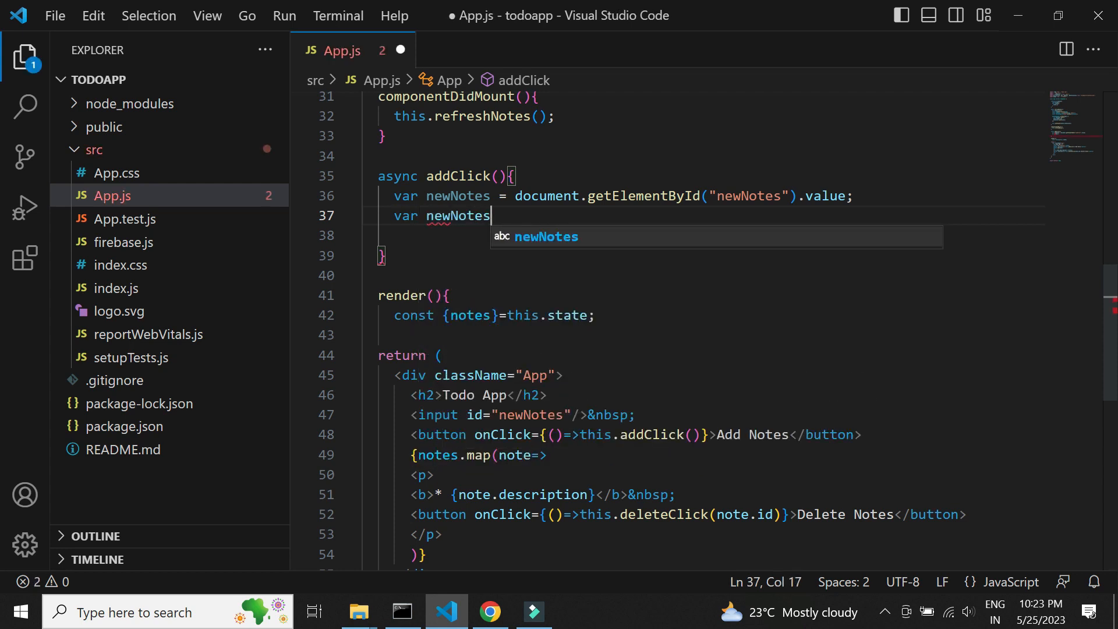
pyautogui.write('Object =')
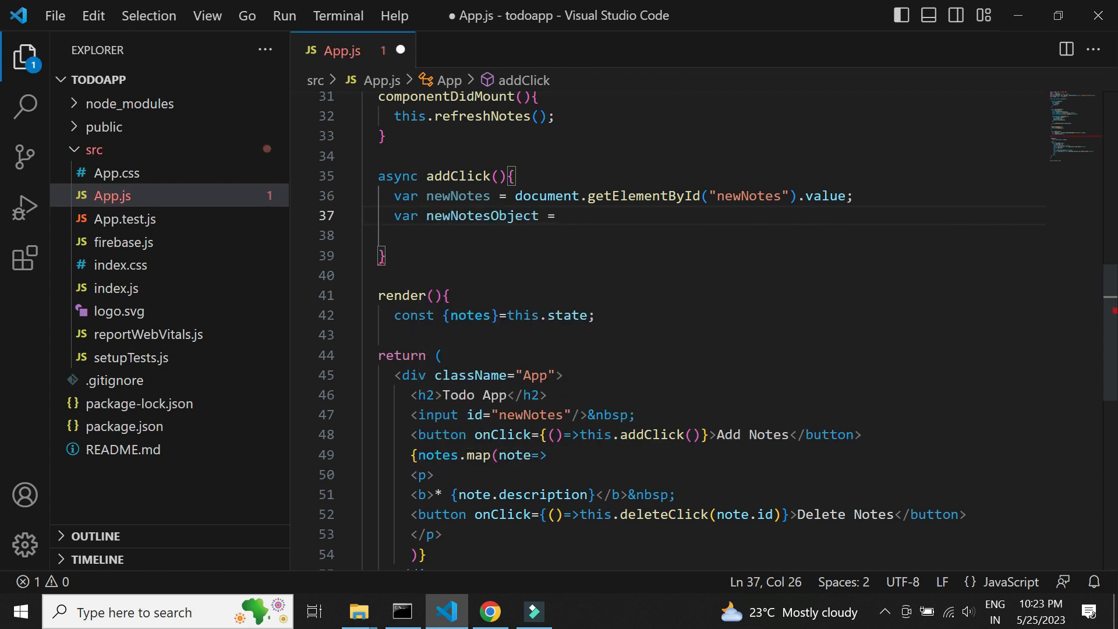
pyautogui.write('{des')
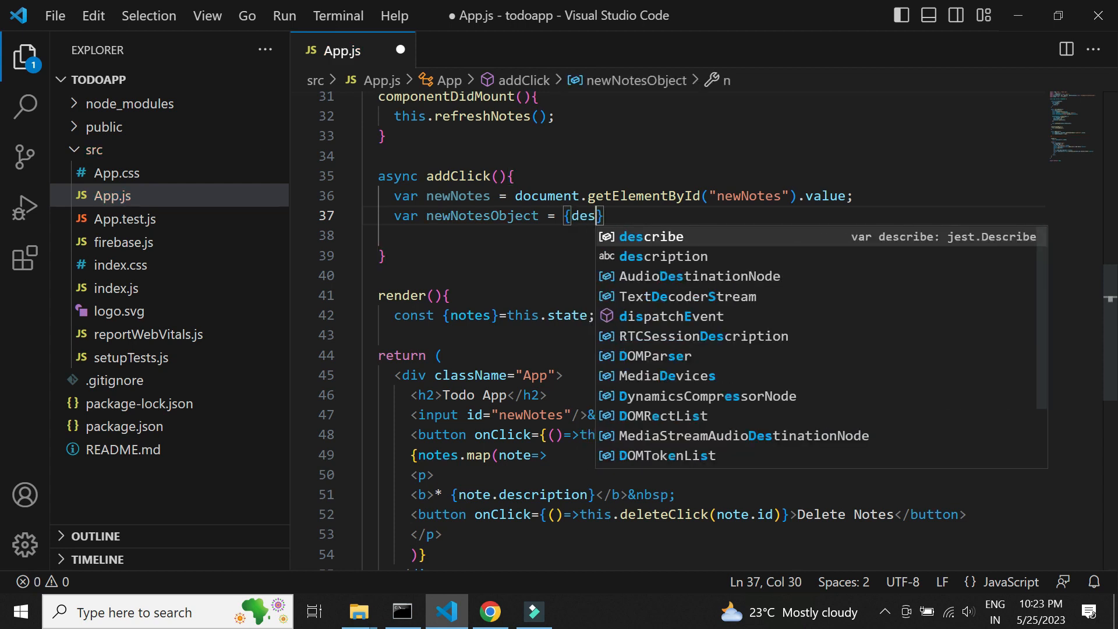
pyautogui.write('description:')
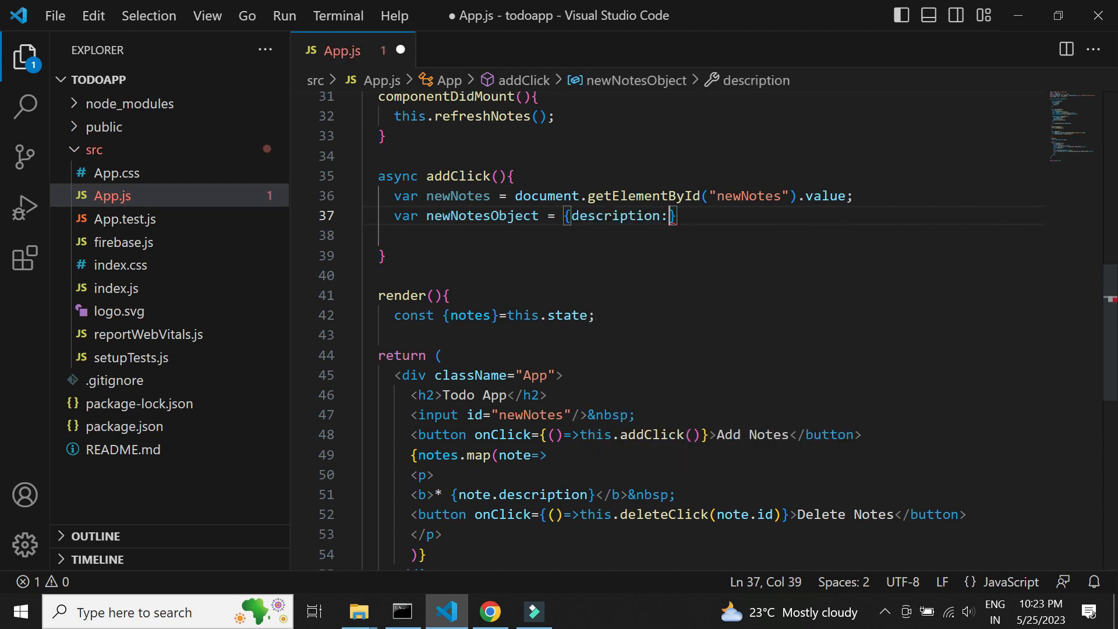
pyautogui.write('newNotes')
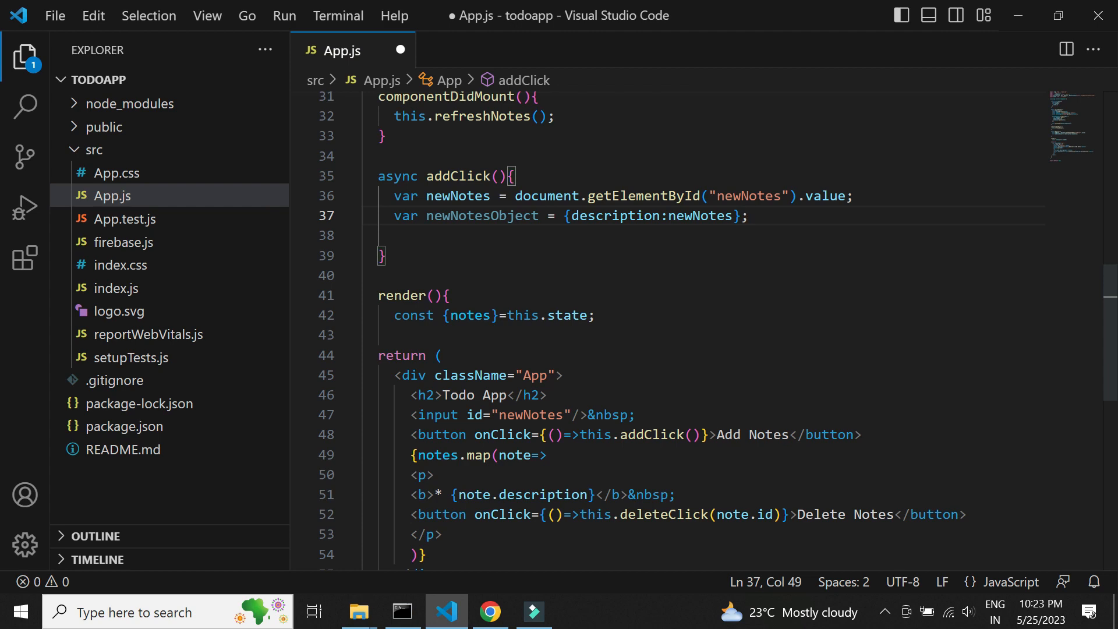
# Step: Get the Firestore db from the app and reference the 'notes' collection as notesCol
pyautogui.write('const')
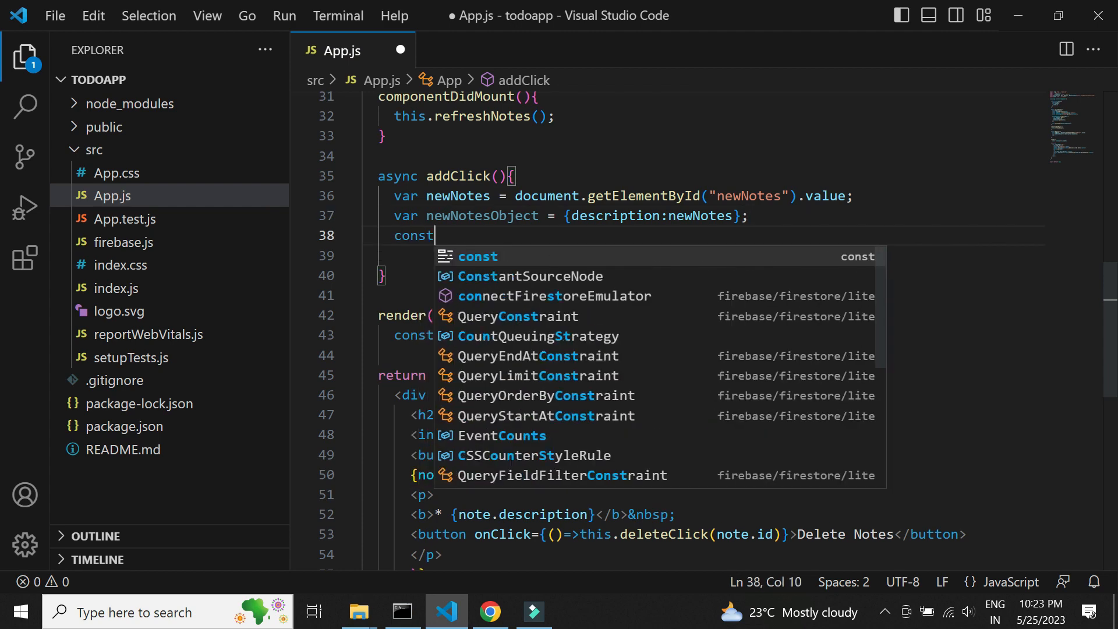
pyautogui.write('db=')
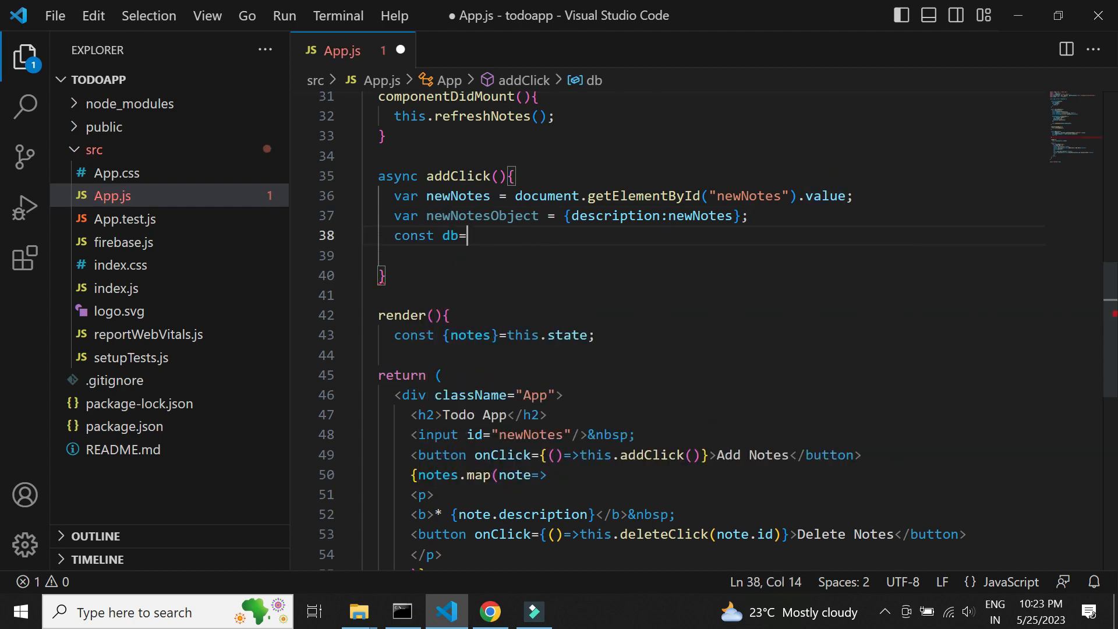
pyautogui.write('getFirestore(app);')
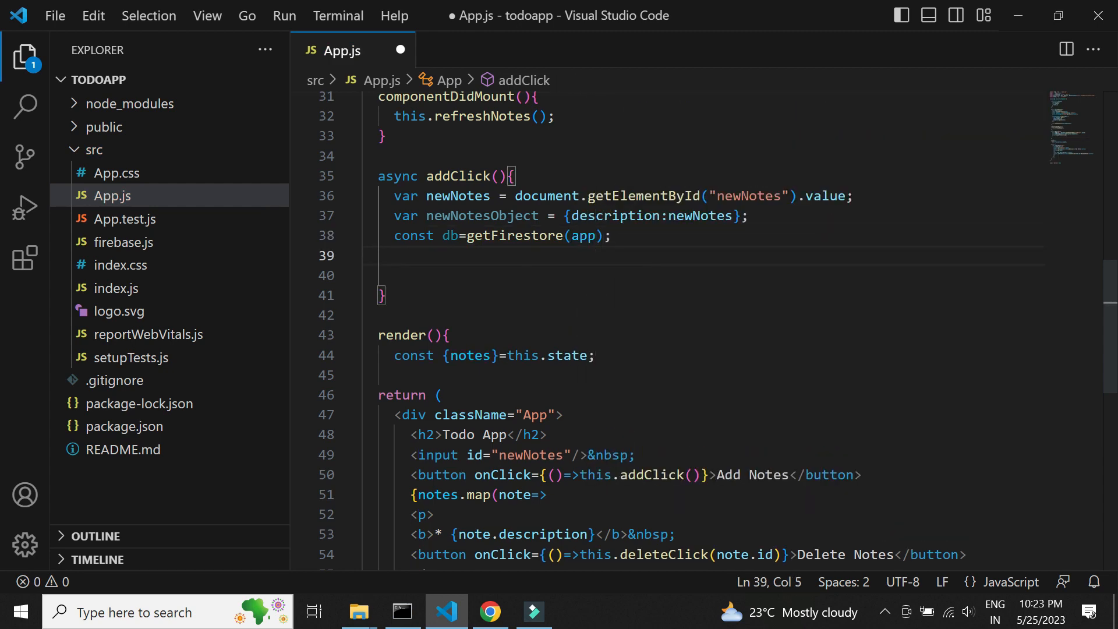
pyautogui.write('const notes')
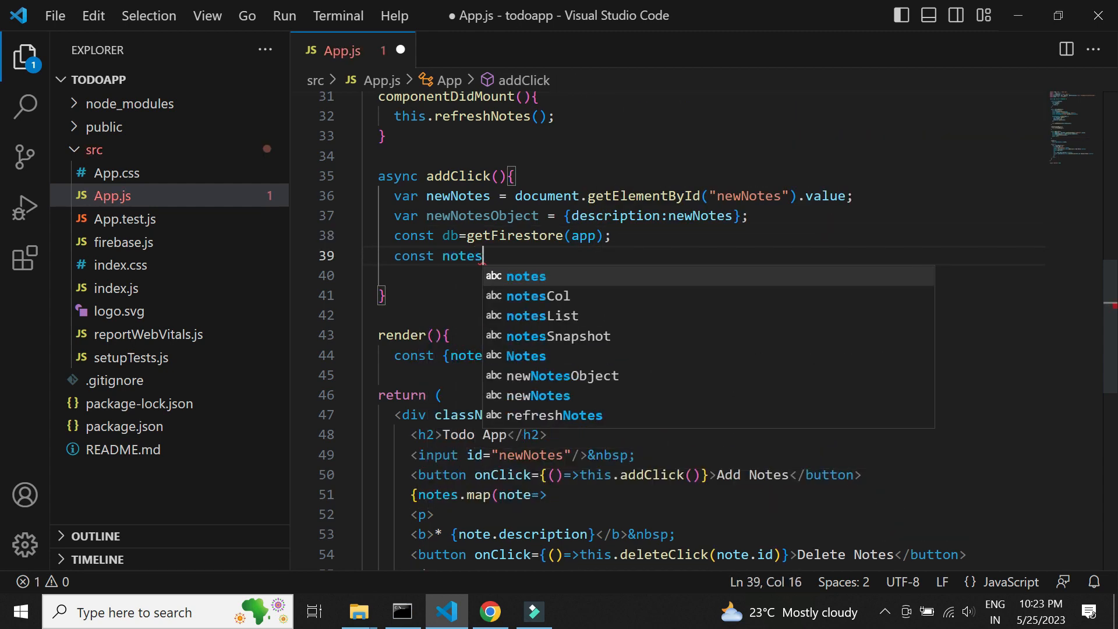
pyautogui.write('Col = collection')
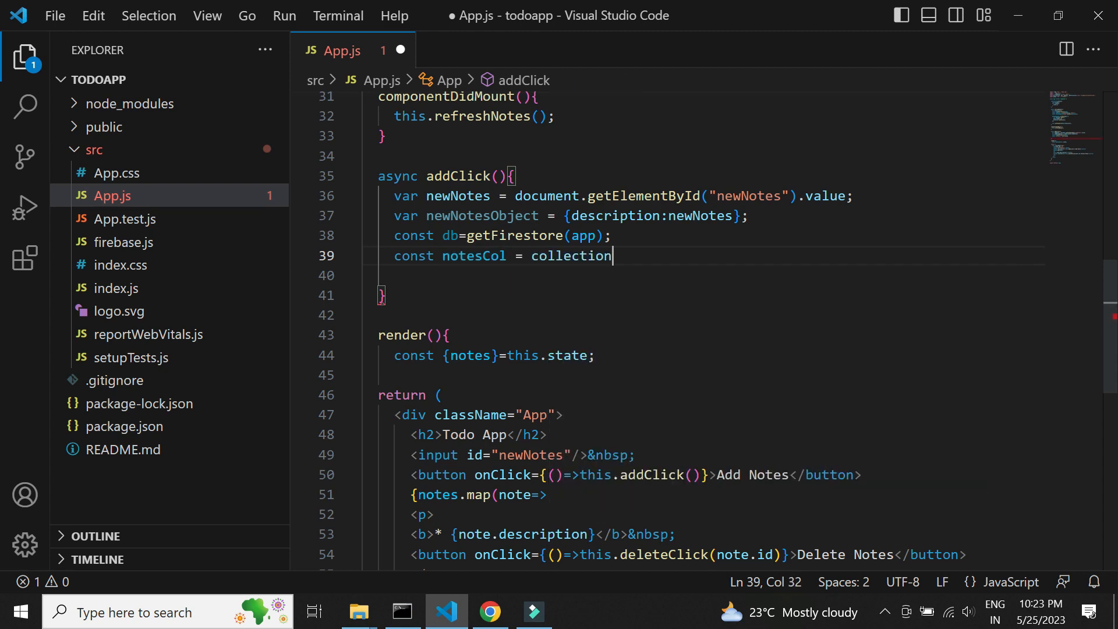
pyautogui.write('(db,')
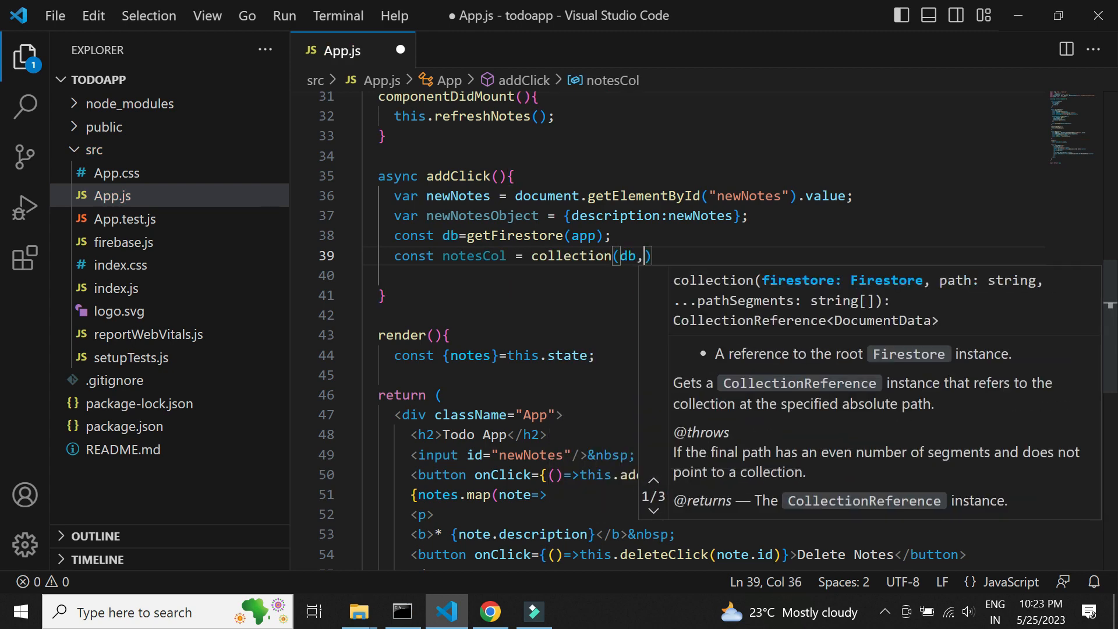
pyautogui.write("'notes')")
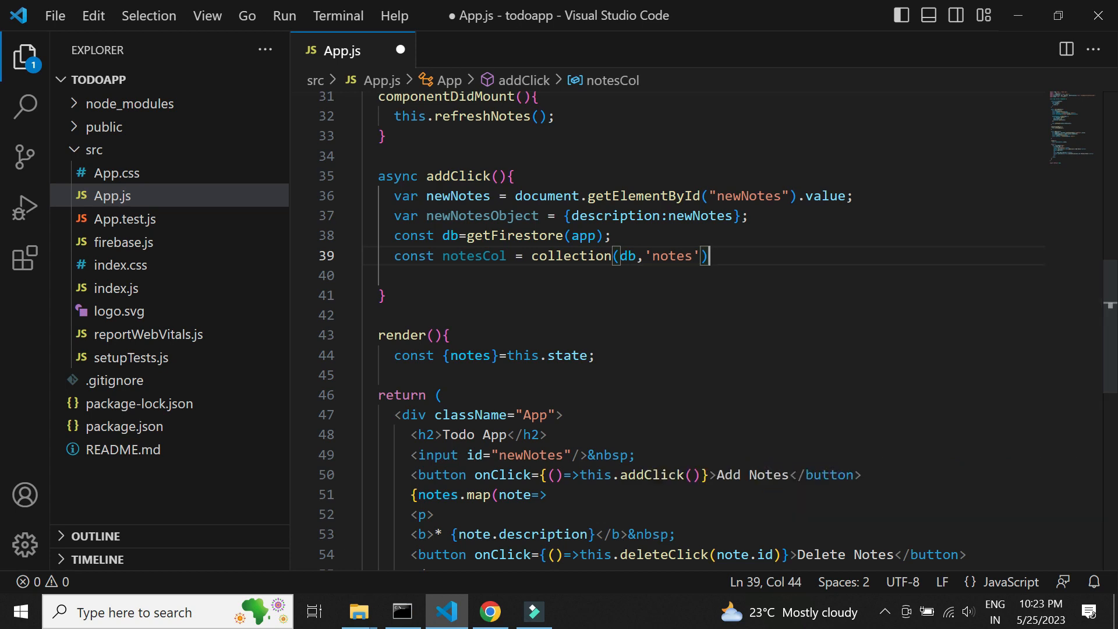
# Step: Await addDoc(notesCol, newNotesObject), call this.refreshNotes(), and begin async deleteClick
pyautogui.write('await')
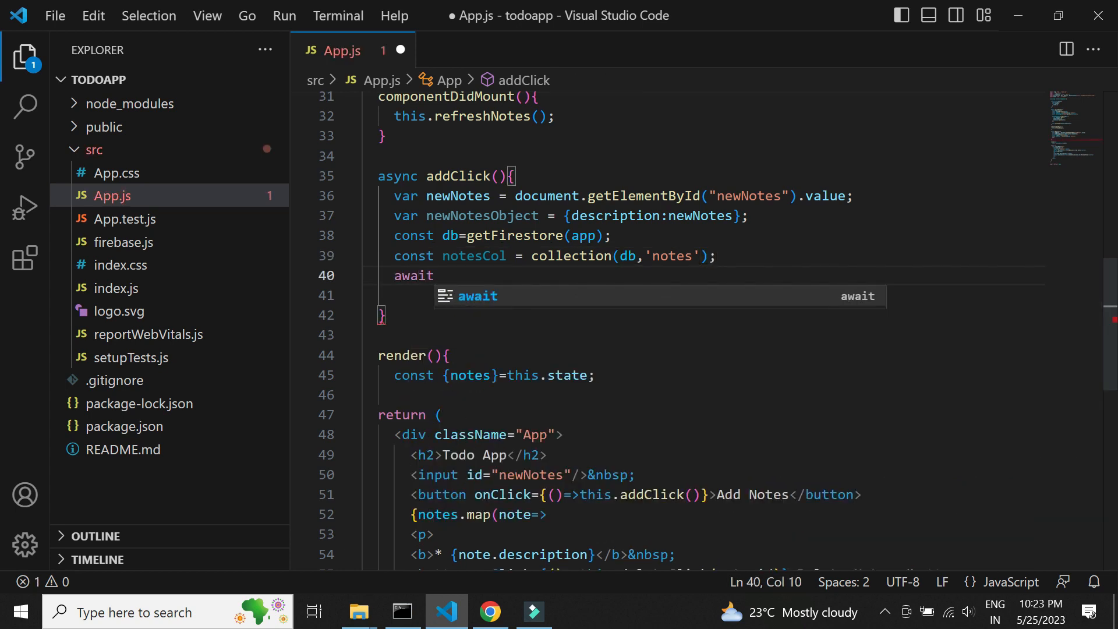
pyautogui.write('addDoc(')
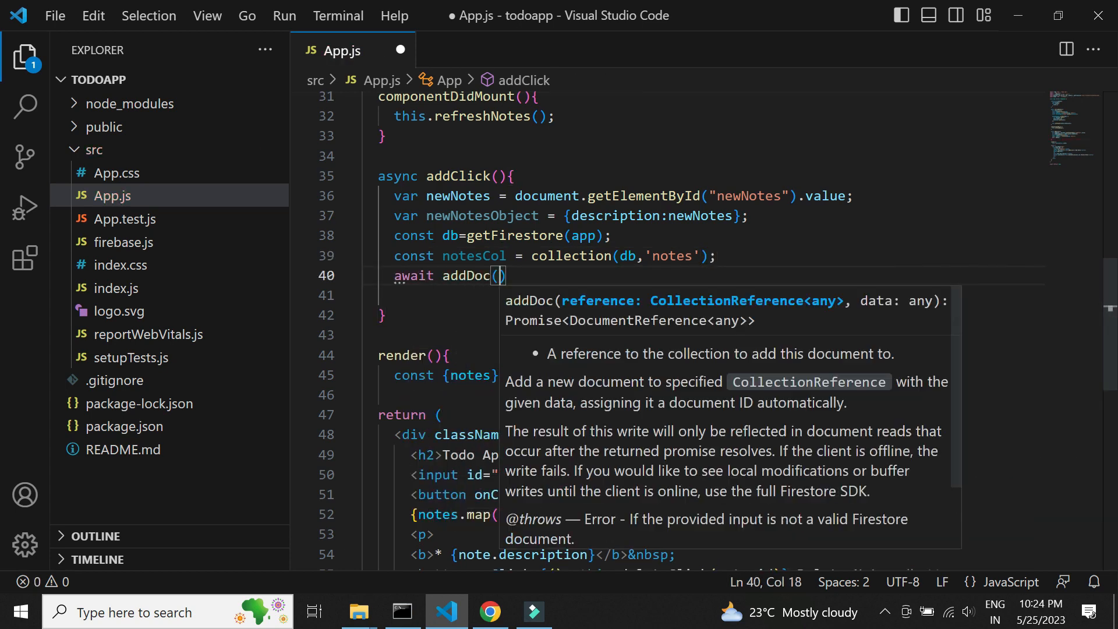
pyautogui.write('notesCol')
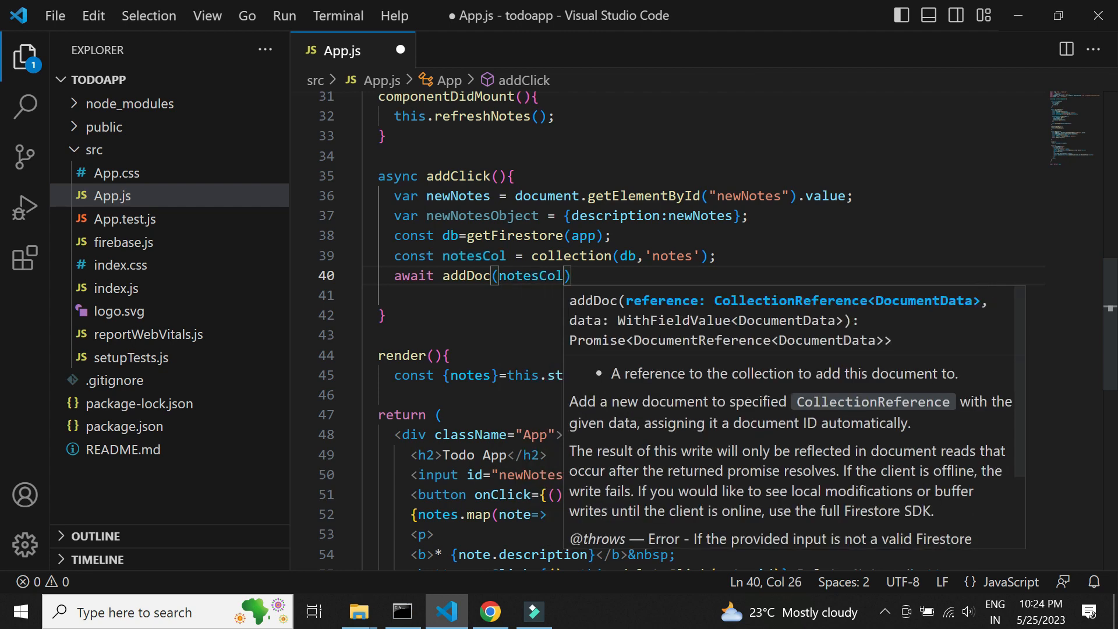
pyautogui.write(',new')
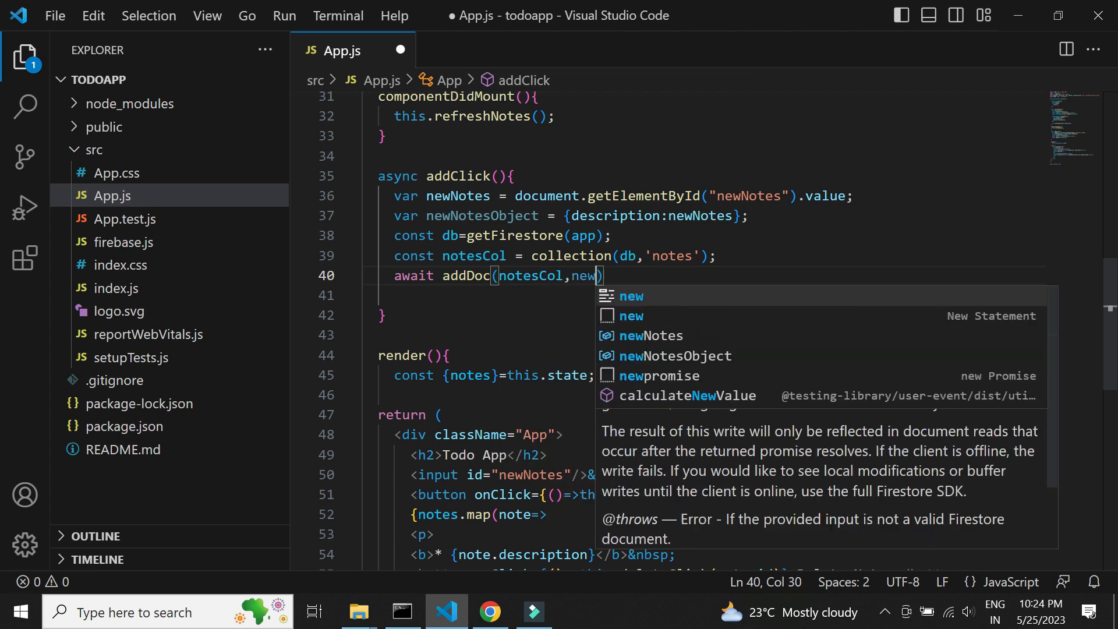
pyautogui.click(675, 356)
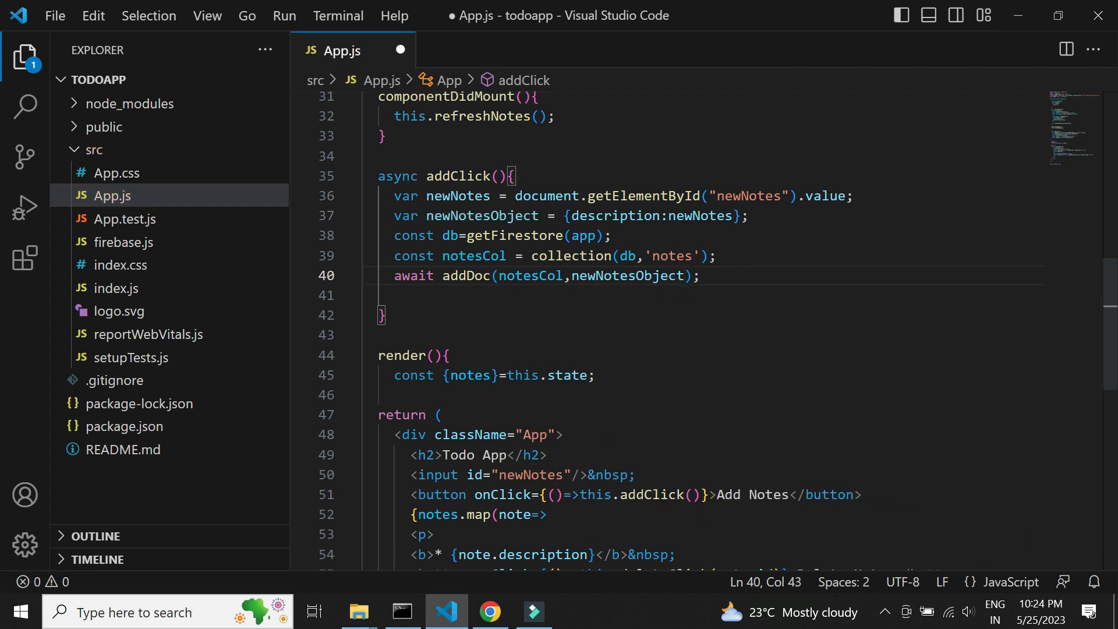
pyautogui.write('this.ref')
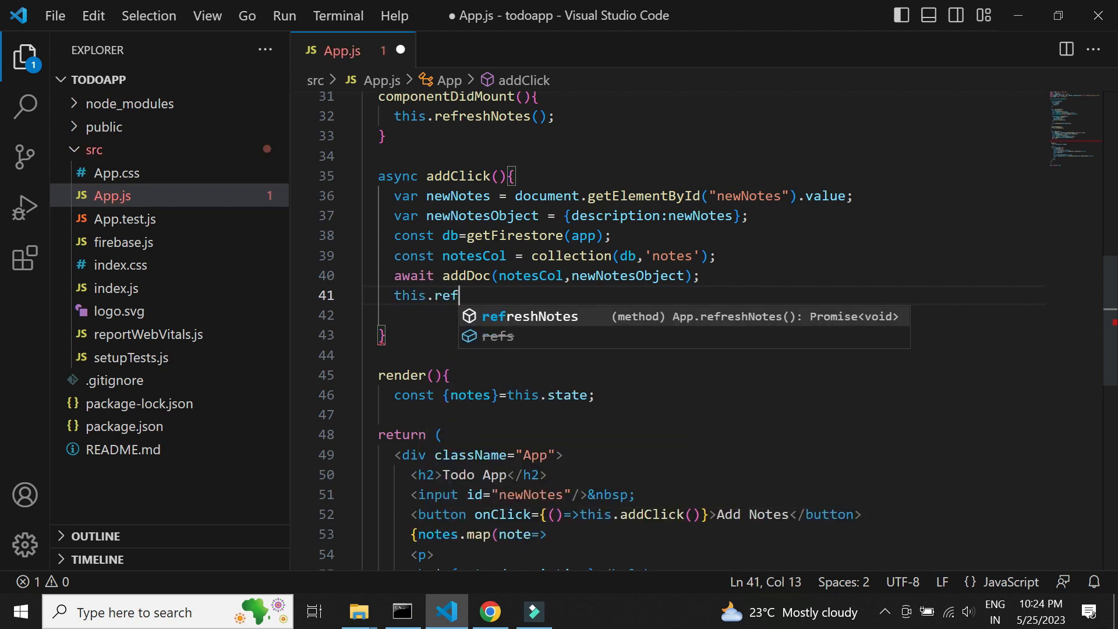
pyautogui.press('Tab')
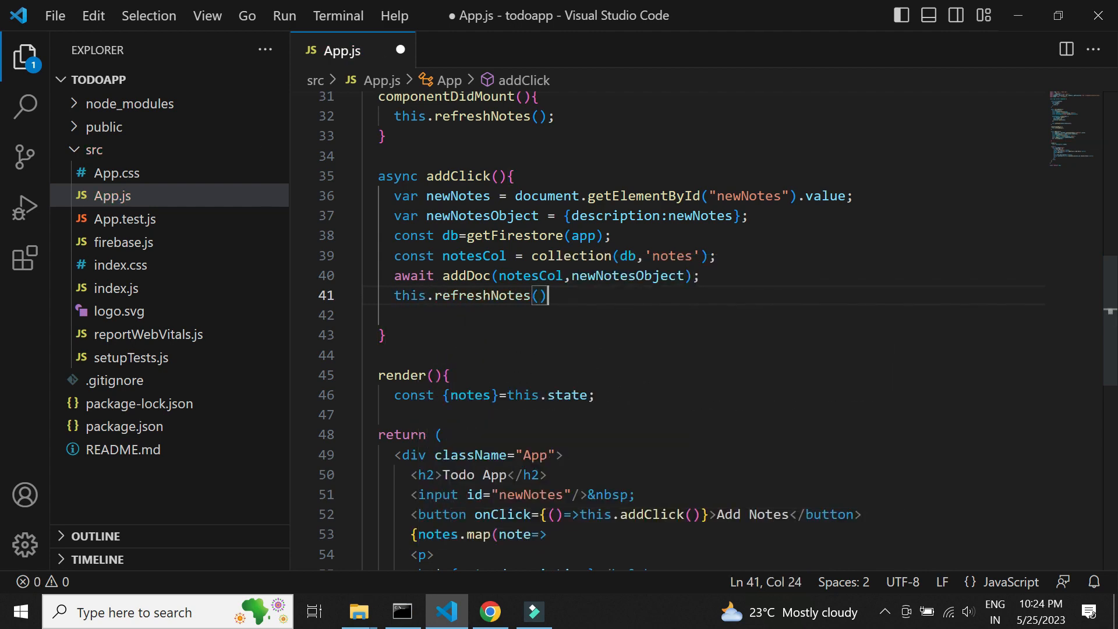
pyautogui.write(';')
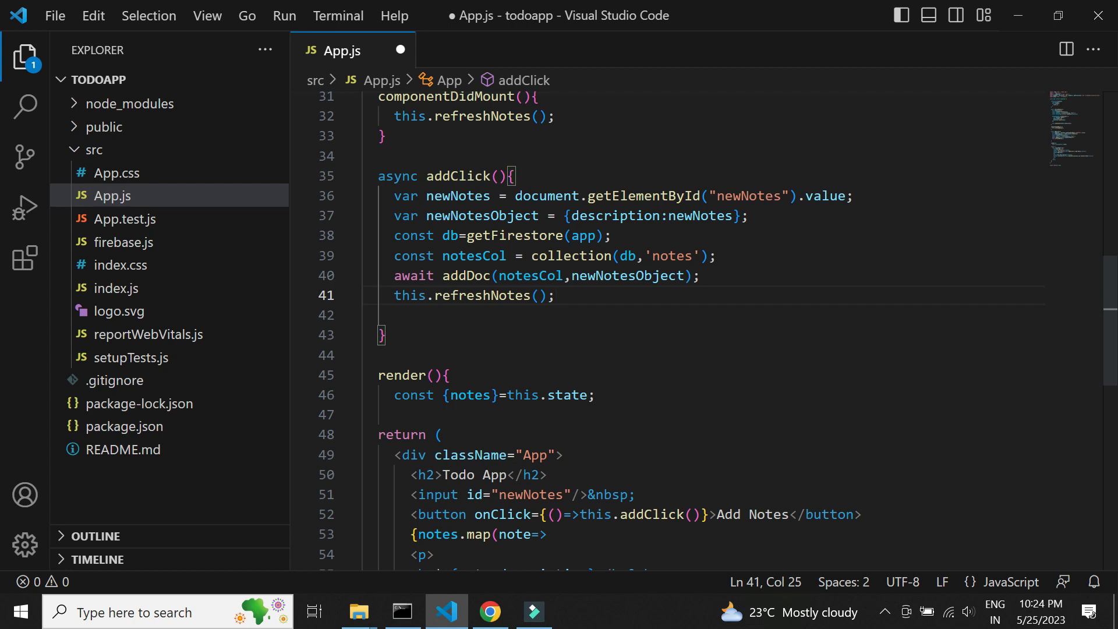
pyautogui.write('asyi')
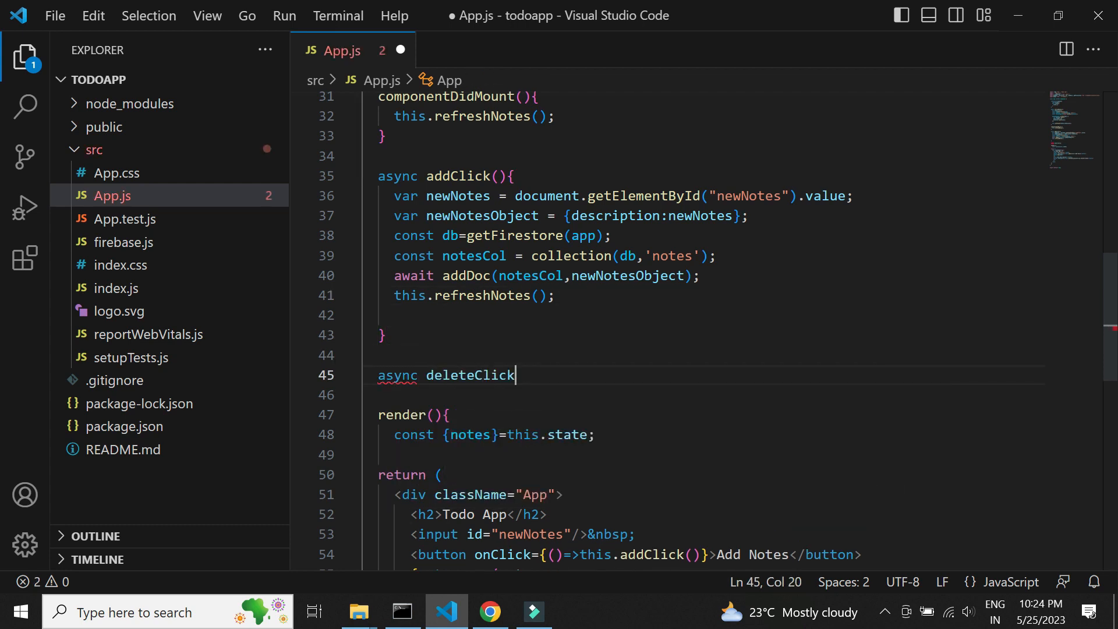
# Step: In deleteClick(id), reuse the Firestore setup and build notesRef with doc(db,'notes/'+id)
pyautogui.write('(){')
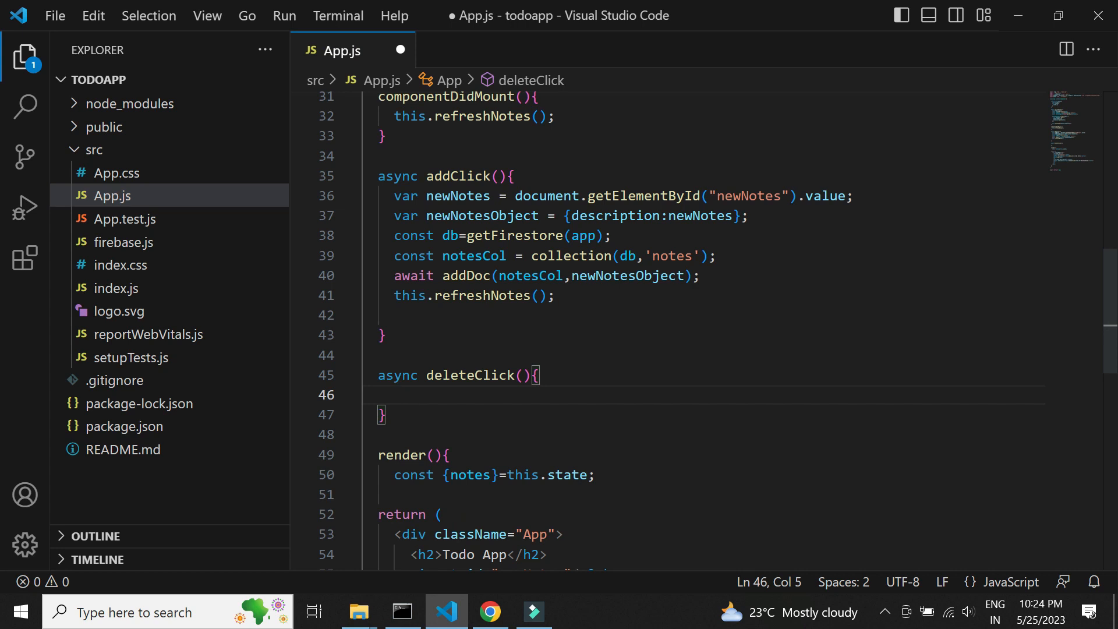
pyautogui.moveTo(394, 237); pyautogui.dragTo(715, 256)
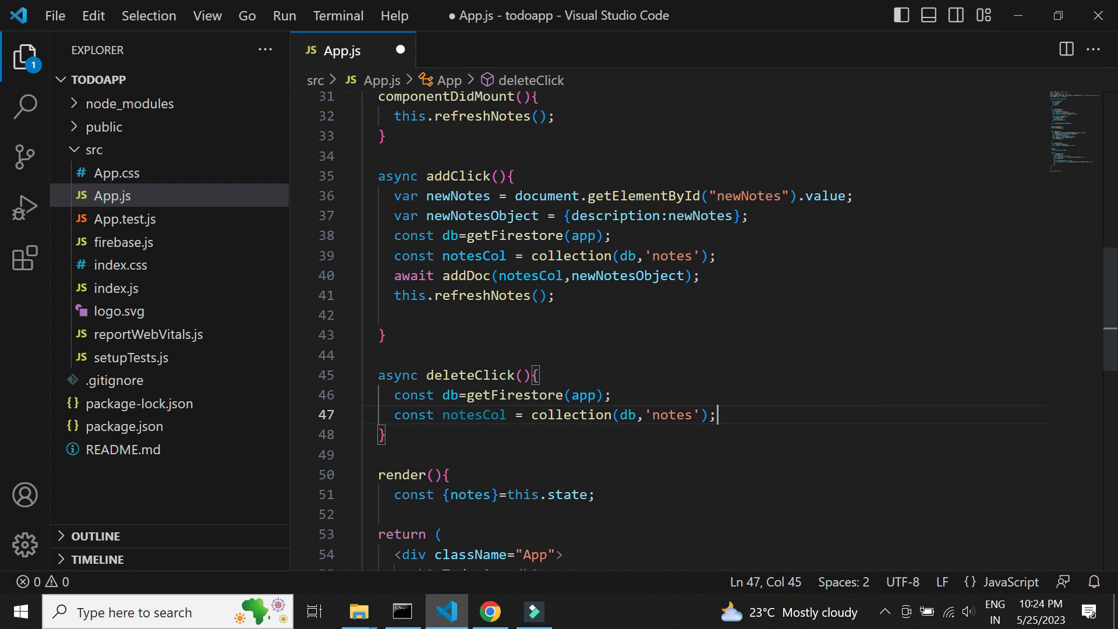
pyautogui.write('const notesRef =')
pyautogui.press('Enter')
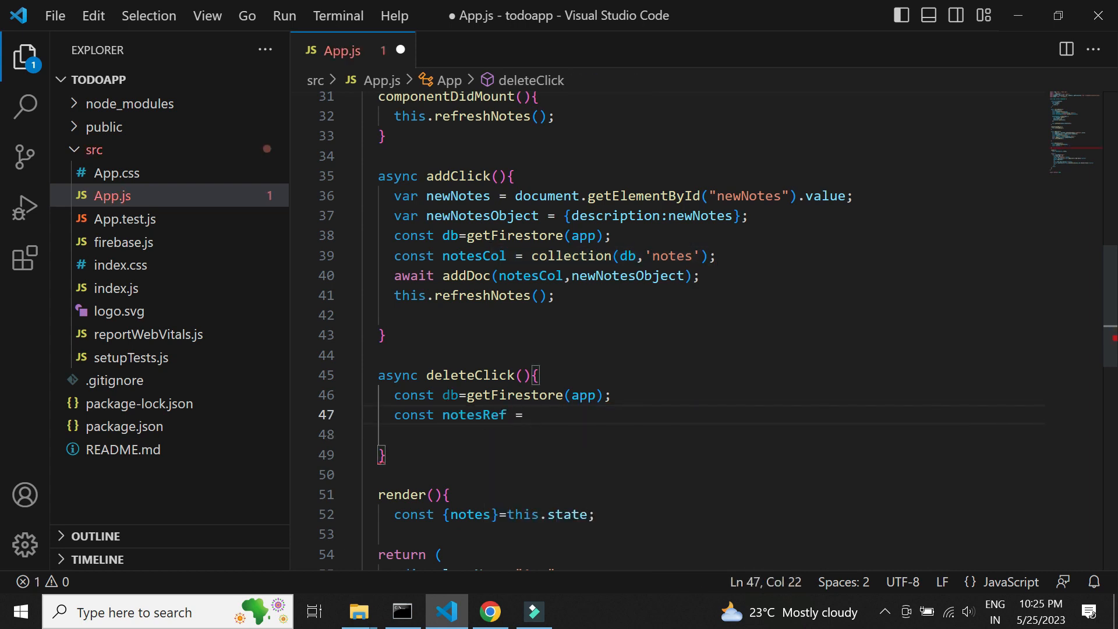
pyautogui.write('doc(db,')
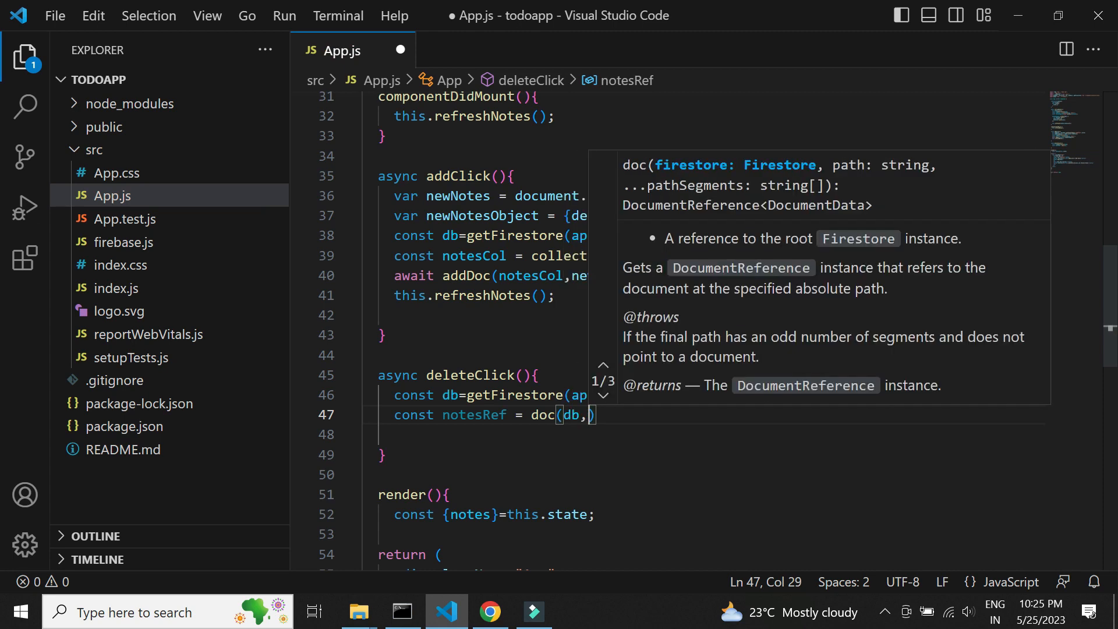
pyautogui.write('id')
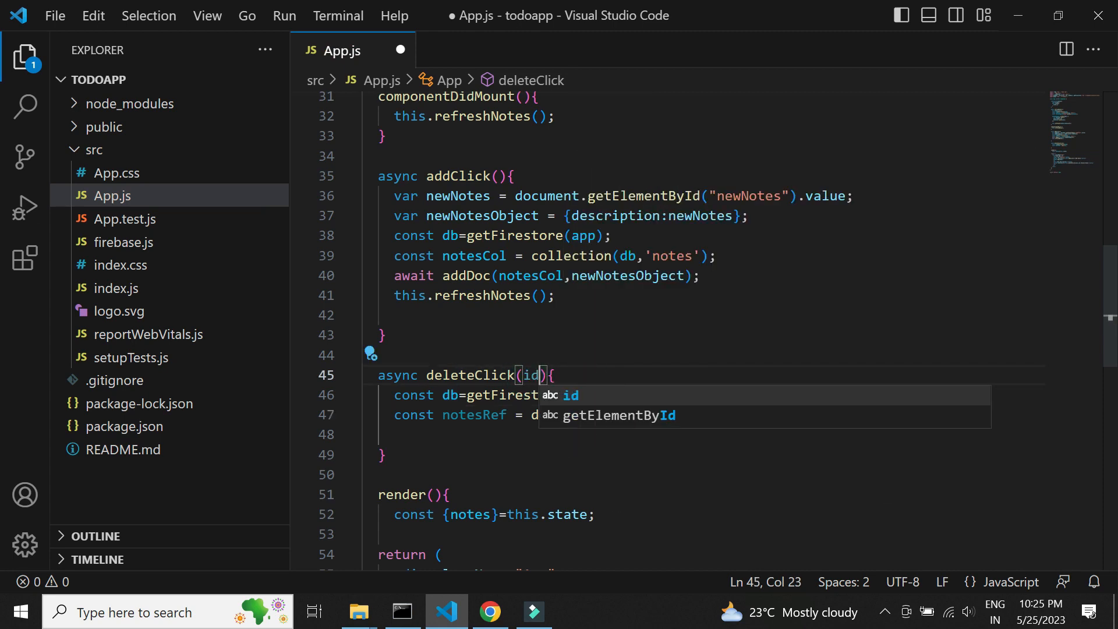
pyautogui.write("doc(db,''")
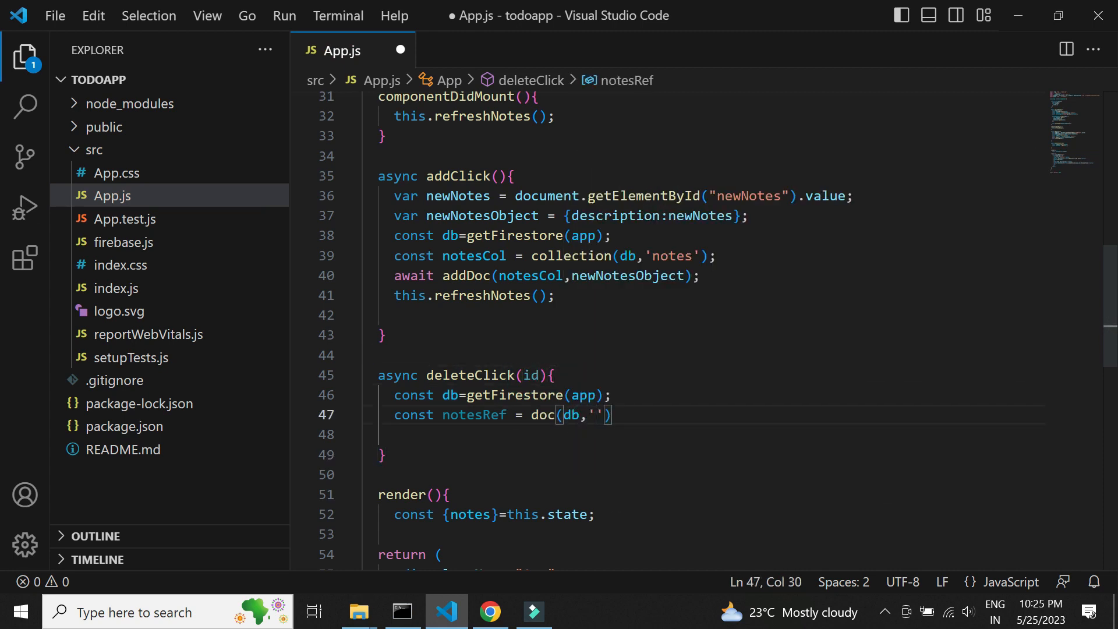
pyautogui.write('notes/+')
pyautogui.write('awa')
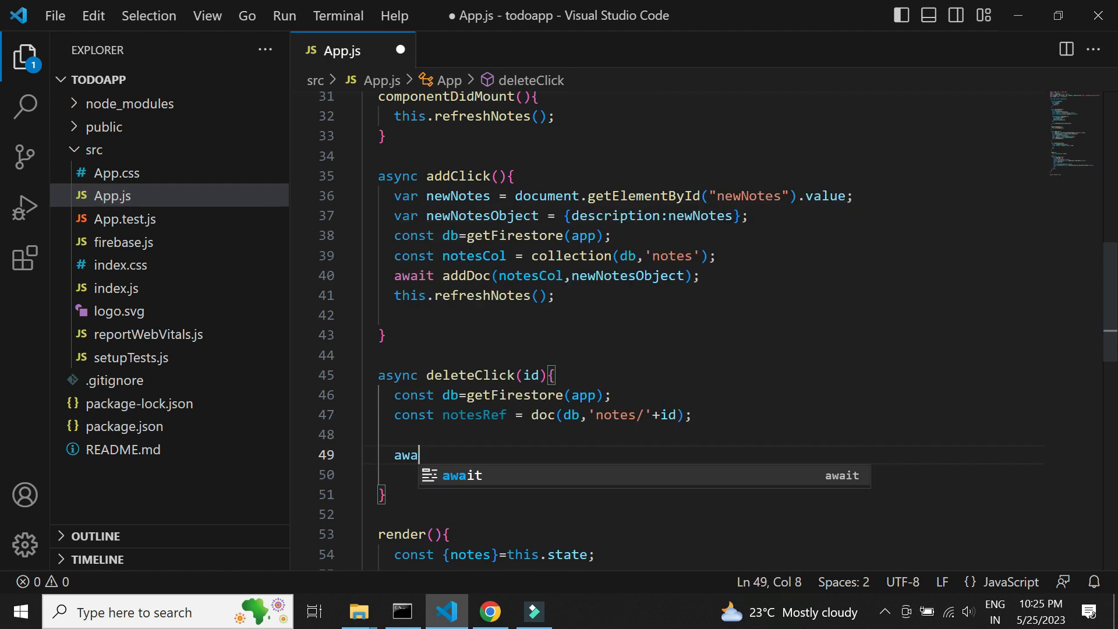
# Step: Await deleteDoc(notesRef) and call this.refreshNotes() afterward
pyautogui.write('it dele')
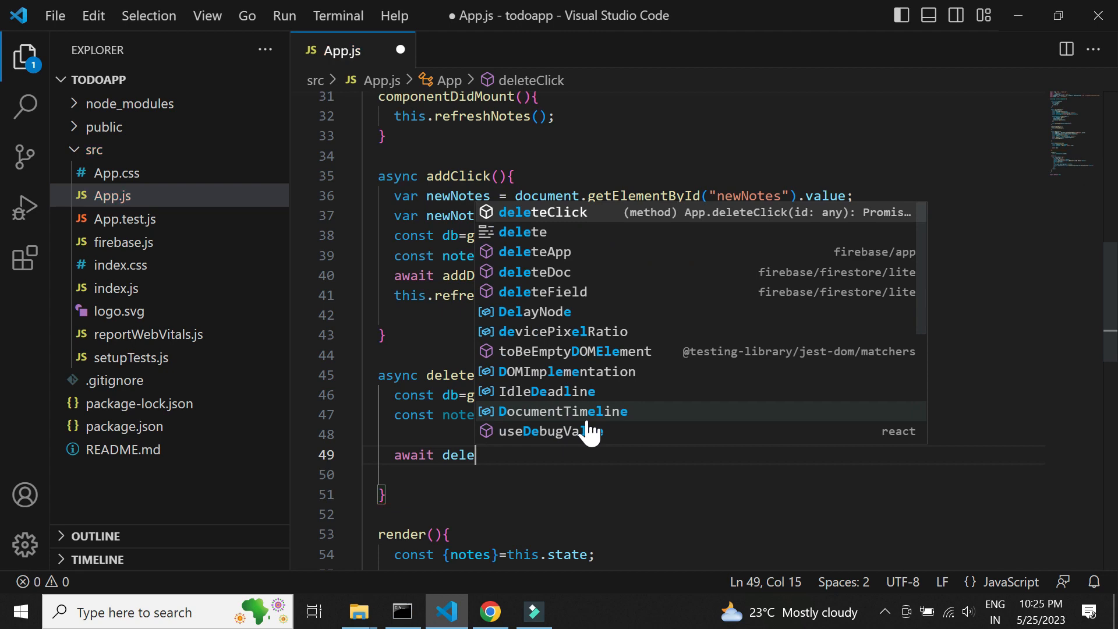
pyautogui.write('teDoc(notesRef);')
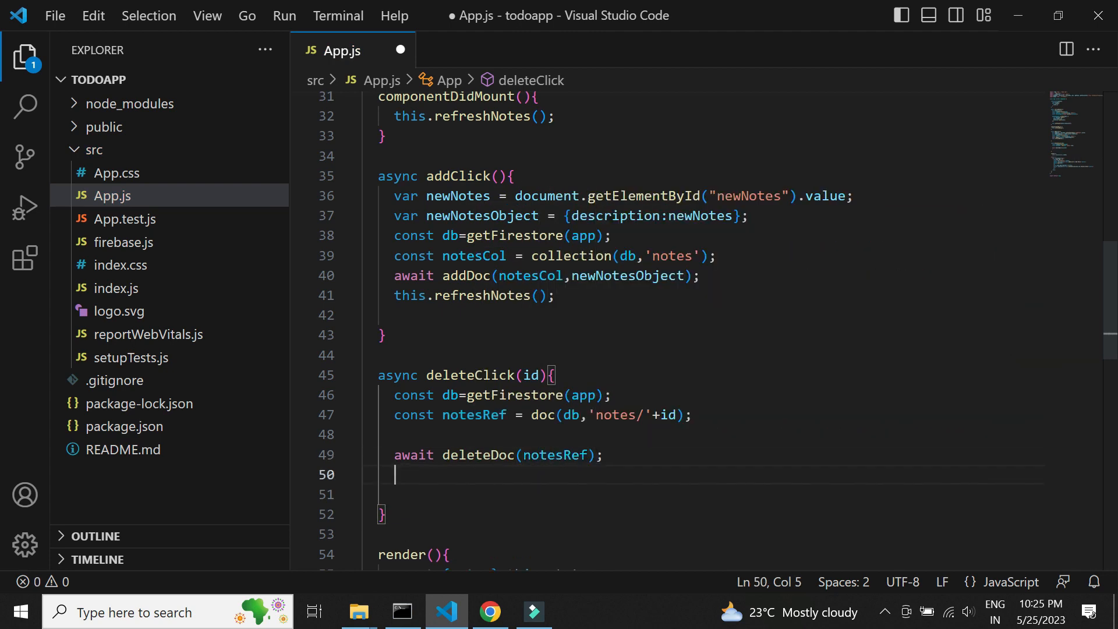
pyautogui.write('this.refreshNotes();')
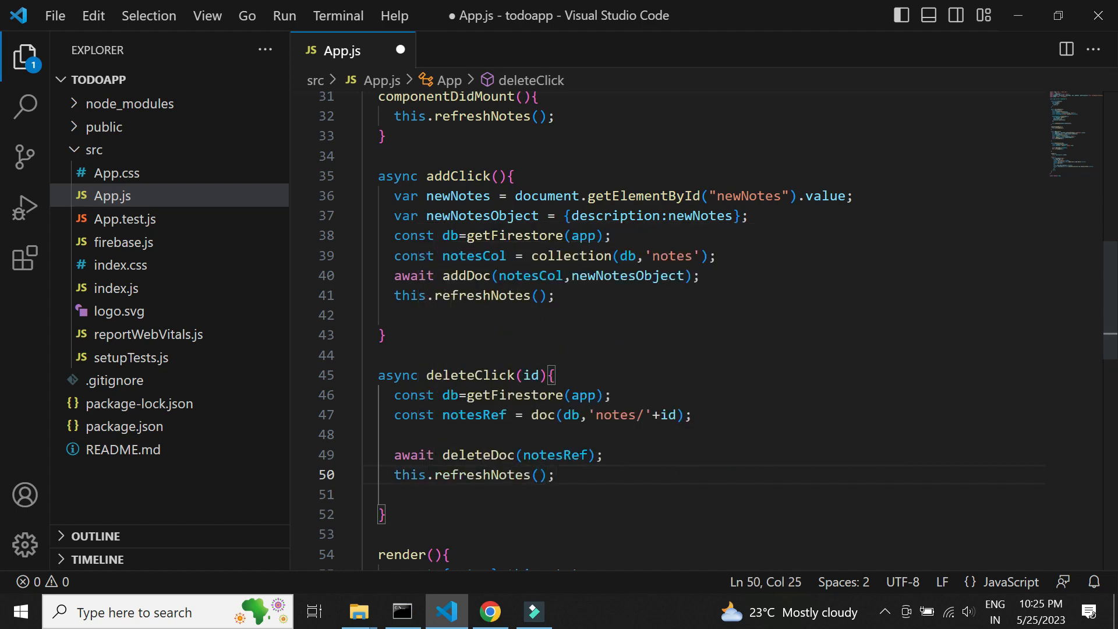
# Step: In the browser Todo App, add a 'buy vegetables' note and then delete it again
pyautogui.click(489, 611)
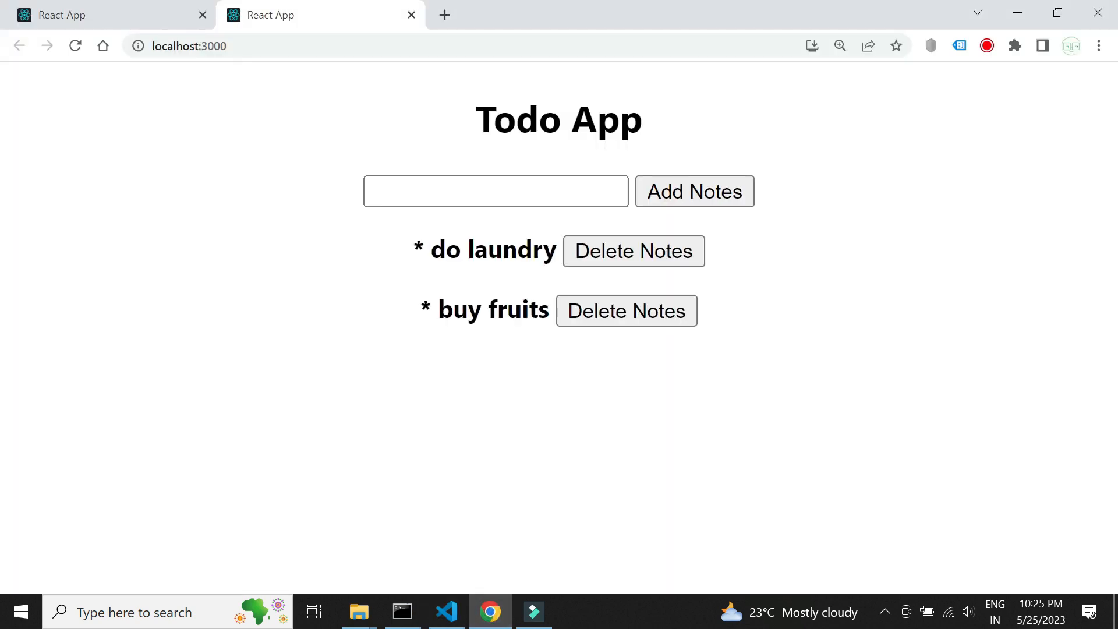
pyautogui.write('buy vegetables')
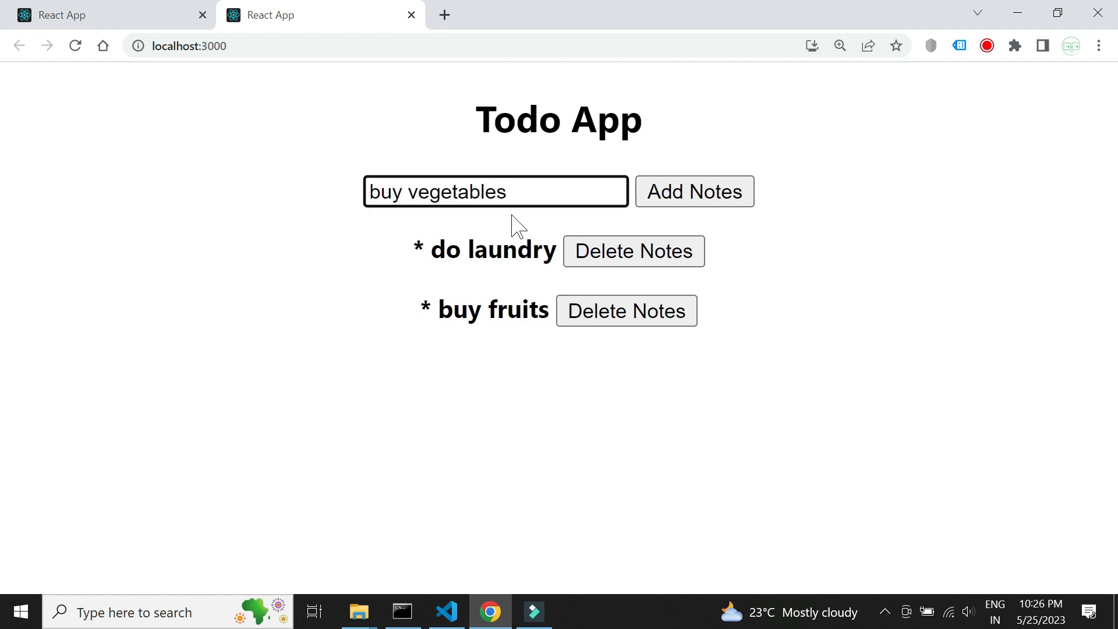
pyautogui.click(695, 191)
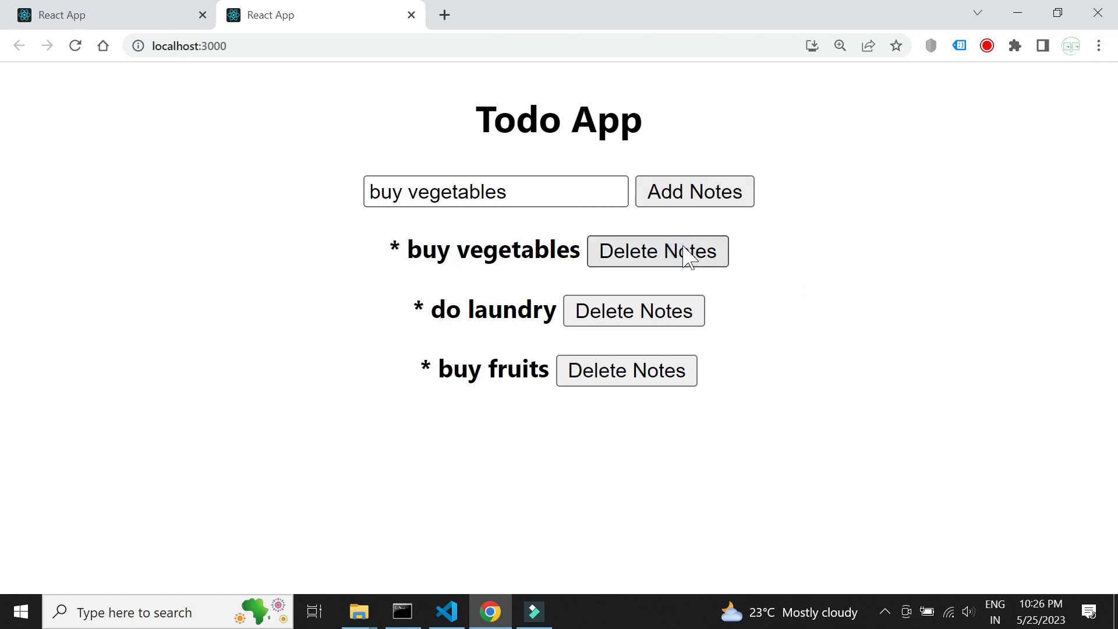
pyautogui.click(658, 251)
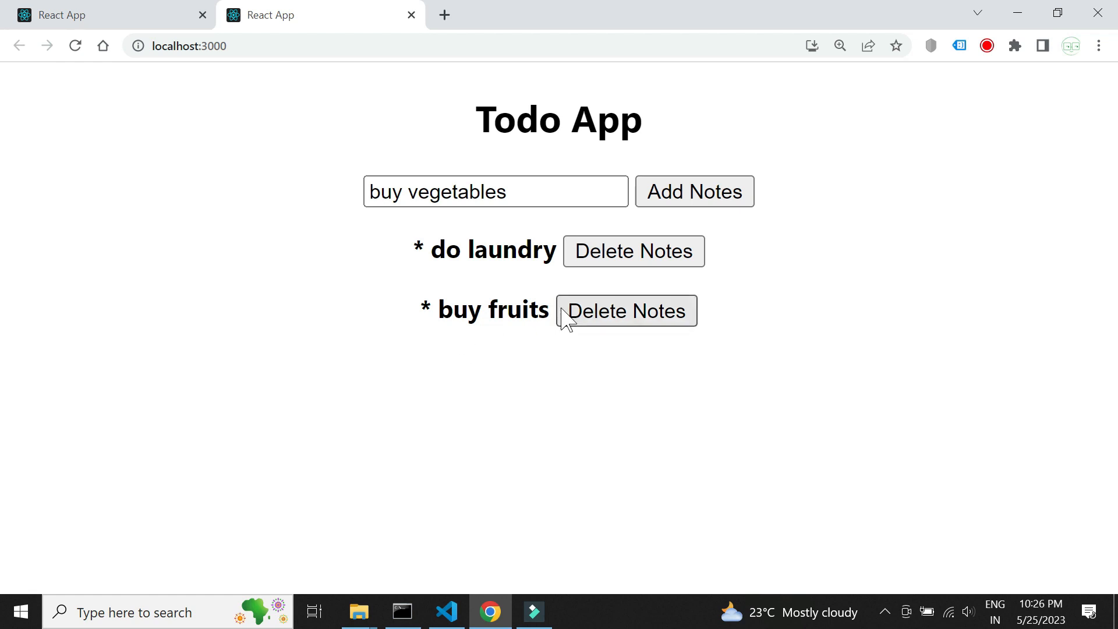